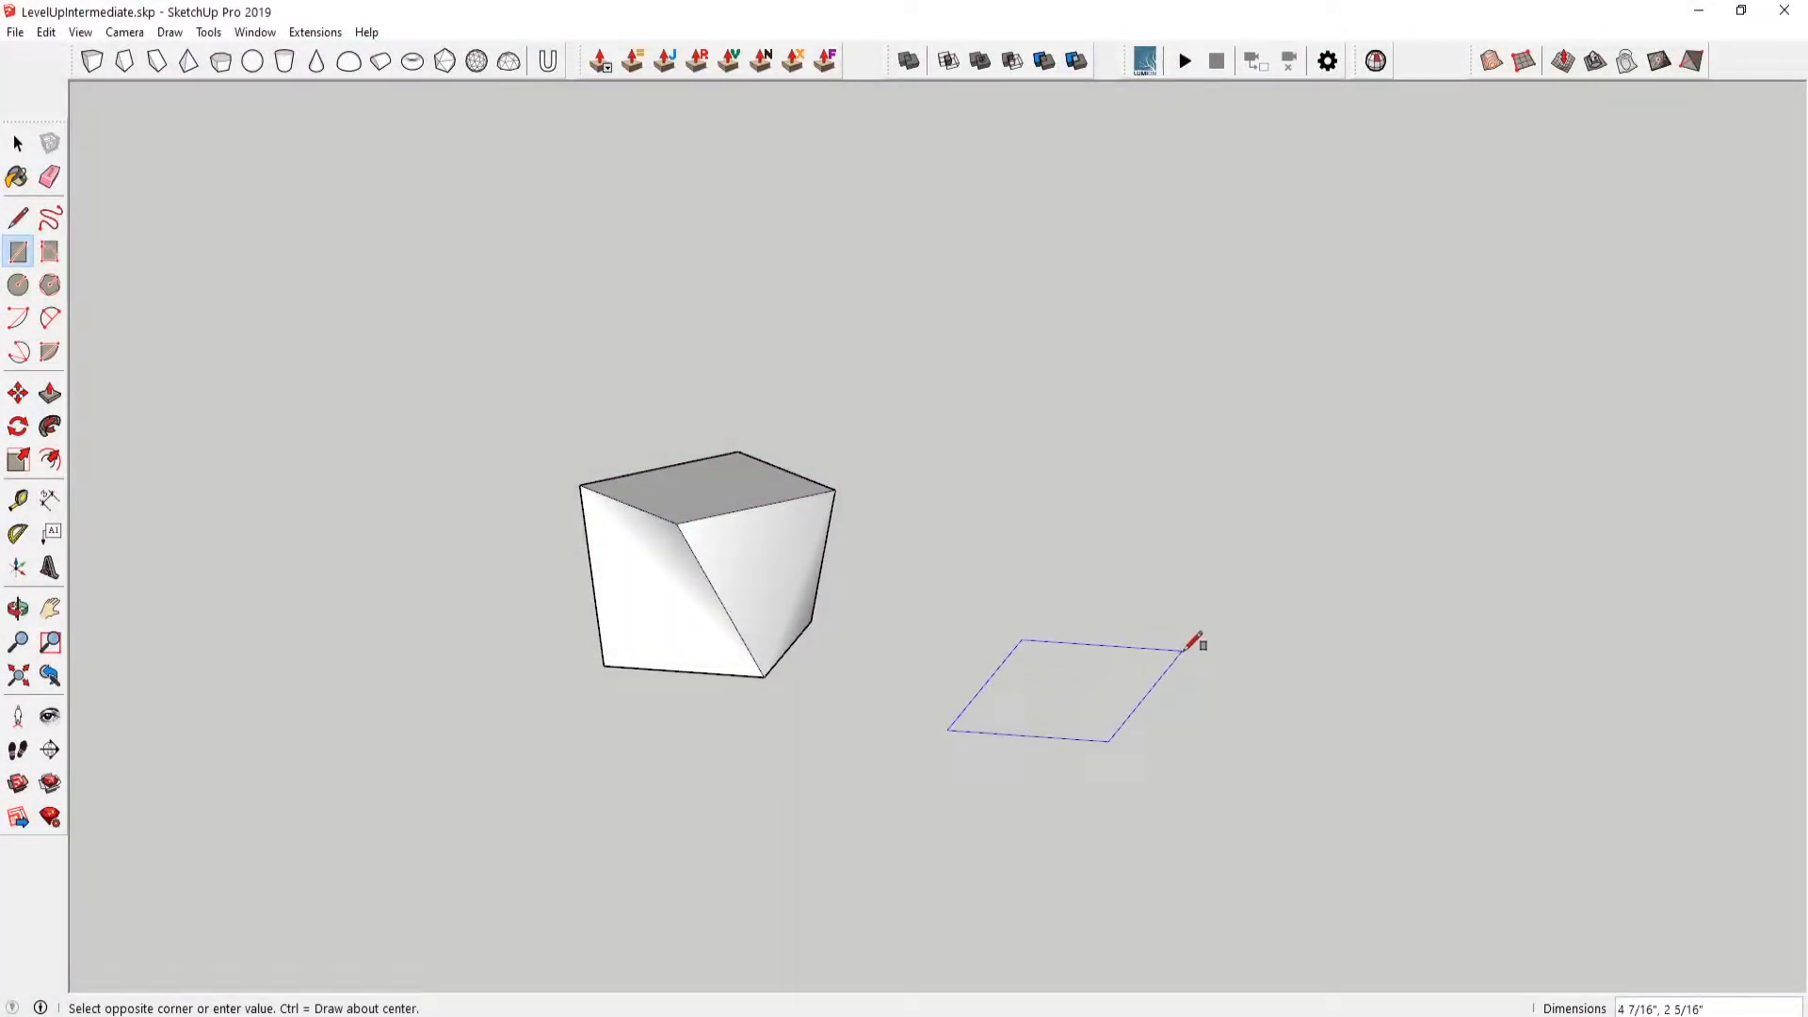
pyautogui.moveTo(1216, 650)
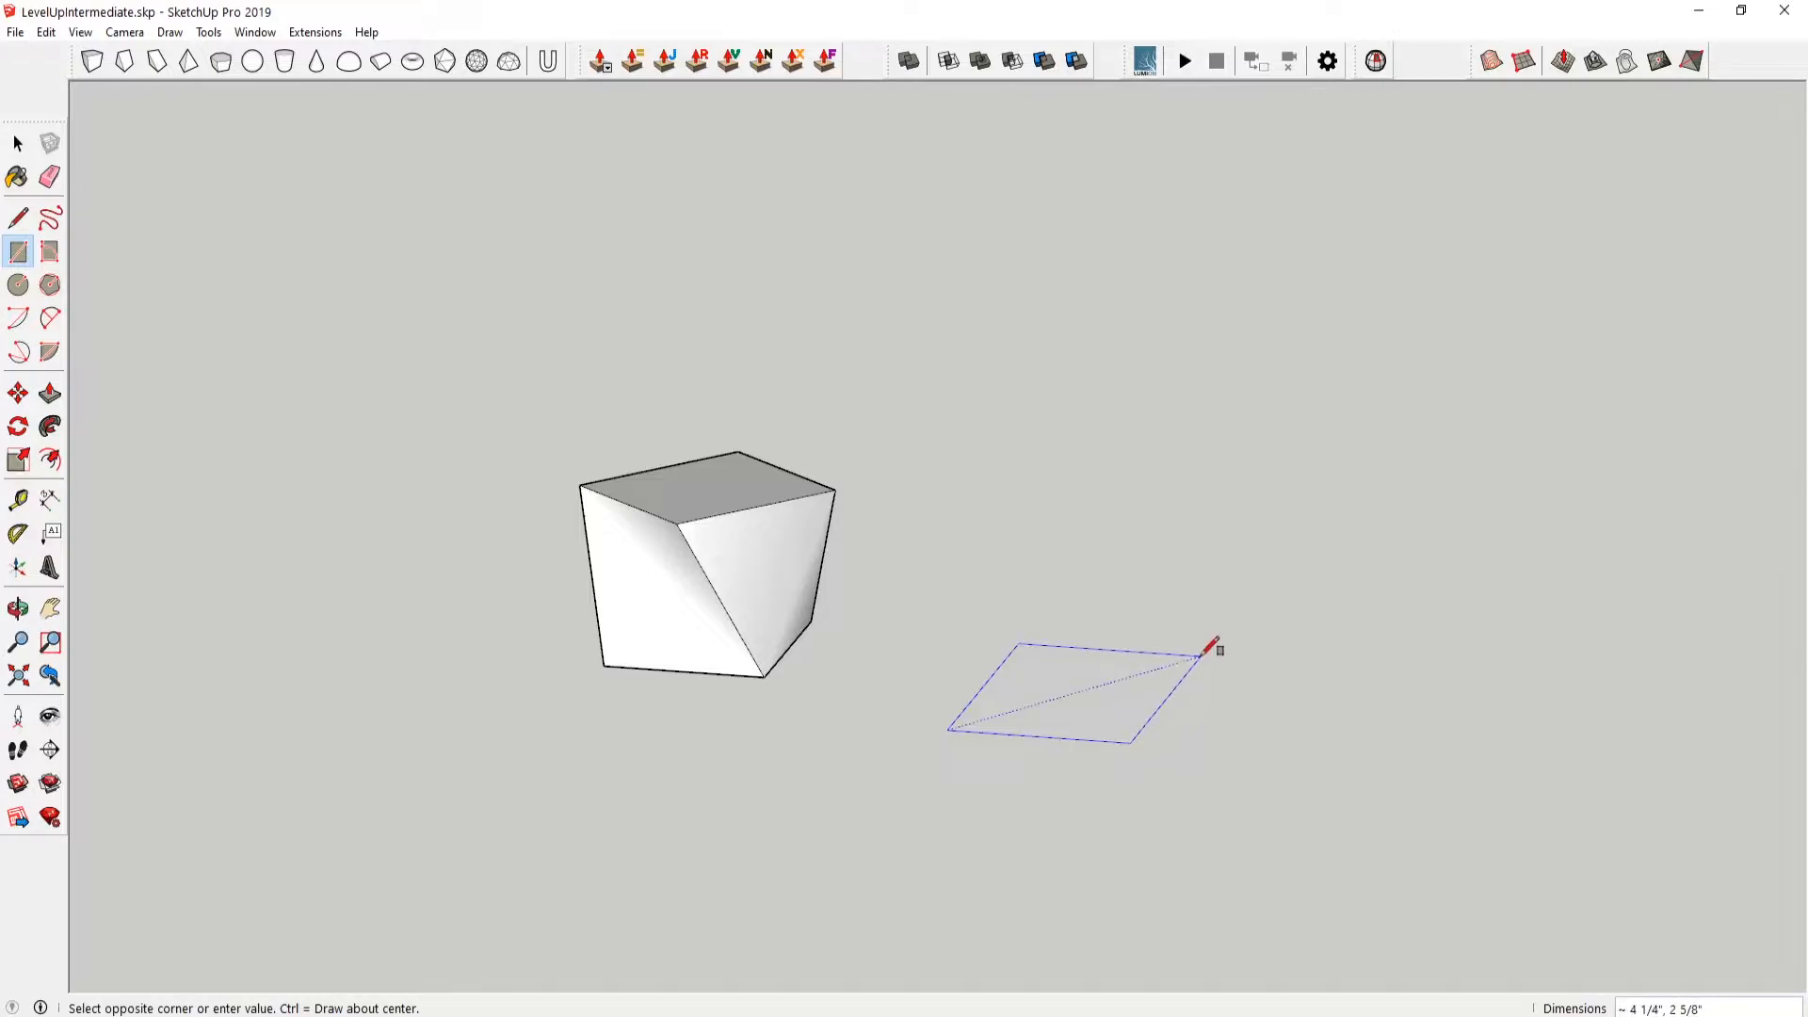
pyautogui.moveTo(1216, 656)
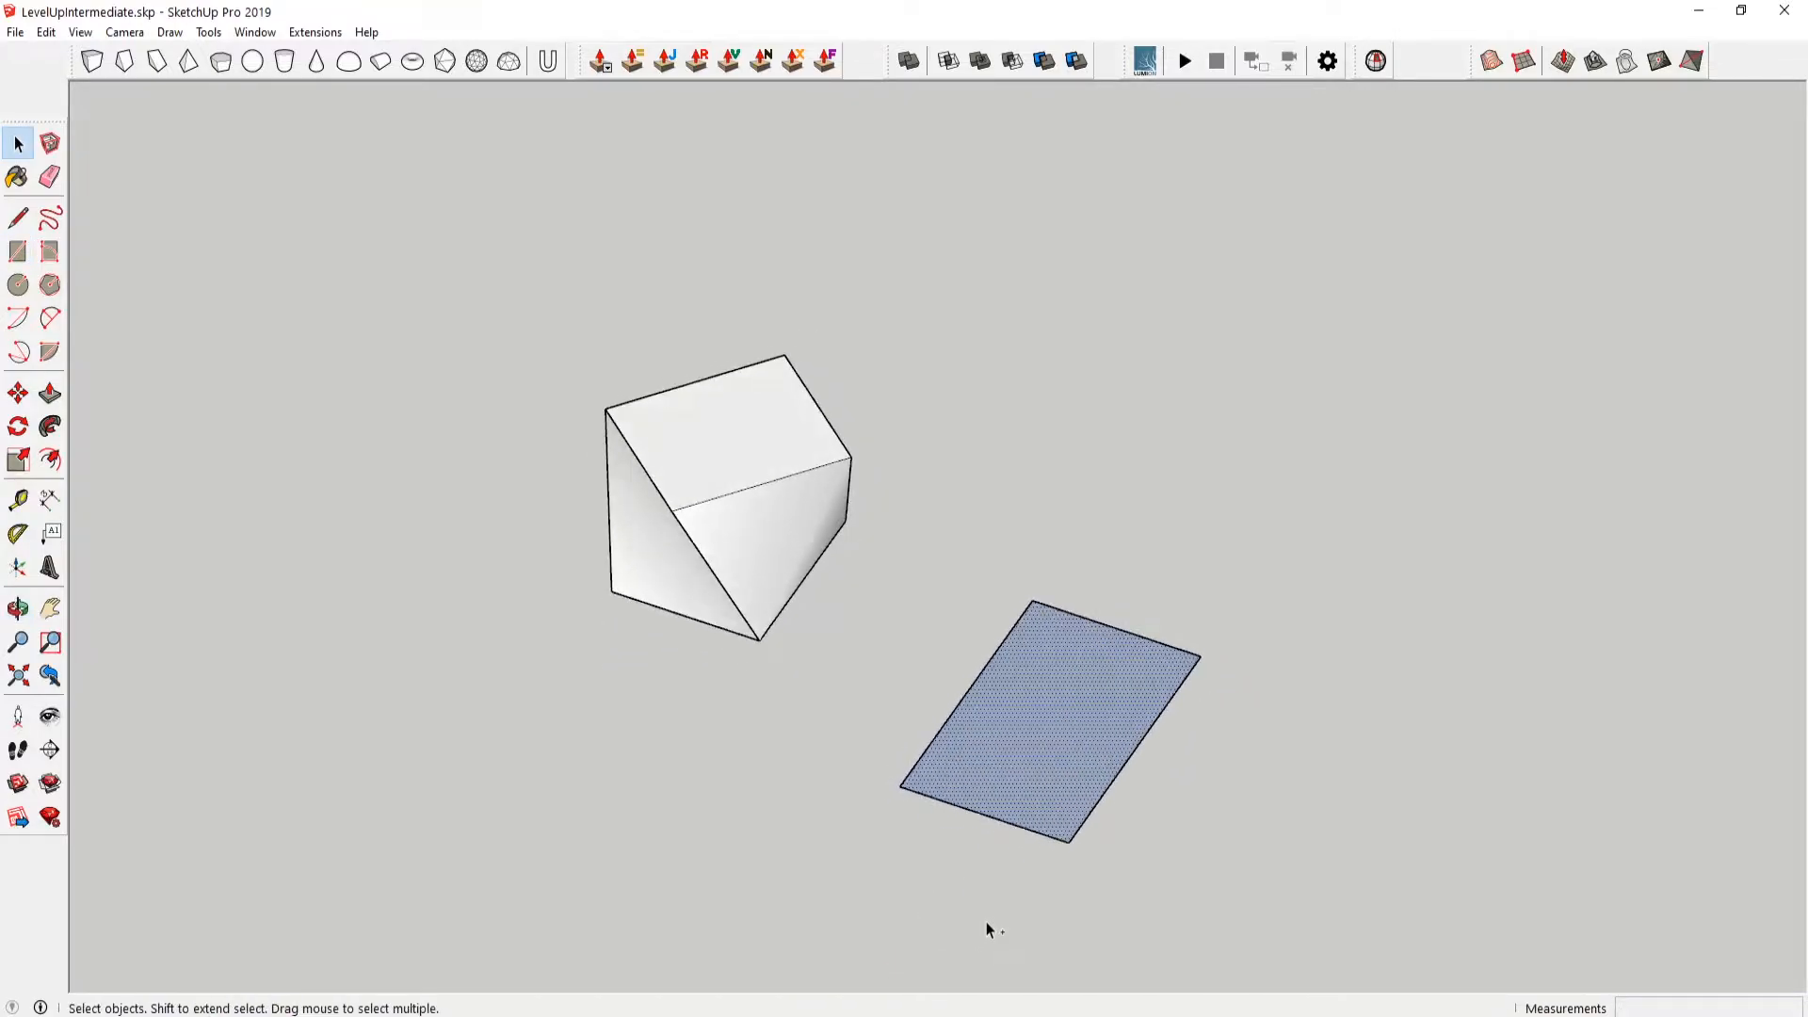
# - Draw a square base beside the twisted cube and scale it down smaller
pyautogui.click(15, 250)
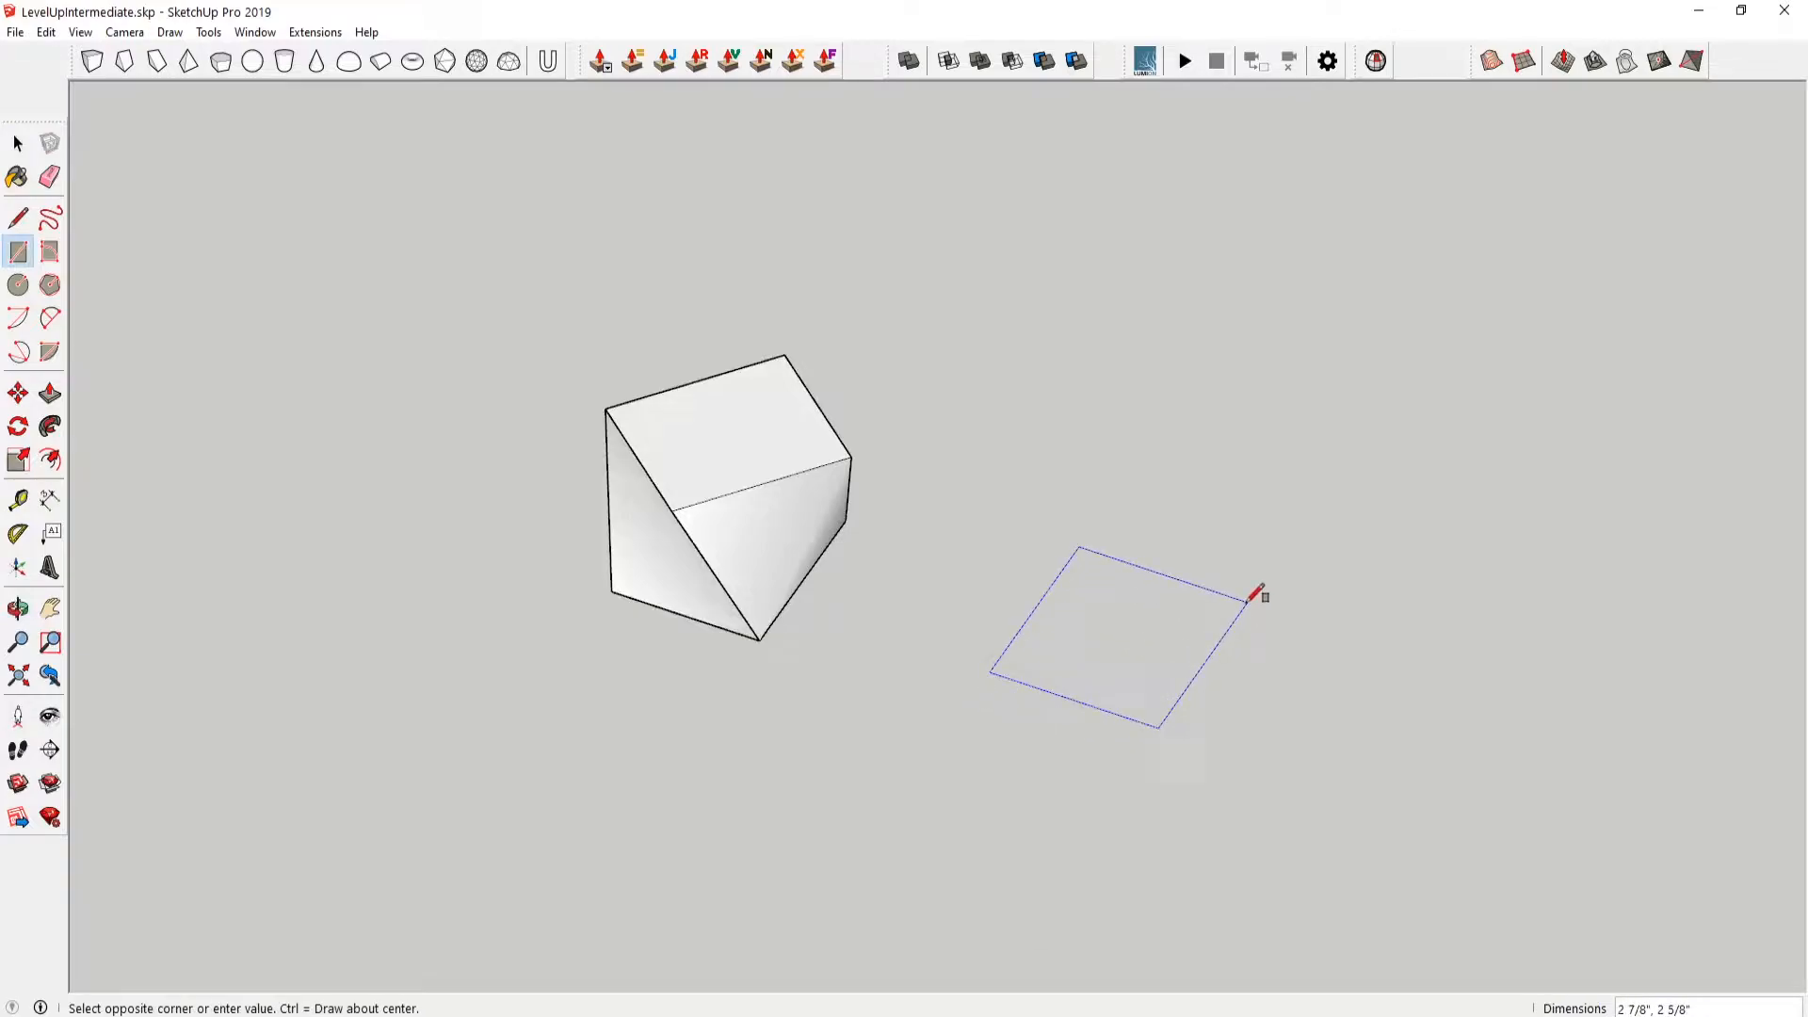
pyautogui.moveTo(1219, 593)
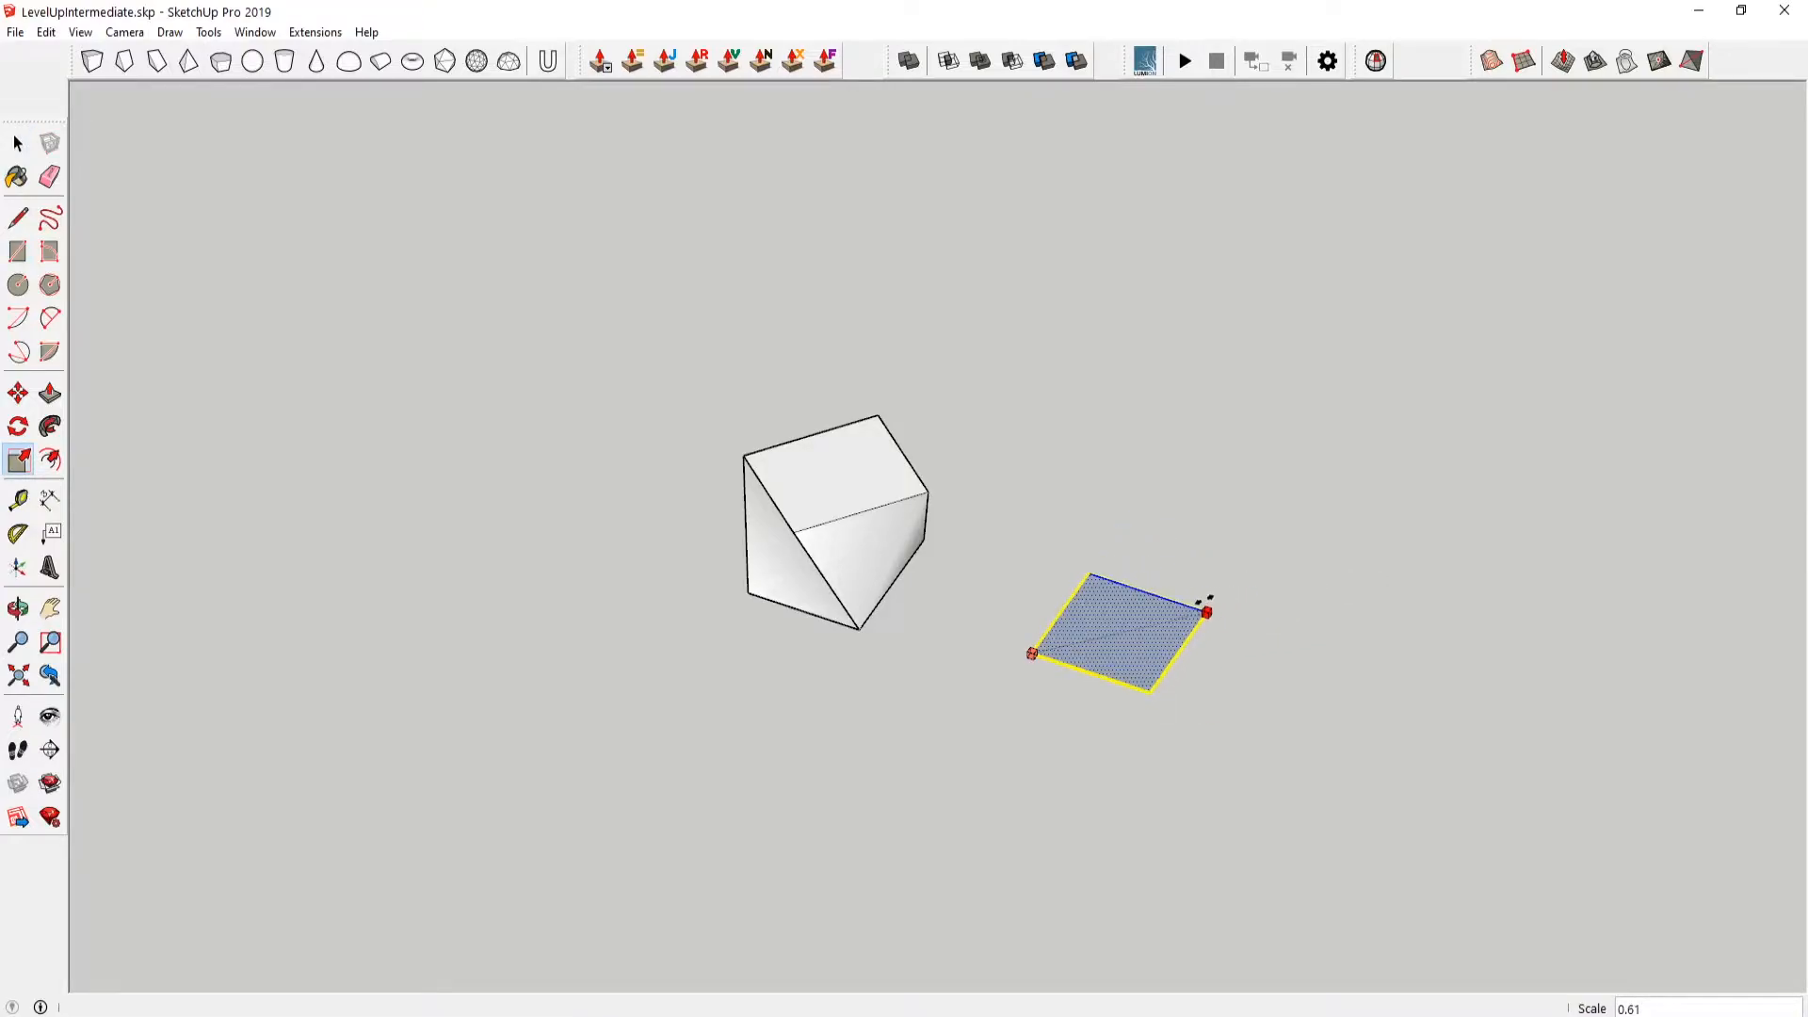
pyautogui.moveTo(1118, 635); pyautogui.dragTo(1118, 553)
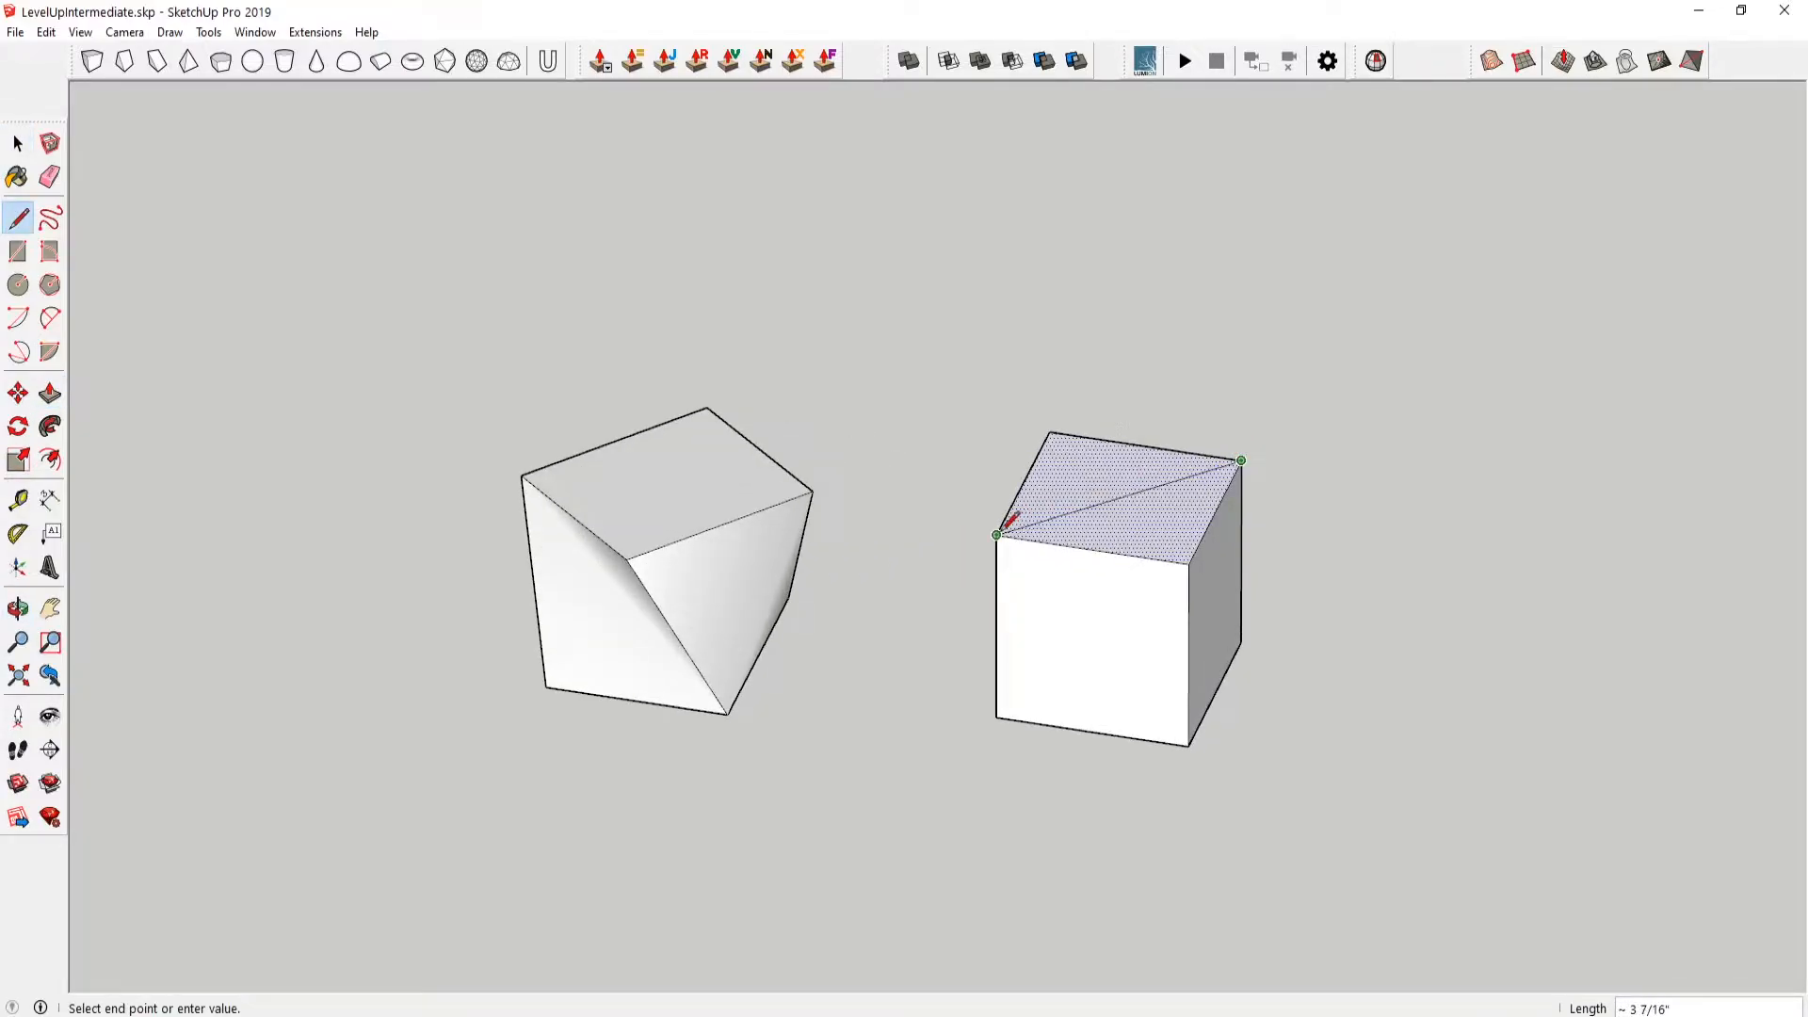
# - Draw a diagonal across the new cube's top and rotate that face 45° about it
pyautogui.click(15, 144)
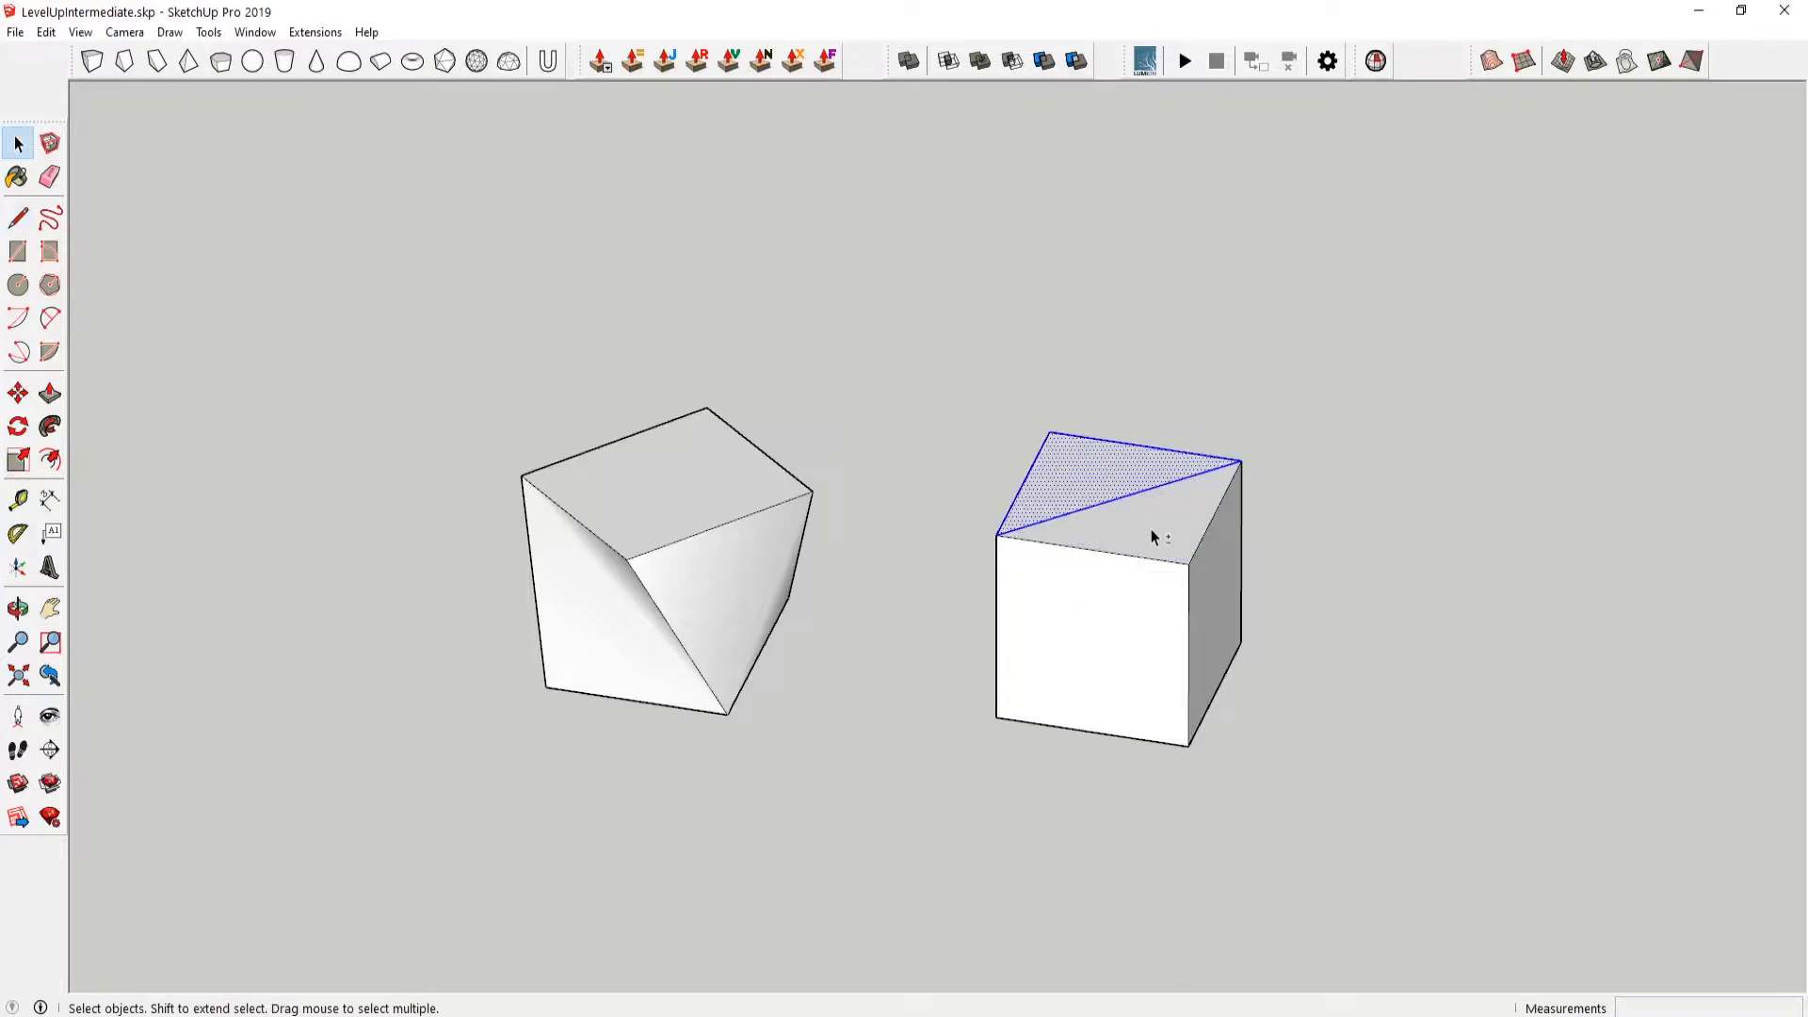
pyautogui.click(17, 422)
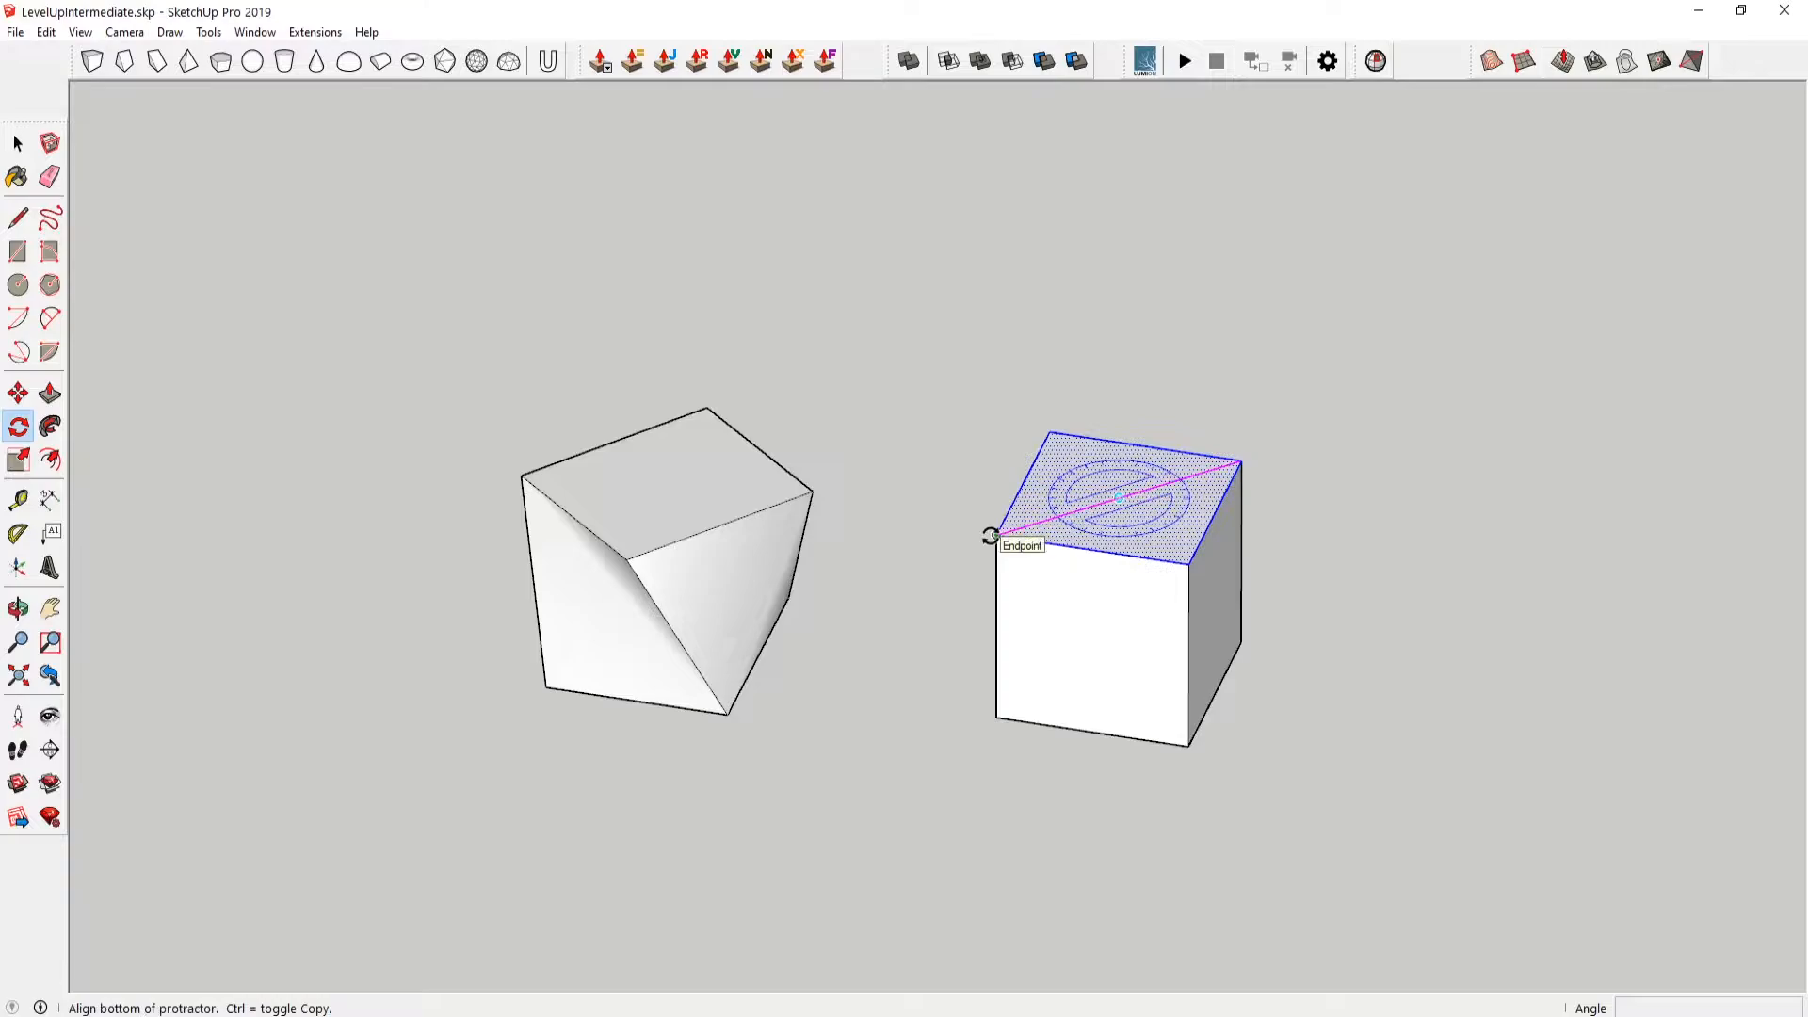
pyautogui.moveTo(986, 533); pyautogui.dragTo(1081, 711)
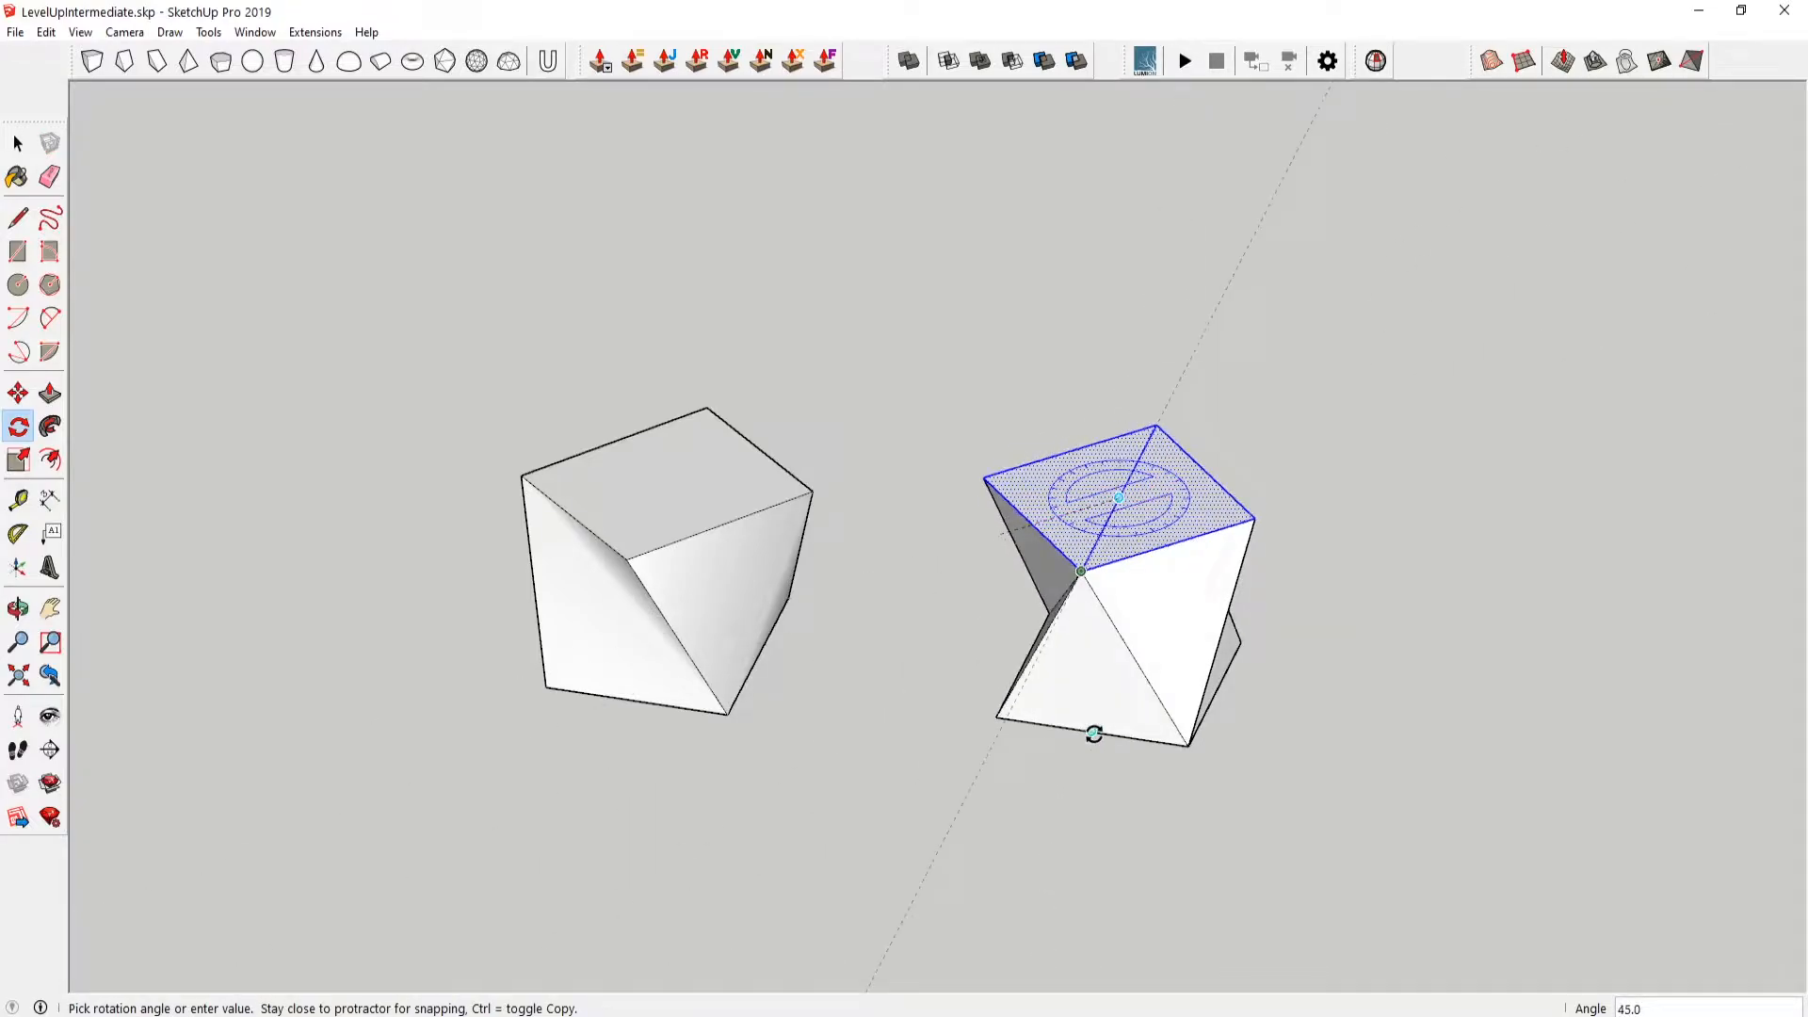
pyautogui.moveTo(1088, 738)
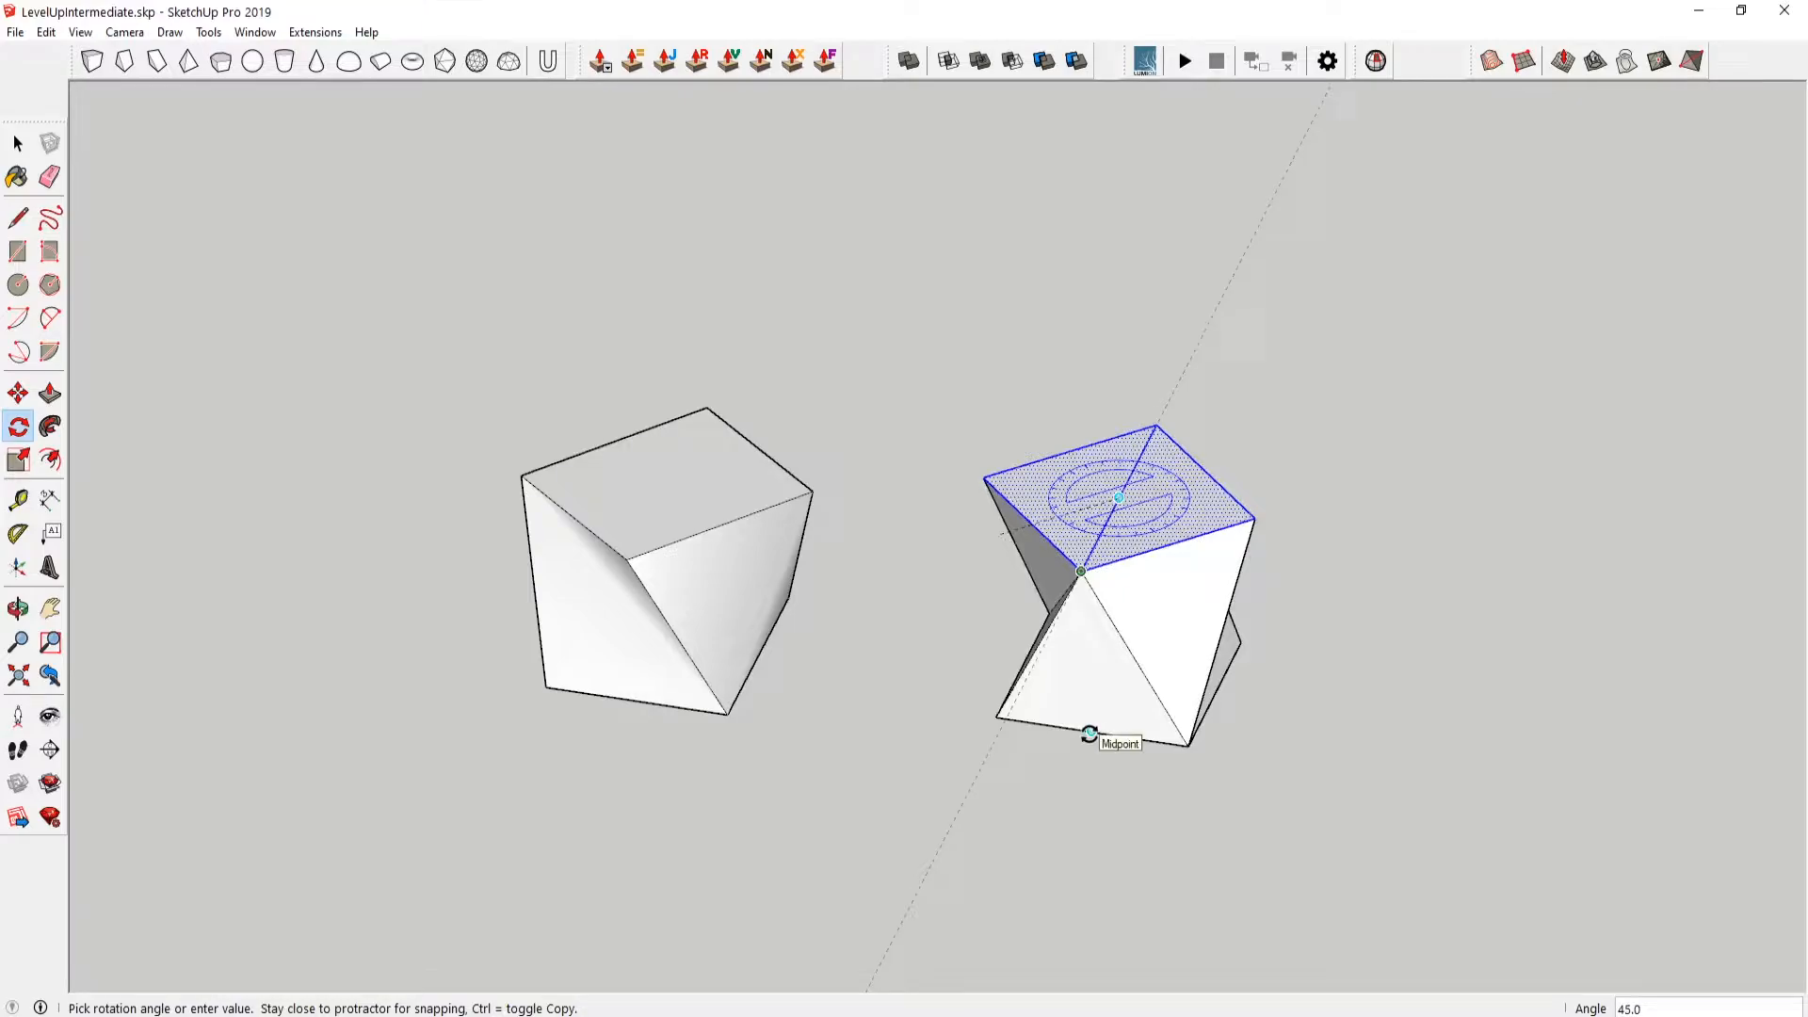
pyautogui.click(43, 175)
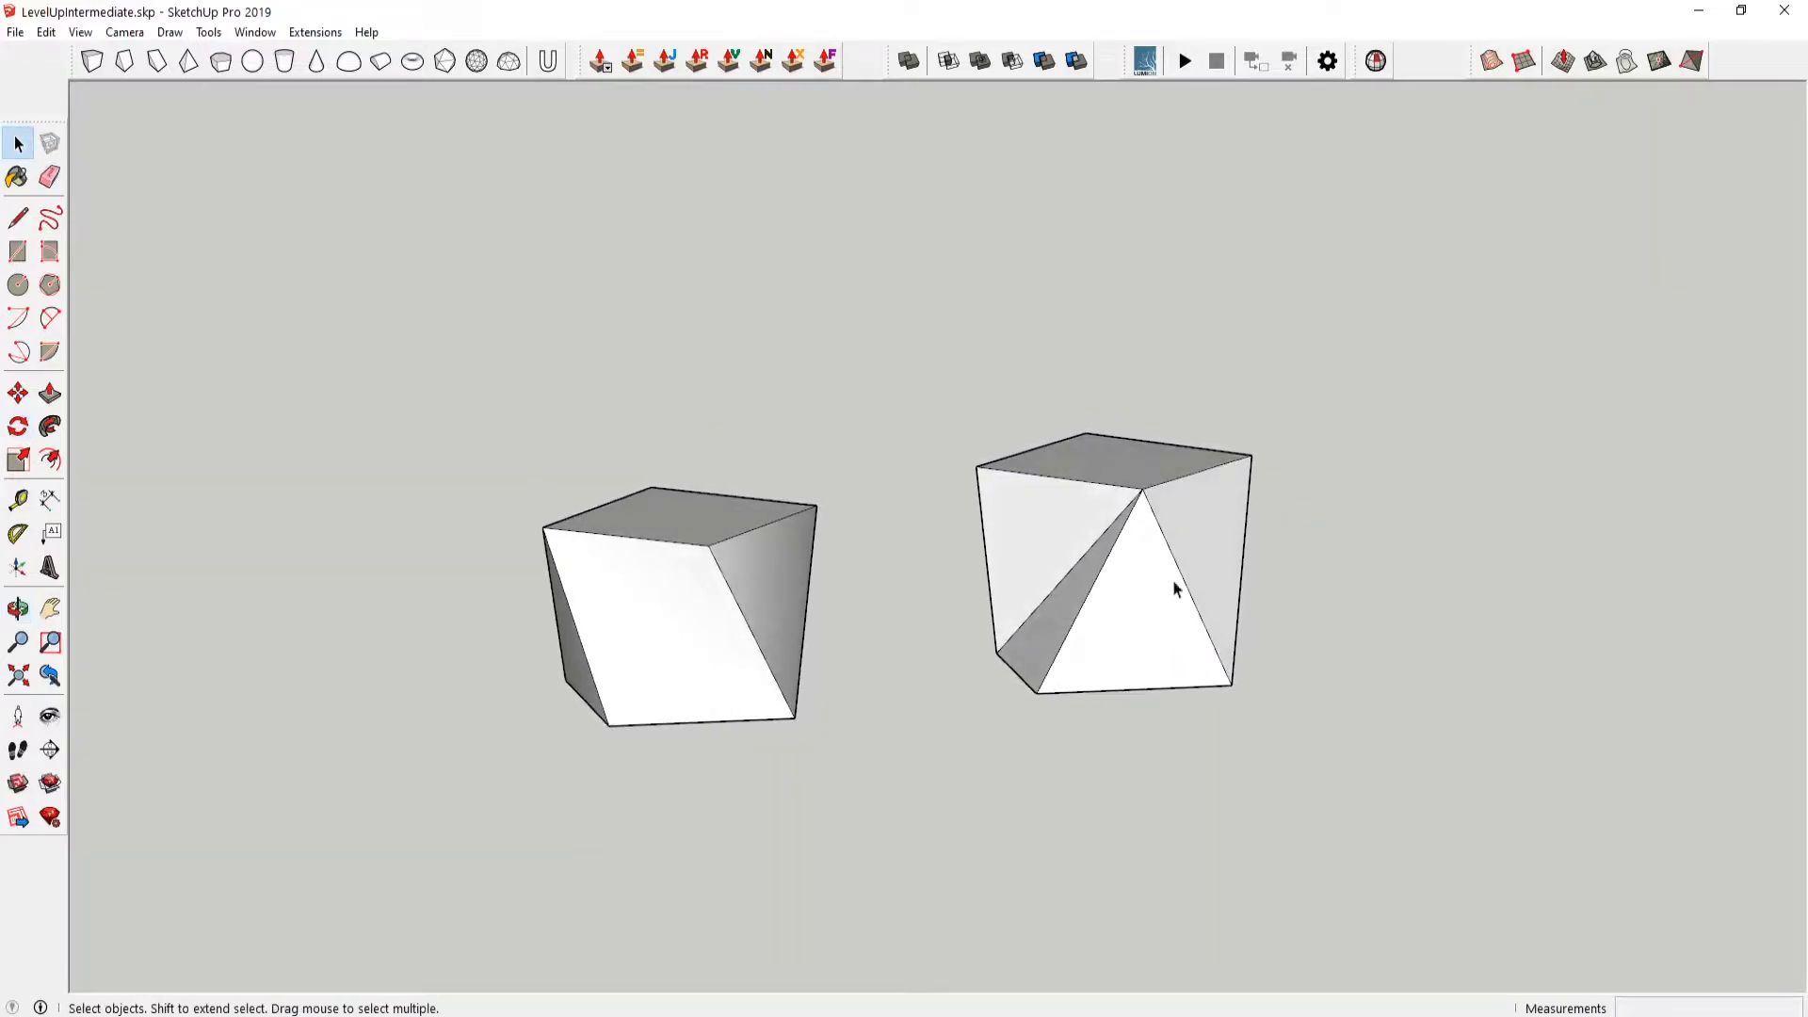
pyautogui.moveTo(1213, 557)
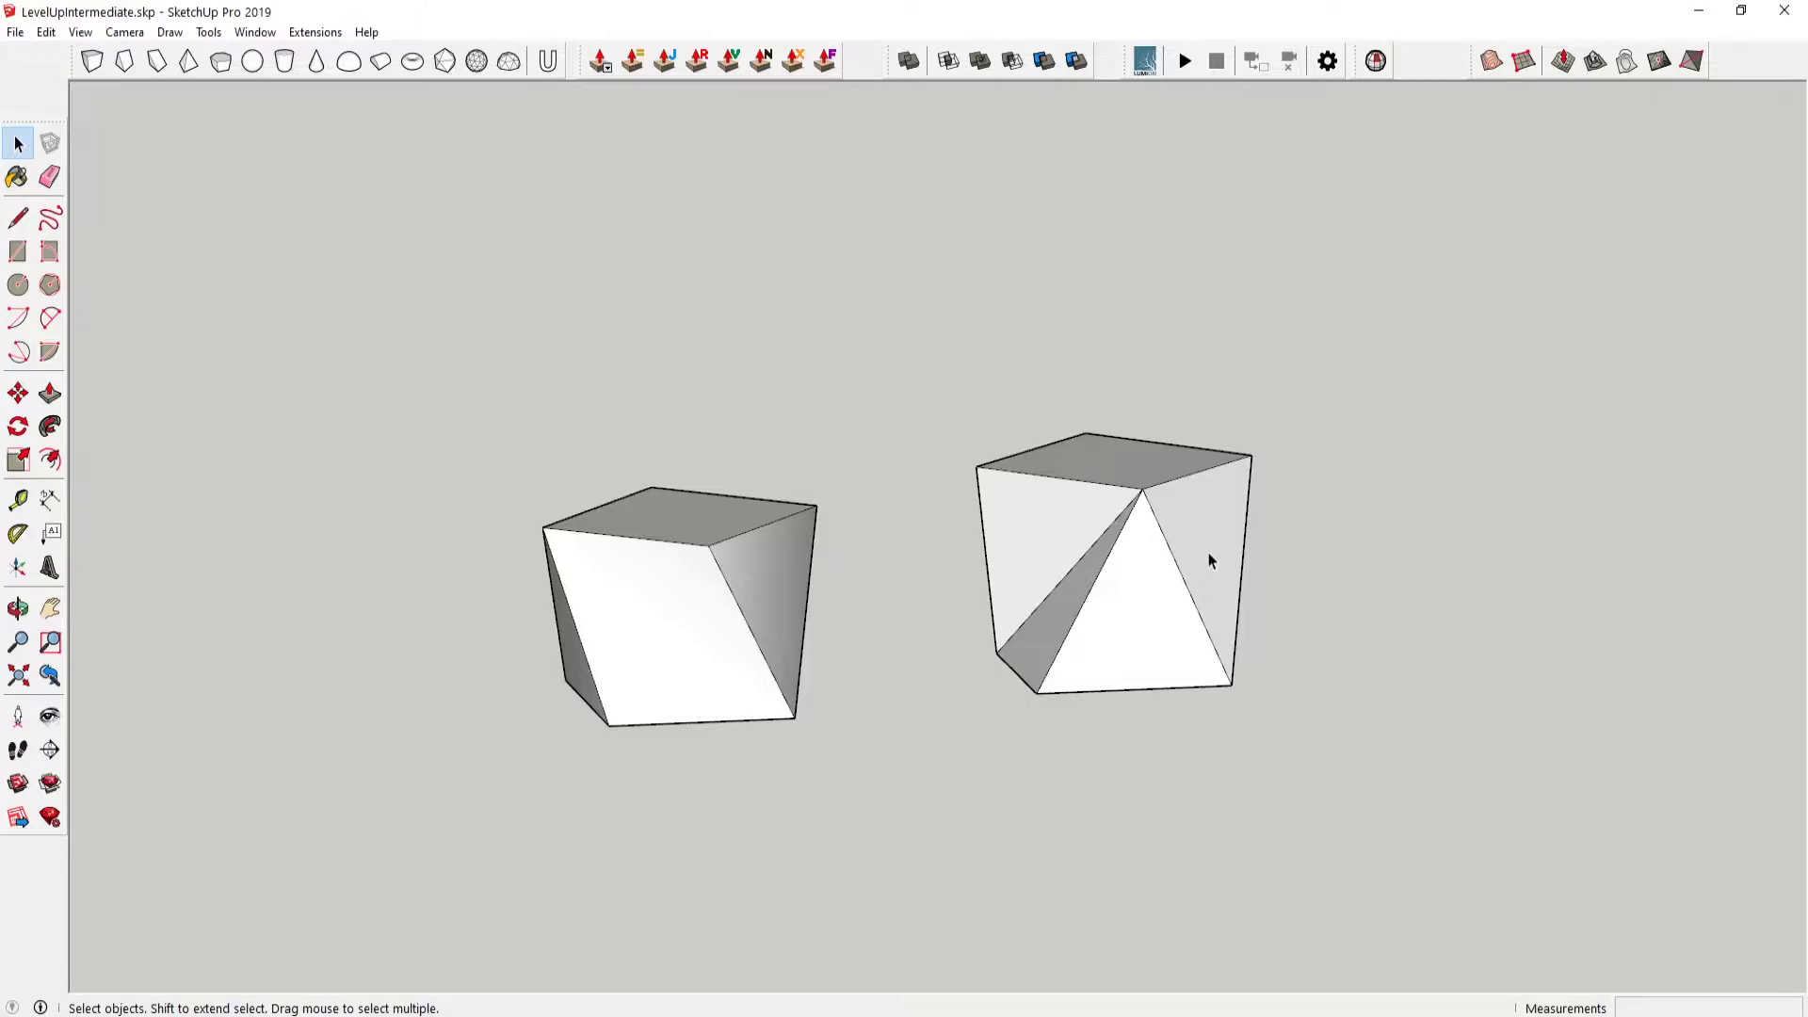
# - Erase the unwanted diagonal side edges of the twisted block, orbiting to reach them
pyautogui.click(46, 173)
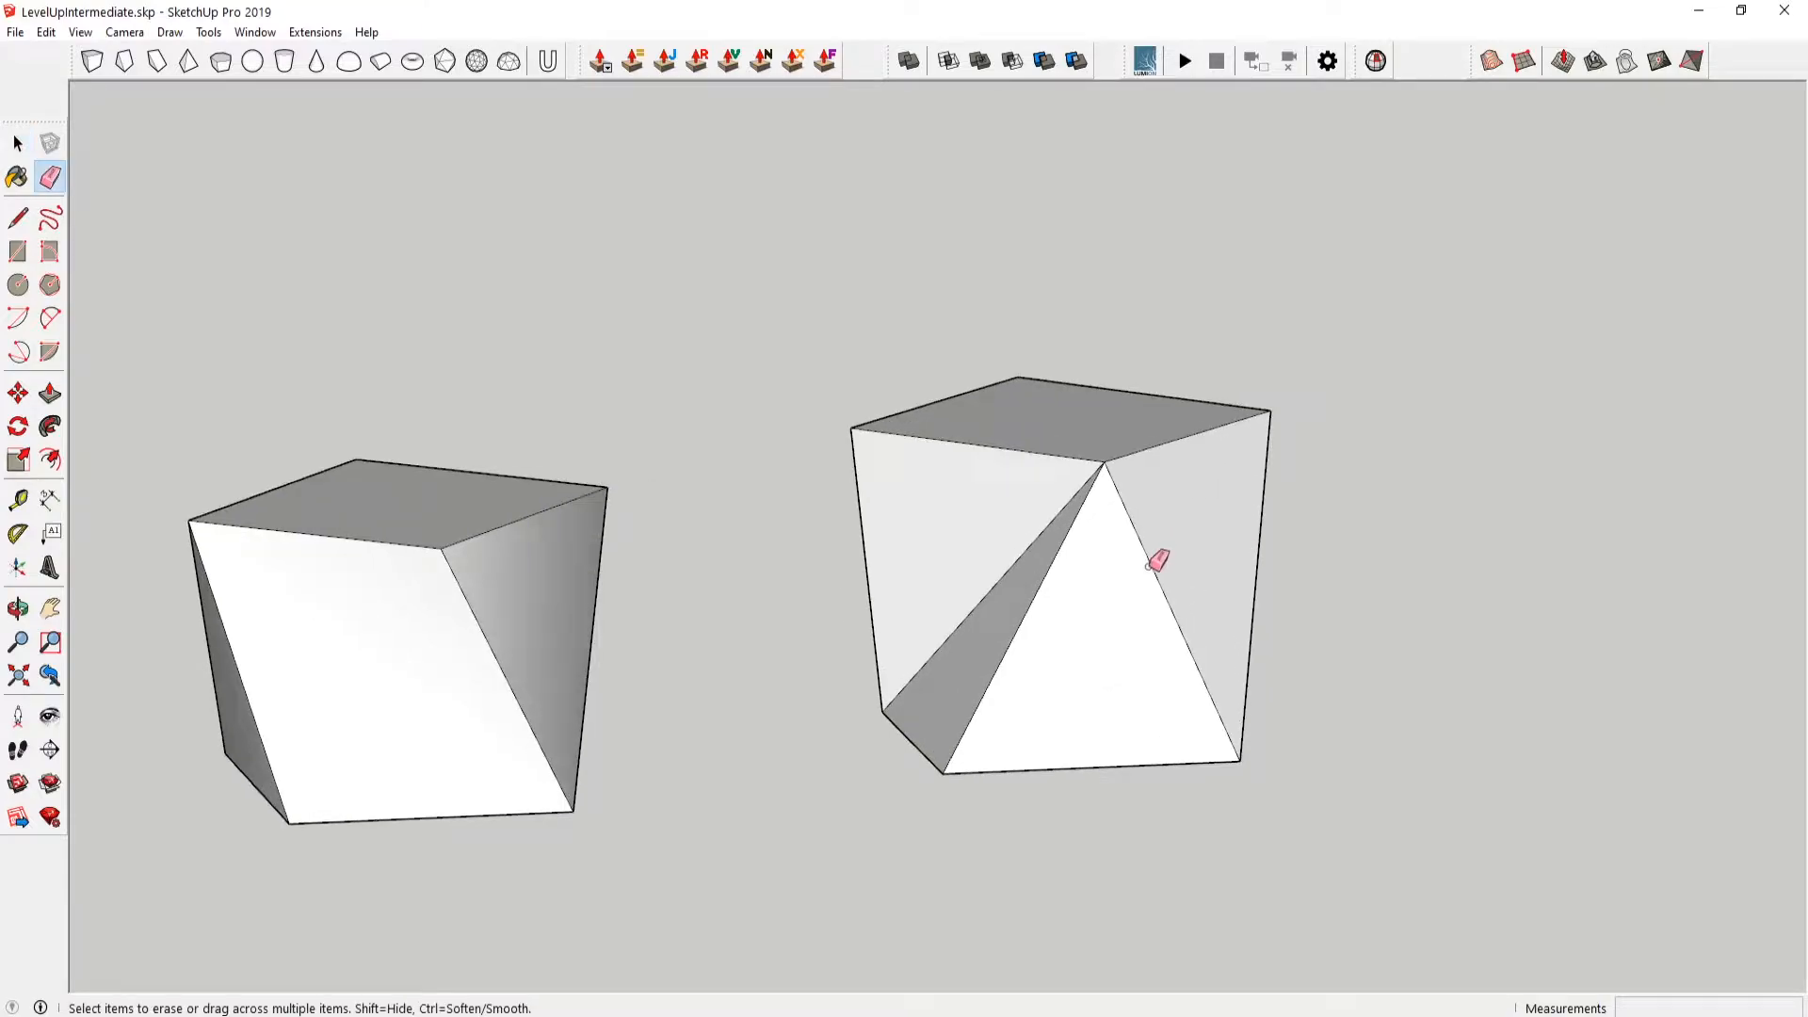
pyautogui.click(15, 607)
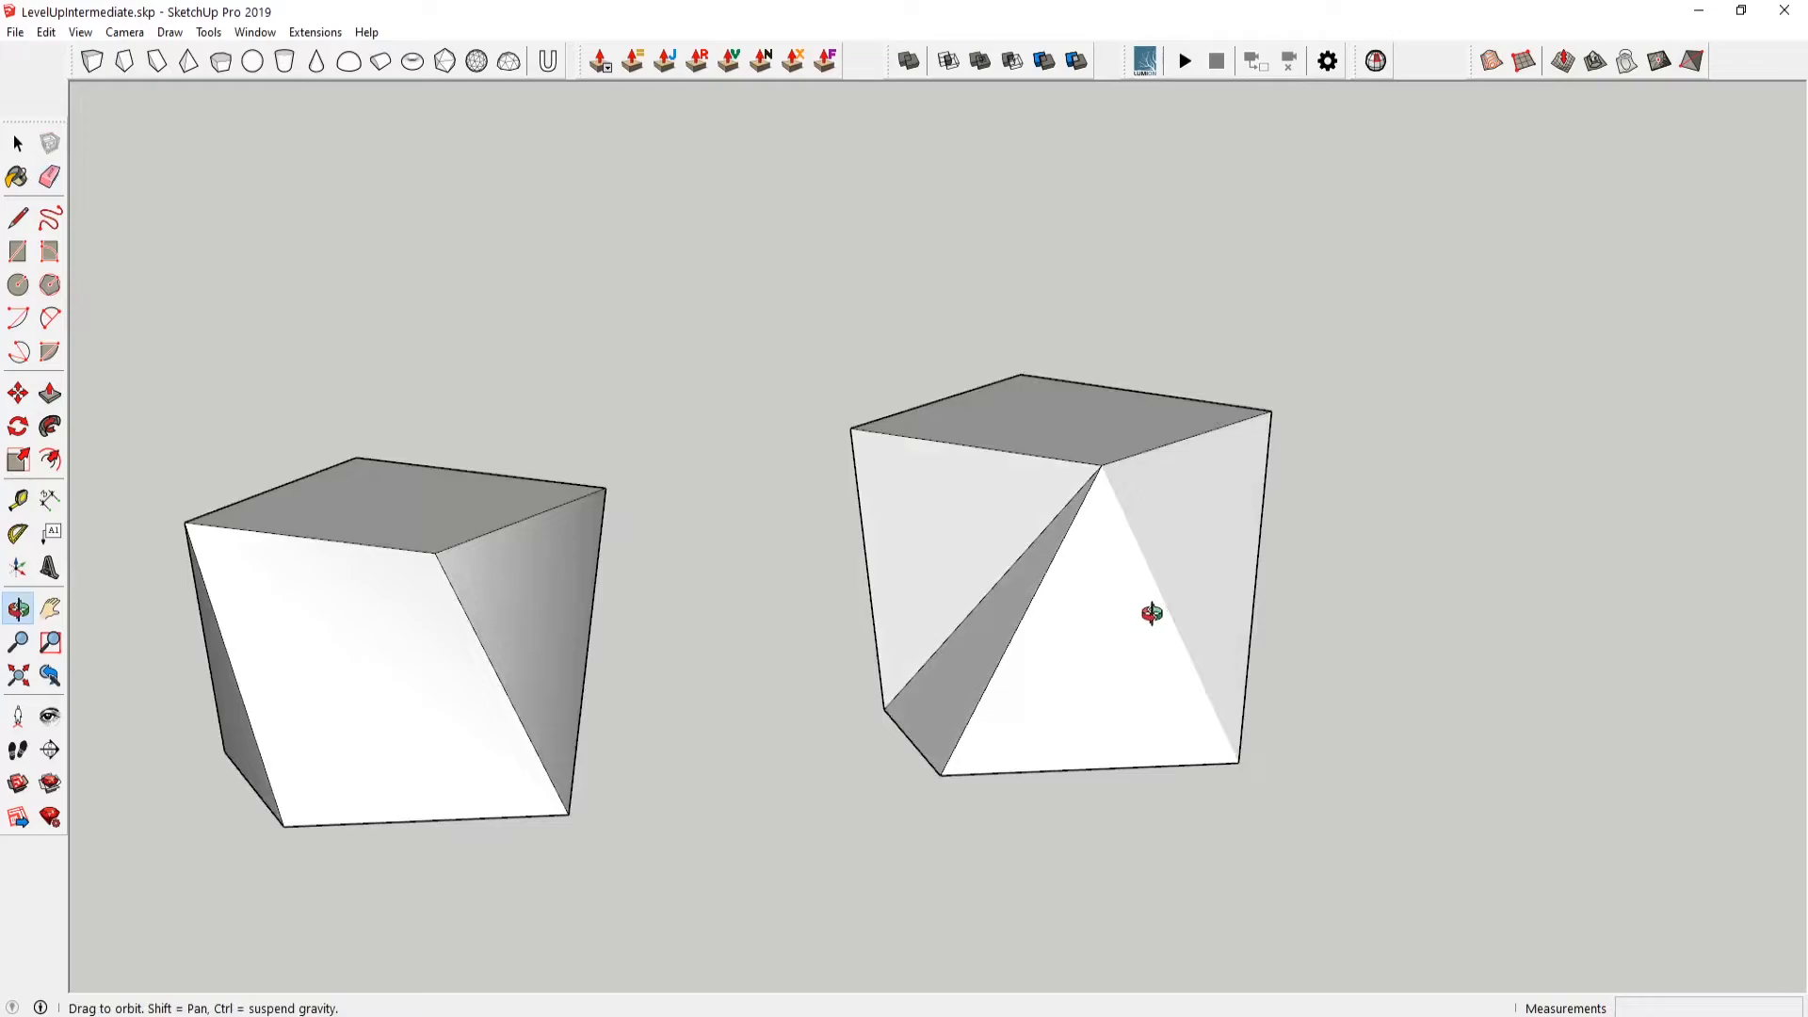
pyautogui.click(45, 175)
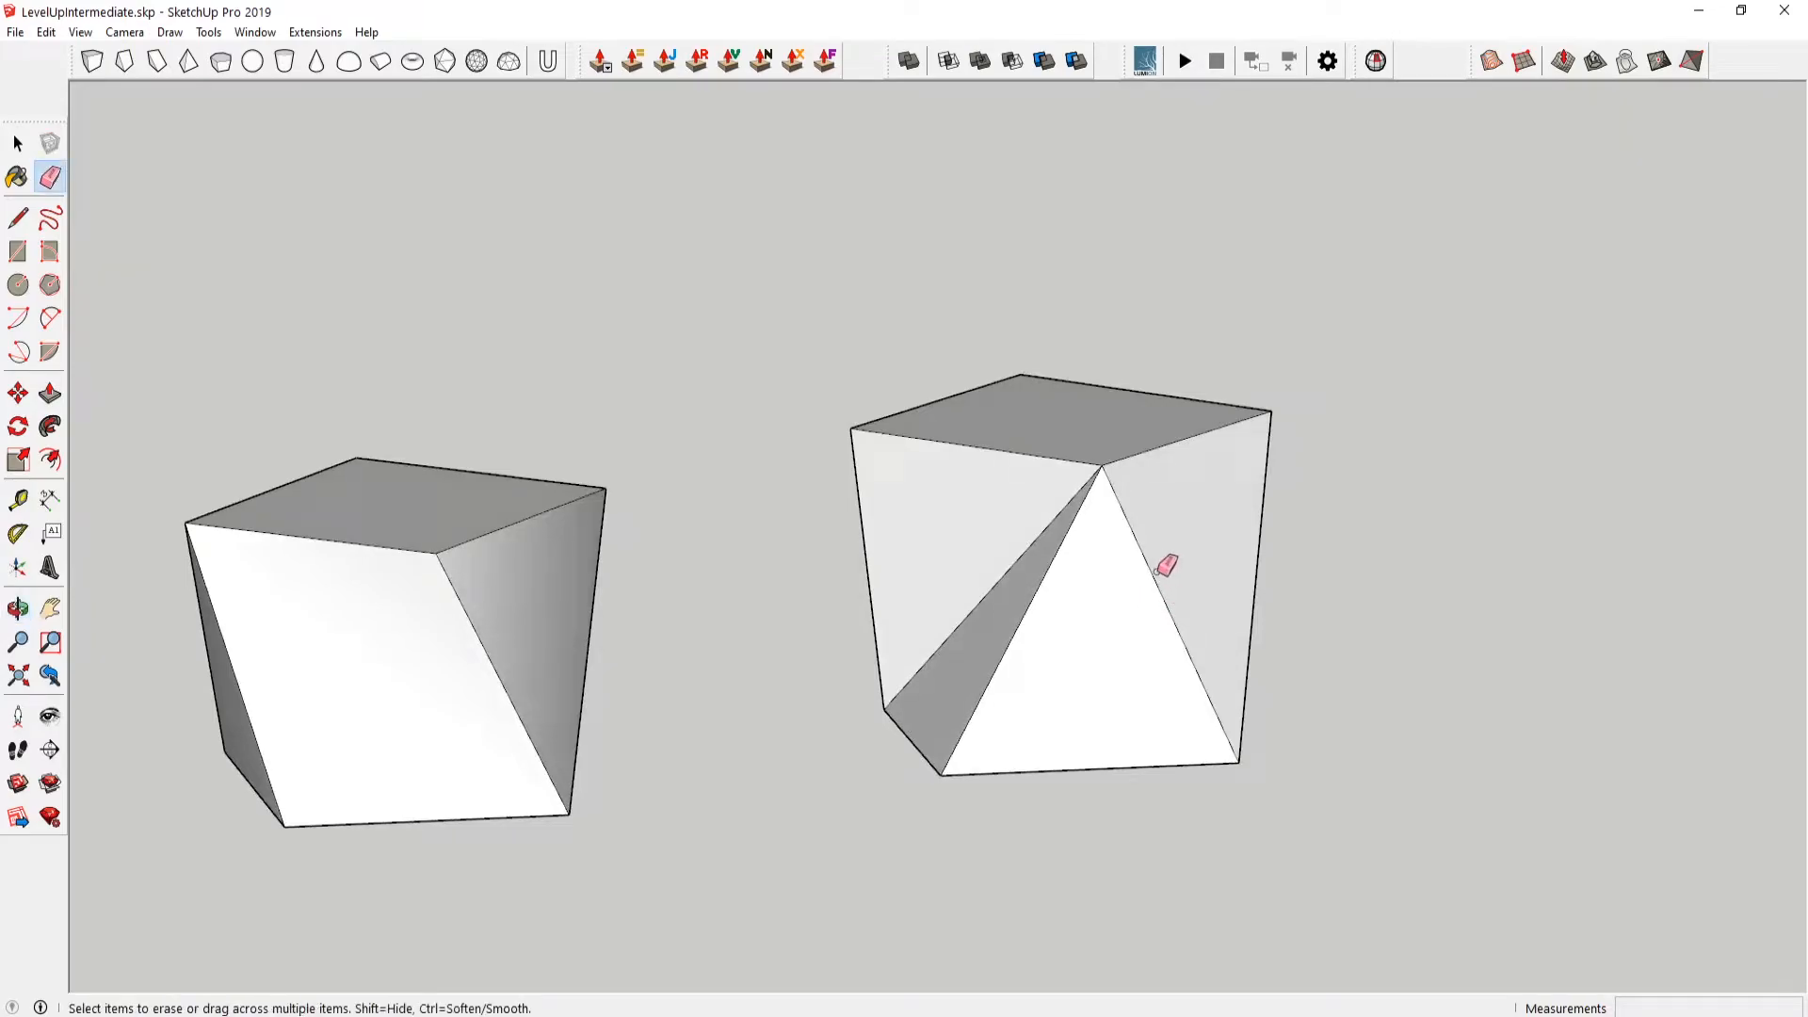
pyautogui.moveTo(1172, 531)
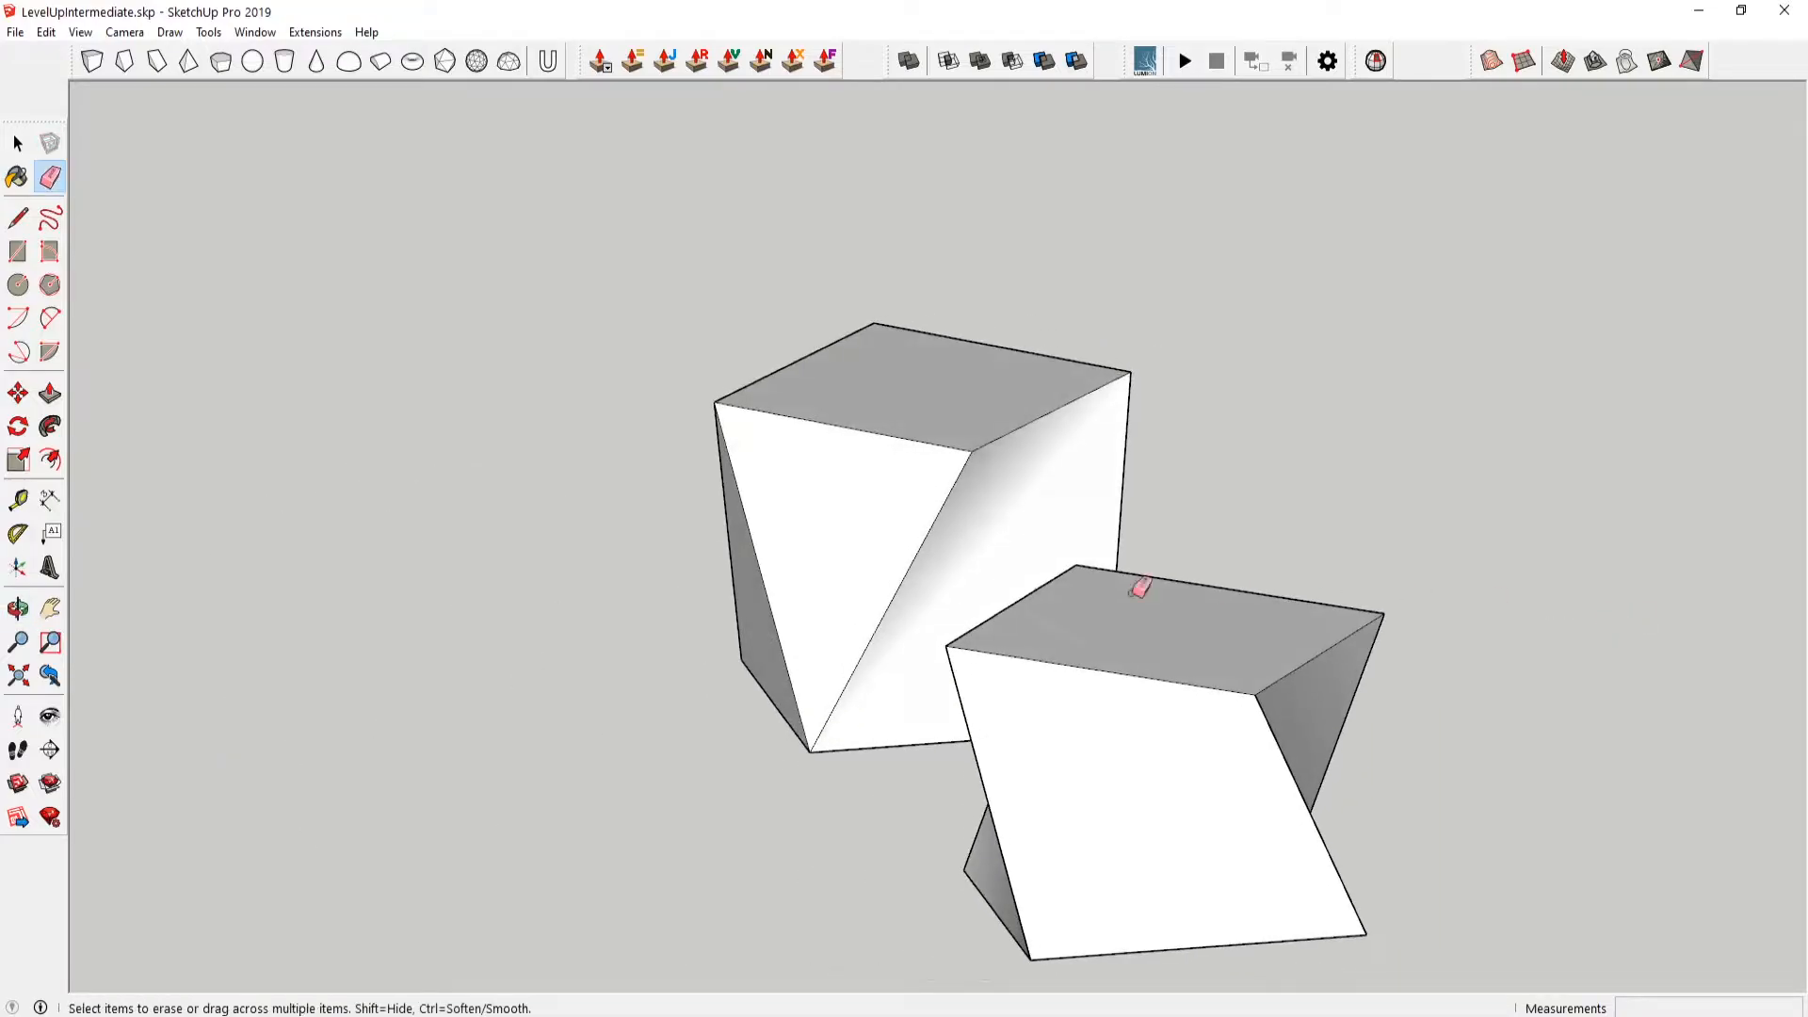
pyautogui.moveTo(770, 583)
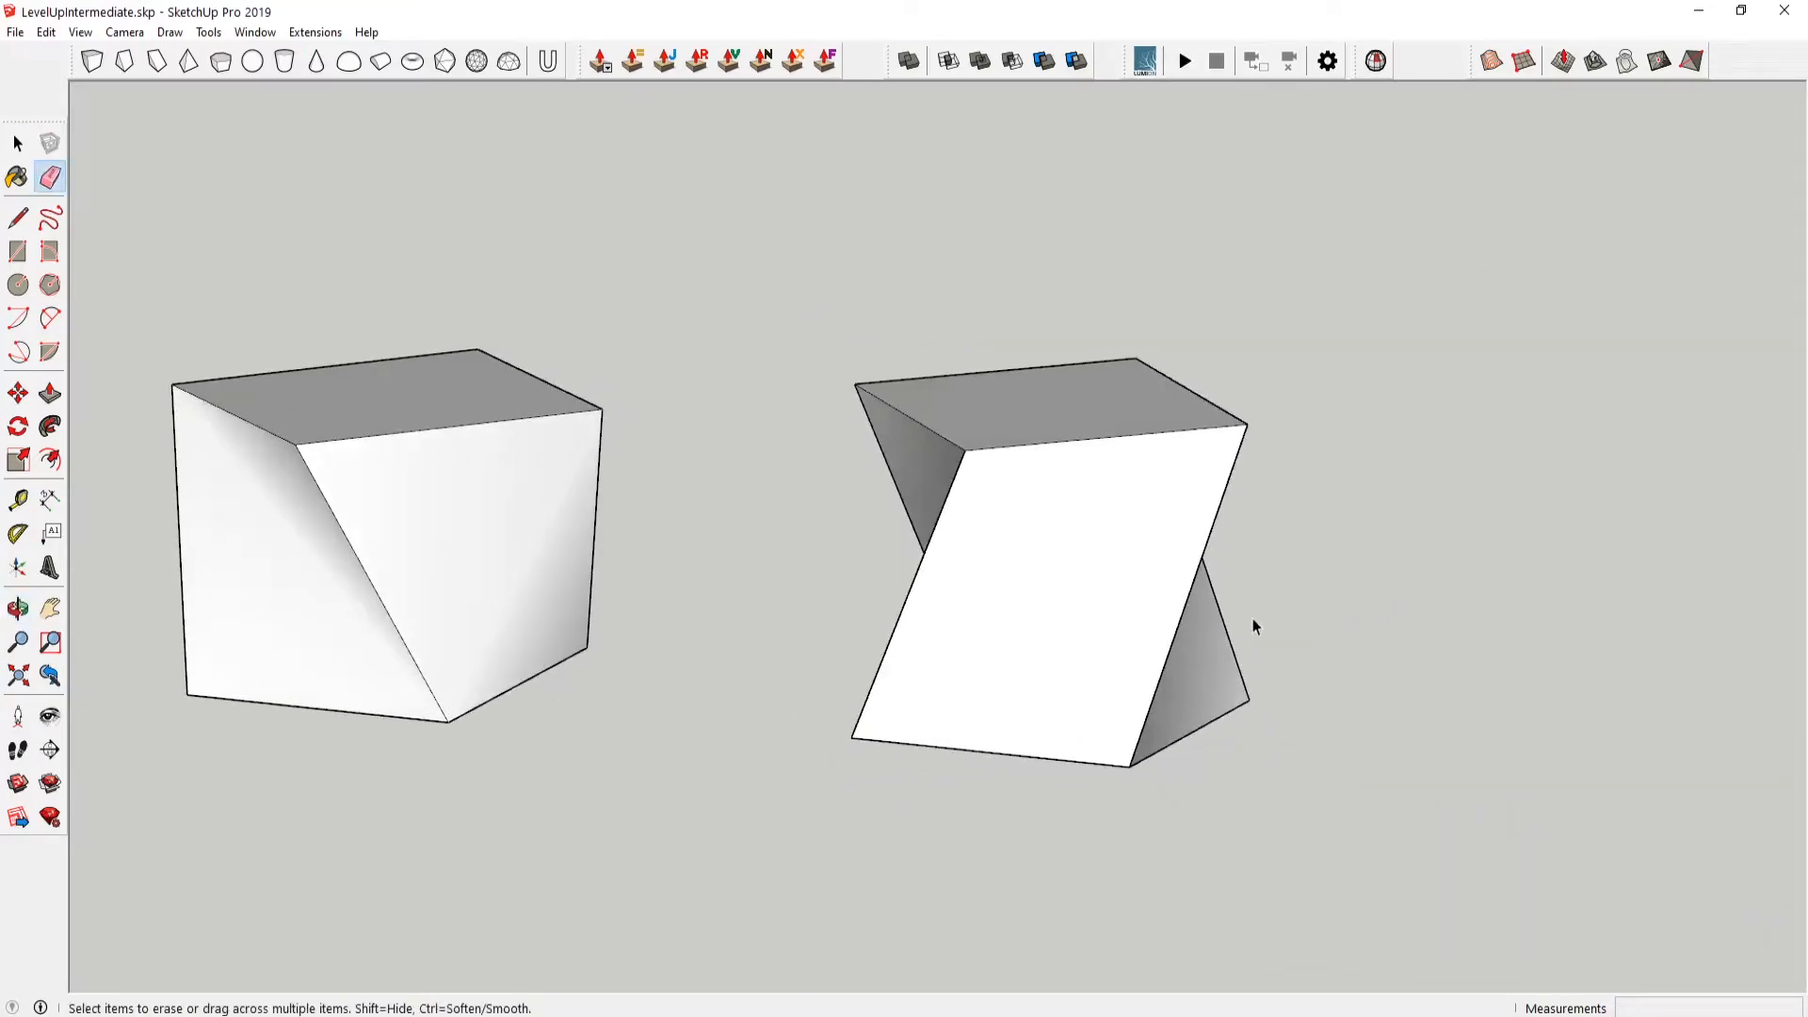
pyautogui.click(15, 143)
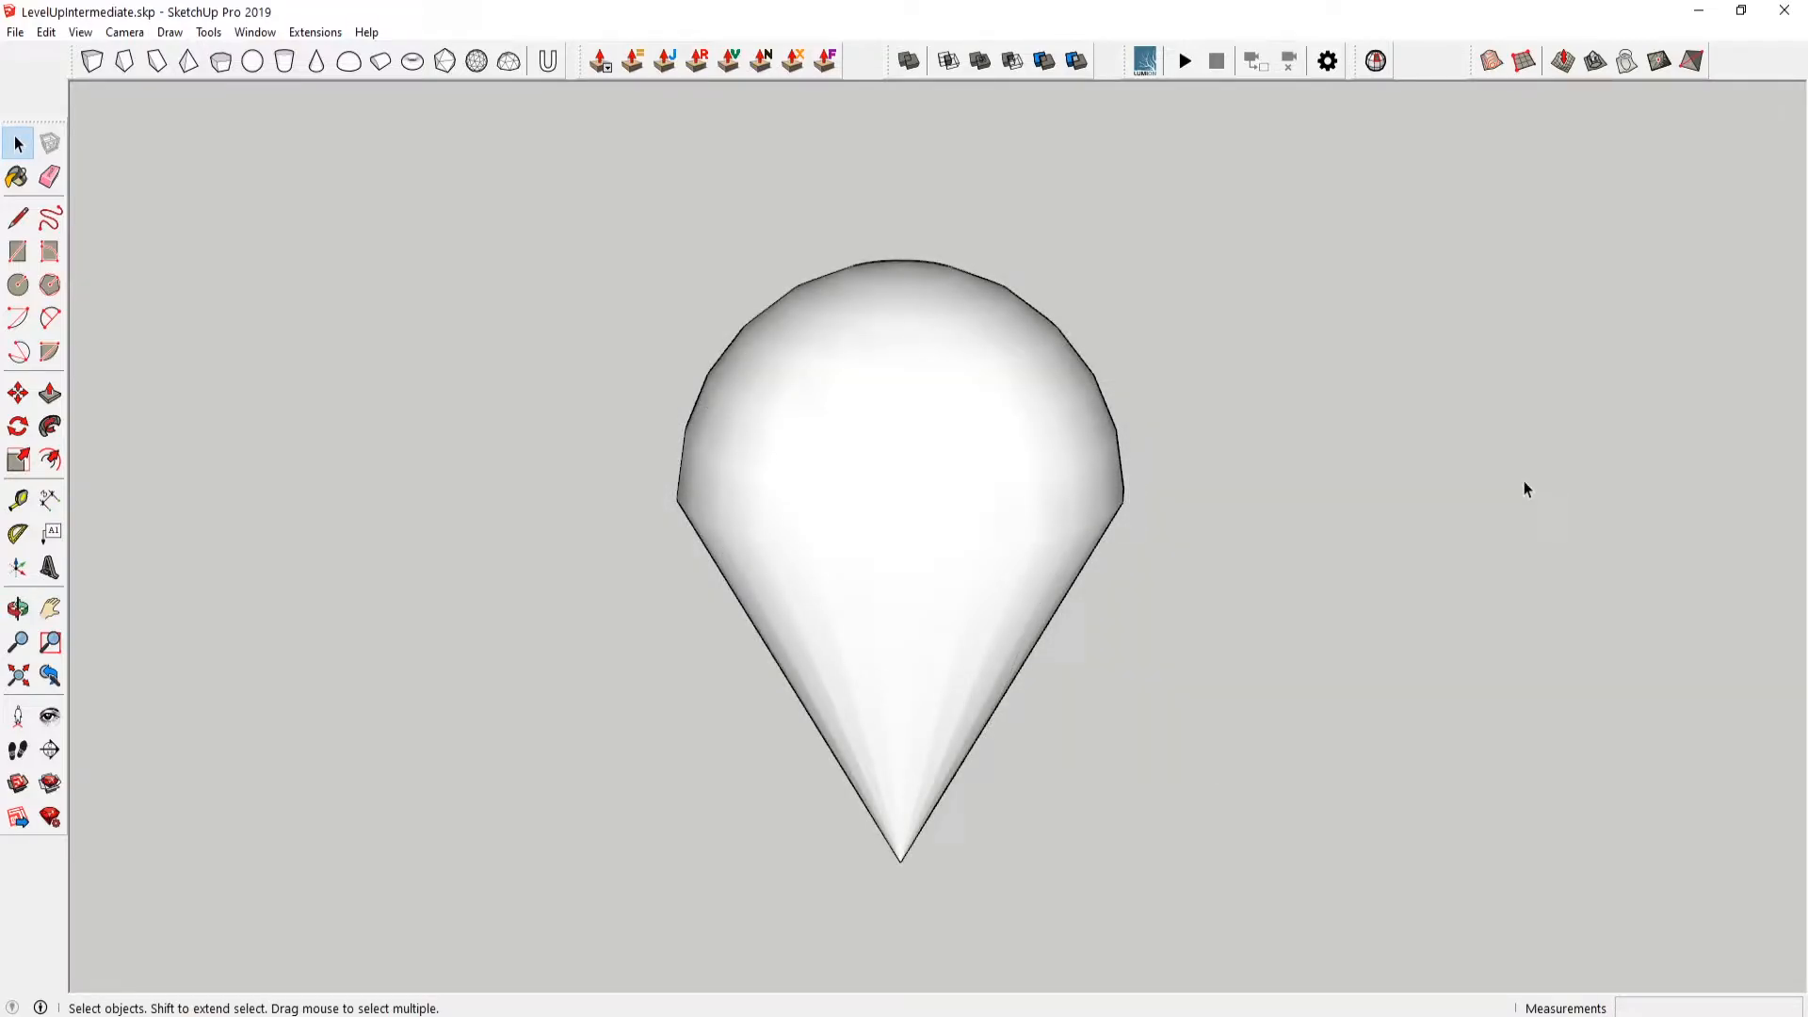
# - Draw a flat circle on the ground to the right of the cone
pyautogui.click(15, 606)
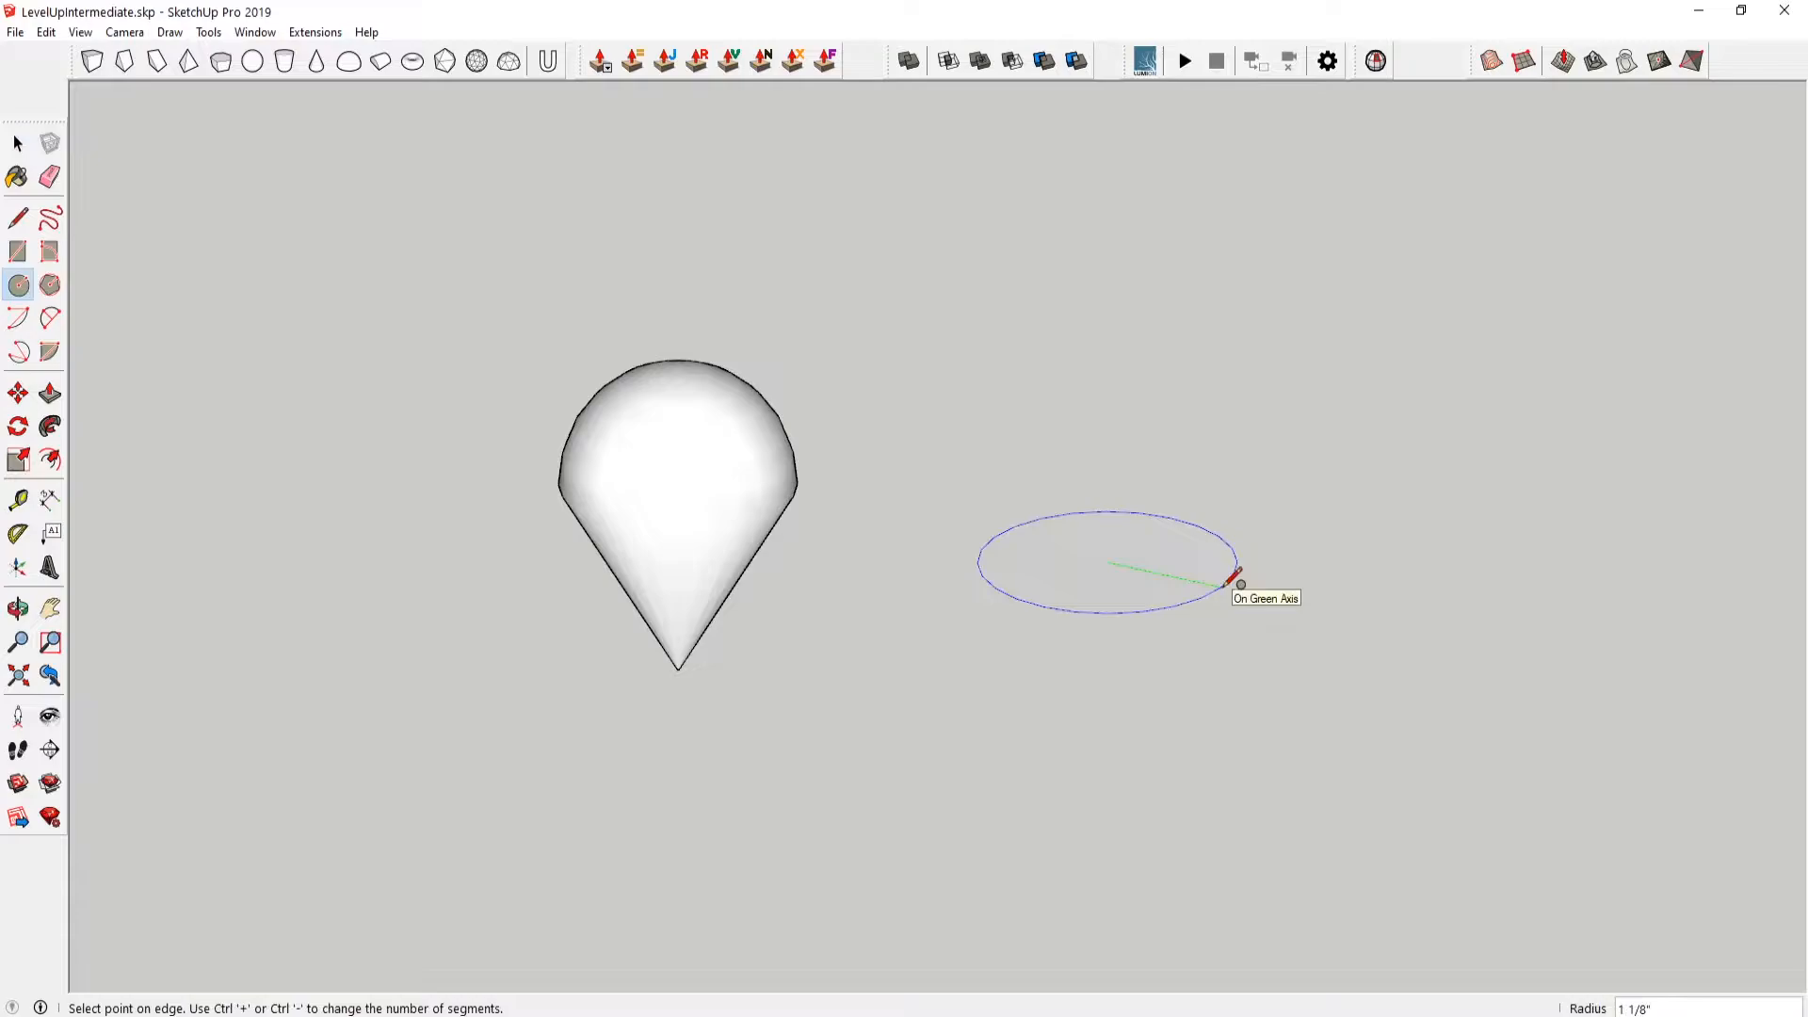
pyautogui.click(17, 143)
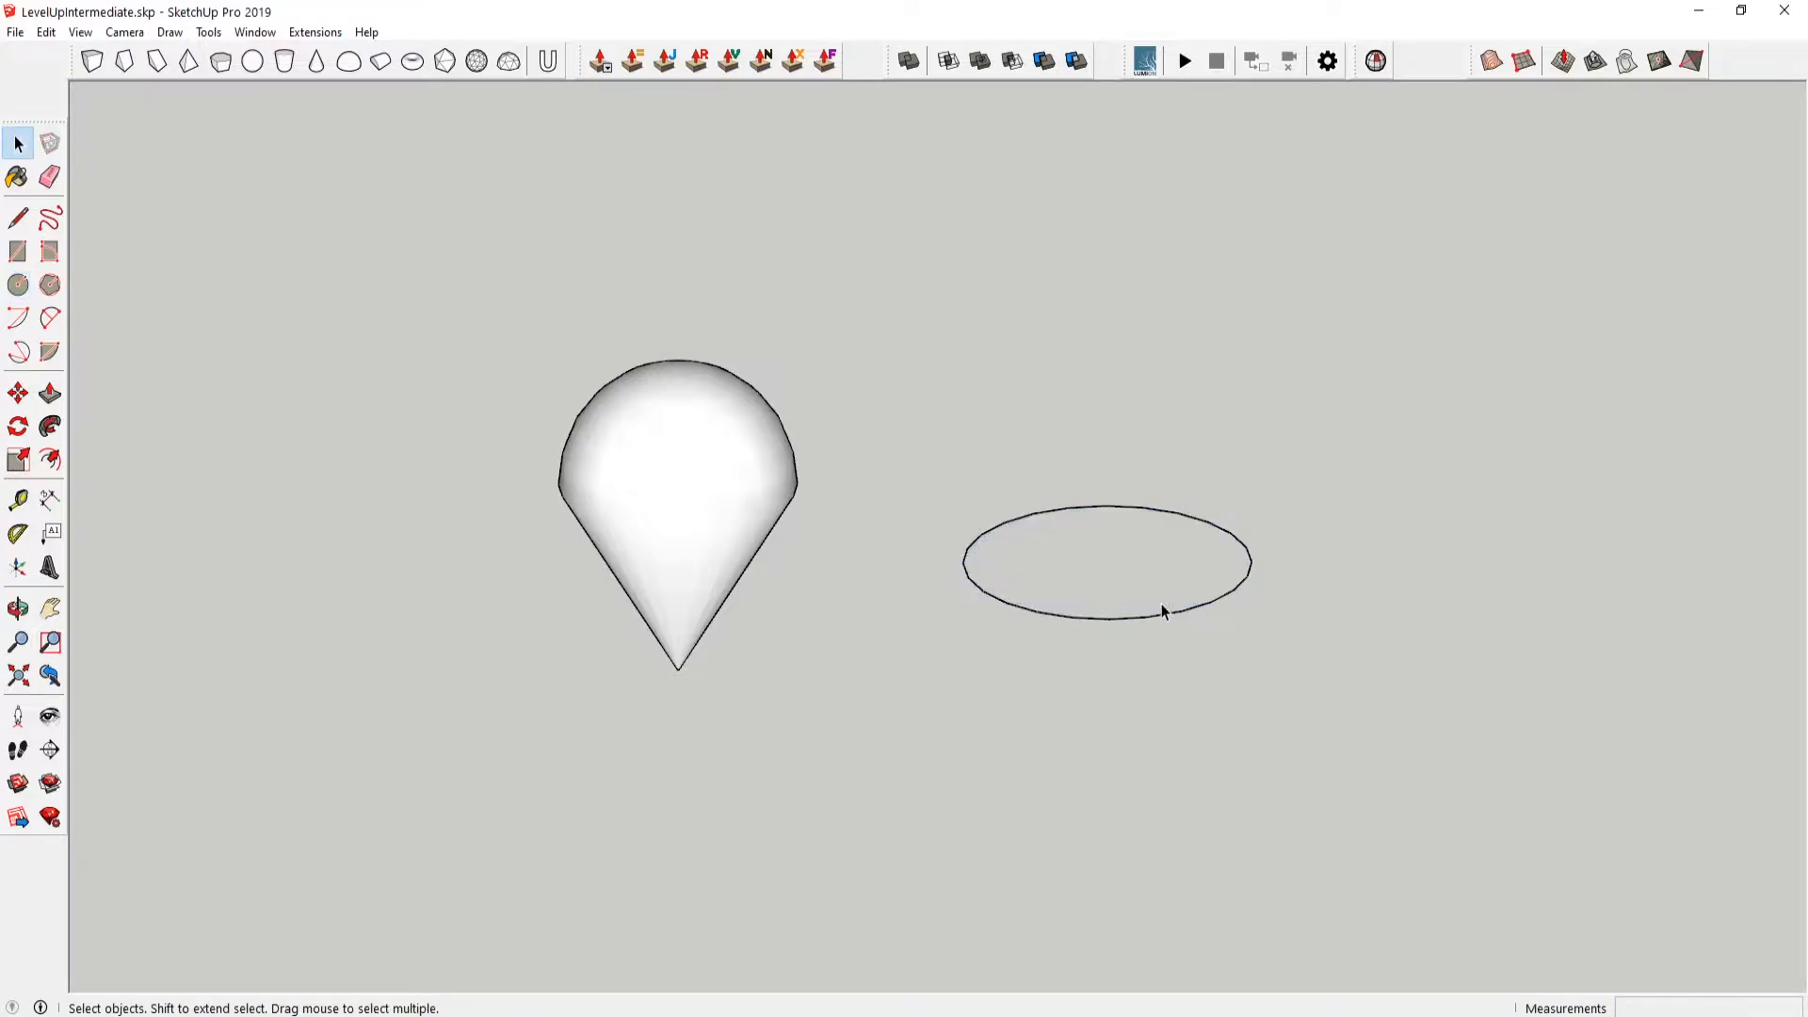
pyautogui.moveTo(680, 516)
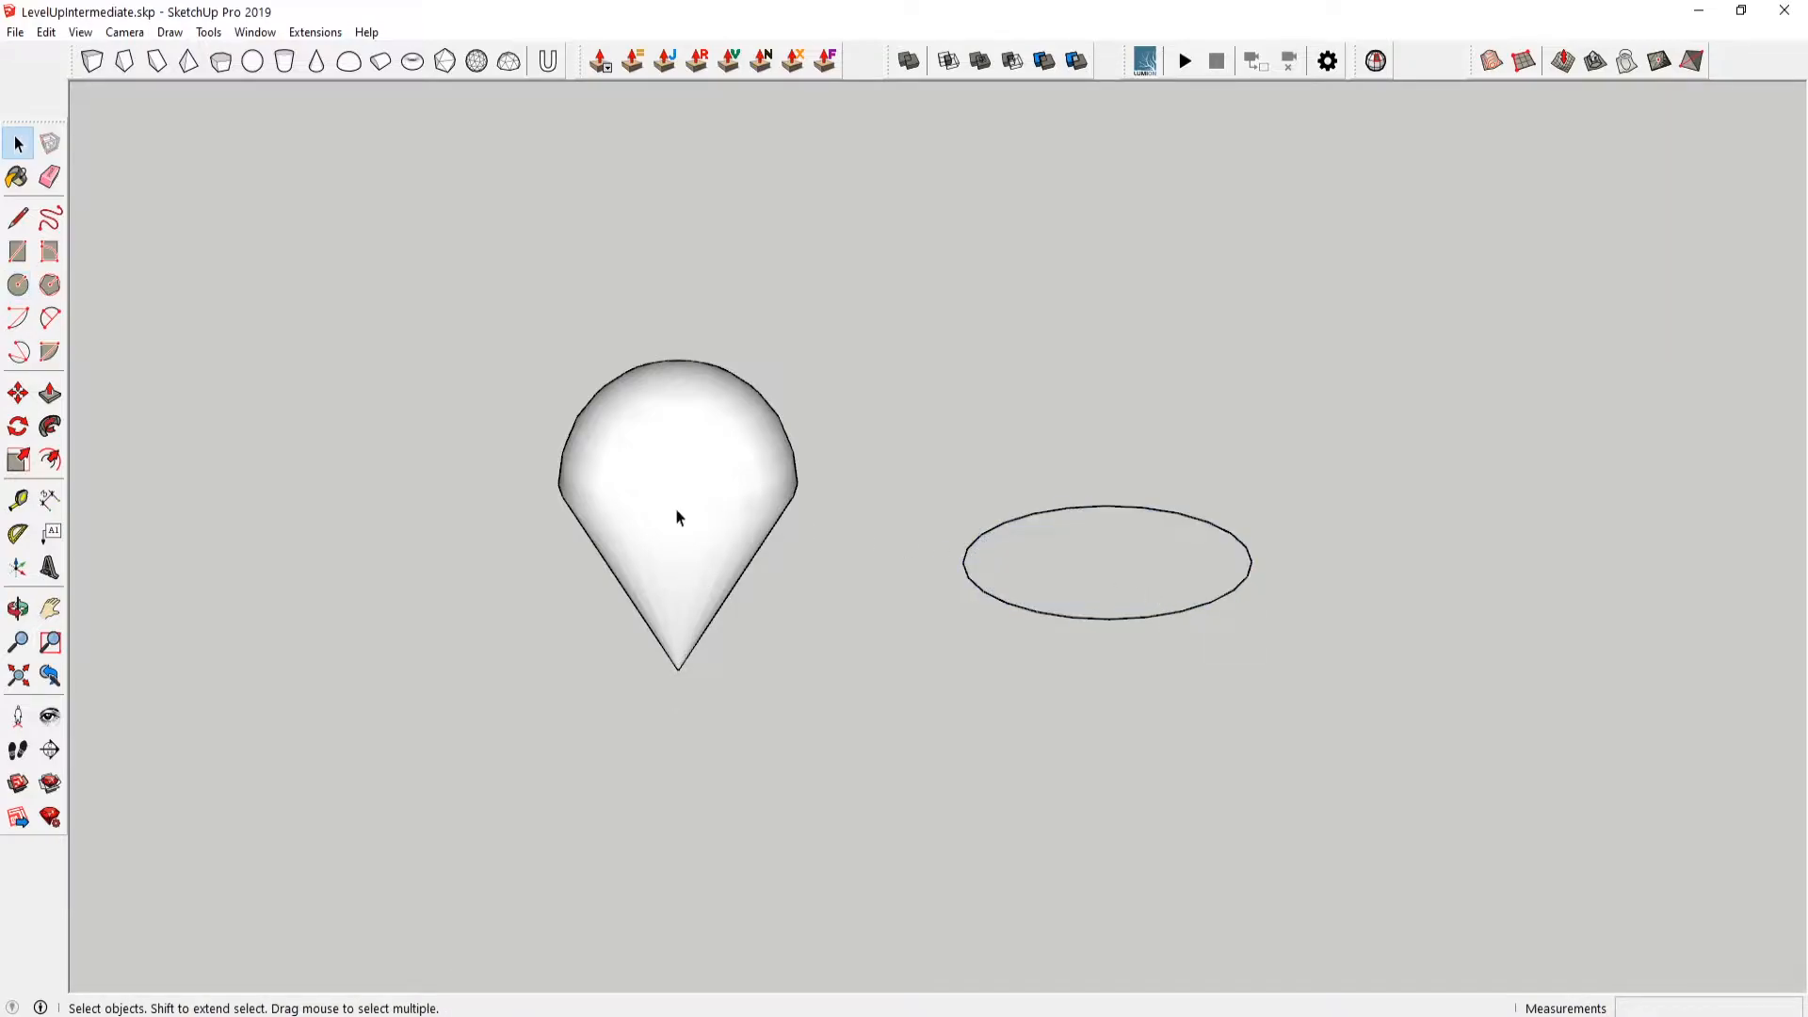
pyautogui.moveTo(727, 490)
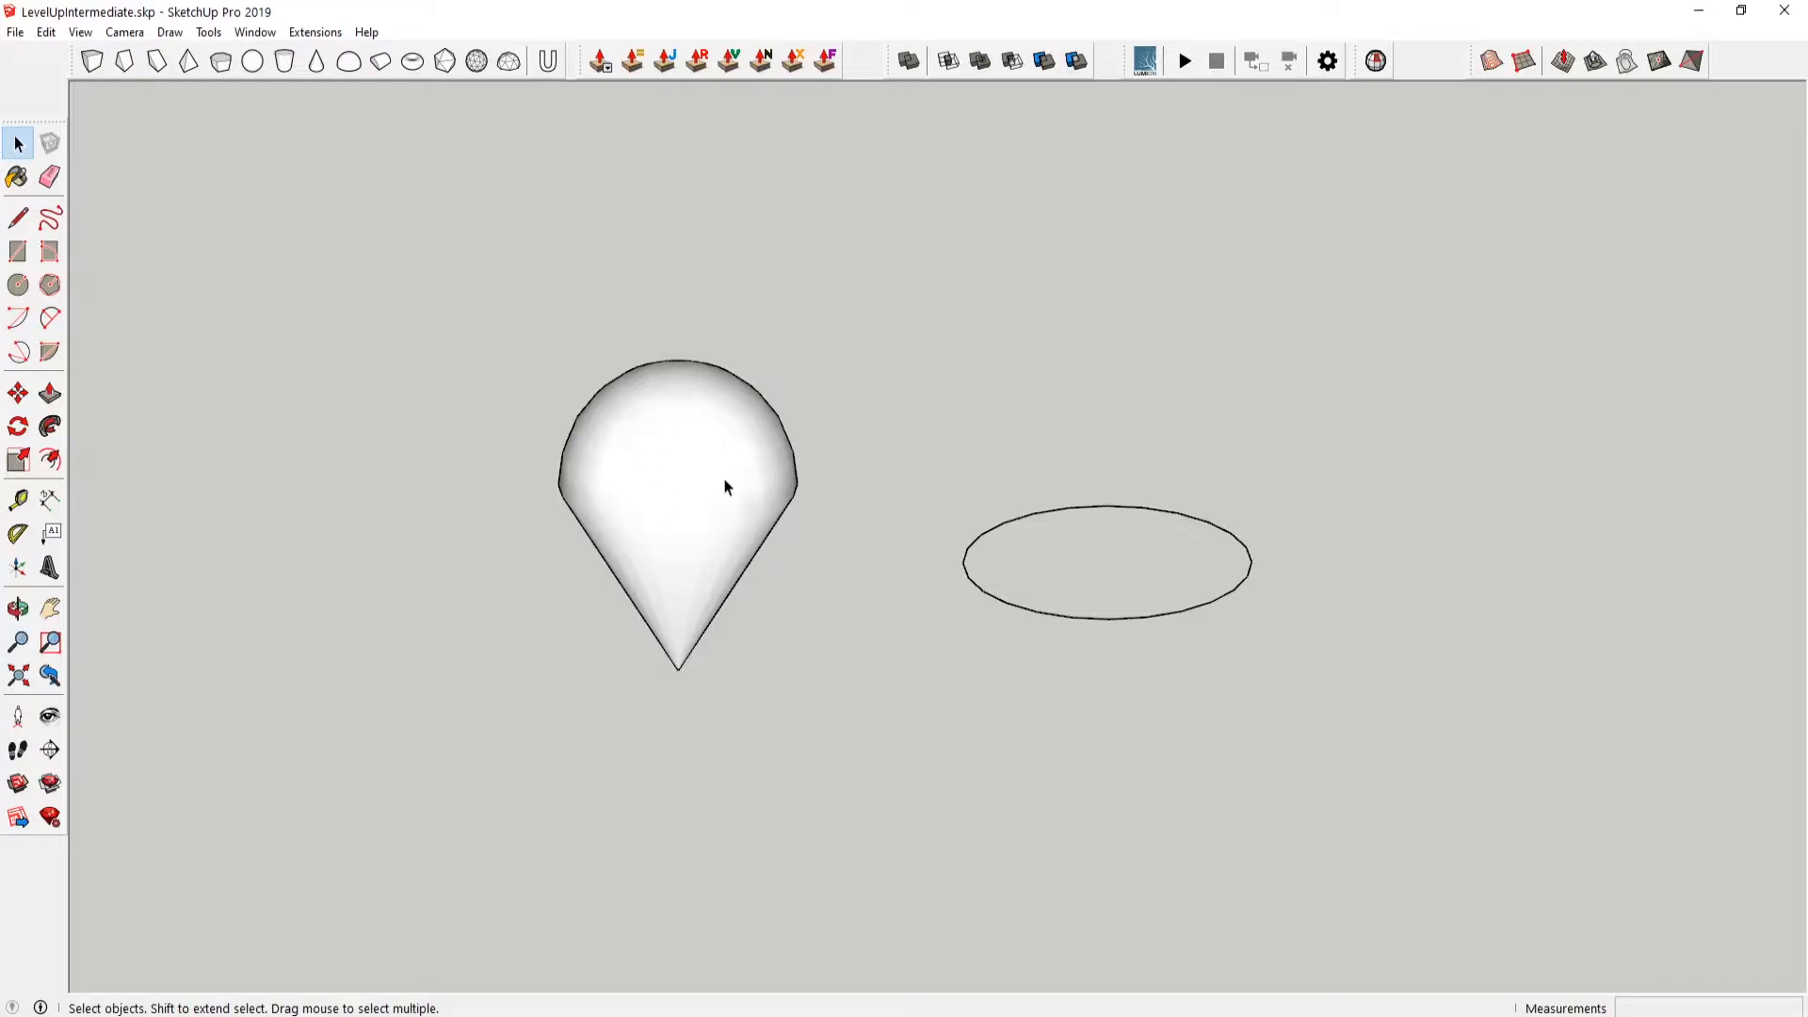
pyautogui.moveTo(1266, 546)
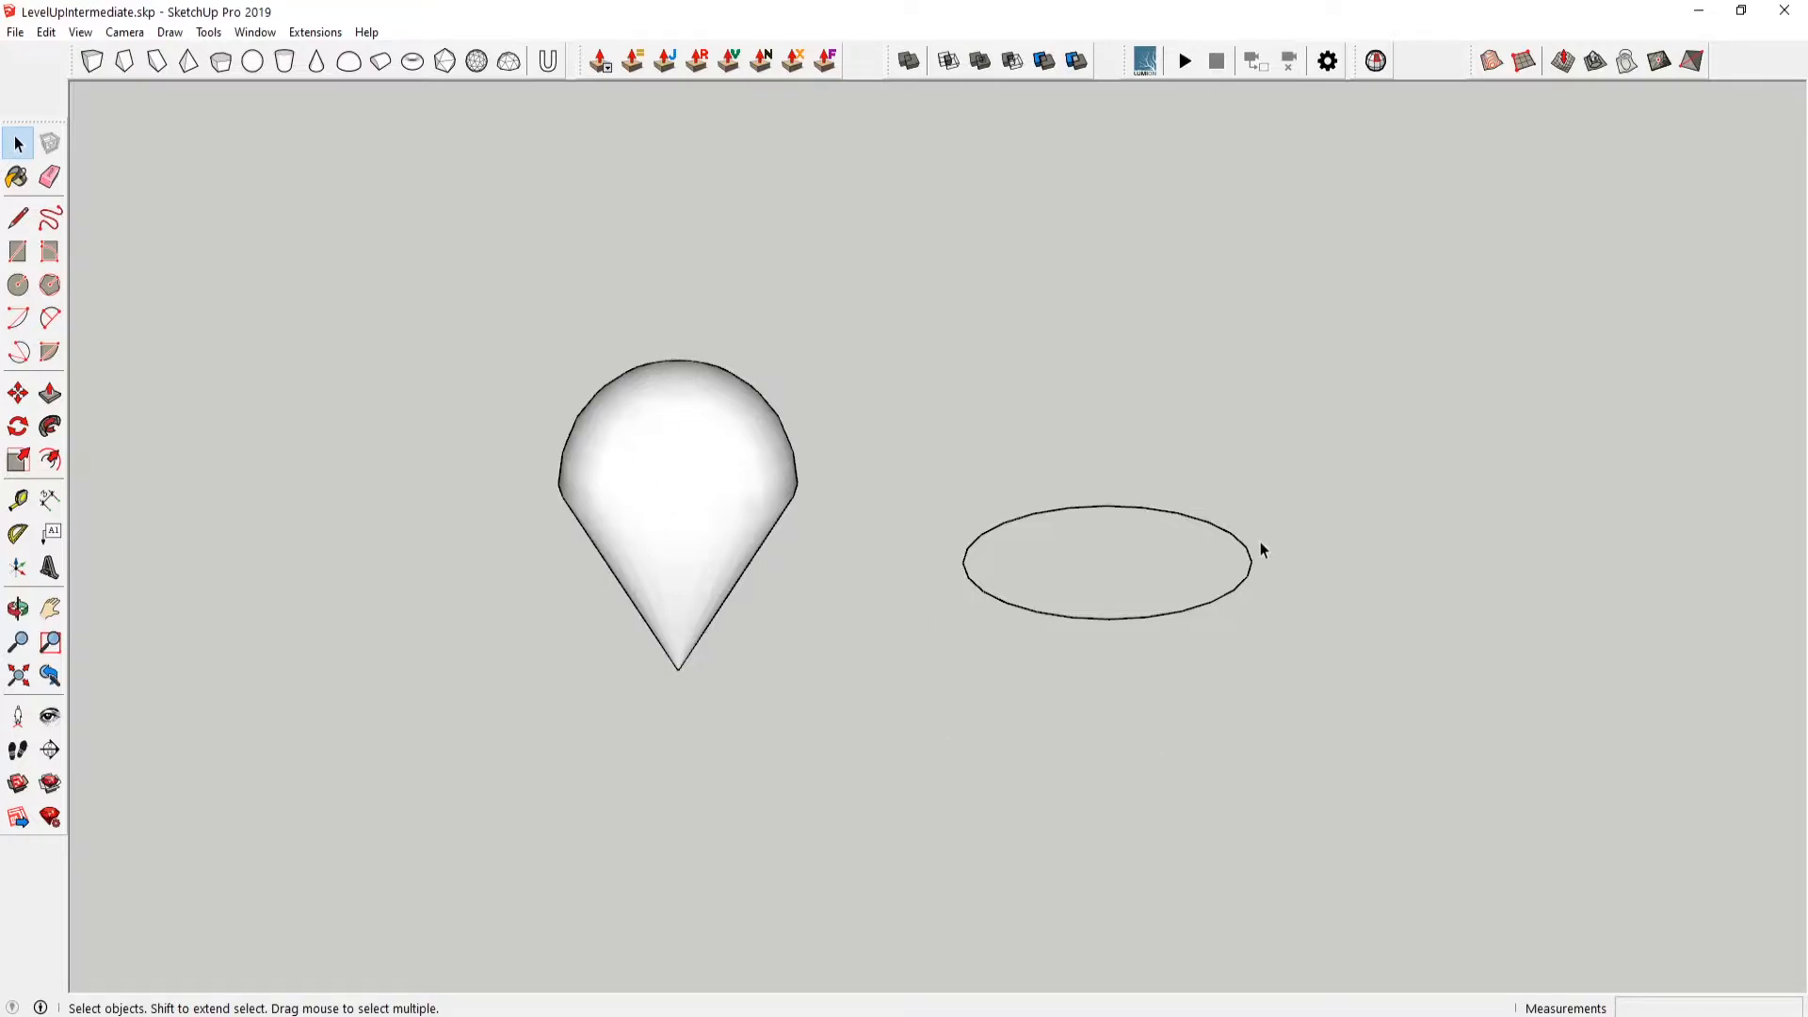
pyautogui.moveTo(1000, 723)
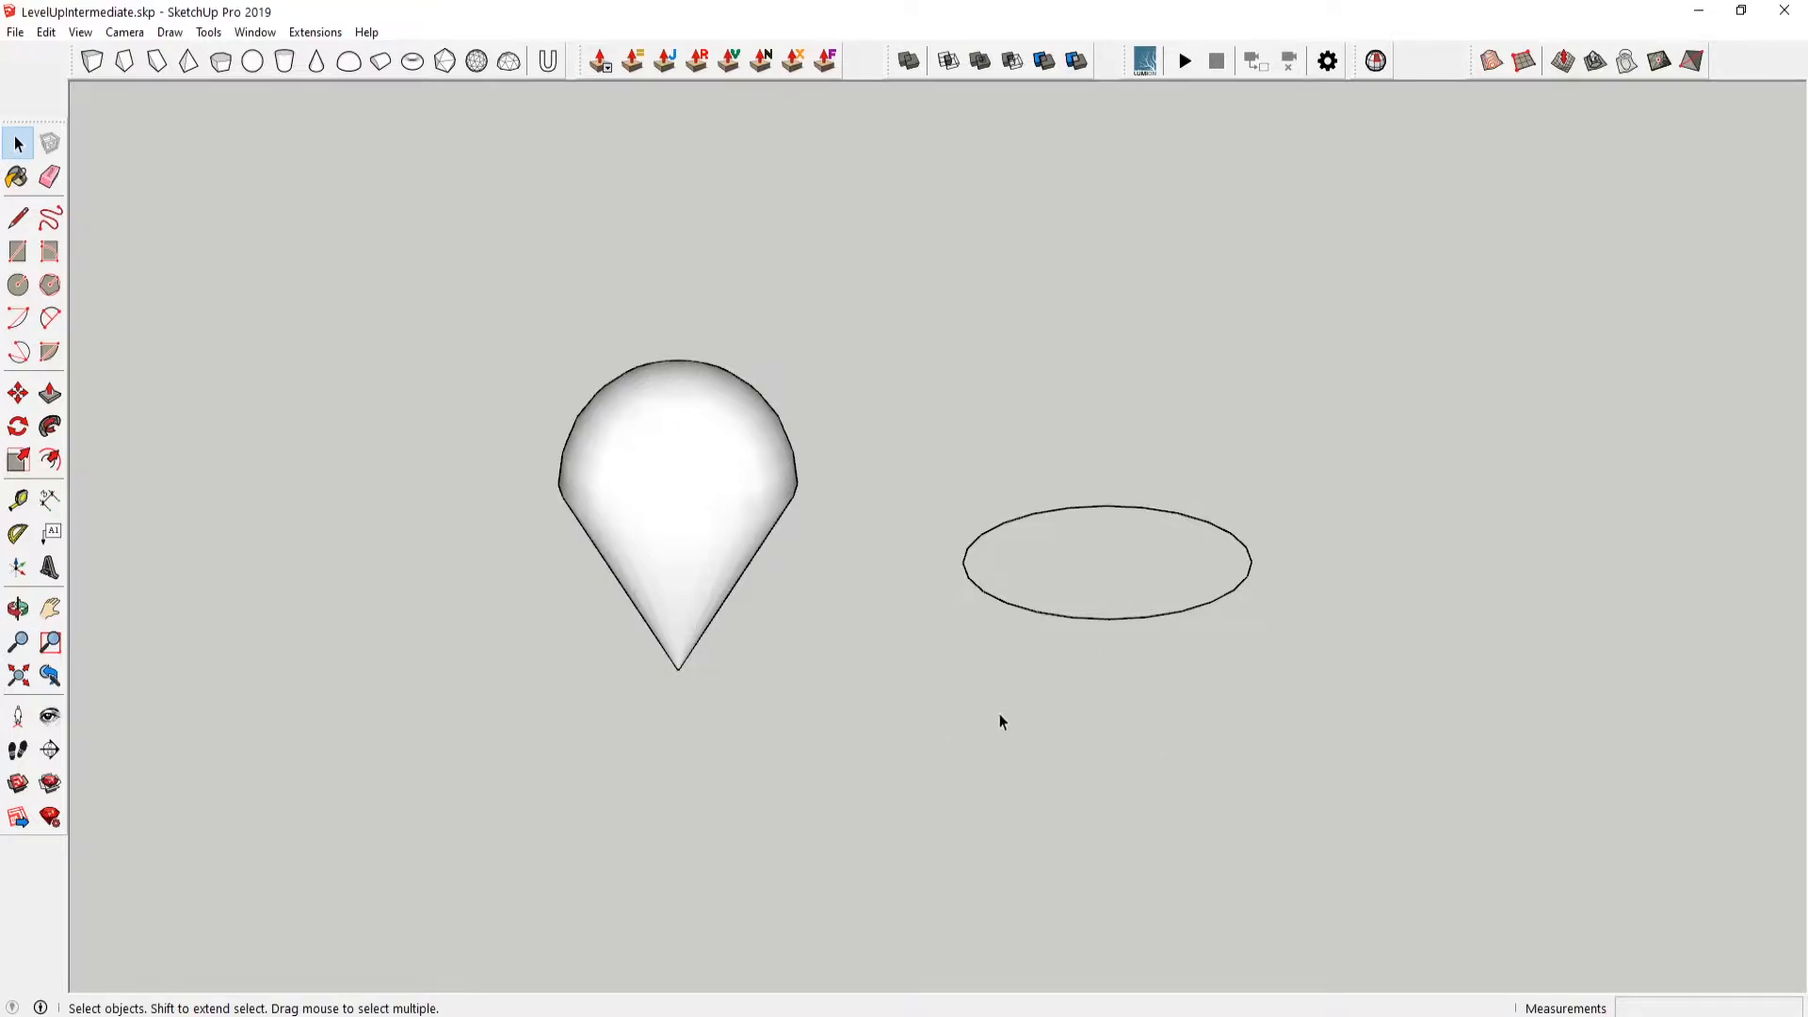
pyautogui.moveTo(1163, 587)
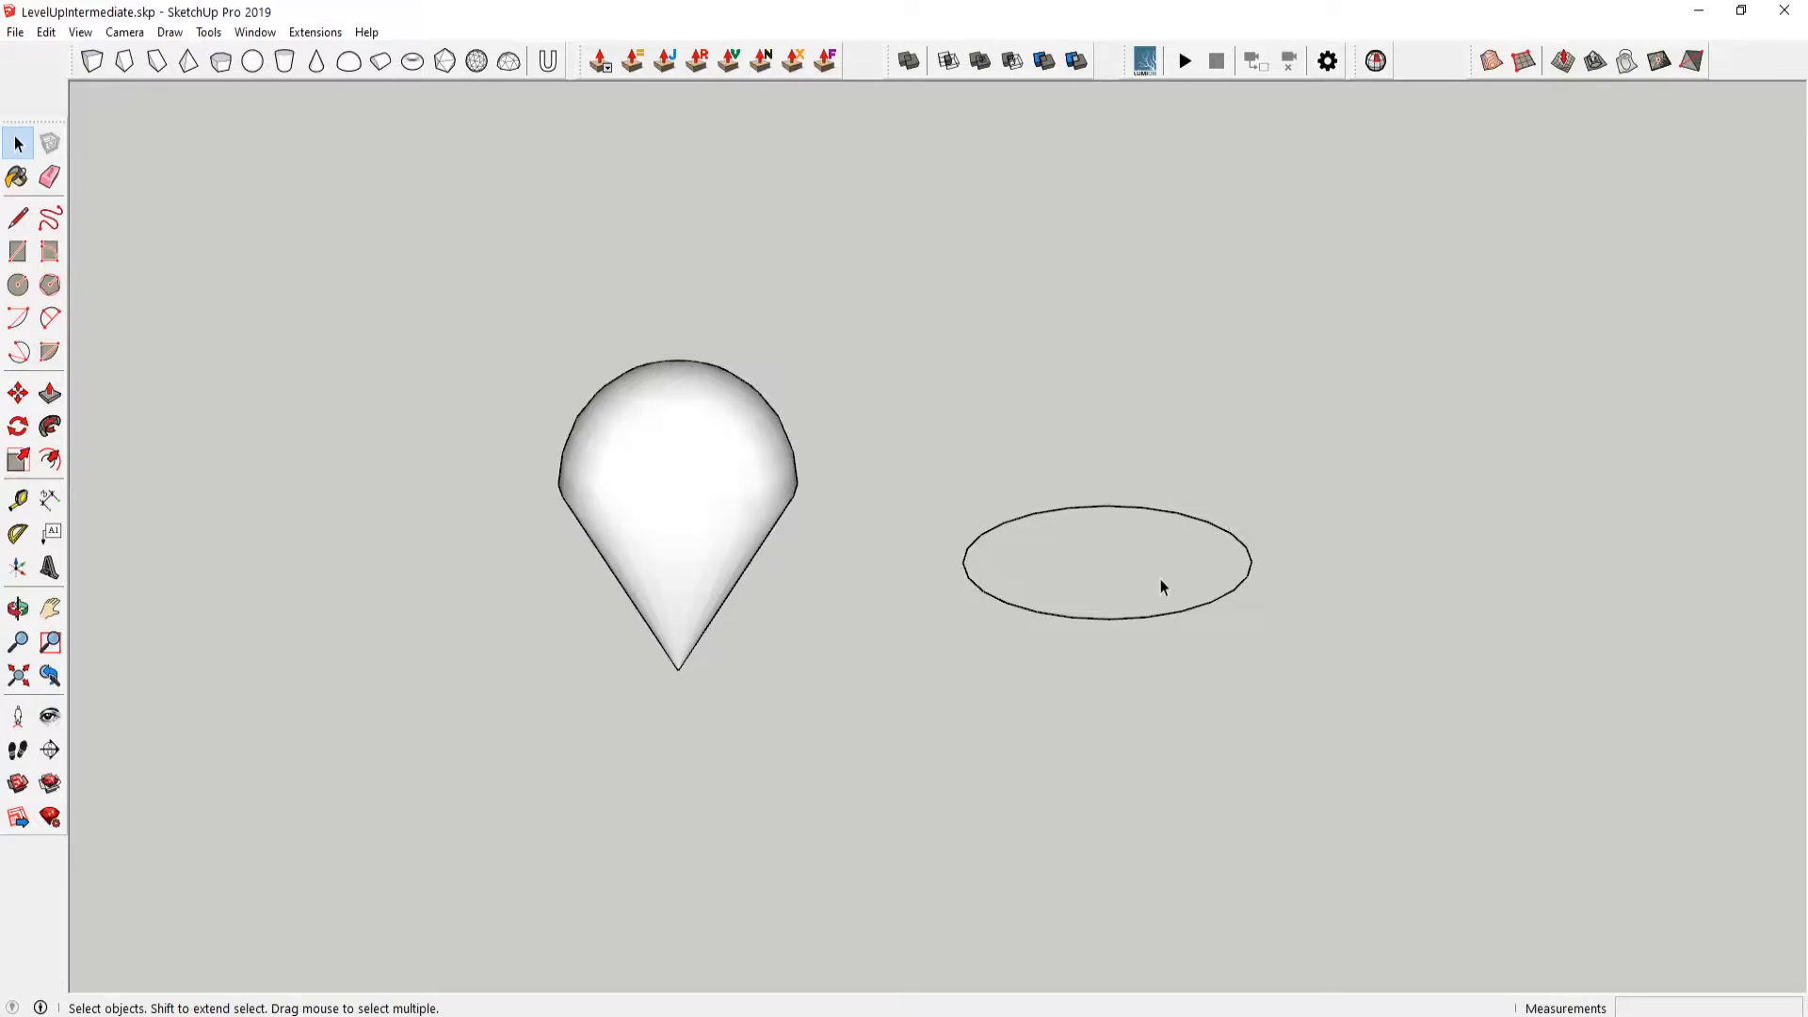
# - Draw a dividing line from the circle's centre splitting the profile in half
pyautogui.click(15, 213)
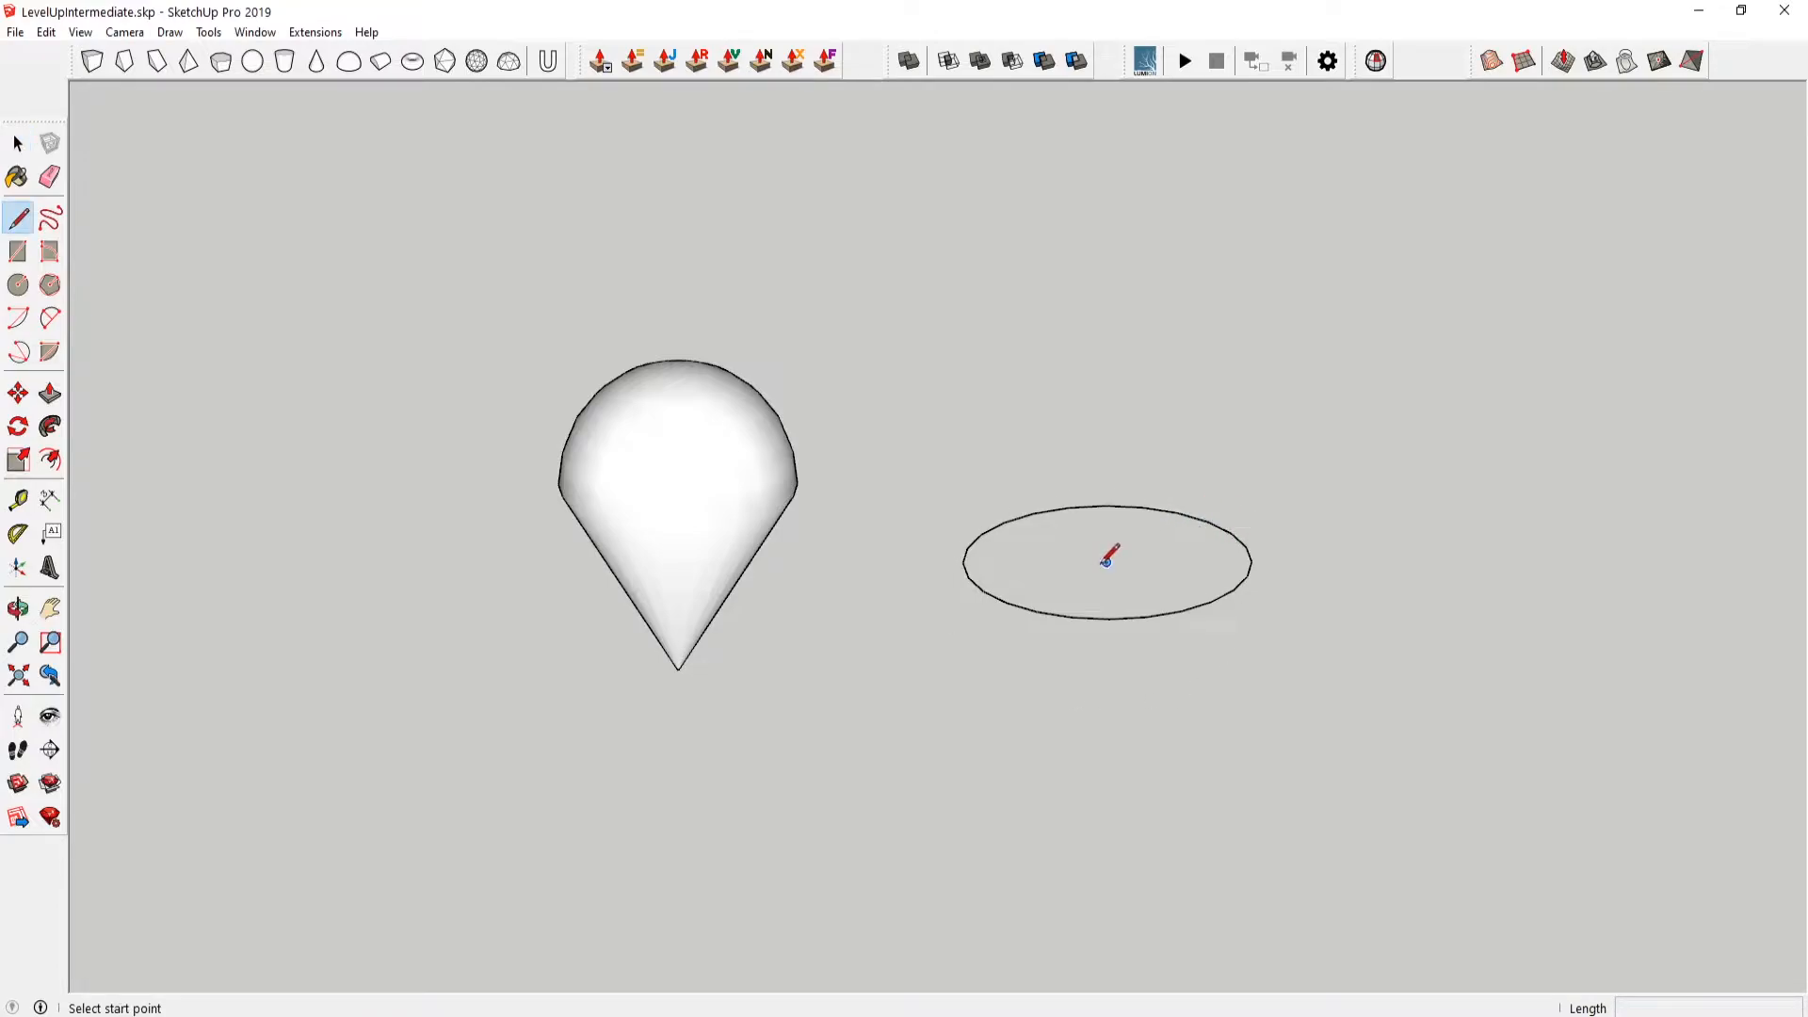
pyautogui.click(17, 141)
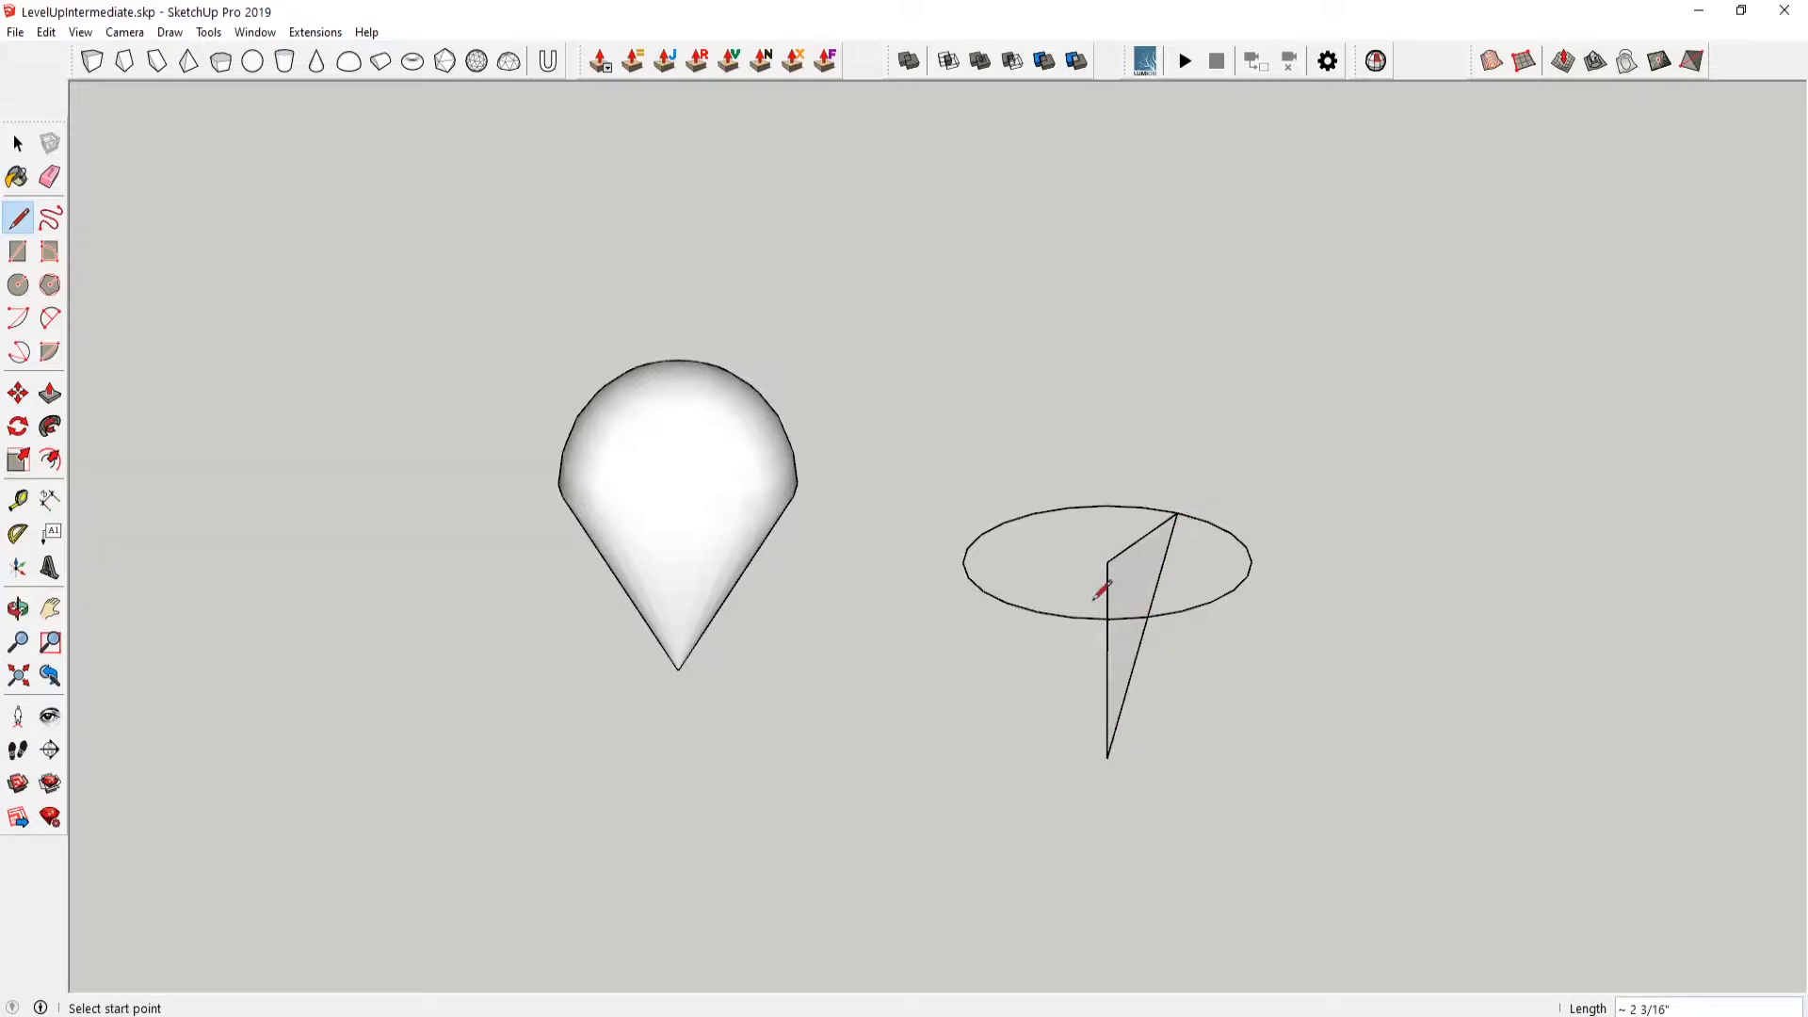
pyautogui.click(15, 278)
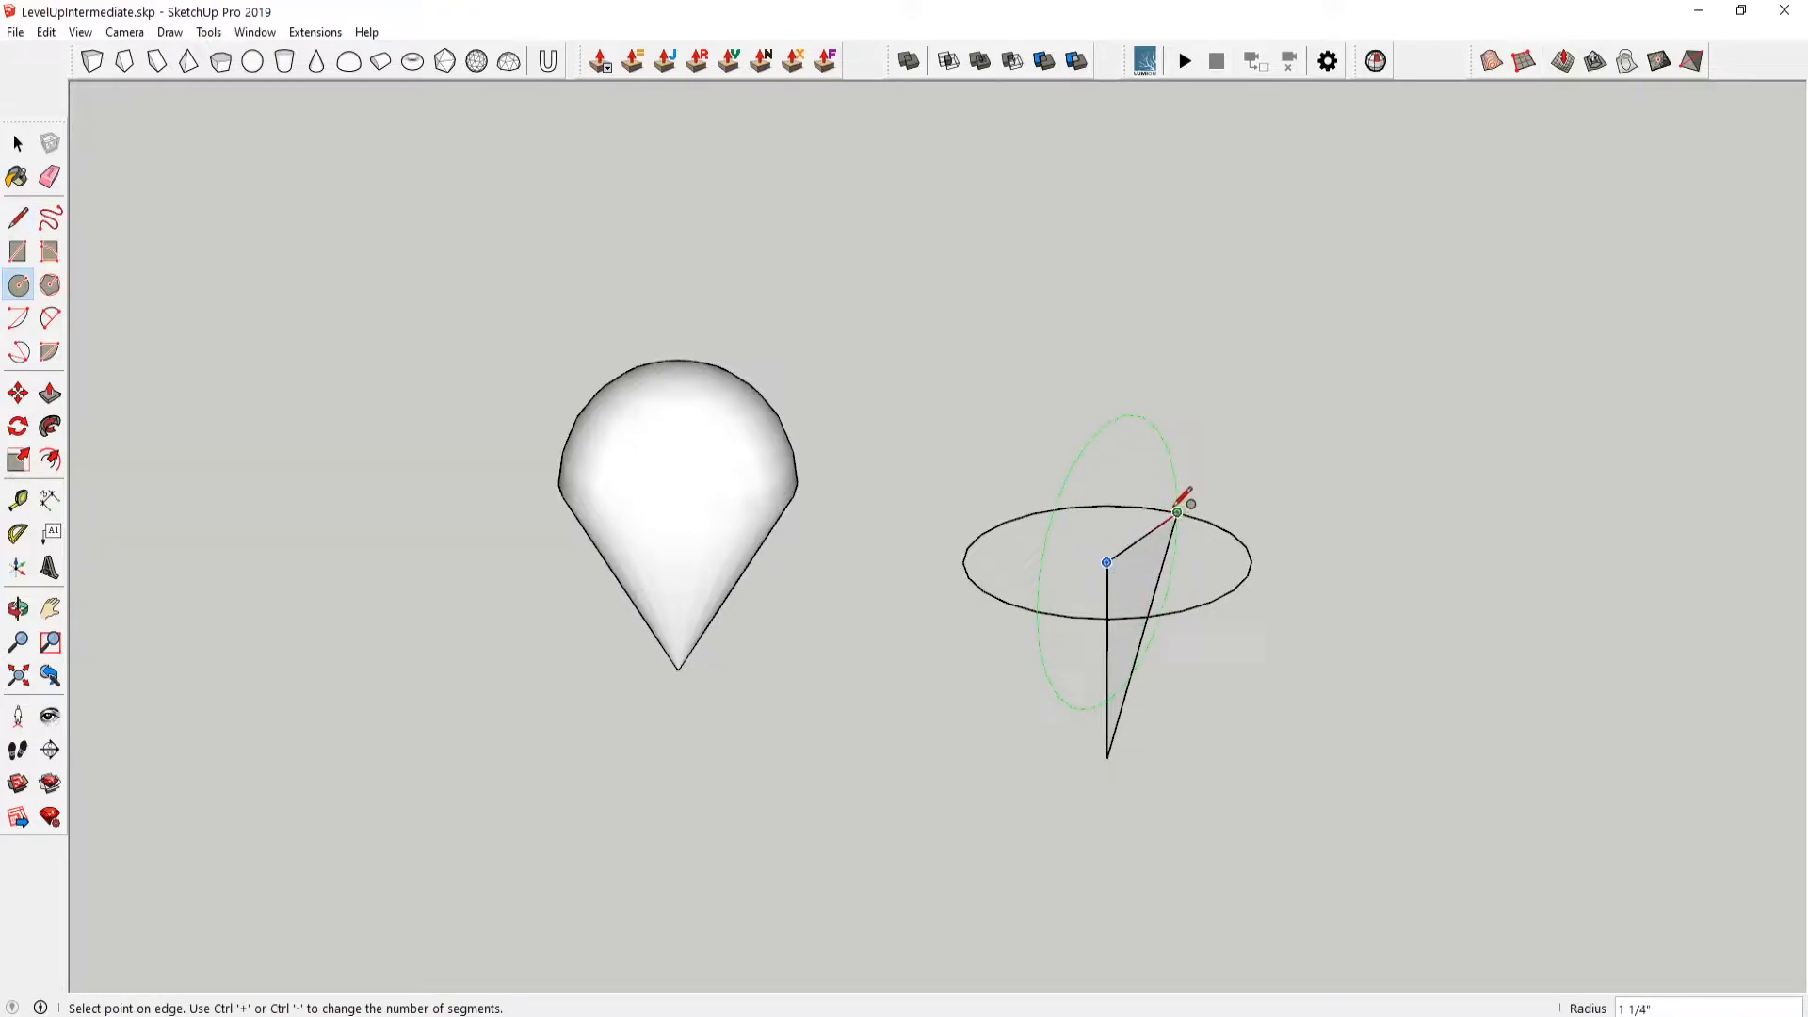
pyautogui.click(15, 243)
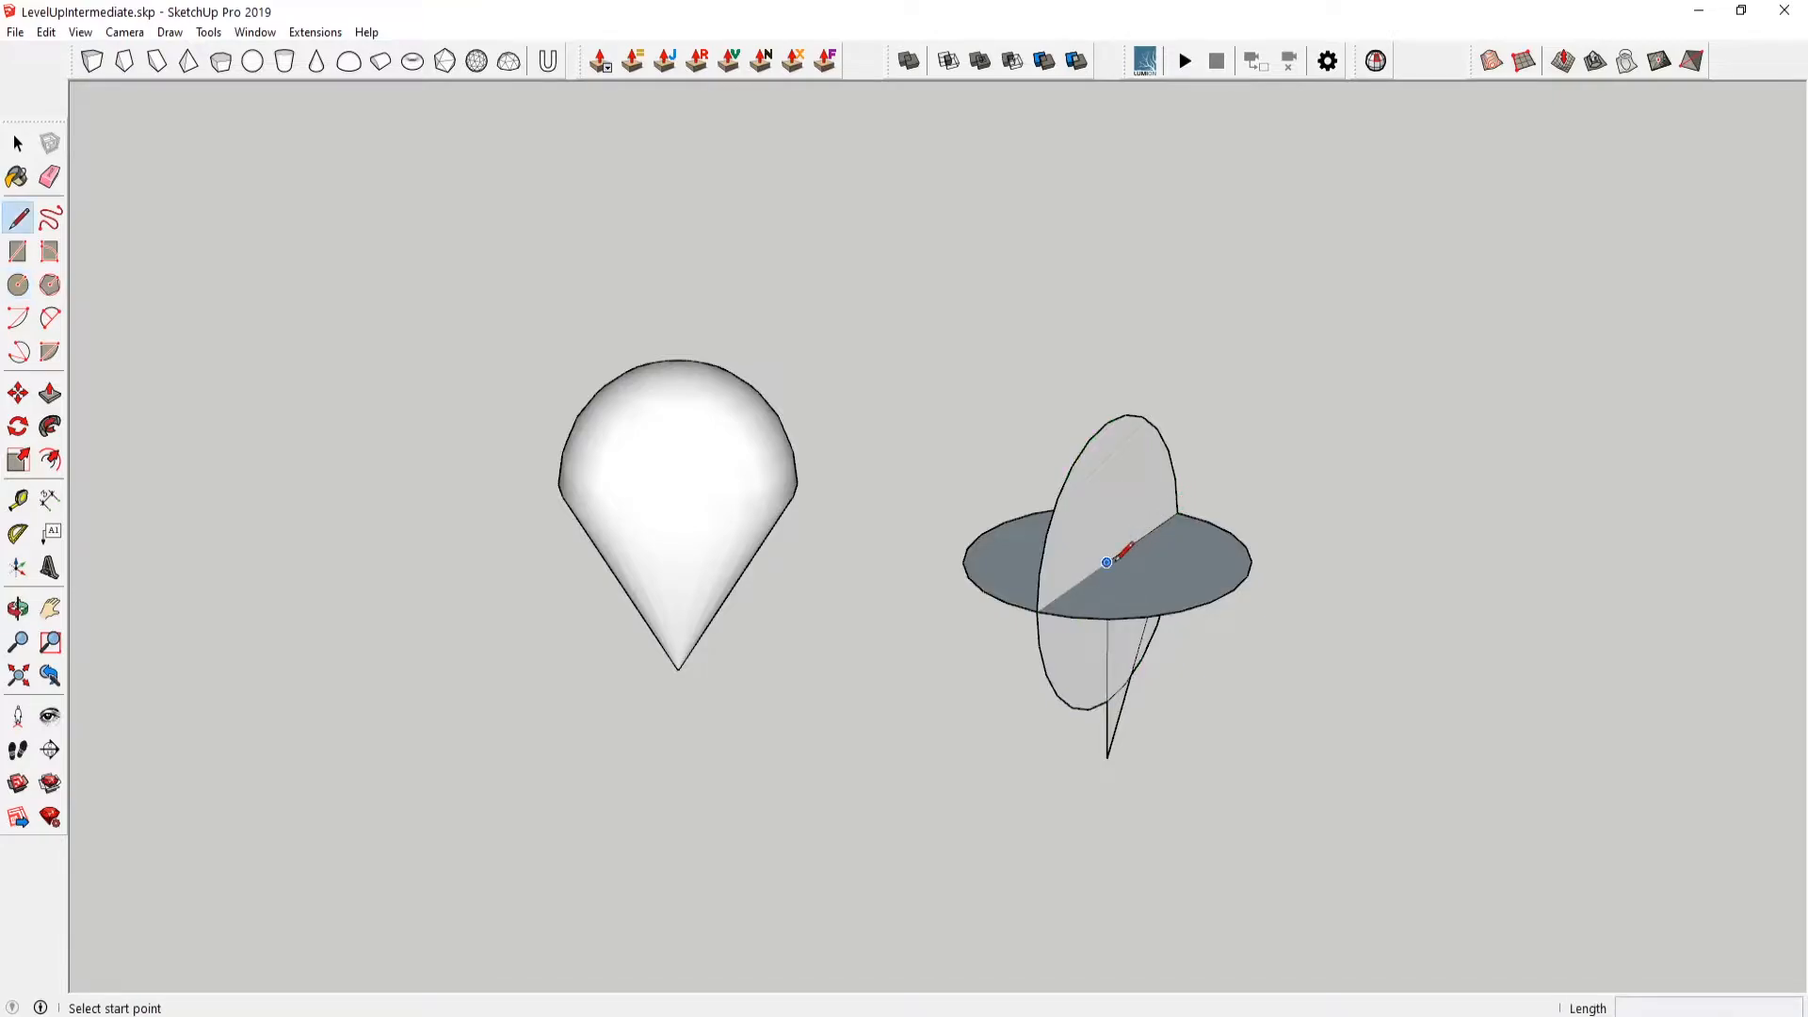
pyautogui.click(42, 173)
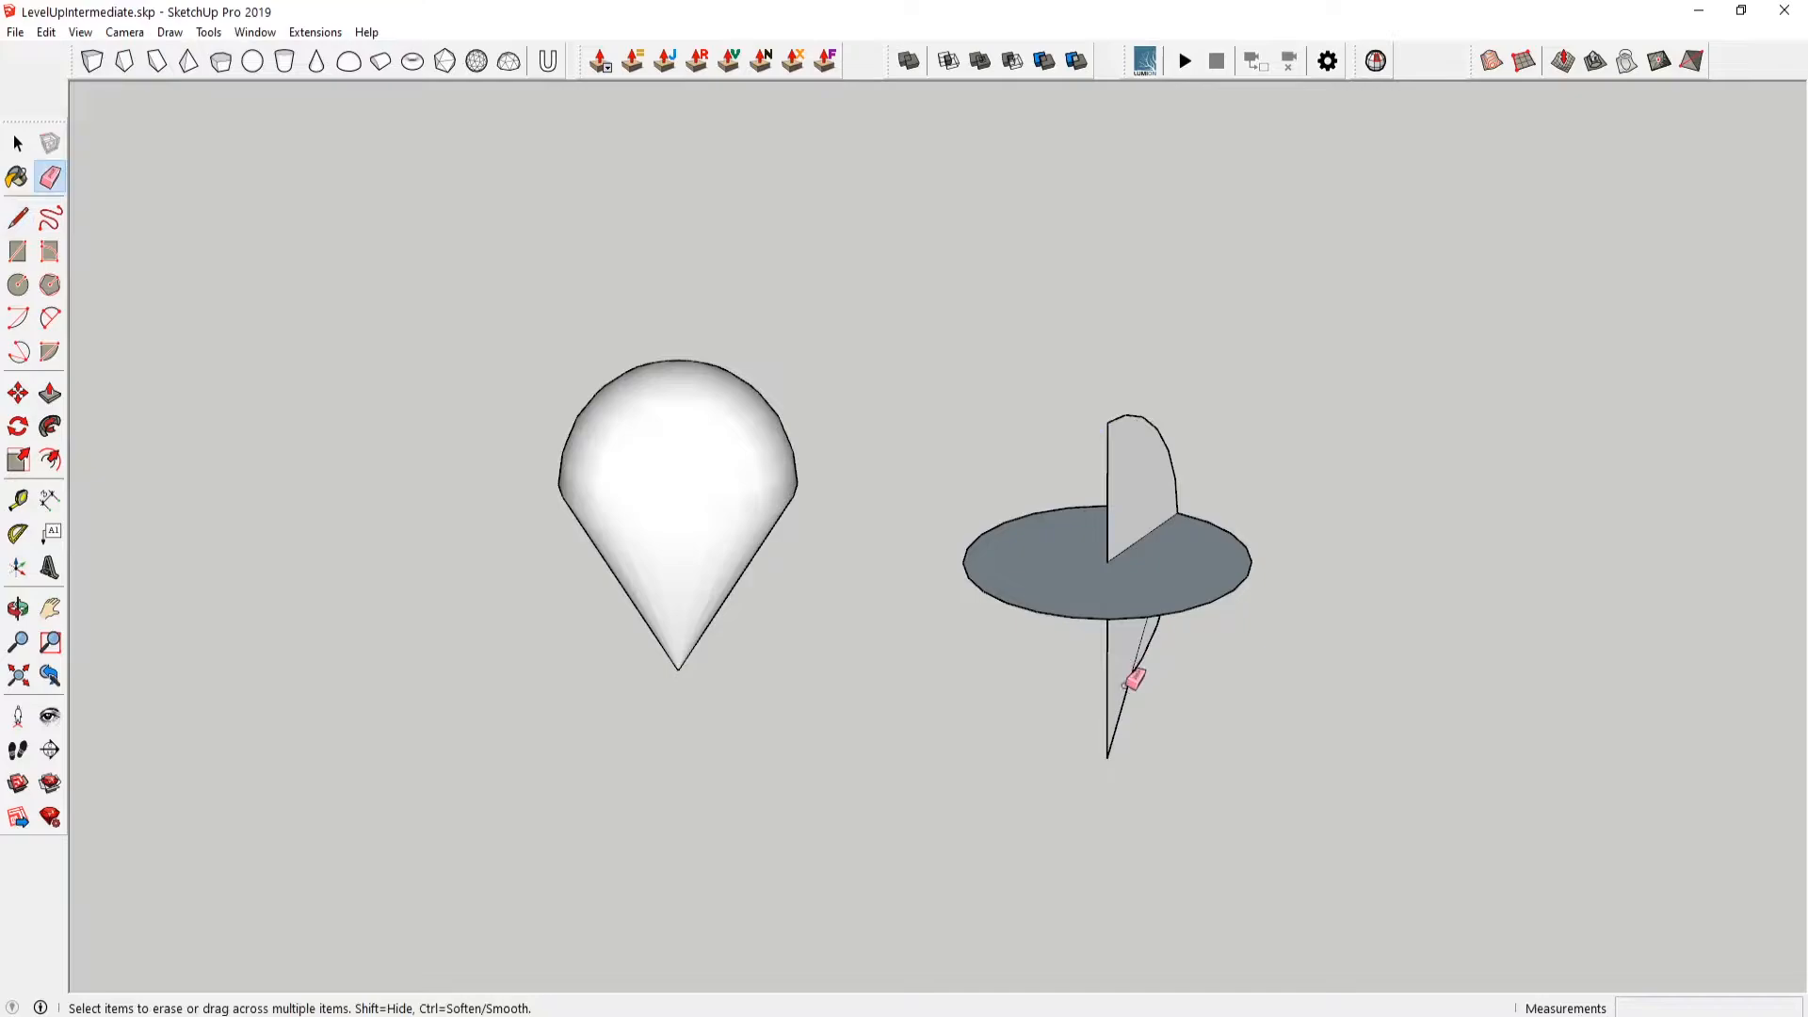
# - Erase the profile's left half, delete the disc face and select the circular edge as path
pyautogui.click(15, 143)
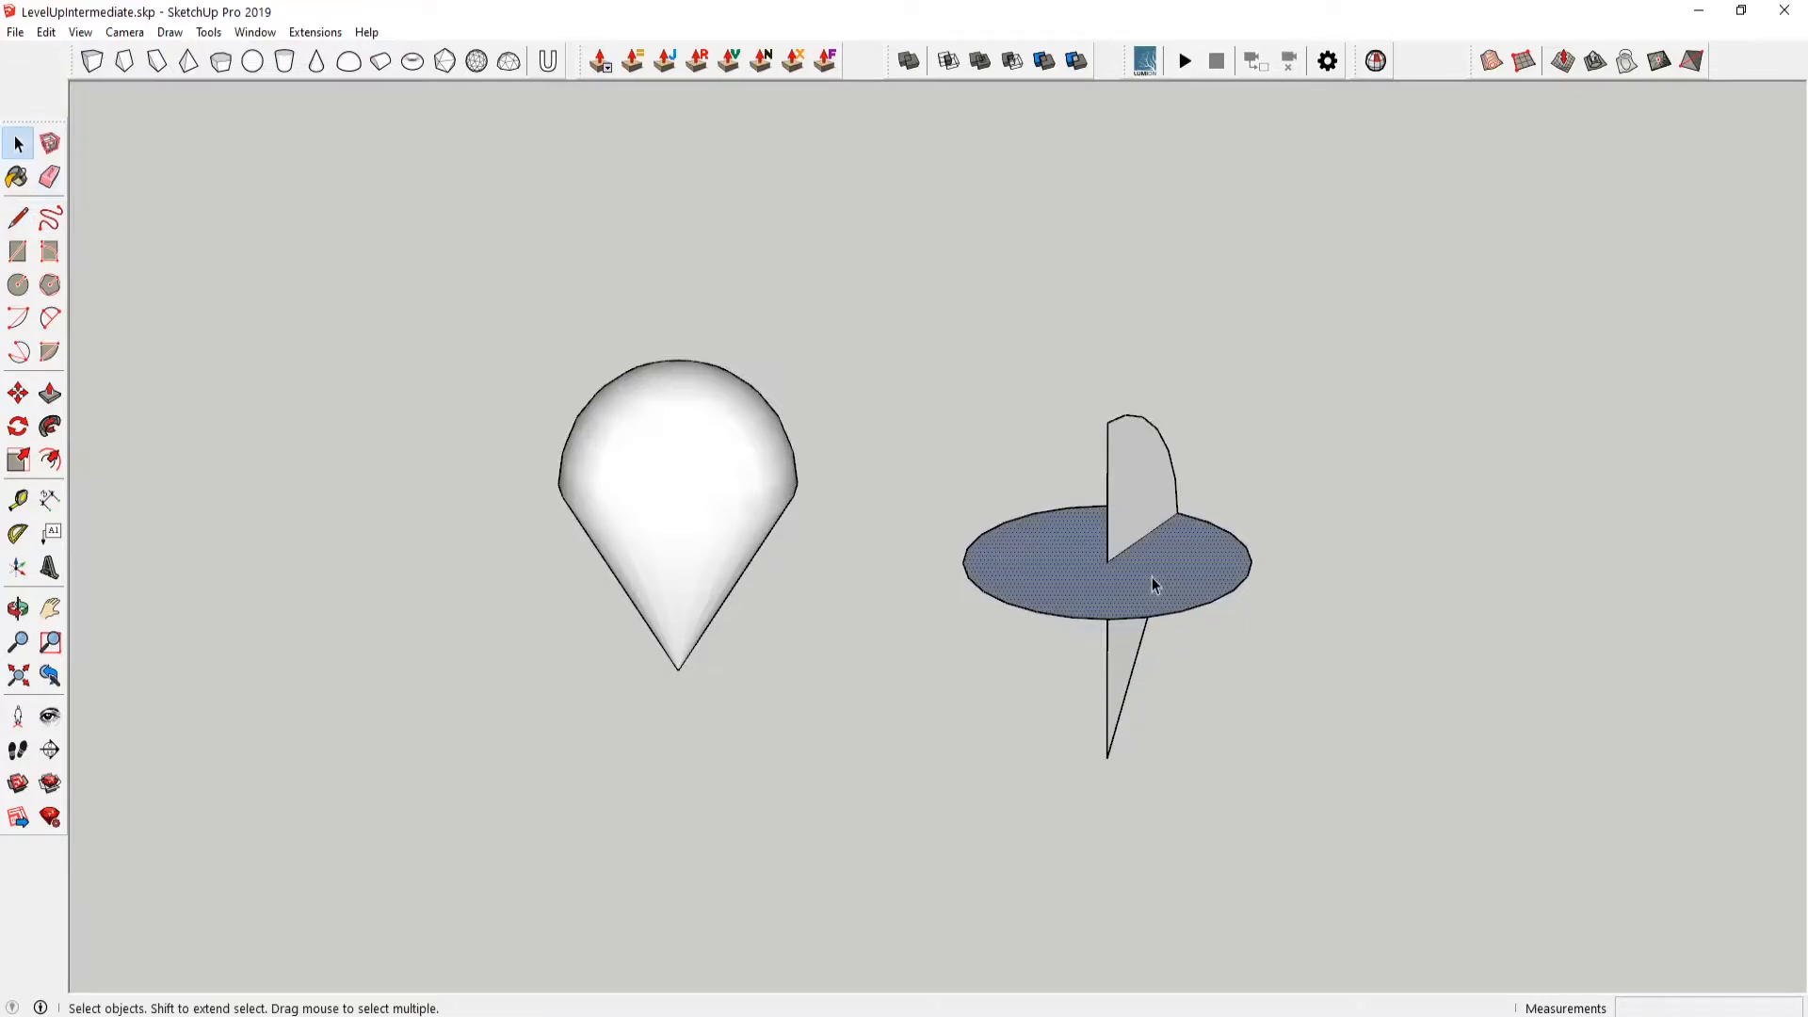
pyautogui.click(43, 173)
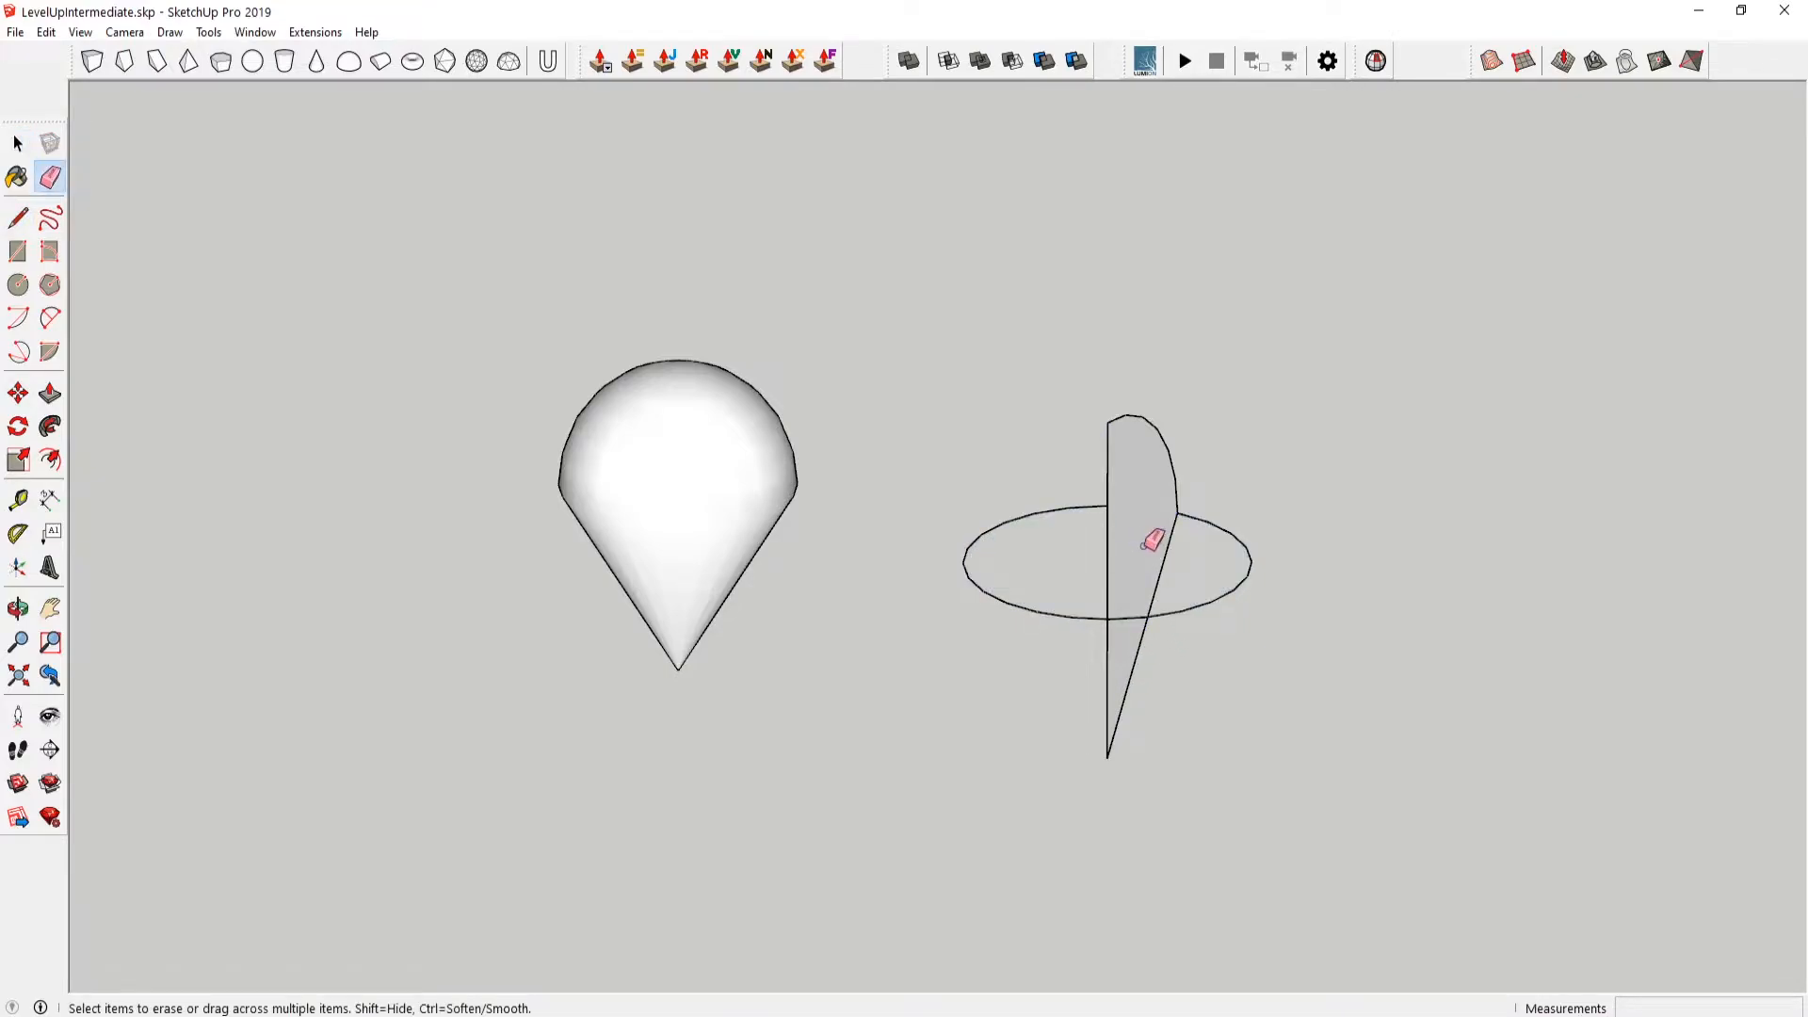
pyautogui.click(17, 141)
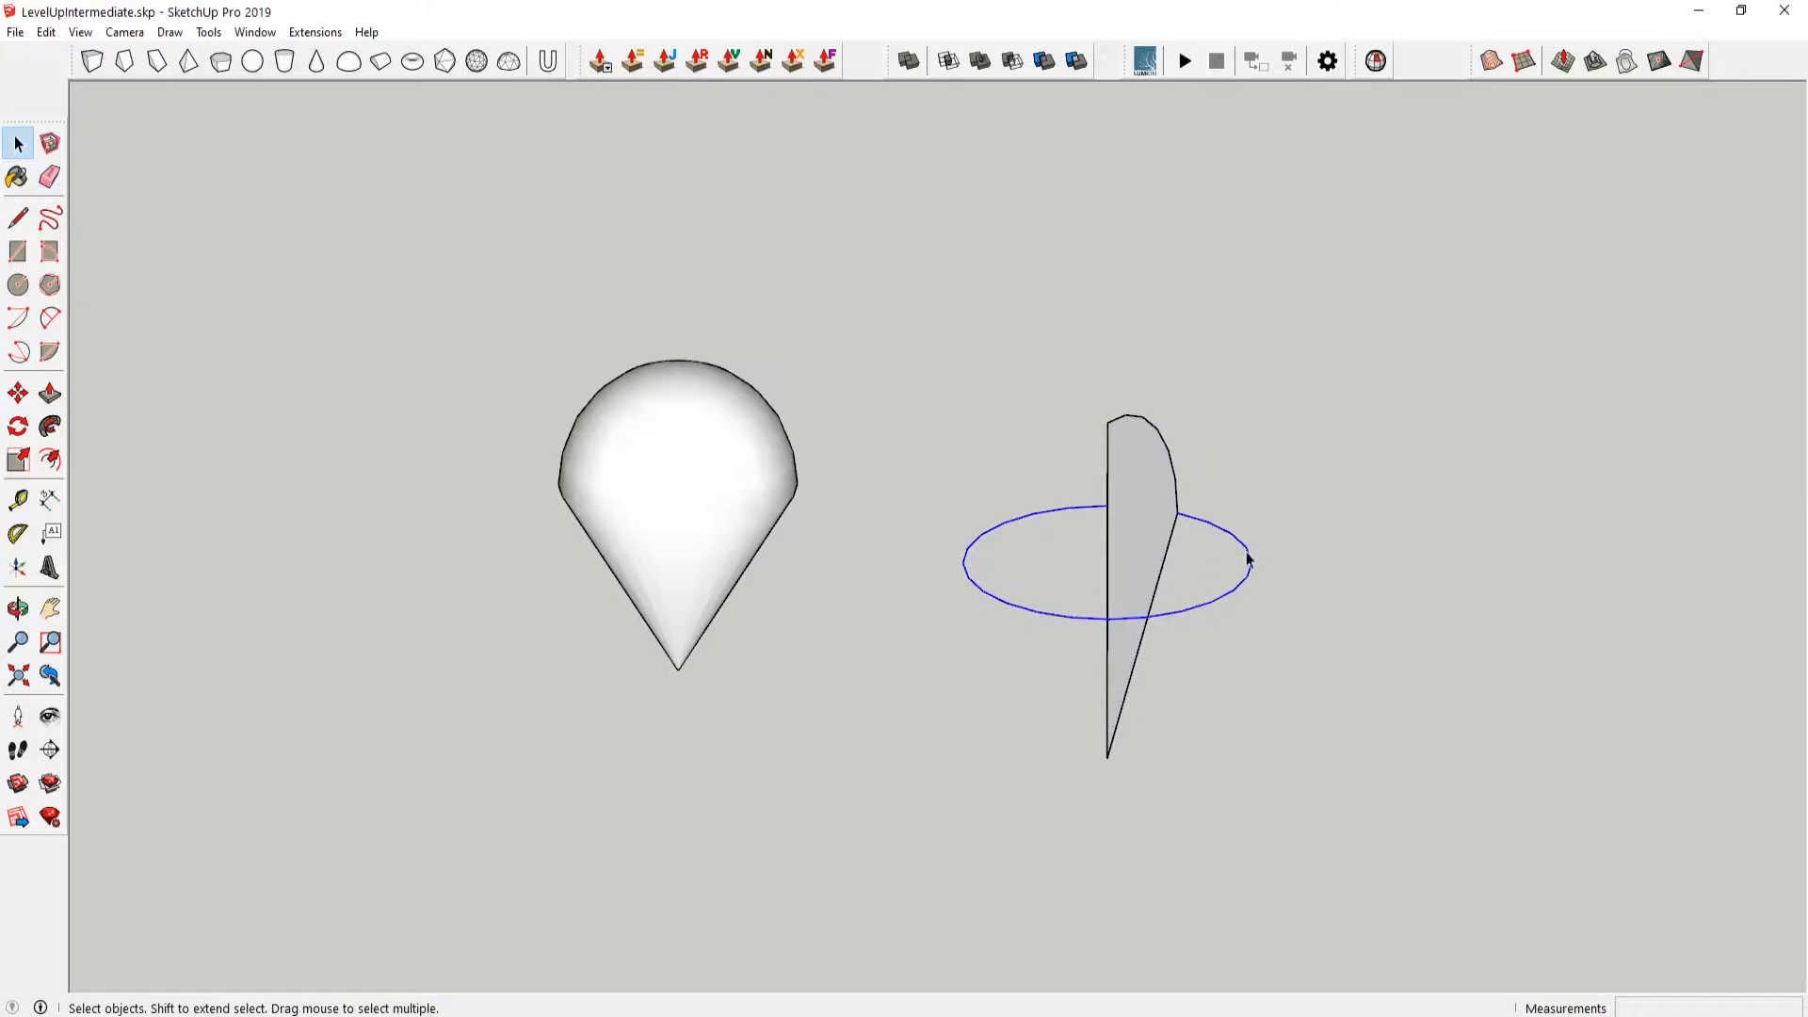
pyautogui.moveTo(49, 426)
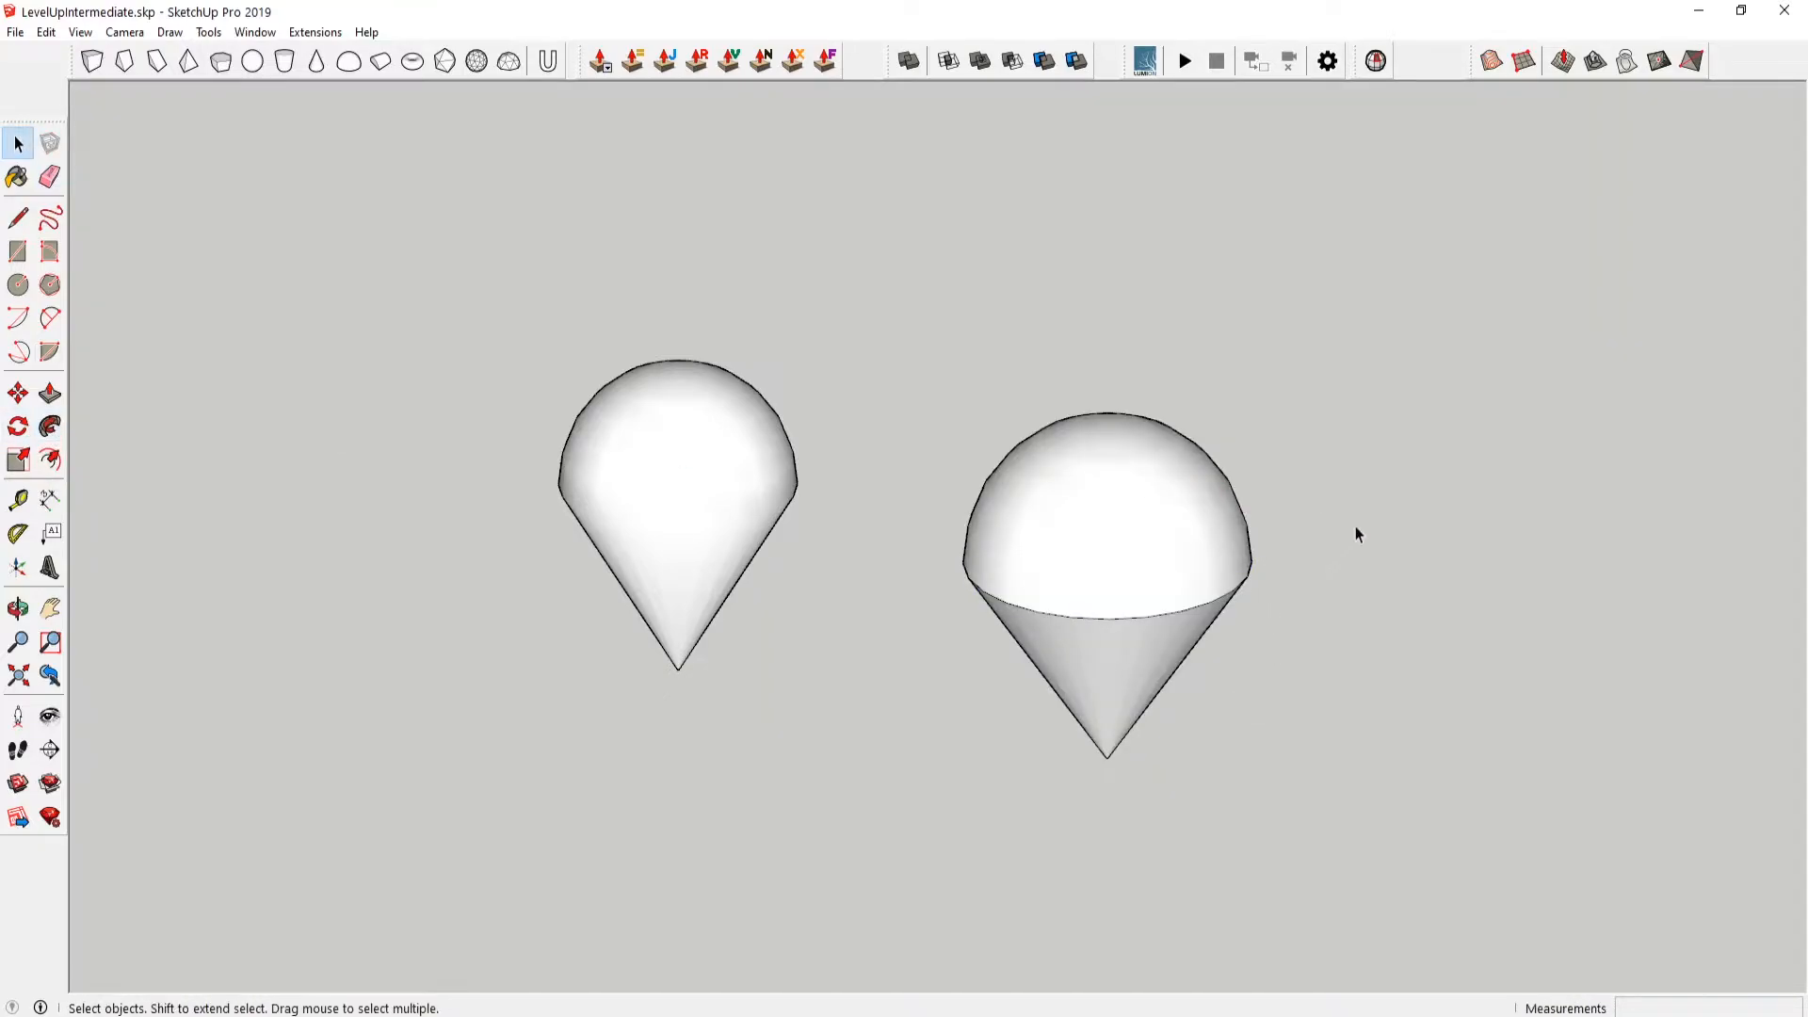
# - Soften the seam edge between the dome and the cone of the swept solid
pyautogui.rightClick(1107, 591)
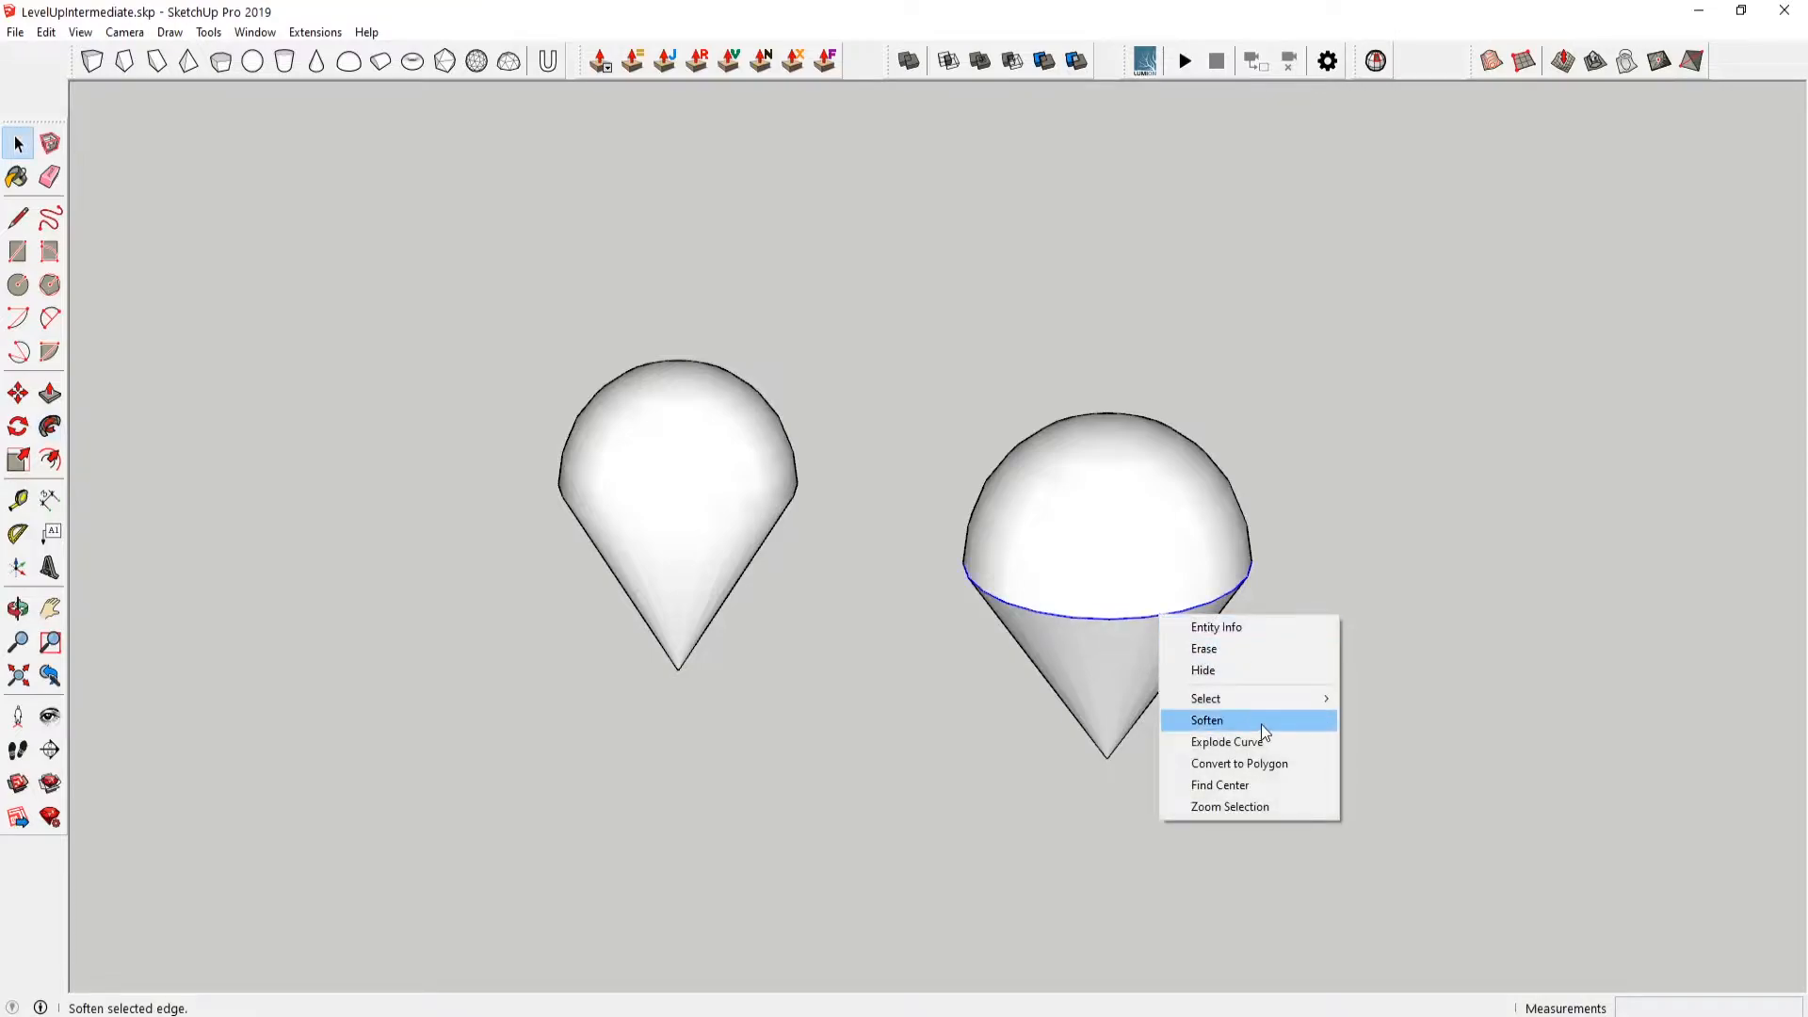
pyautogui.click(1207, 720)
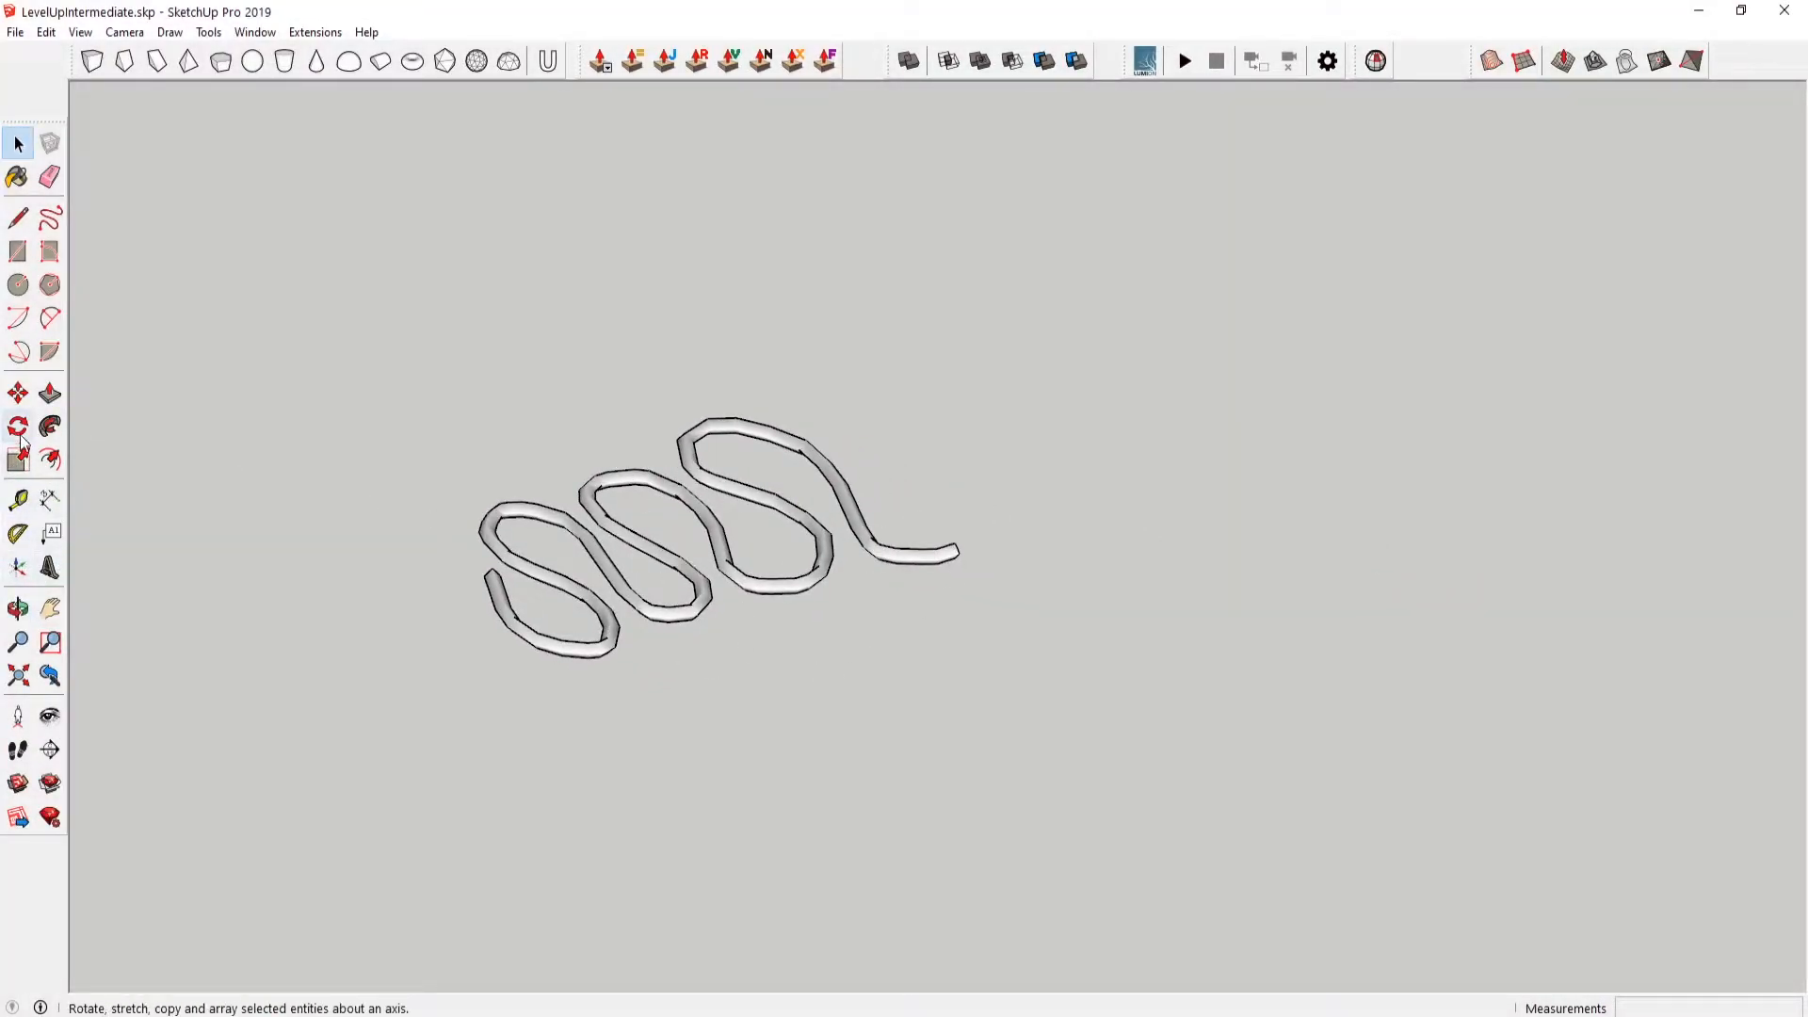
pyautogui.moveTo(49, 565)
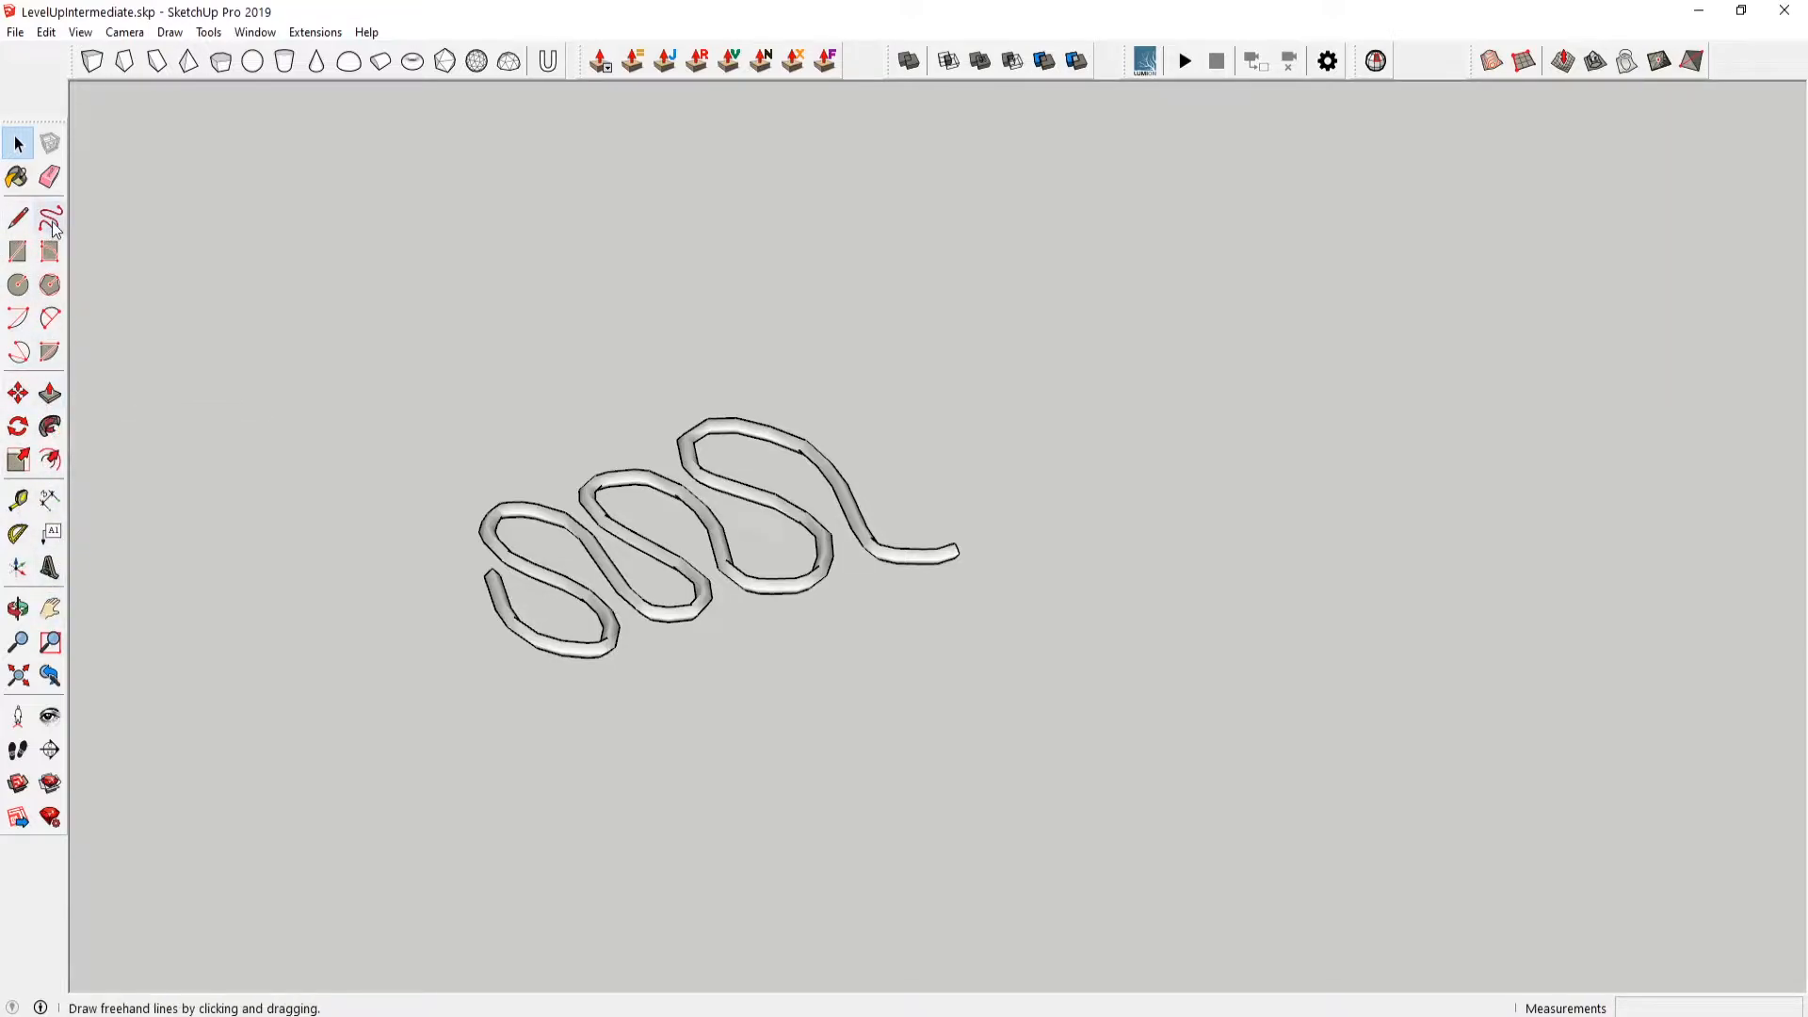
# - Sketch a freehand wavy curve on the ground and scale it up into a large path
pyautogui.click(49, 219)
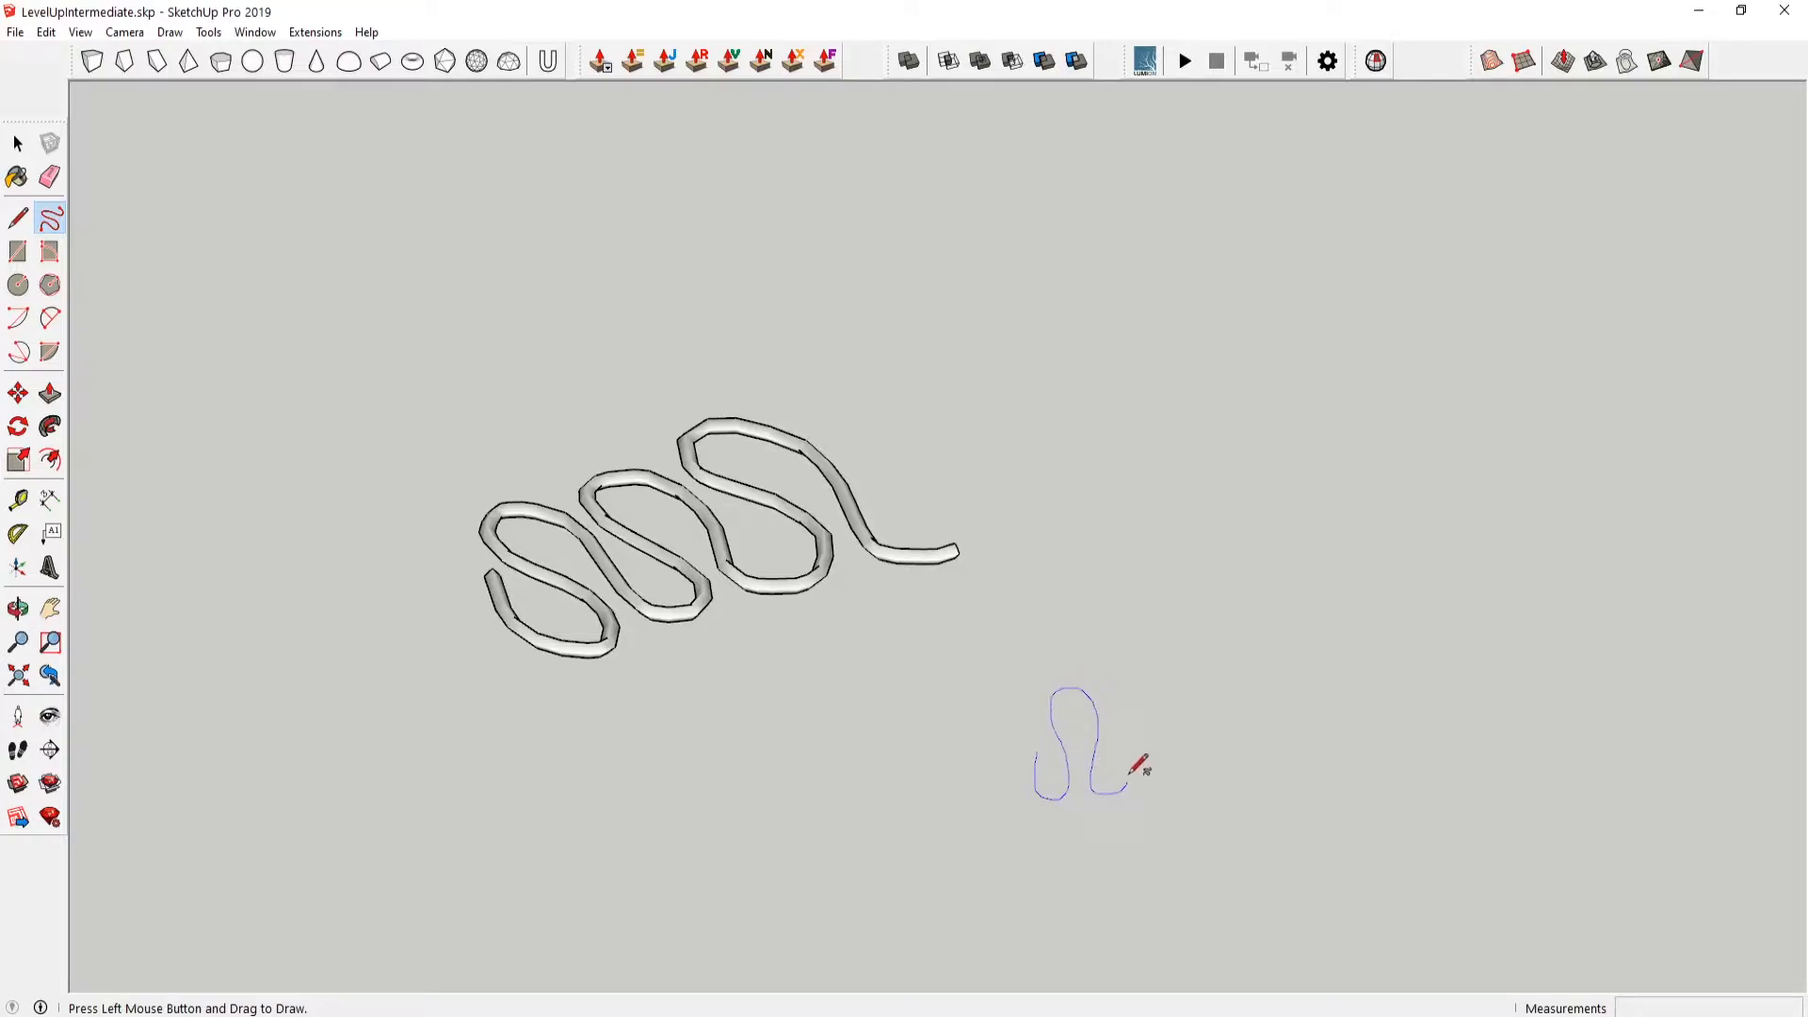
pyautogui.moveTo(1136, 767); pyautogui.dragTo(1194, 710)
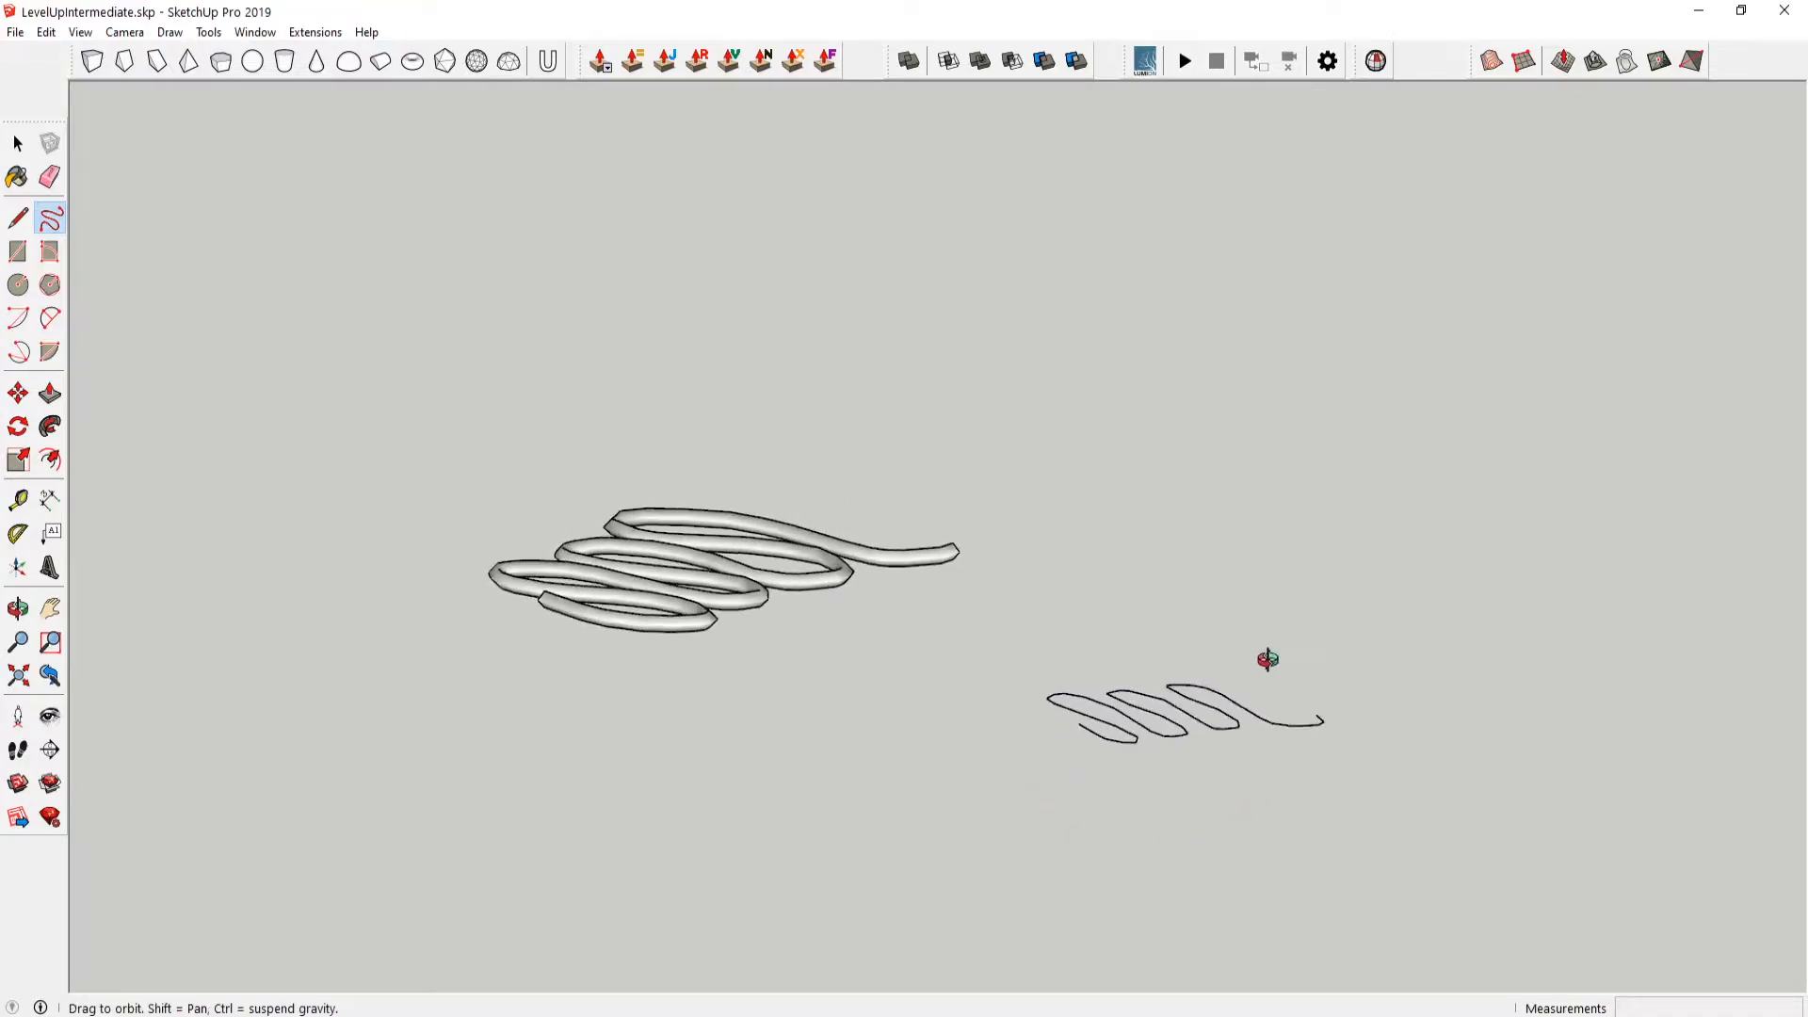
pyautogui.click(17, 456)
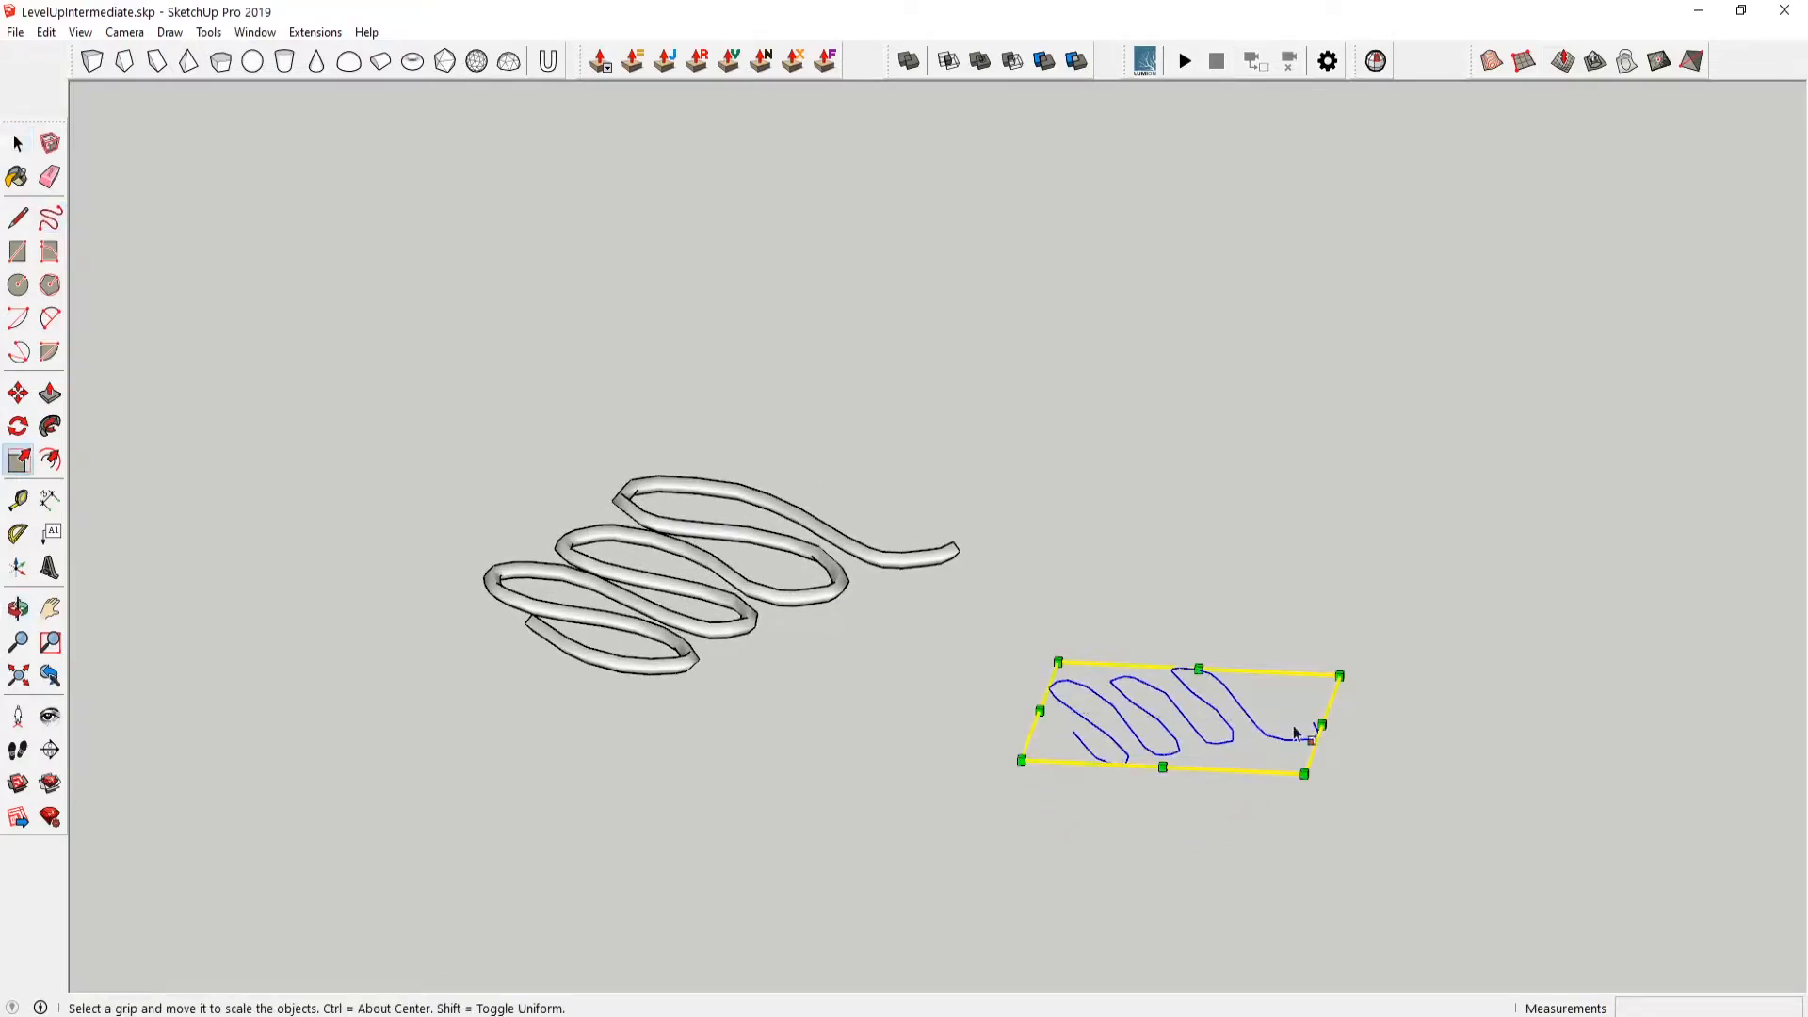
pyautogui.moveTo(1322, 723); pyautogui.dragTo(1360, 608)
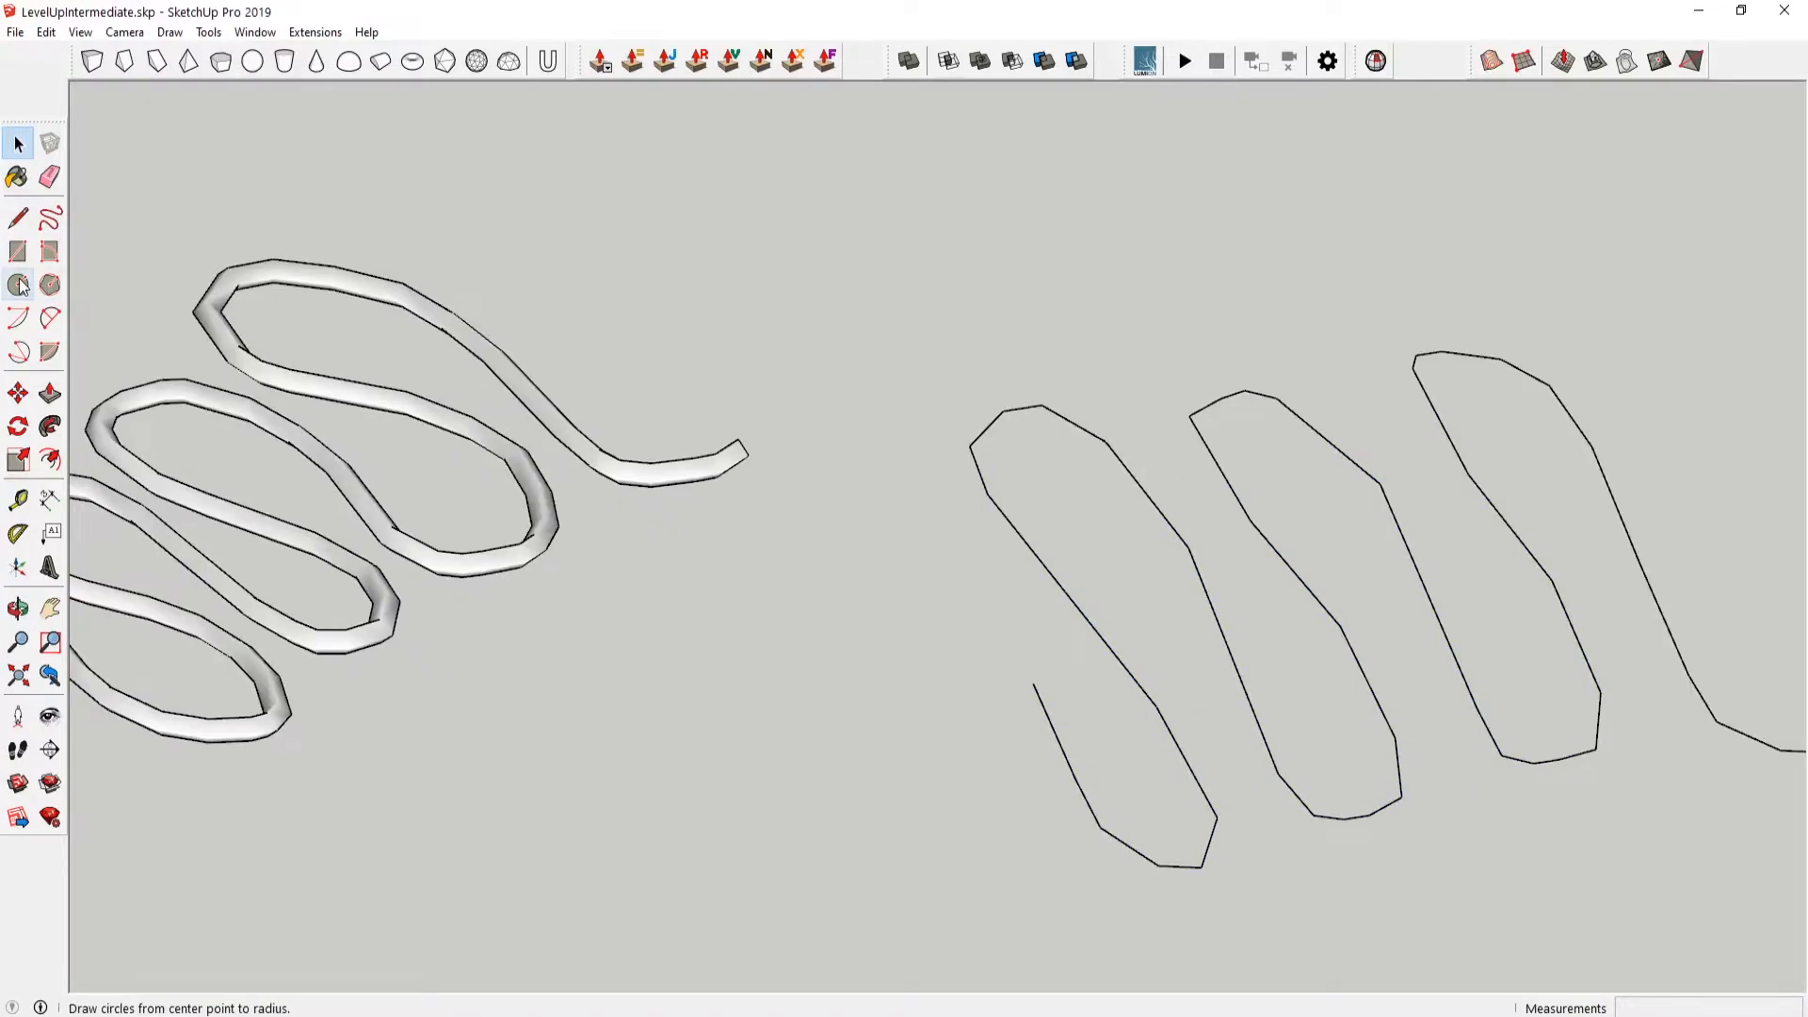
# - Draw a small profile circle at the start of the wavy curve and select it
pyautogui.click(19, 281)
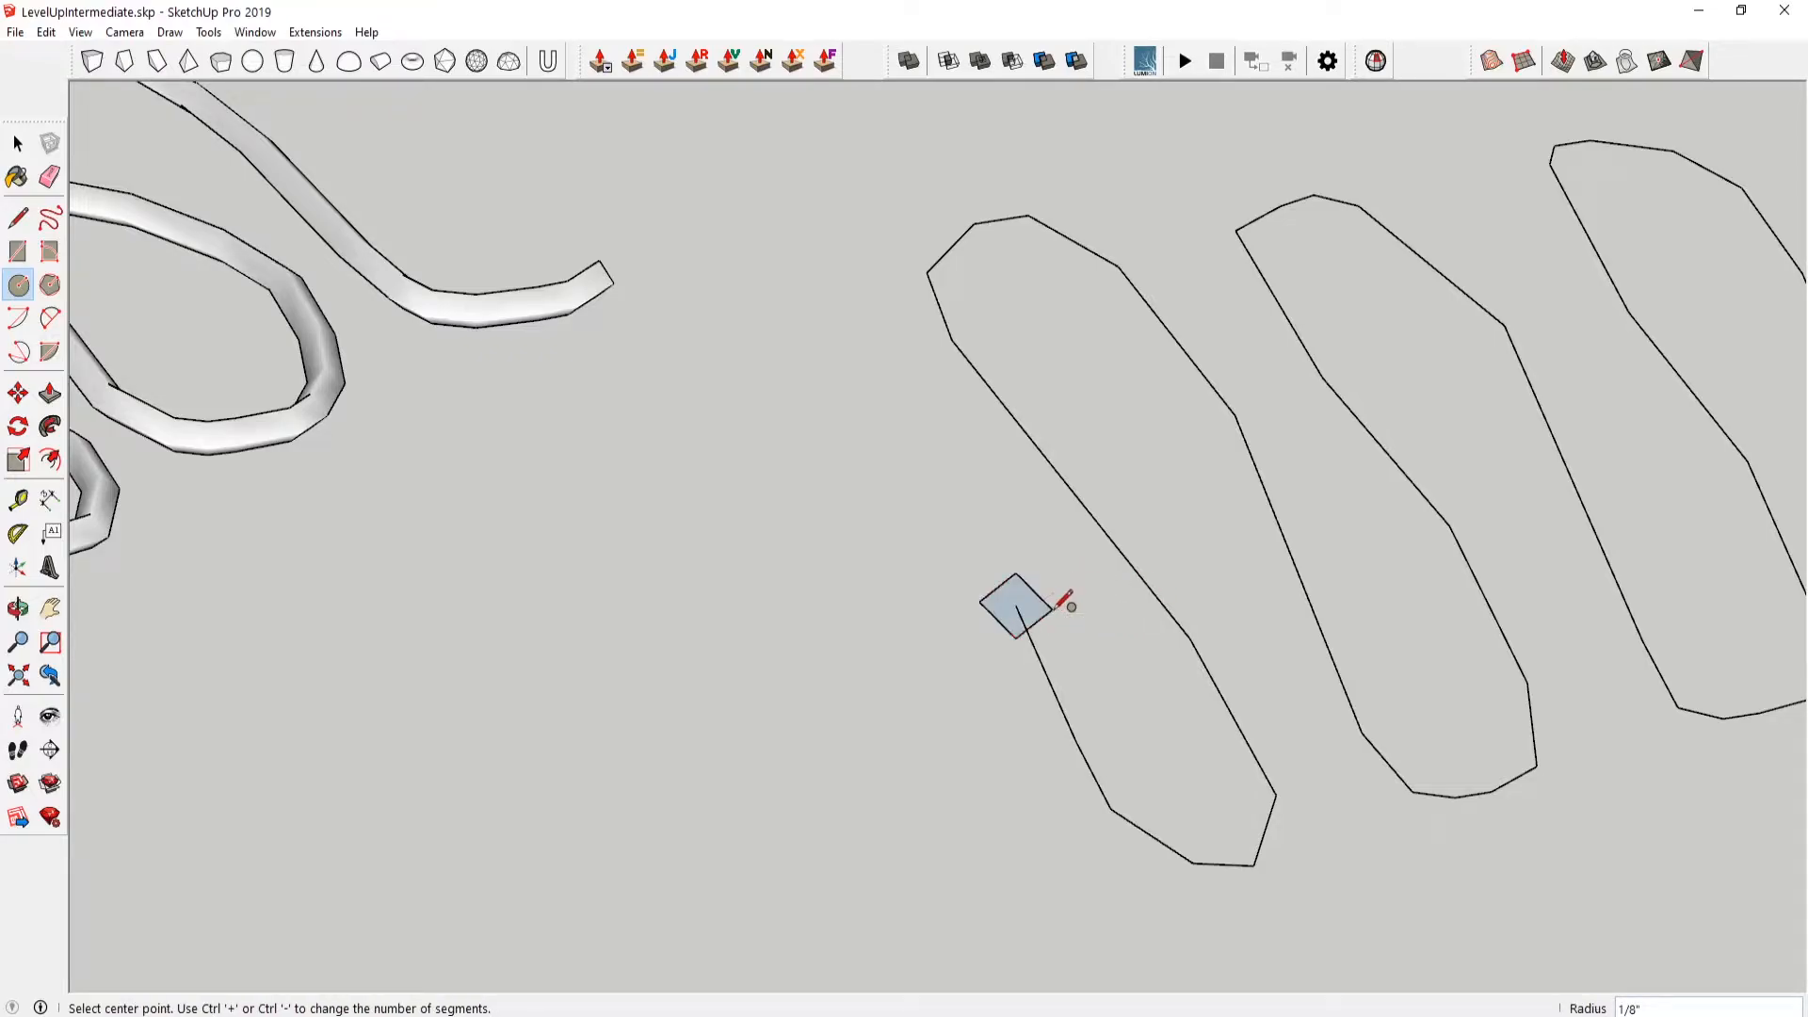
pyautogui.click(19, 143)
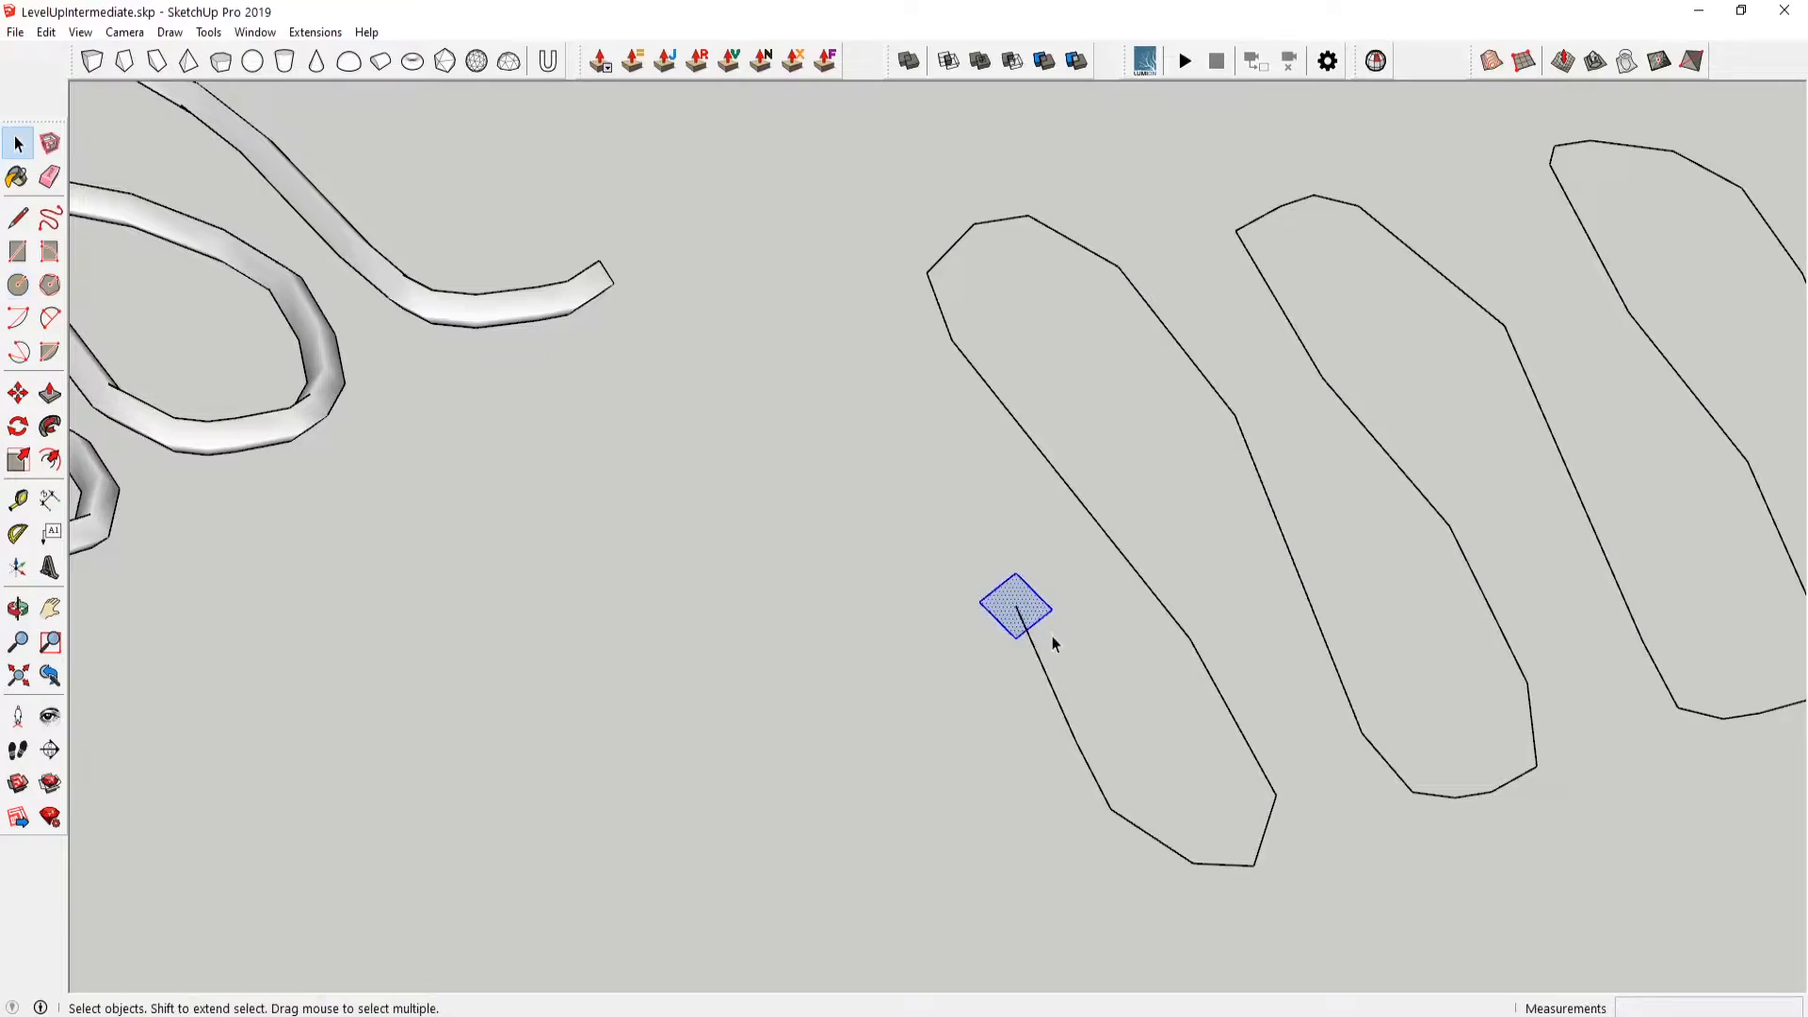
pyautogui.moveTo(1032, 595)
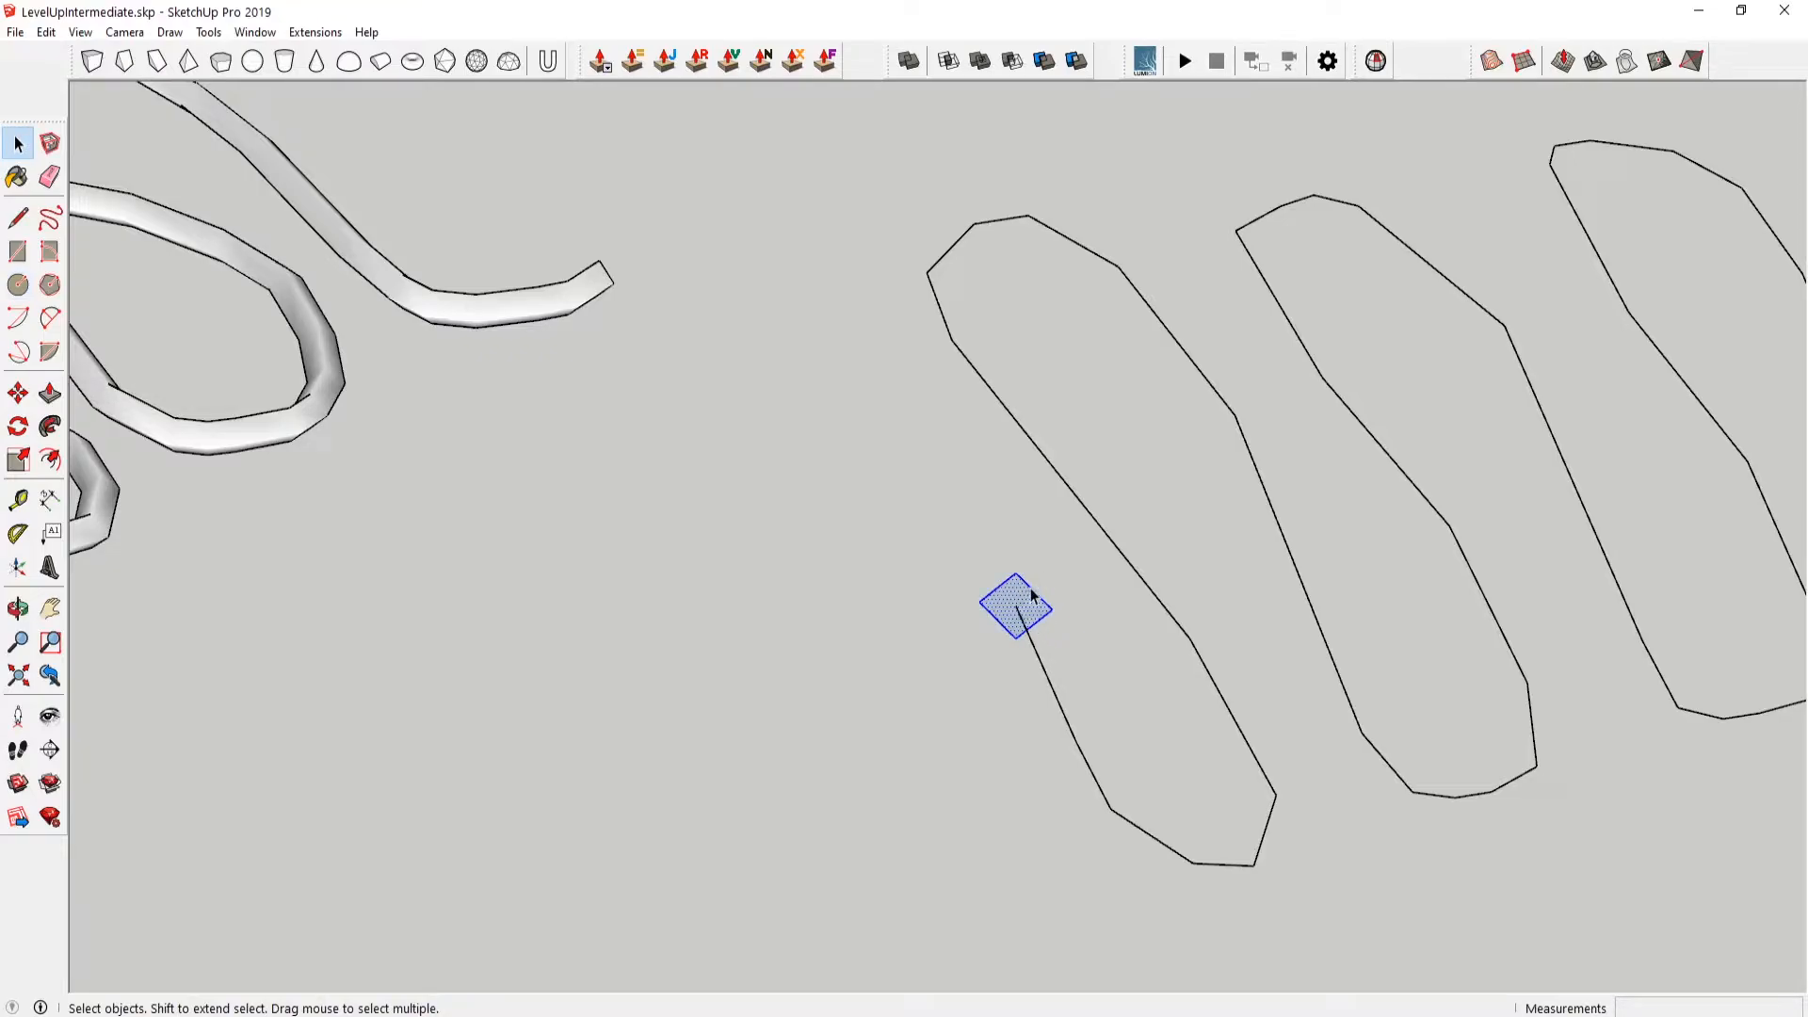
pyautogui.moveTo(1096, 758)
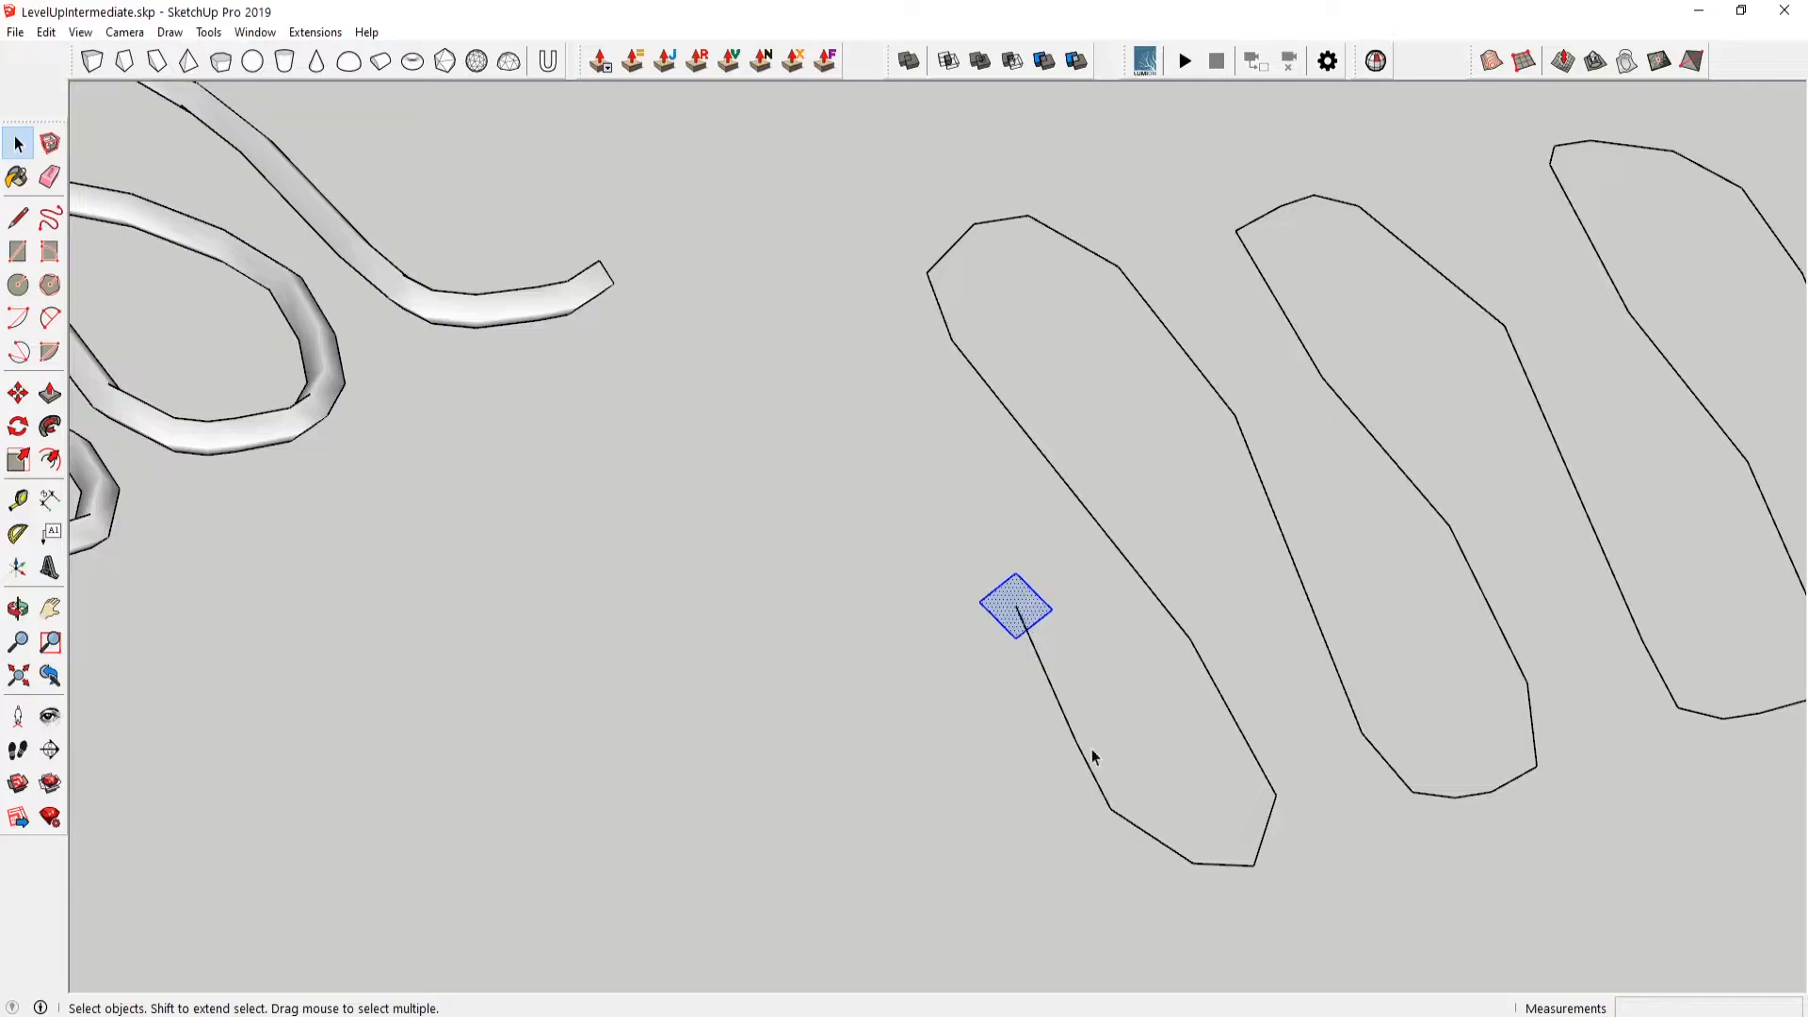
pyautogui.moveTo(1242, 825)
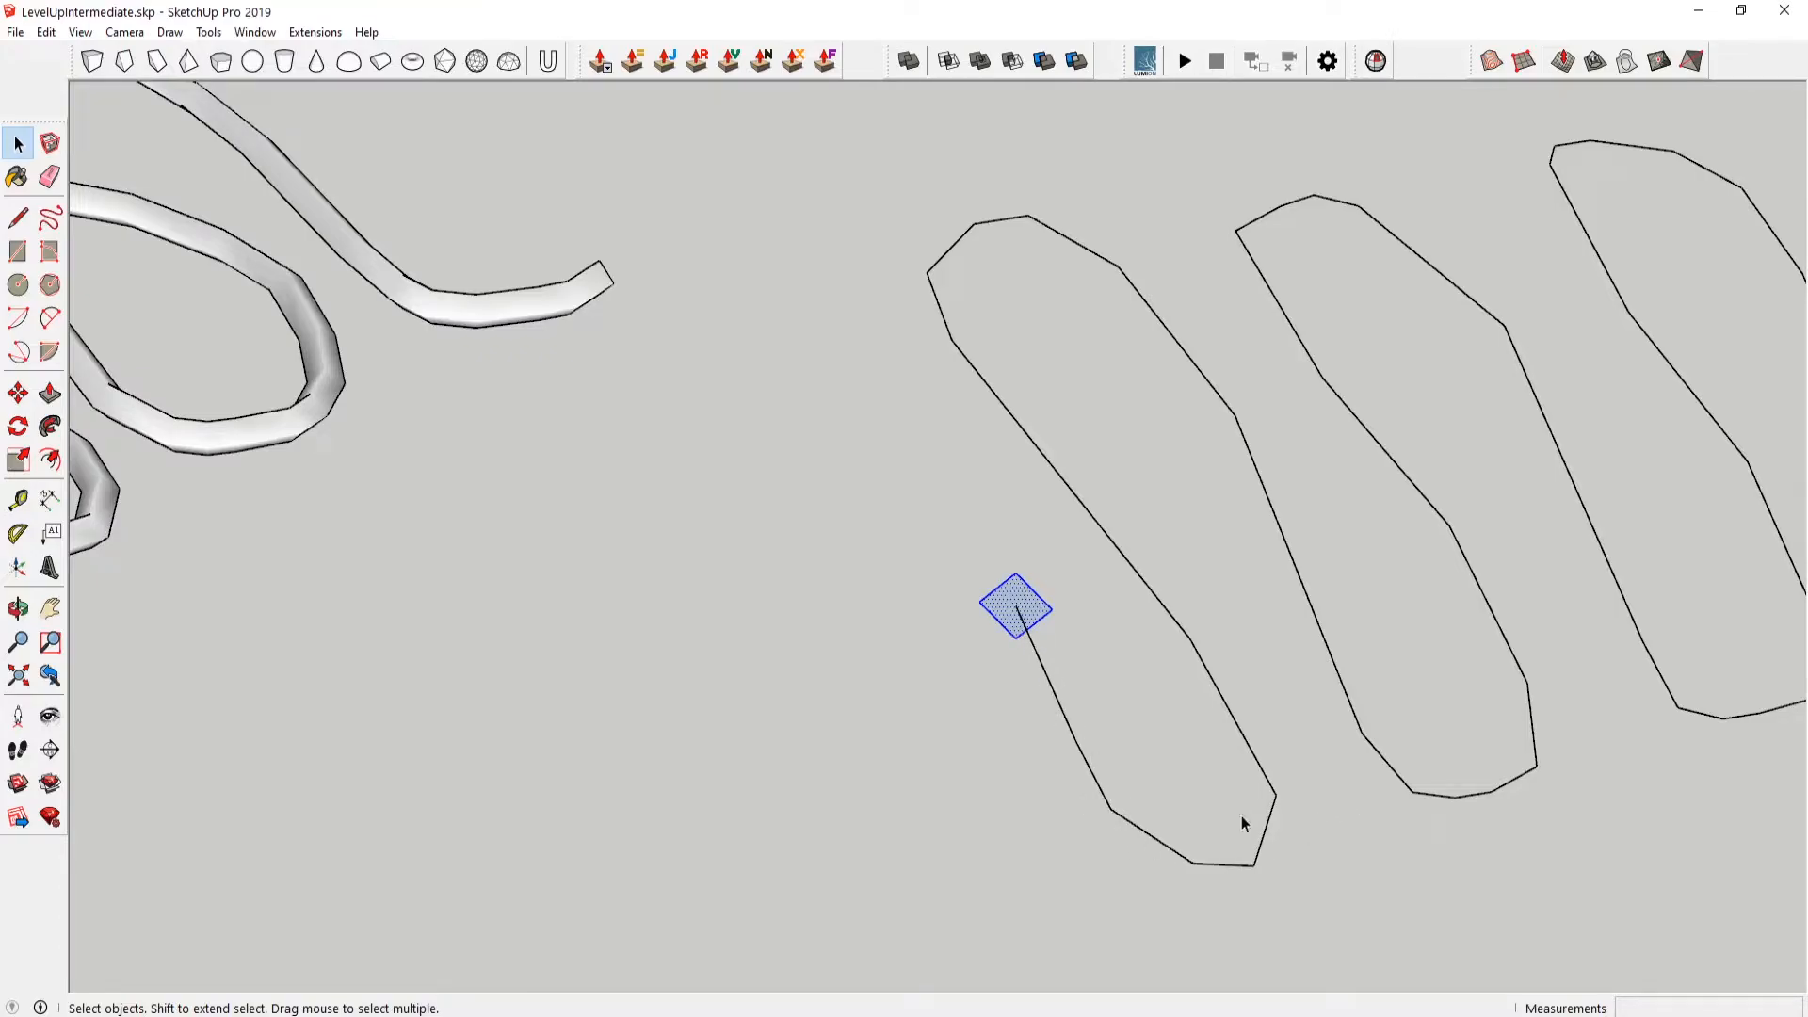
# - Rotate the profile circle to stand perpendicular across the path
pyautogui.click(15, 424)
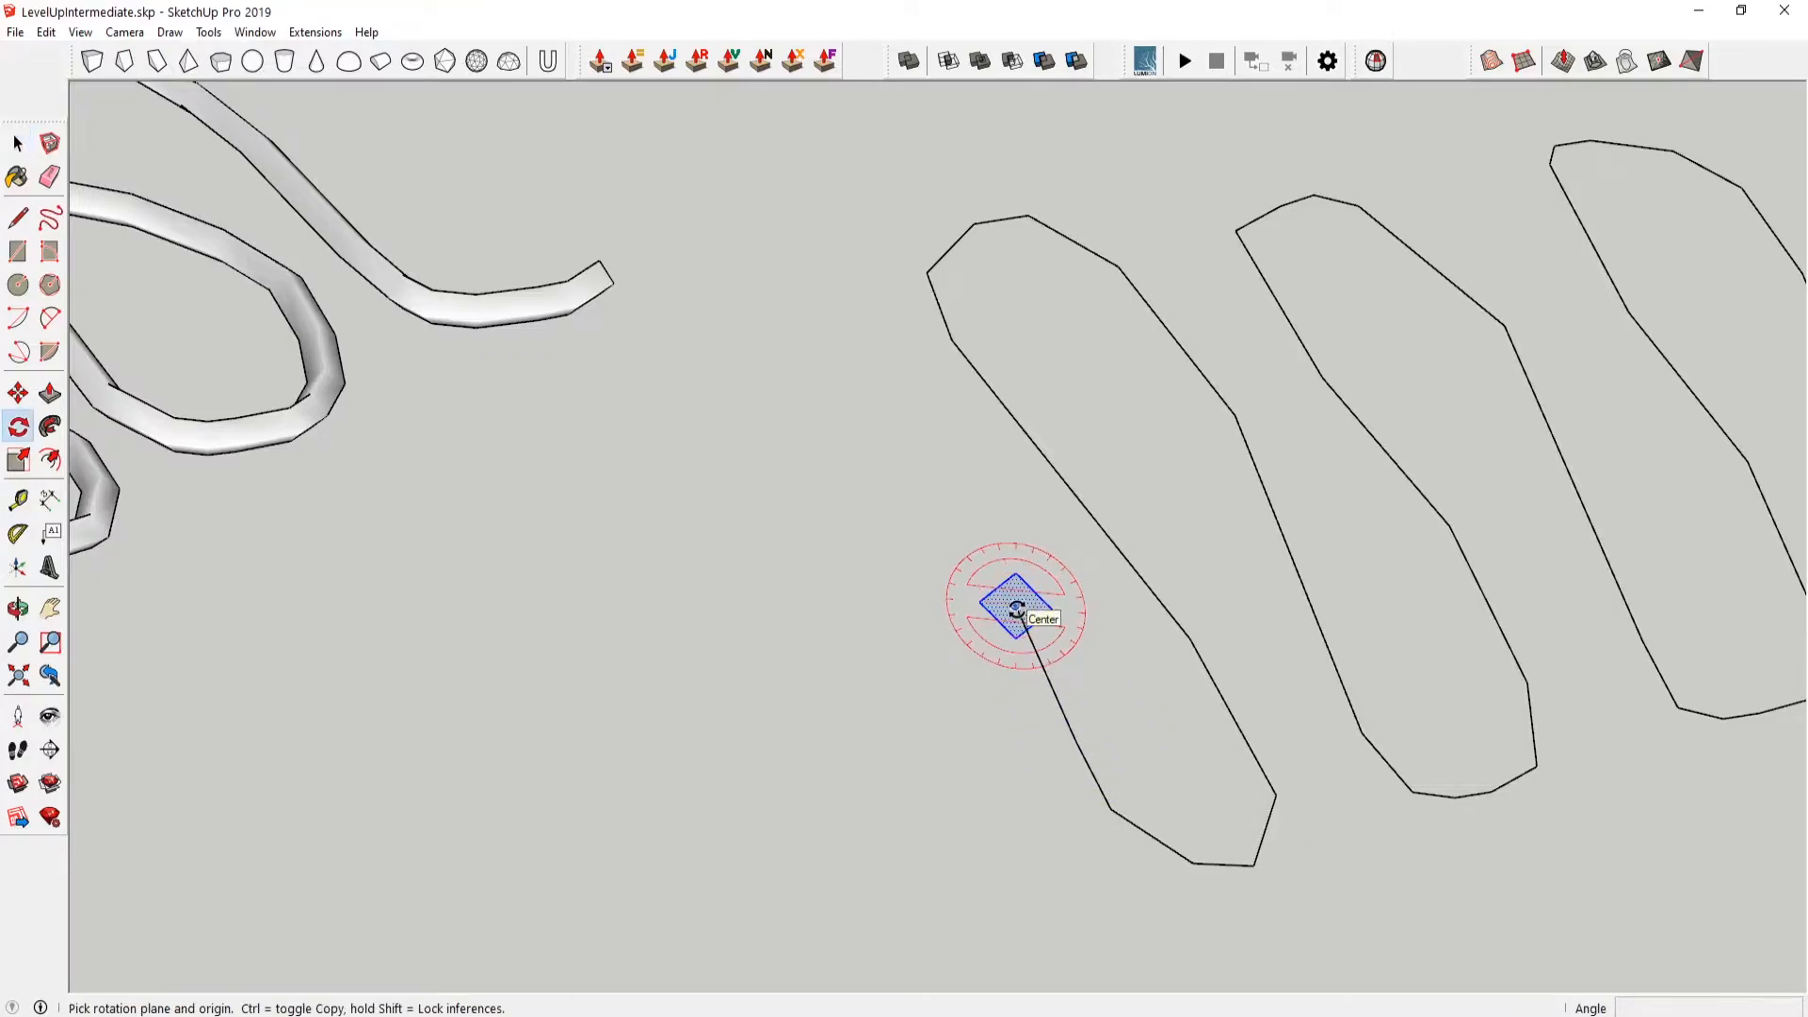
pyautogui.click(1009, 612)
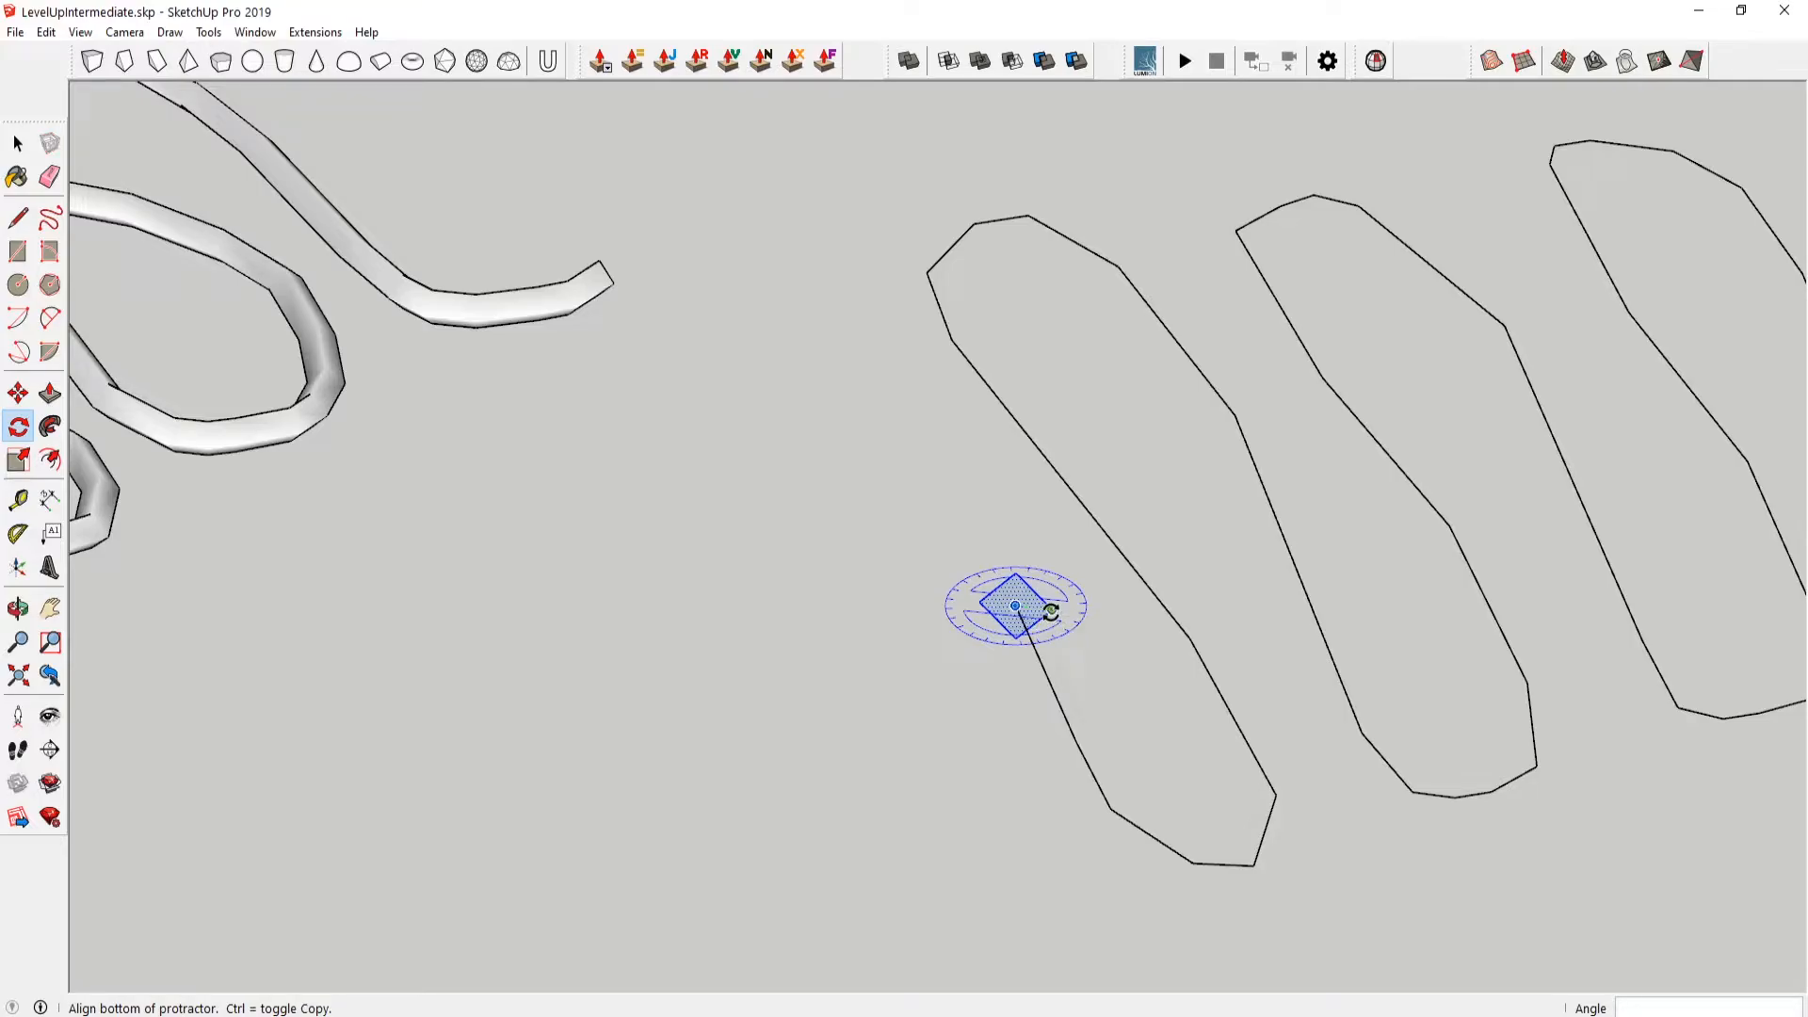
pyautogui.click(1009, 607)
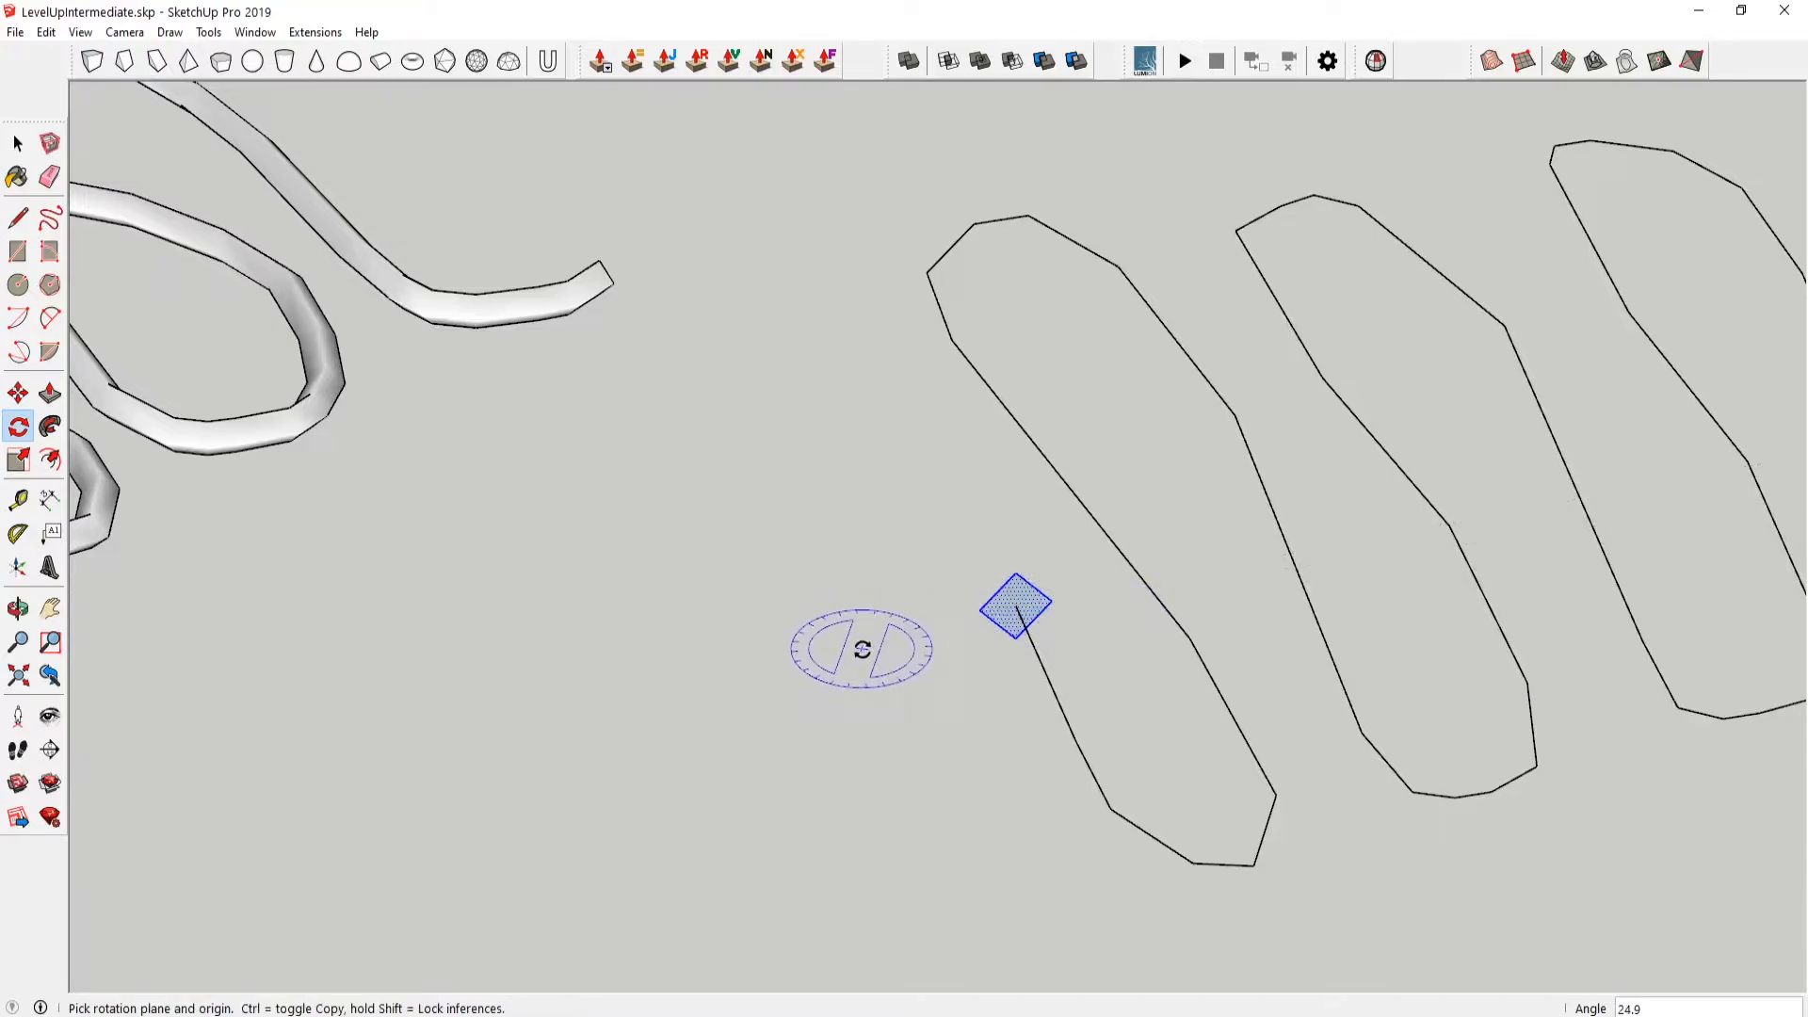
pyautogui.click(19, 143)
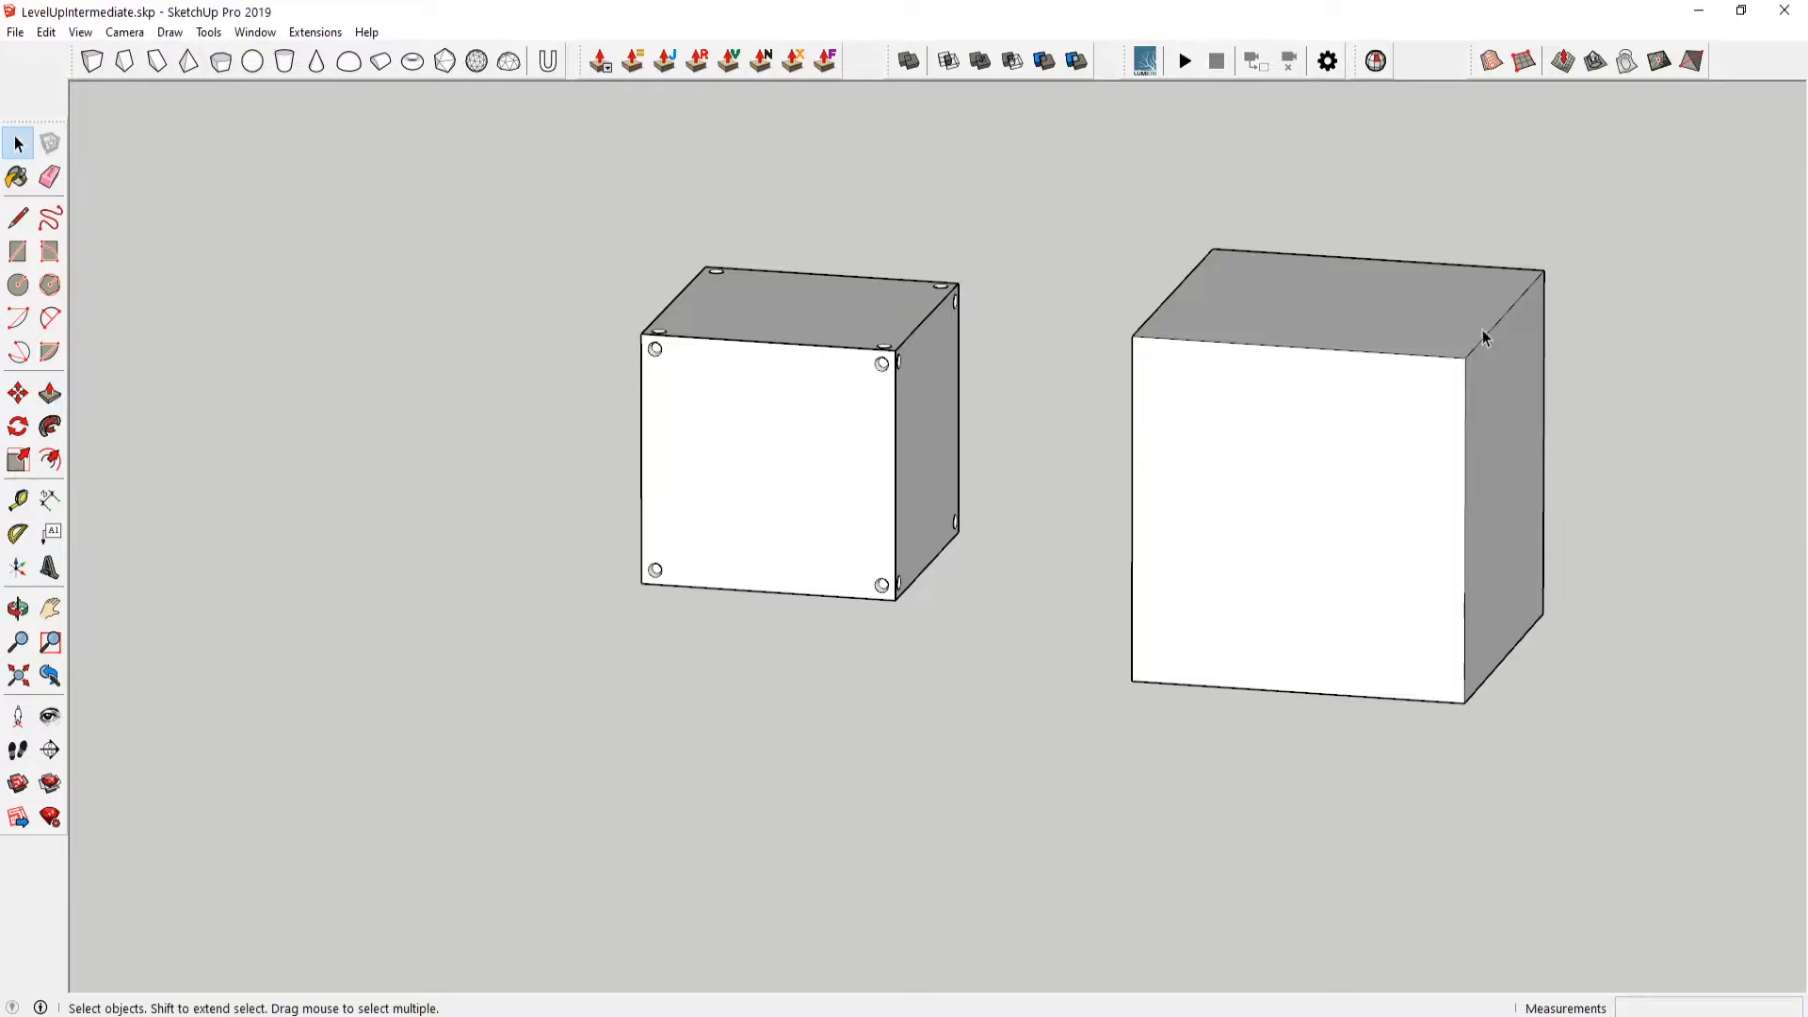
# - Erase the plain box's extra faces leaving a single square panel
pyautogui.click(45, 177)
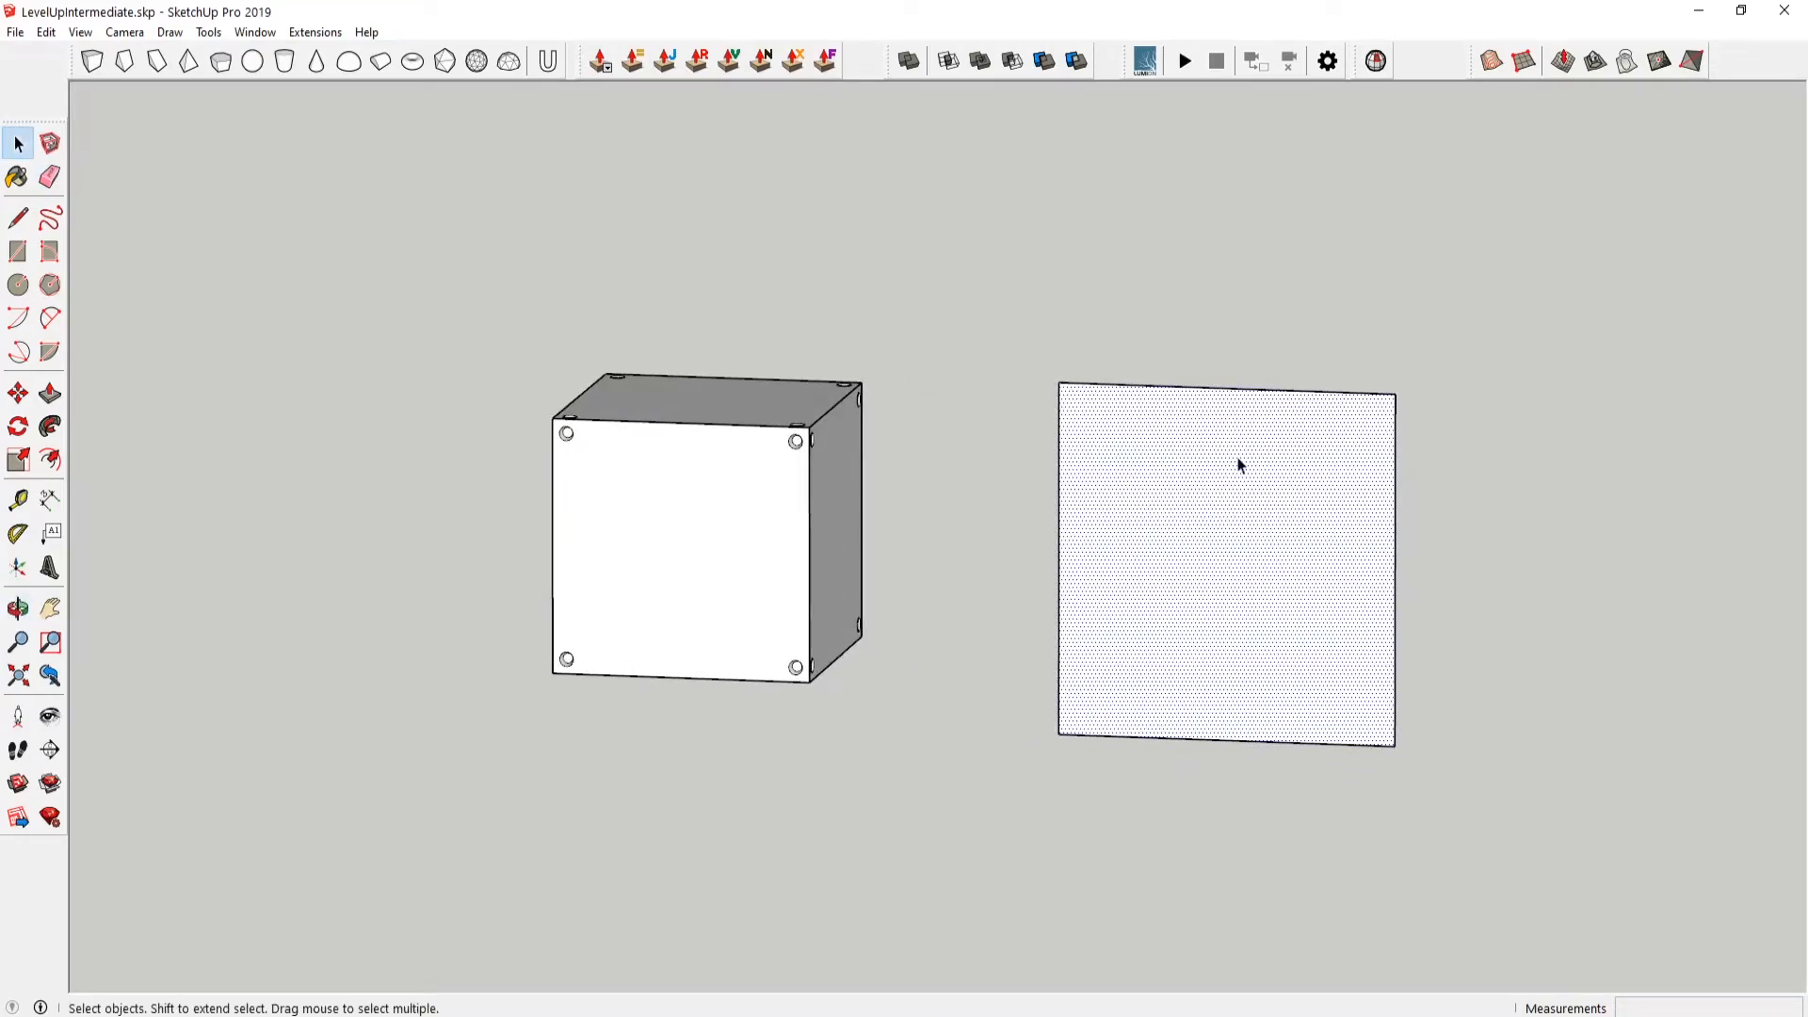
pyautogui.moveTo(1239, 478)
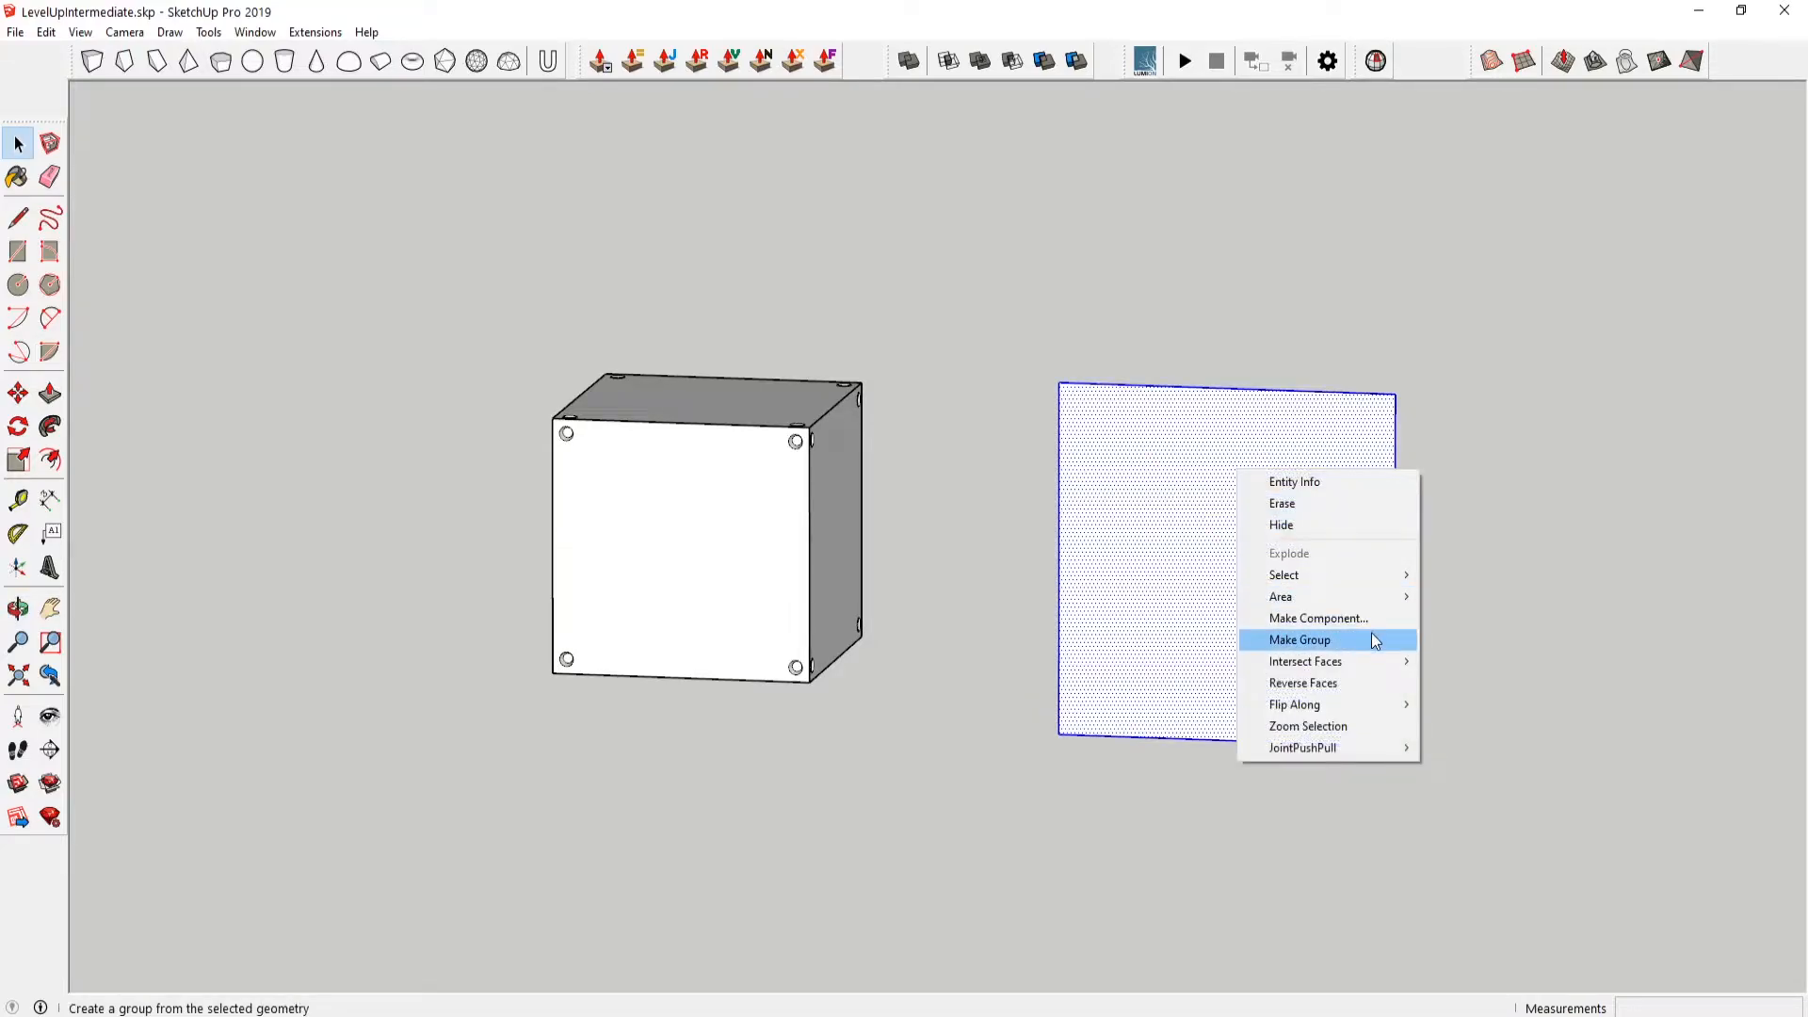
# - Group the square panel and make it a component named Box
pyautogui.click(1299, 640)
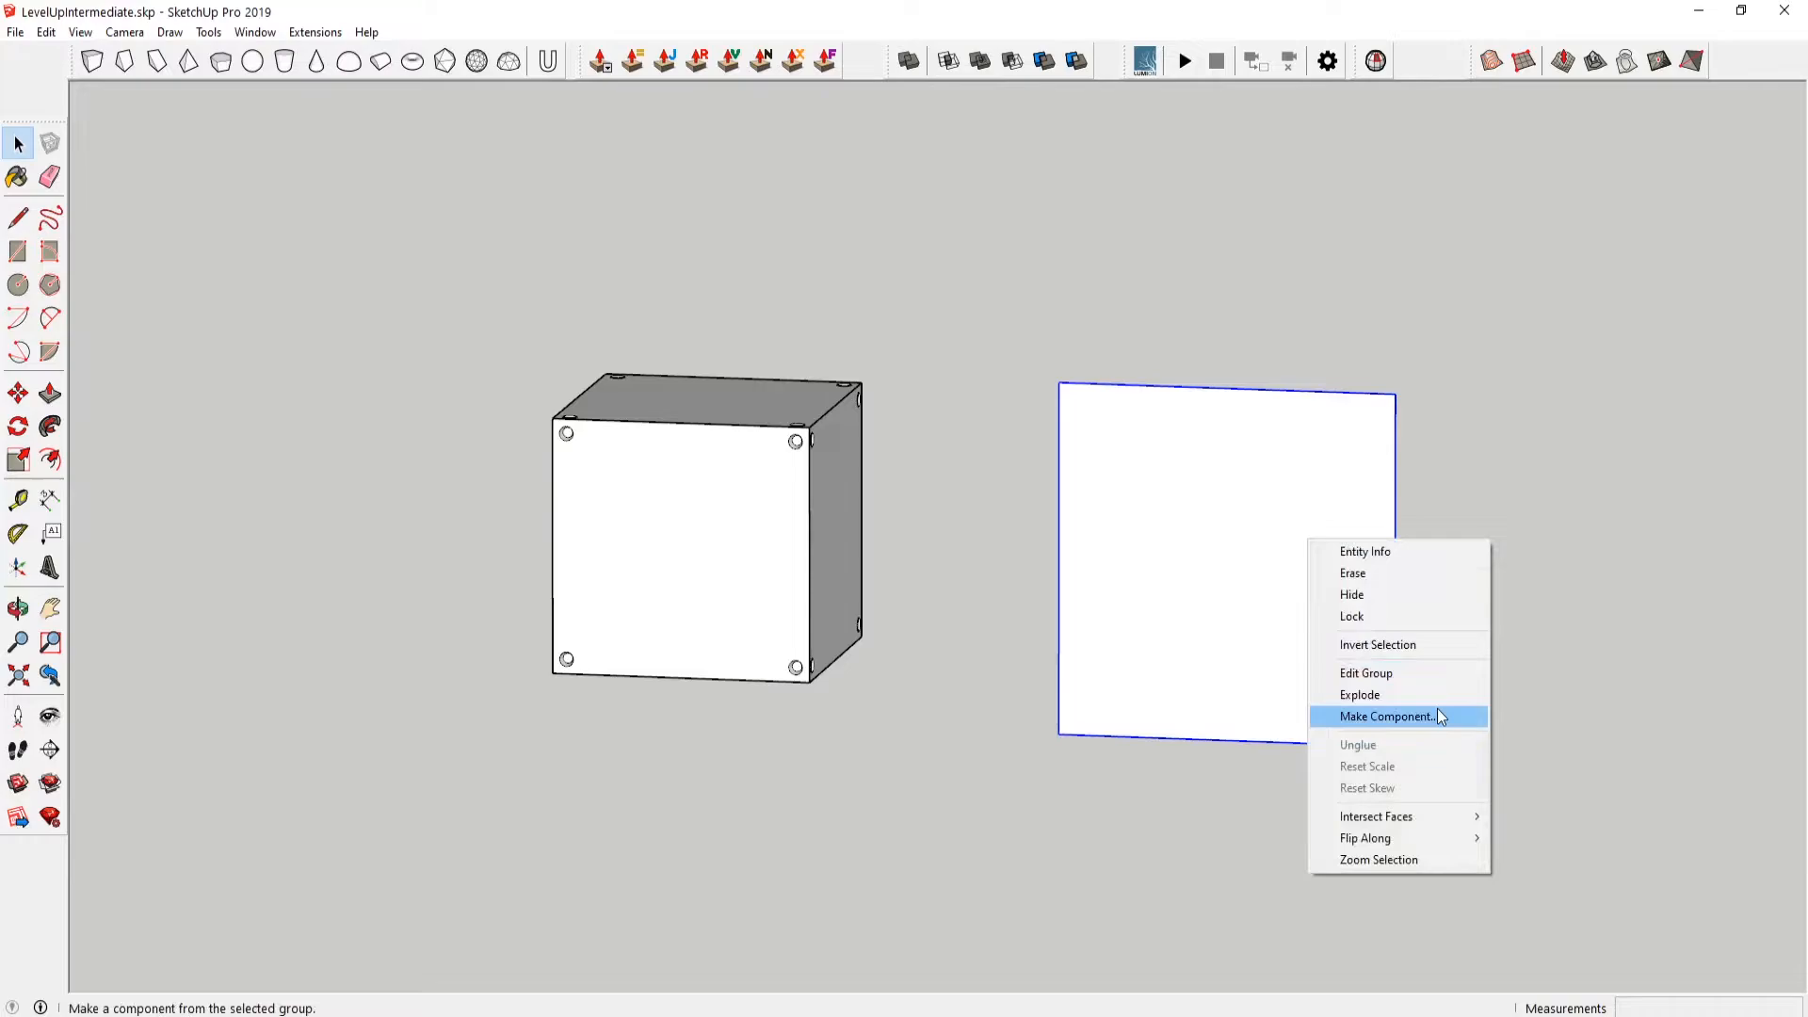
pyautogui.click(1386, 715)
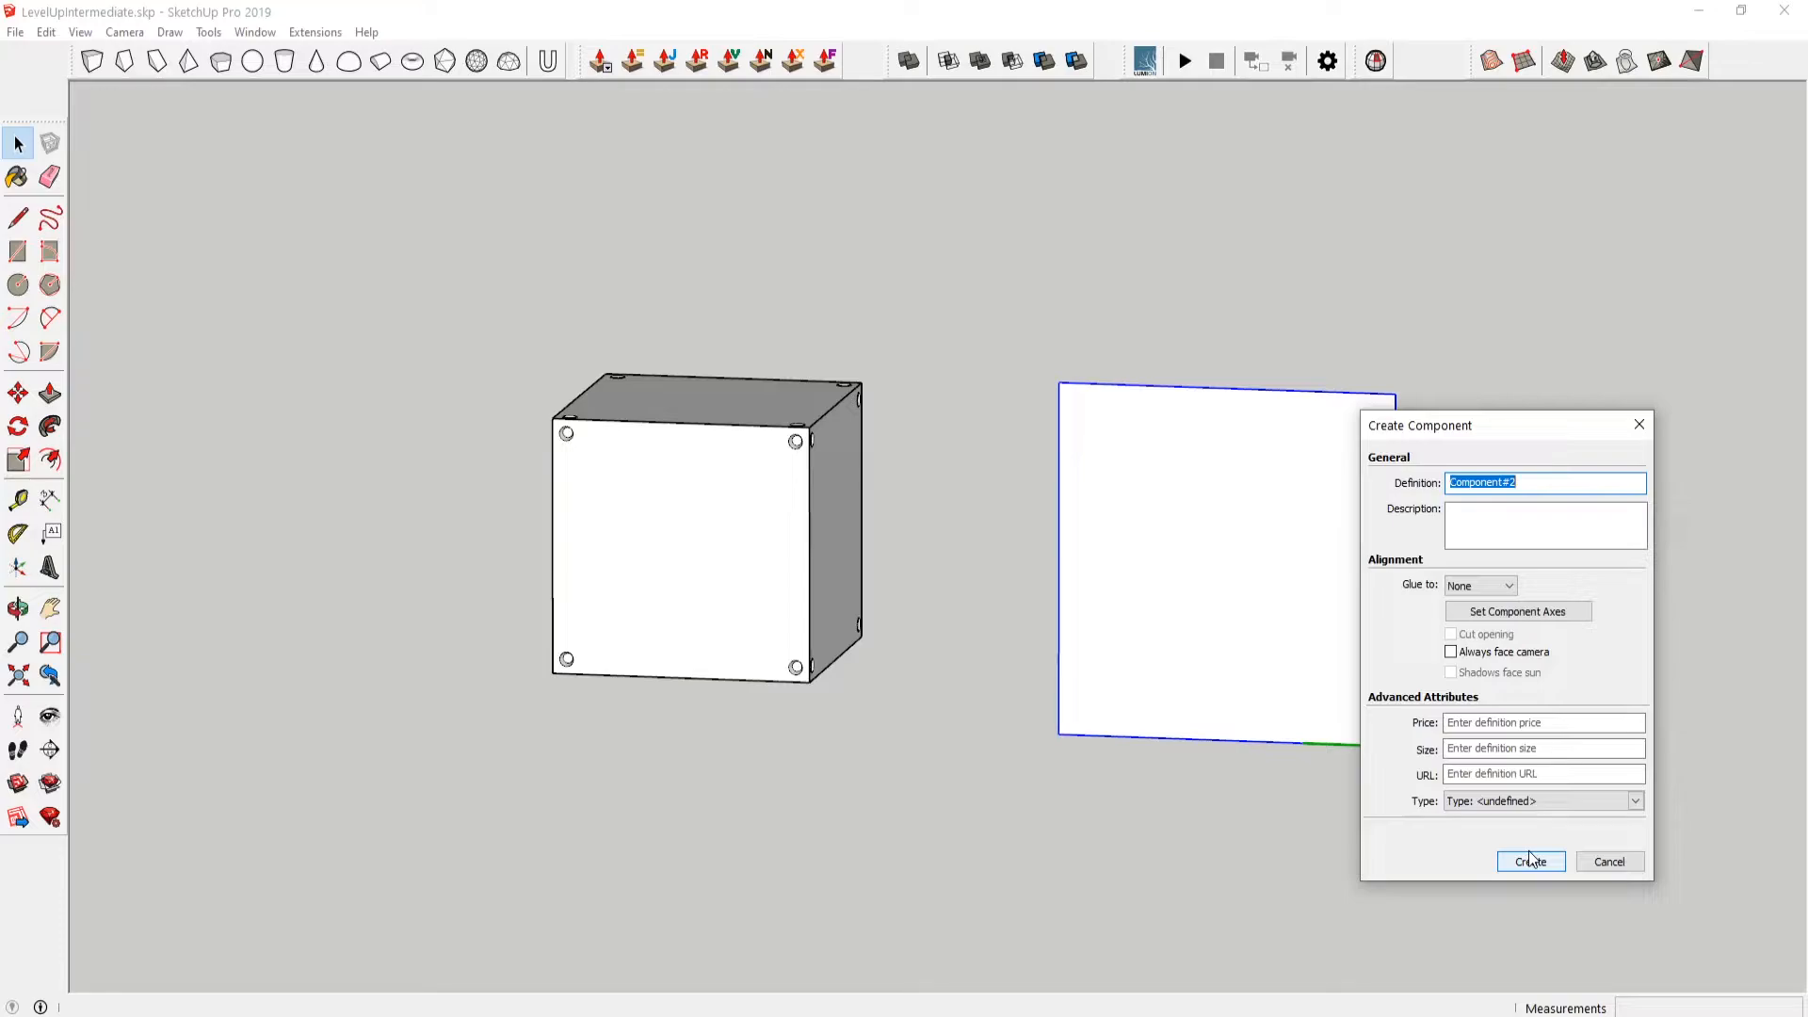
pyautogui.write('Box')
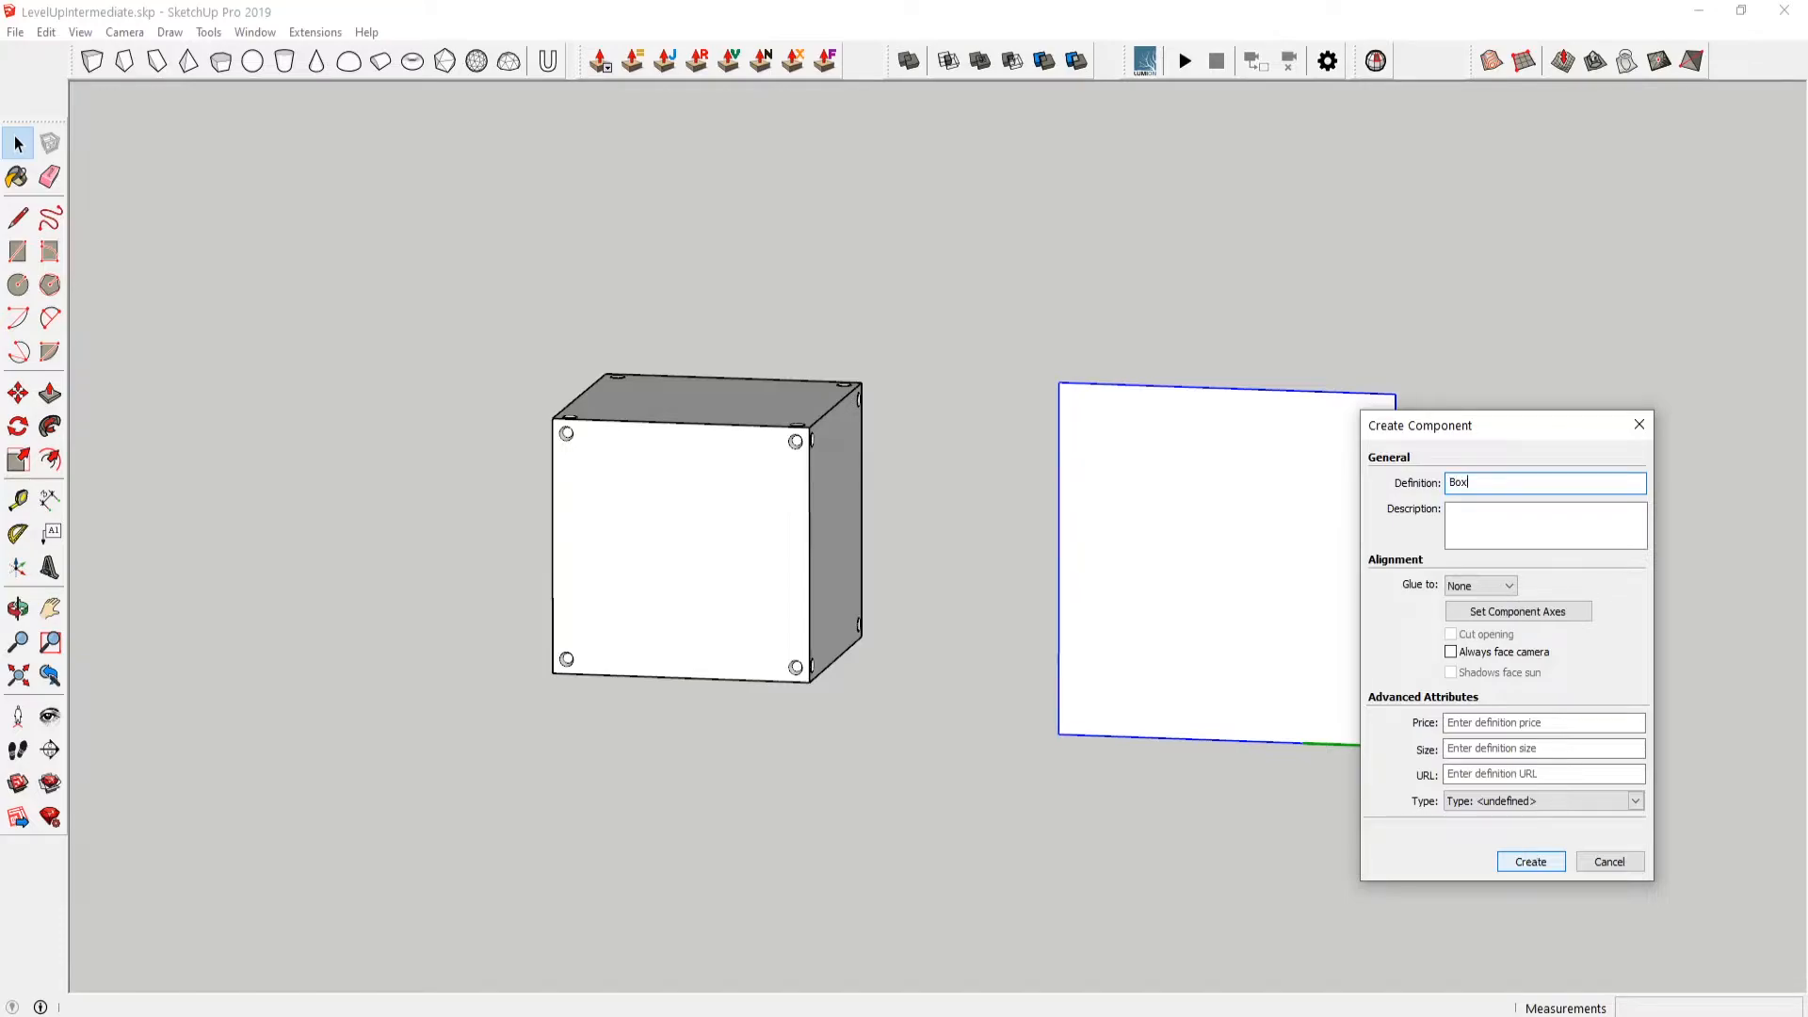
pyautogui.click(1529, 861)
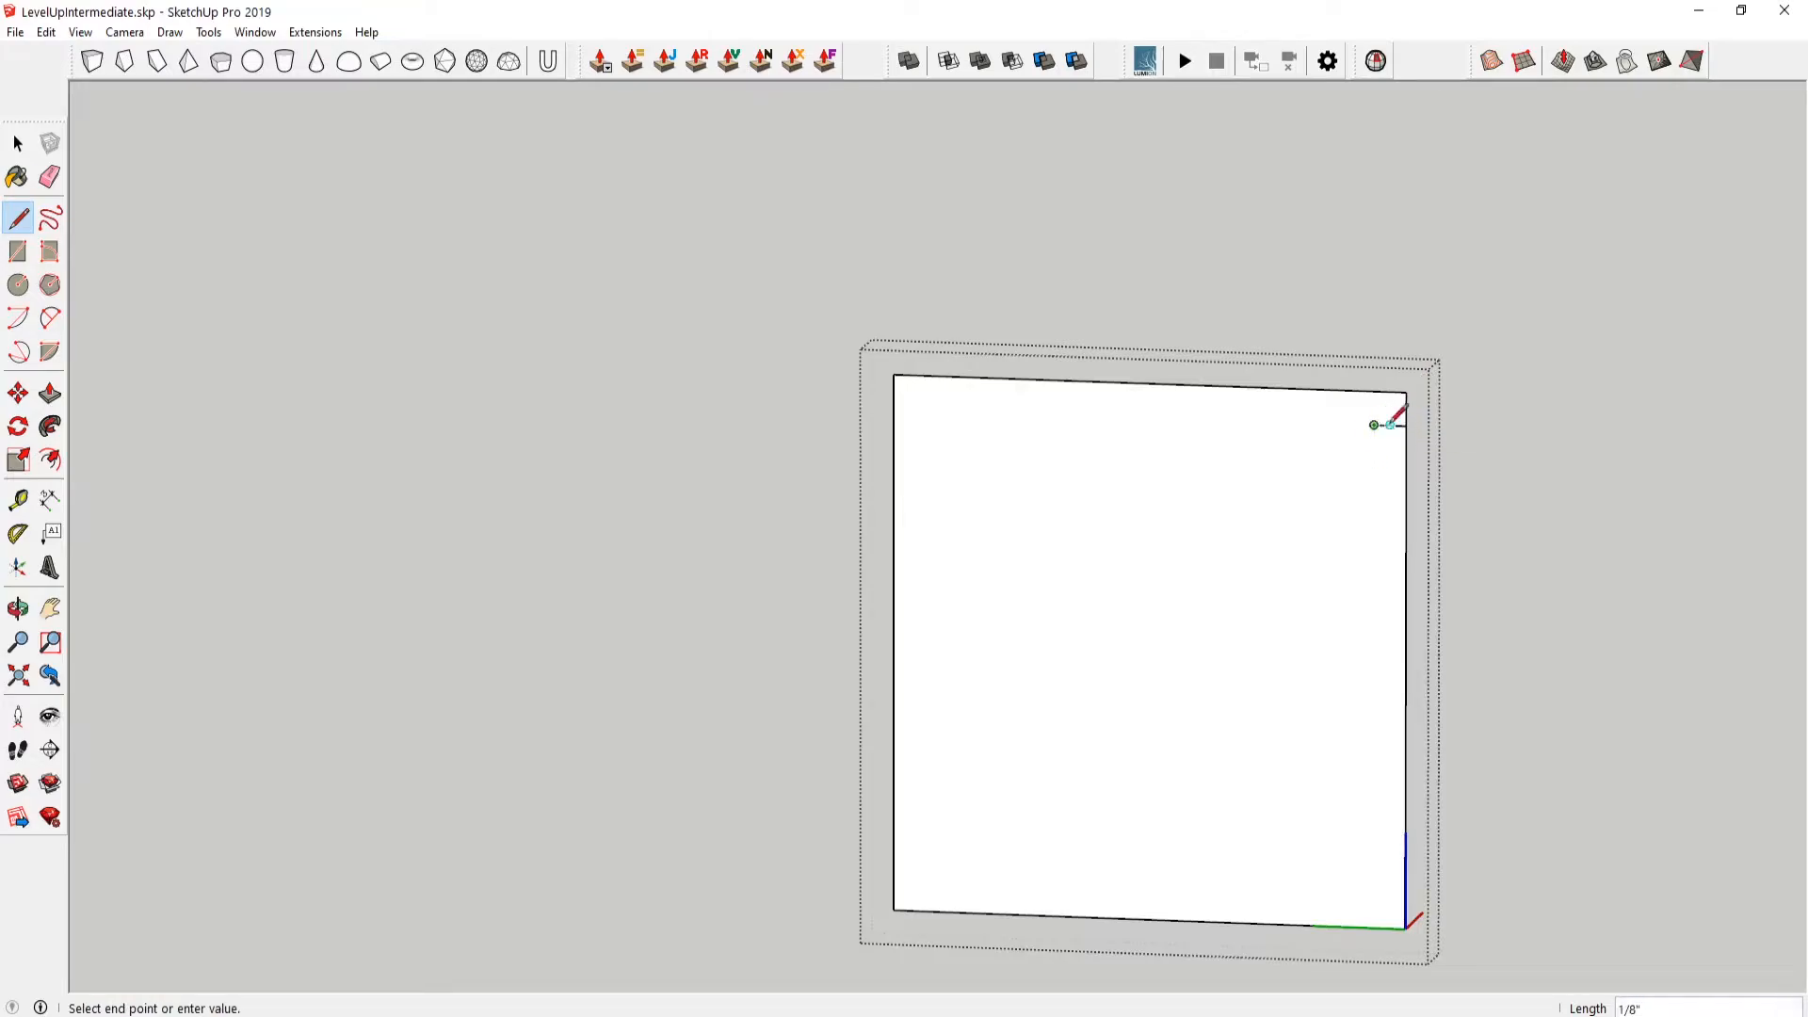
# - Draw a small guide square in one panel corner and copy it to the other three corners
pyautogui.click(16, 251)
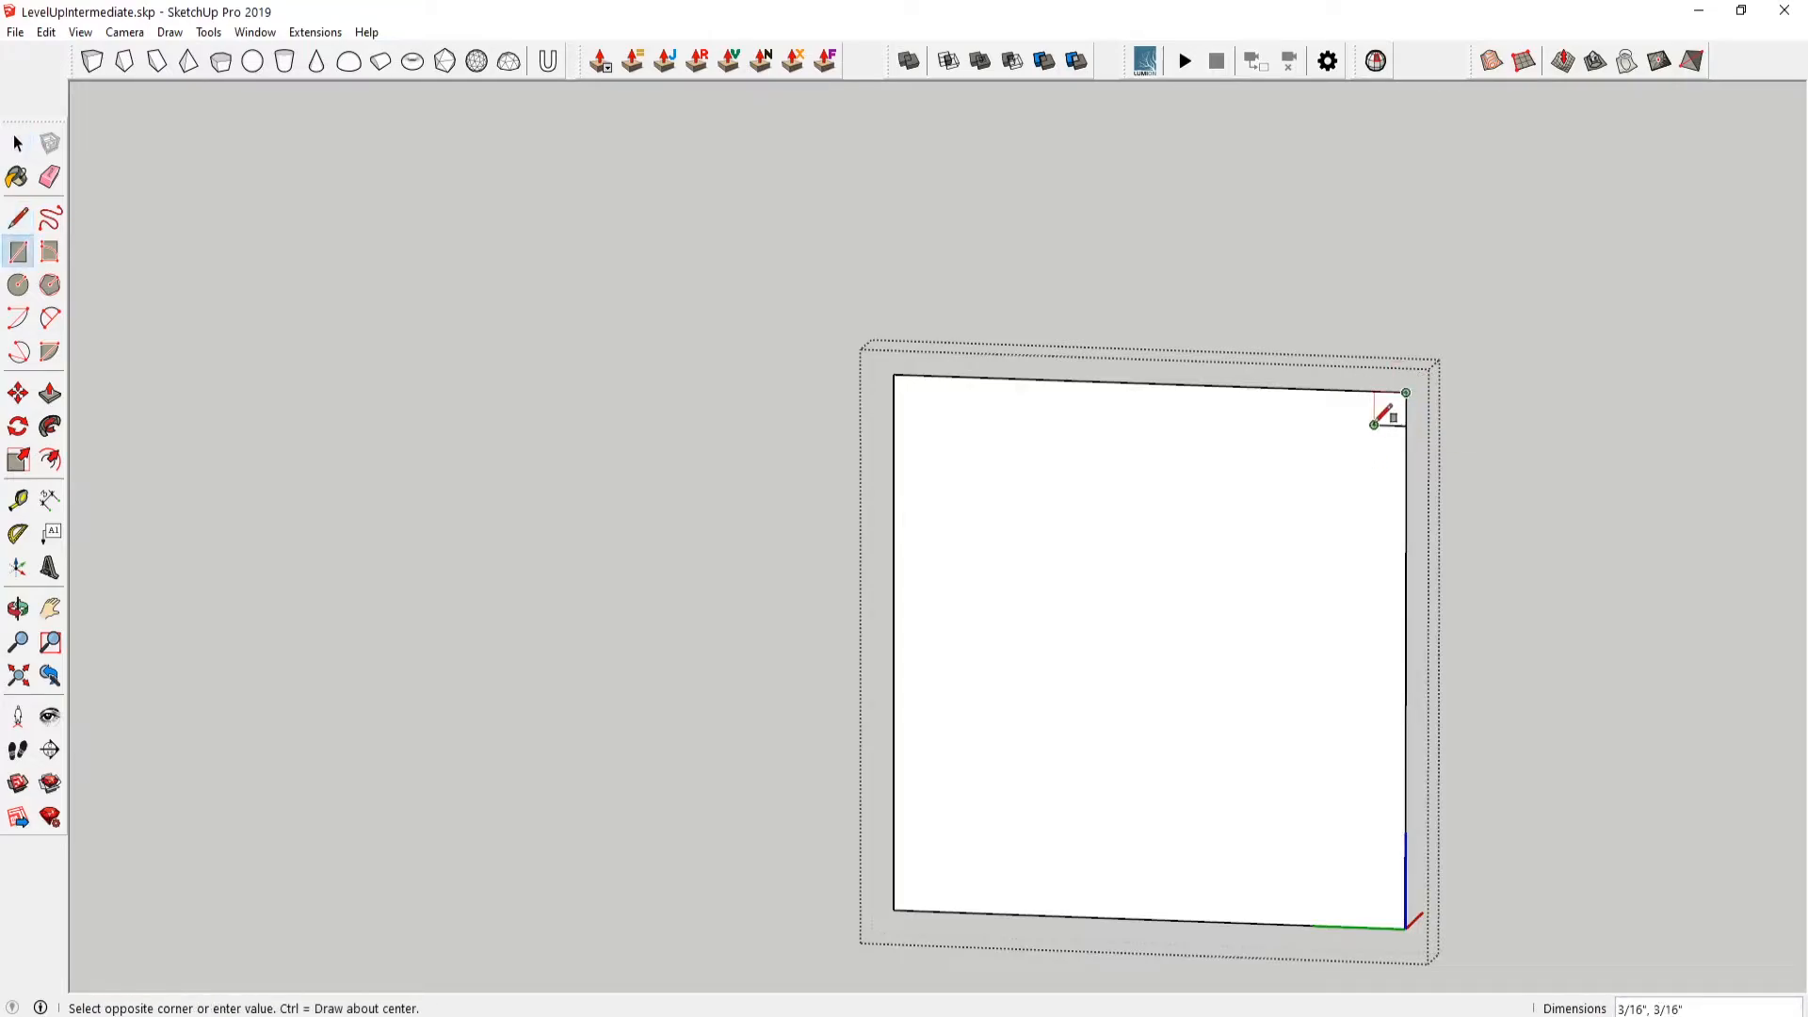
pyautogui.click(15, 390)
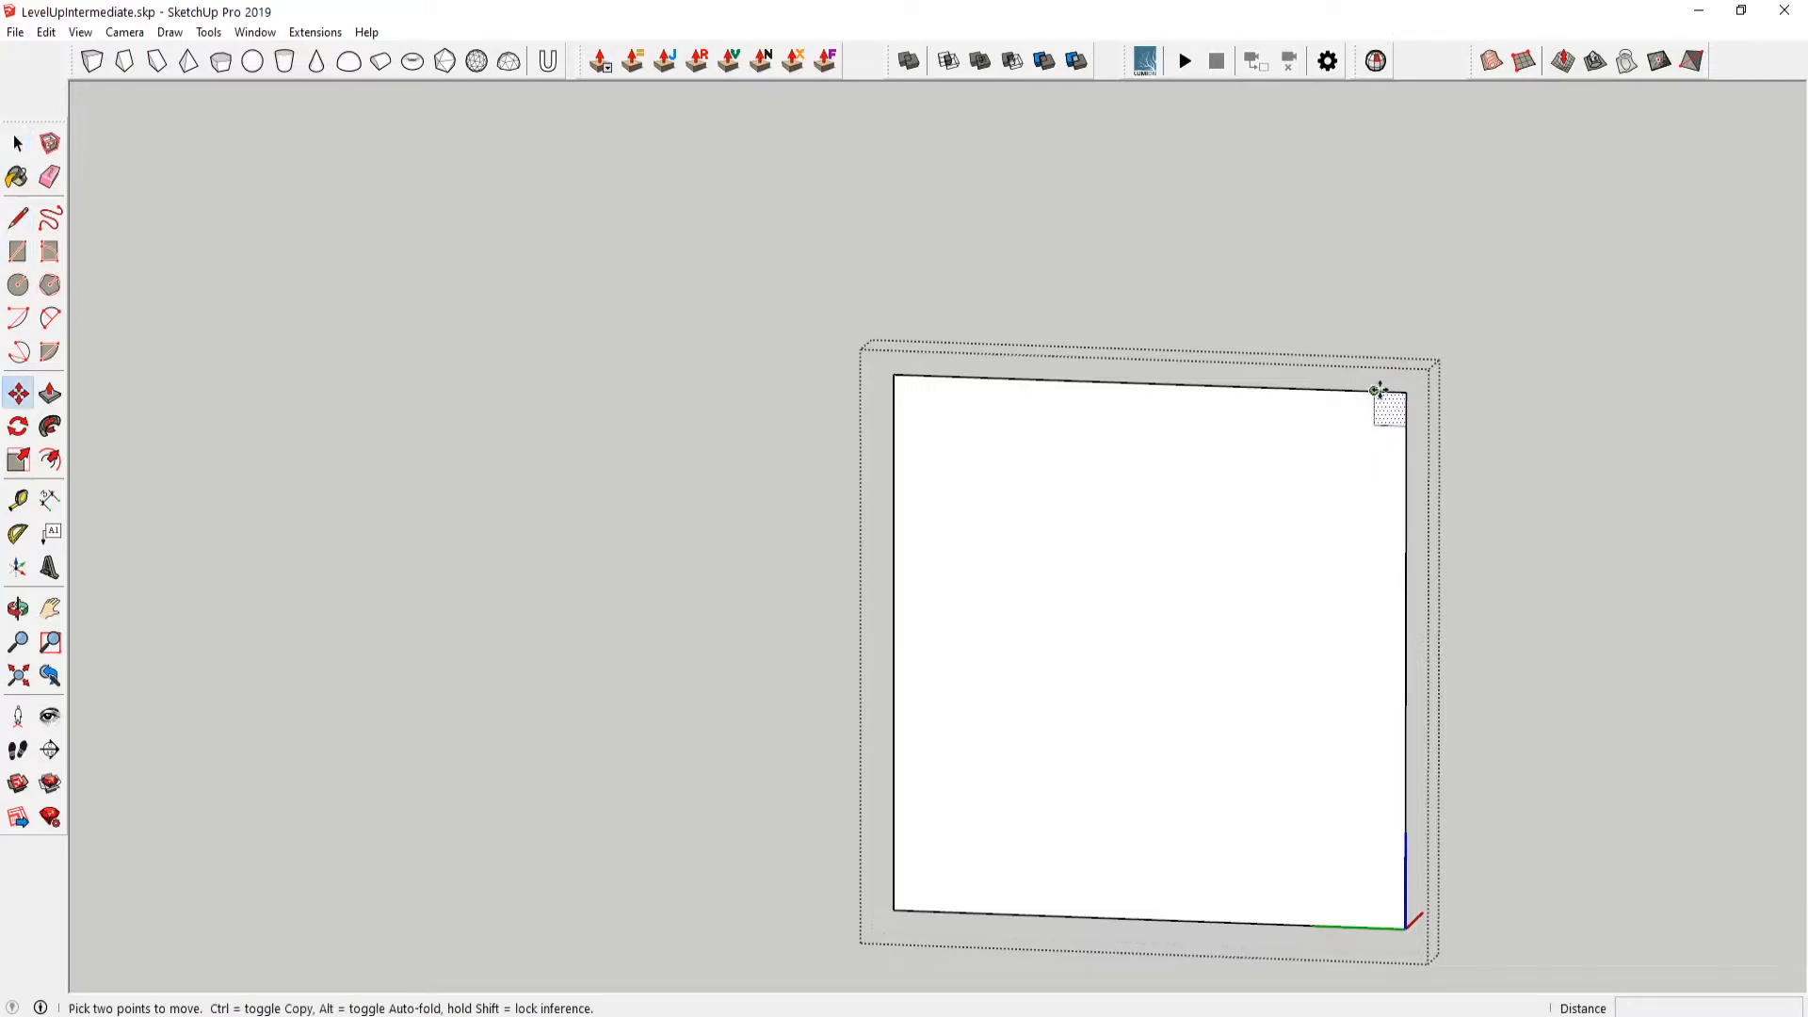
pyautogui.moveTo(1379, 392); pyautogui.dragTo(893, 408)
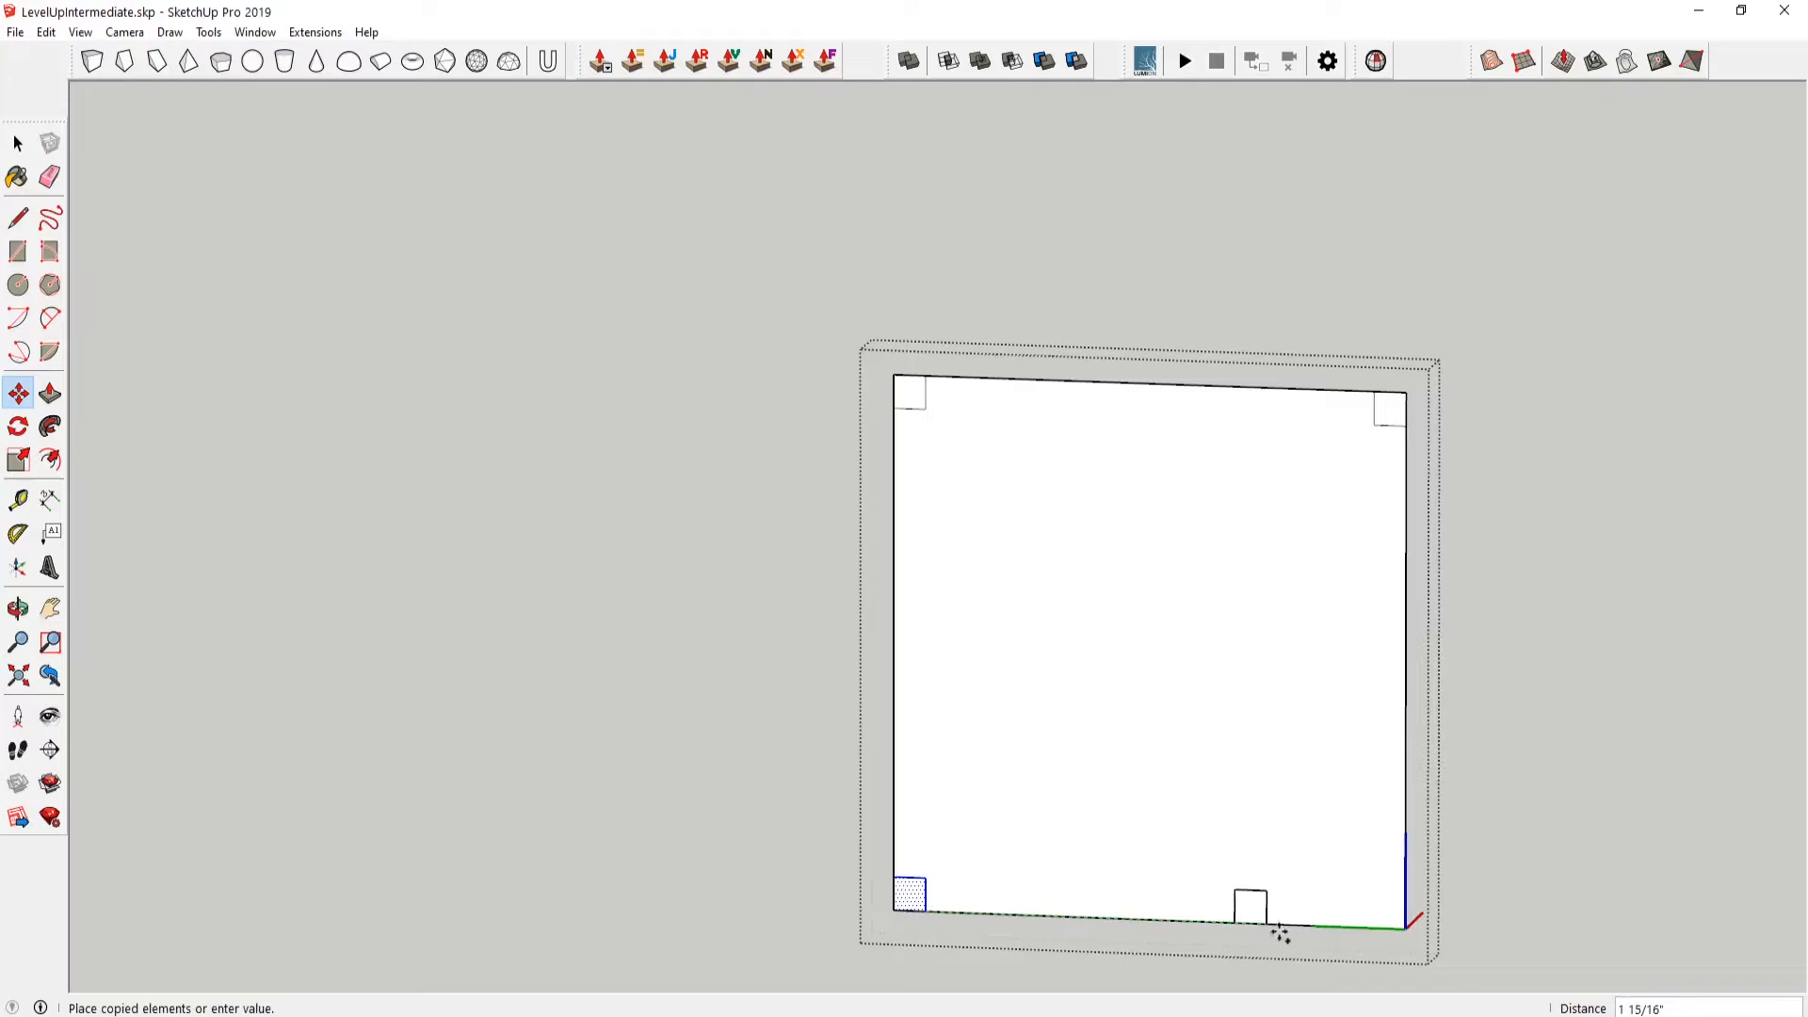
pyautogui.click(16, 279)
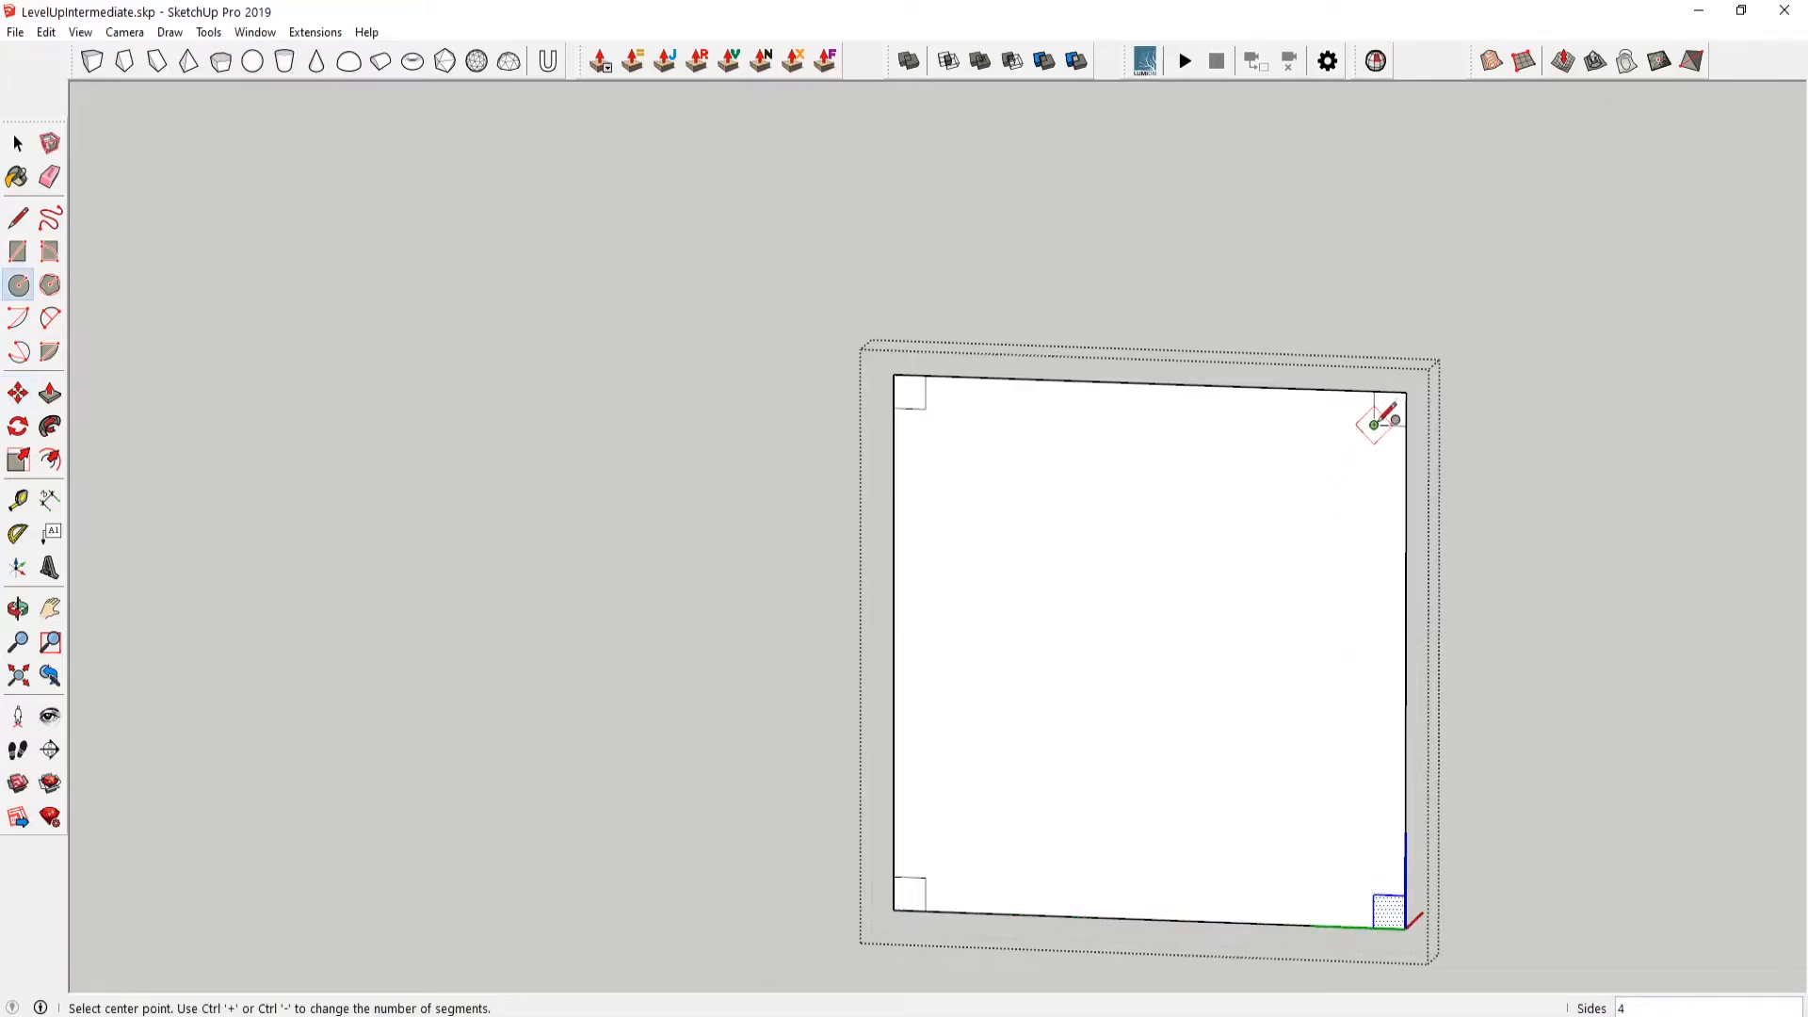
pyautogui.moveTo(1374, 426)
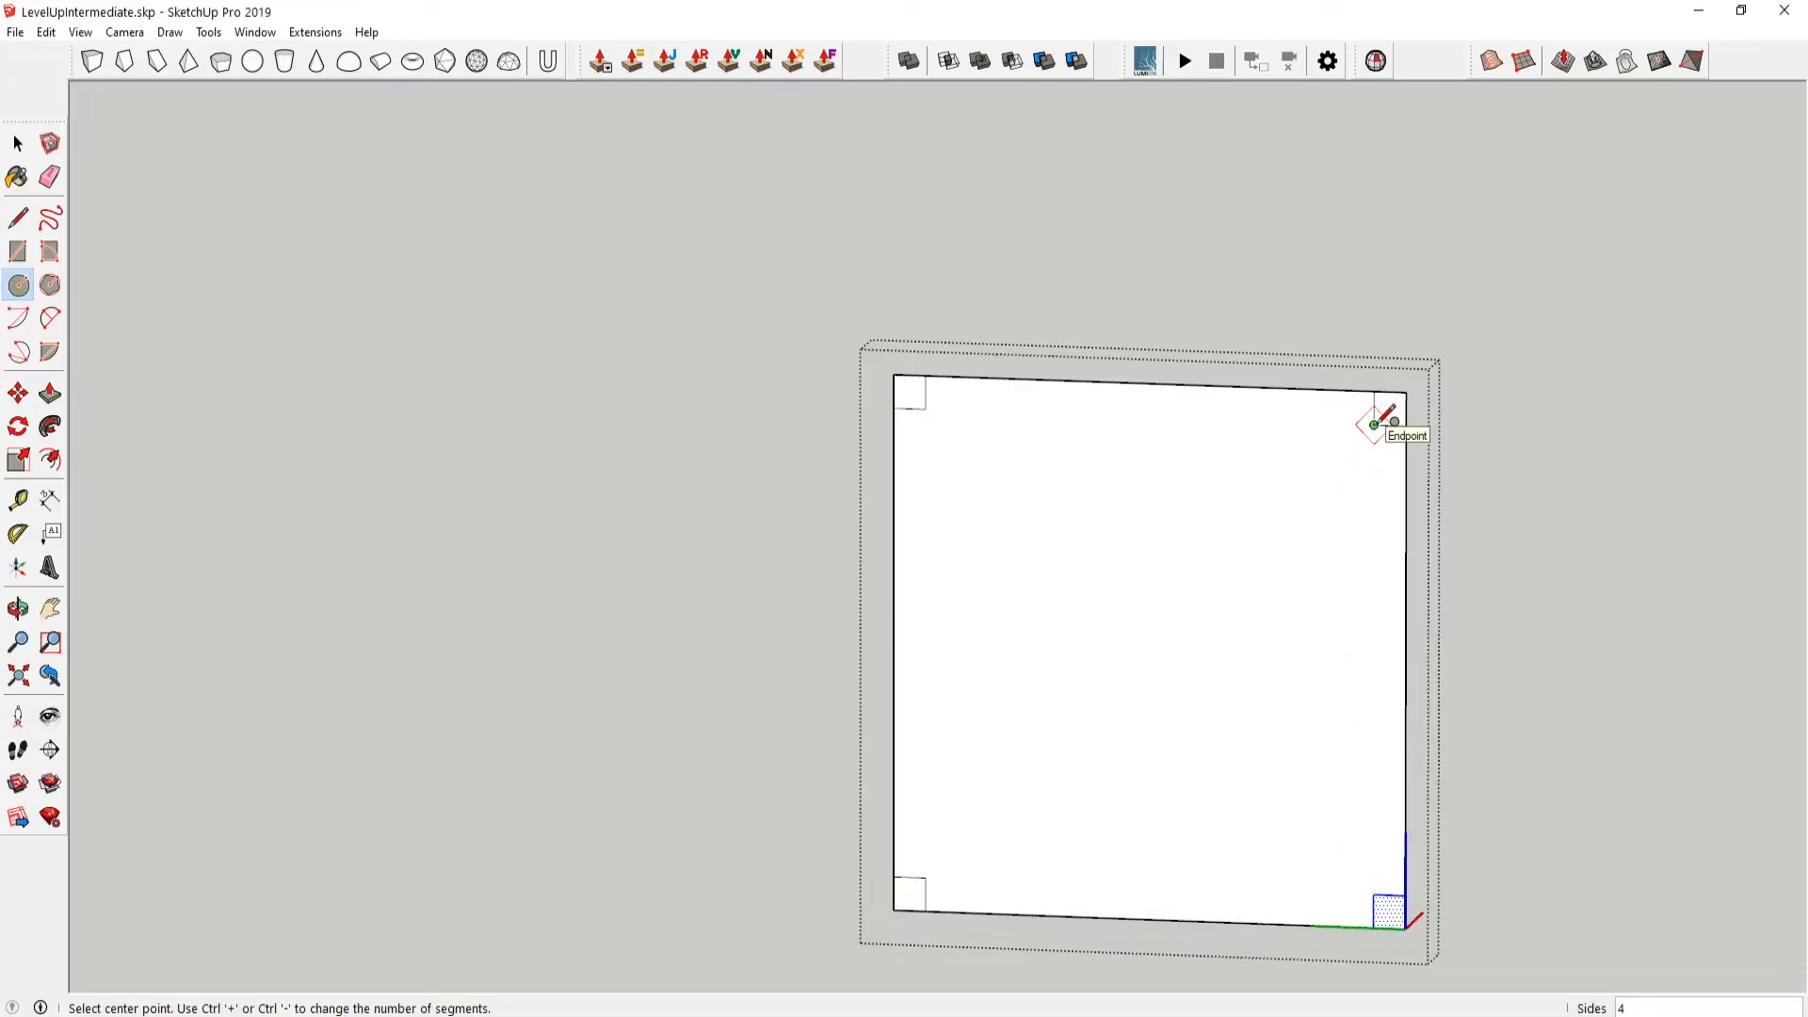
# - Draw a small circle at each corner square, ending with the bottom-right one
pyautogui.write('1/8"')
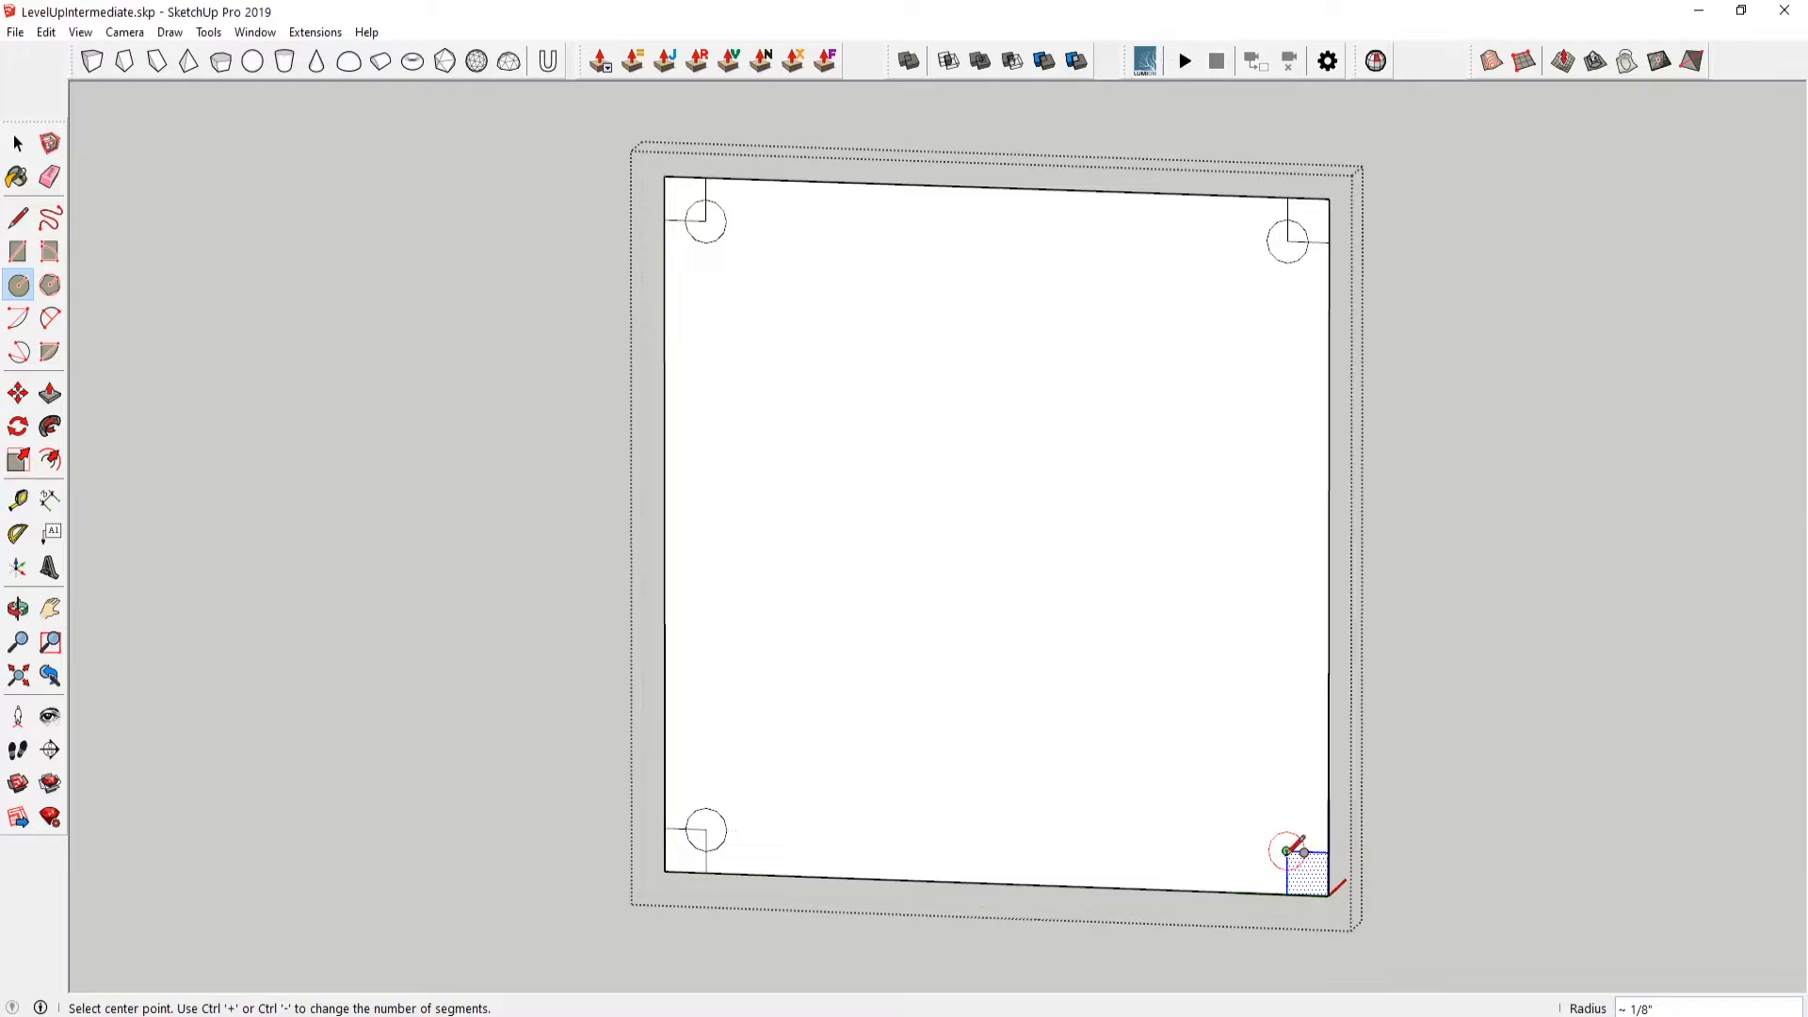
pyautogui.click(45, 173)
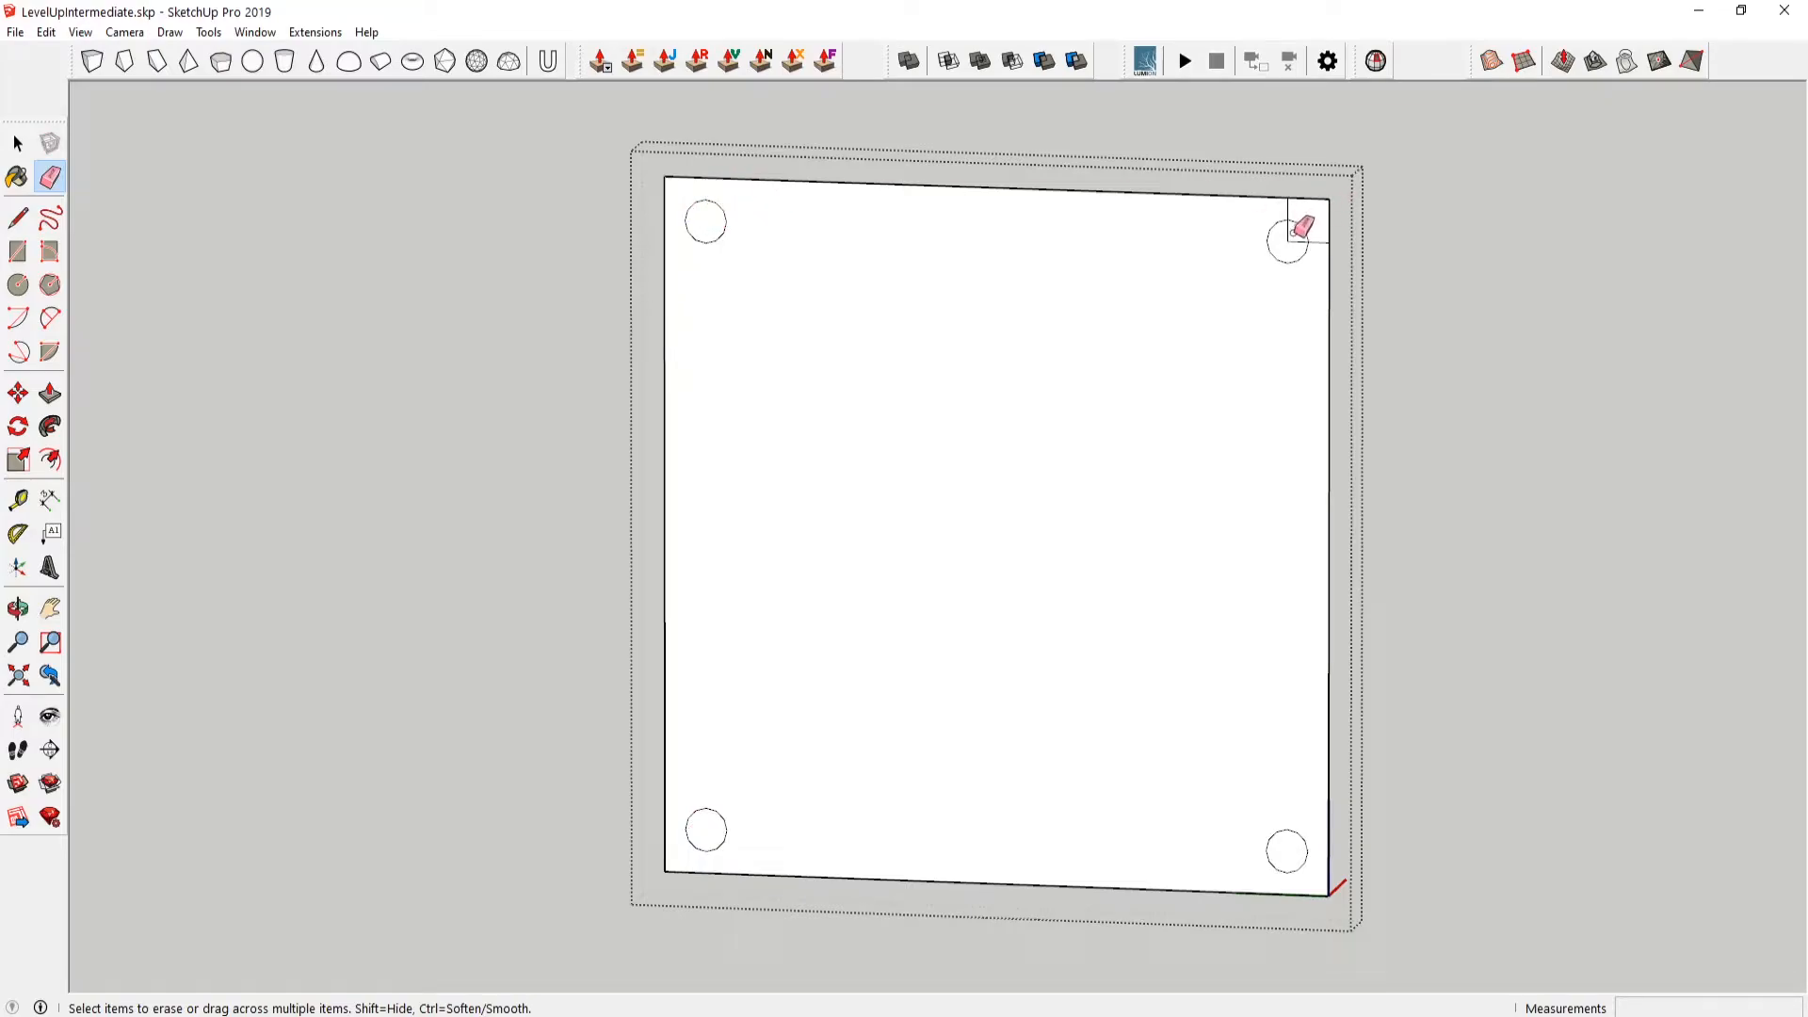
# - Erase the leftover guide squares so only the four corner circles remain
pyautogui.click(17, 141)
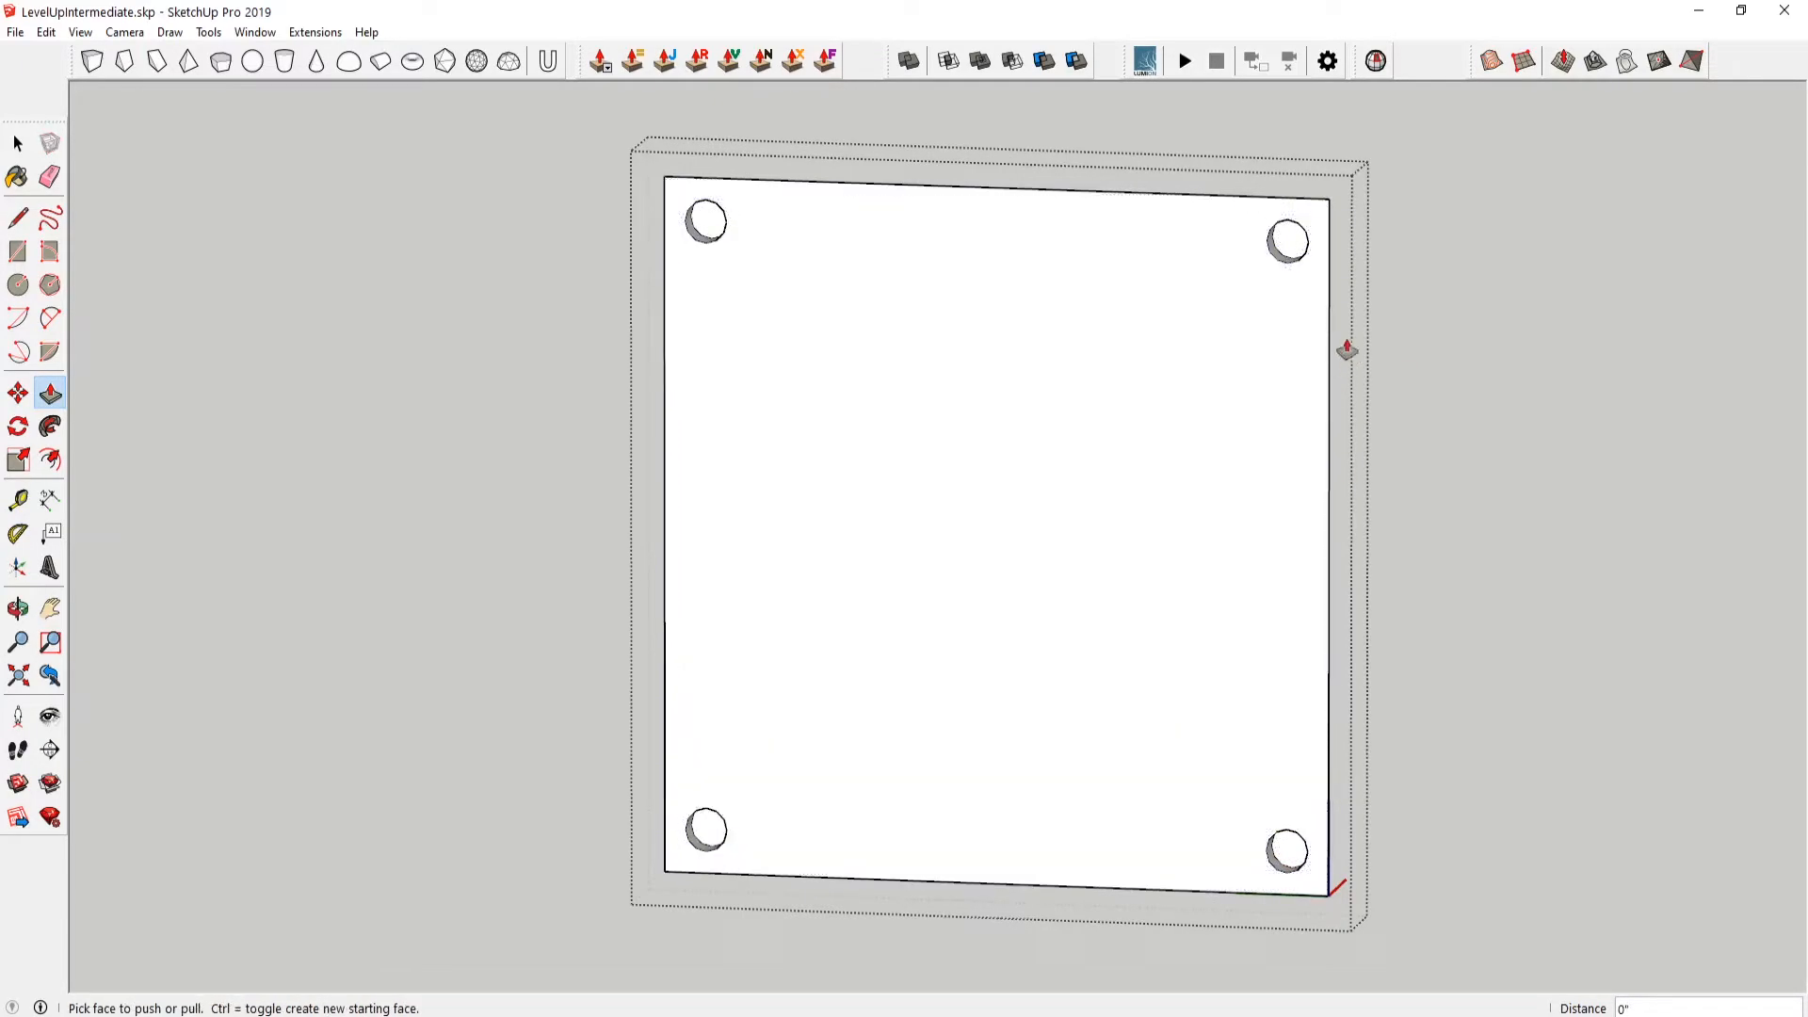
# - Scale the top-right and bottom-left holes' inner faces smaller about centre to taper them
pyautogui.click(17, 457)
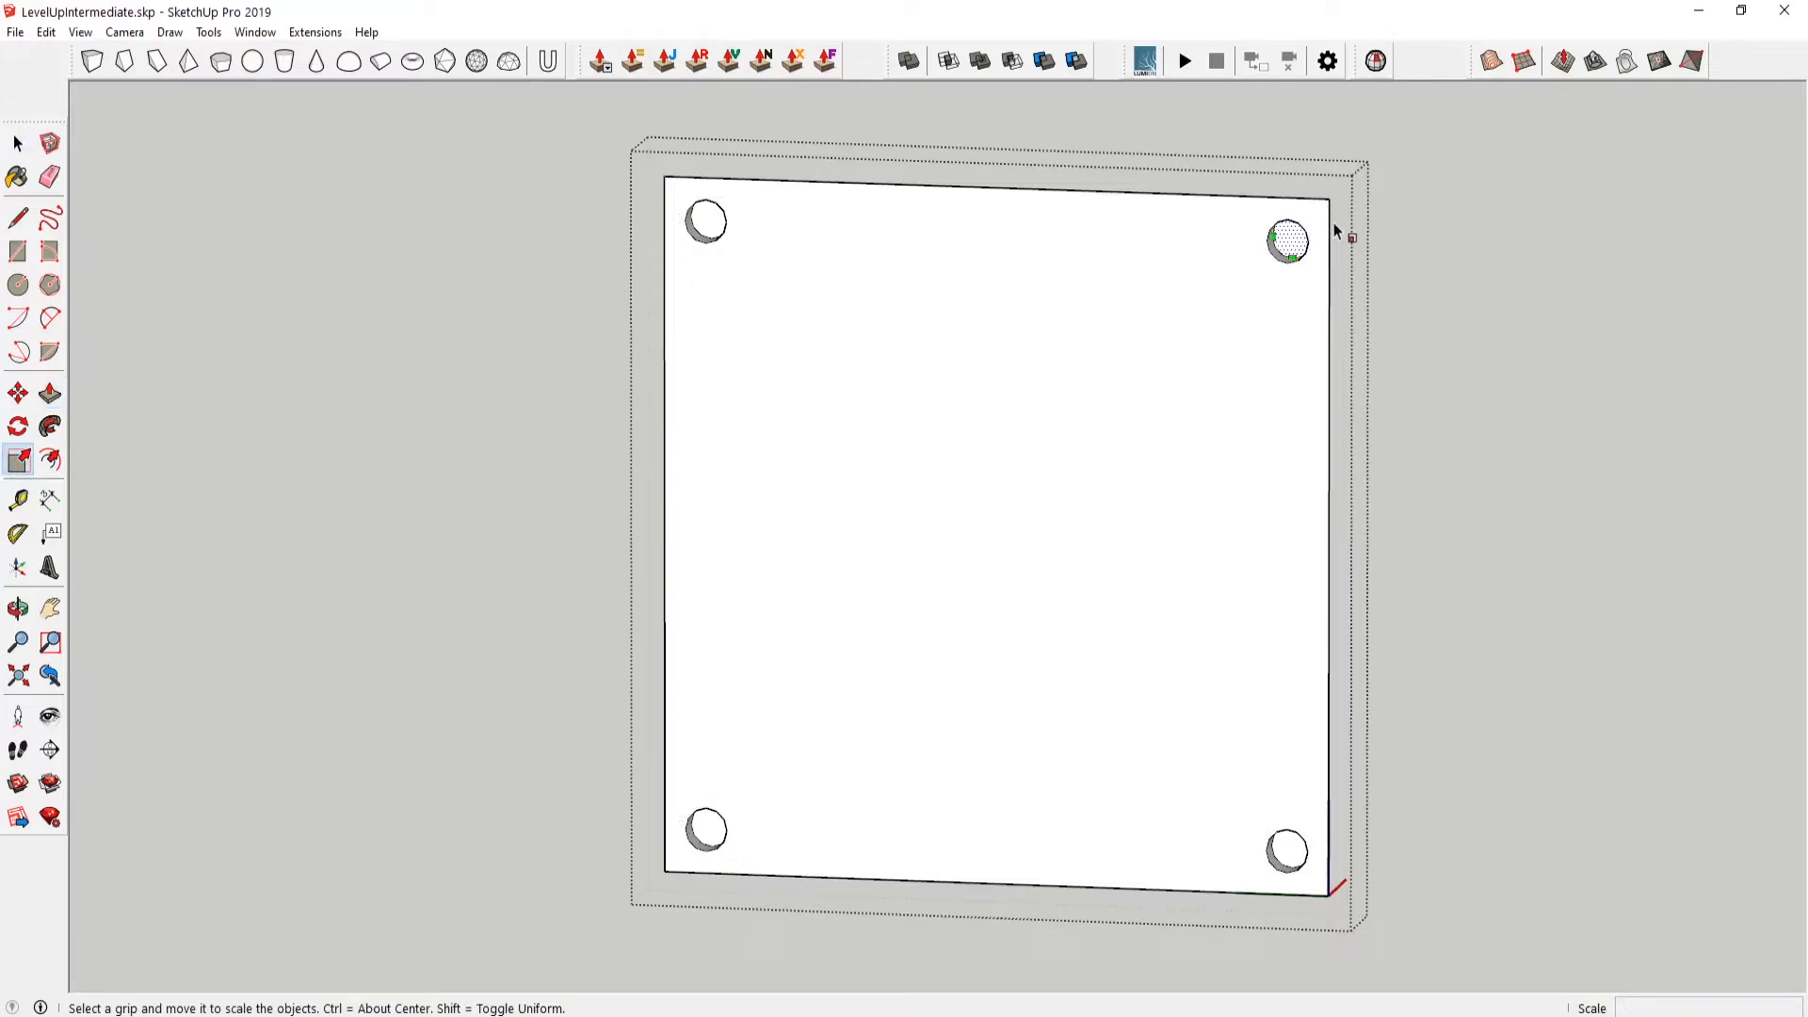
pyautogui.moveTo(1313, 240)
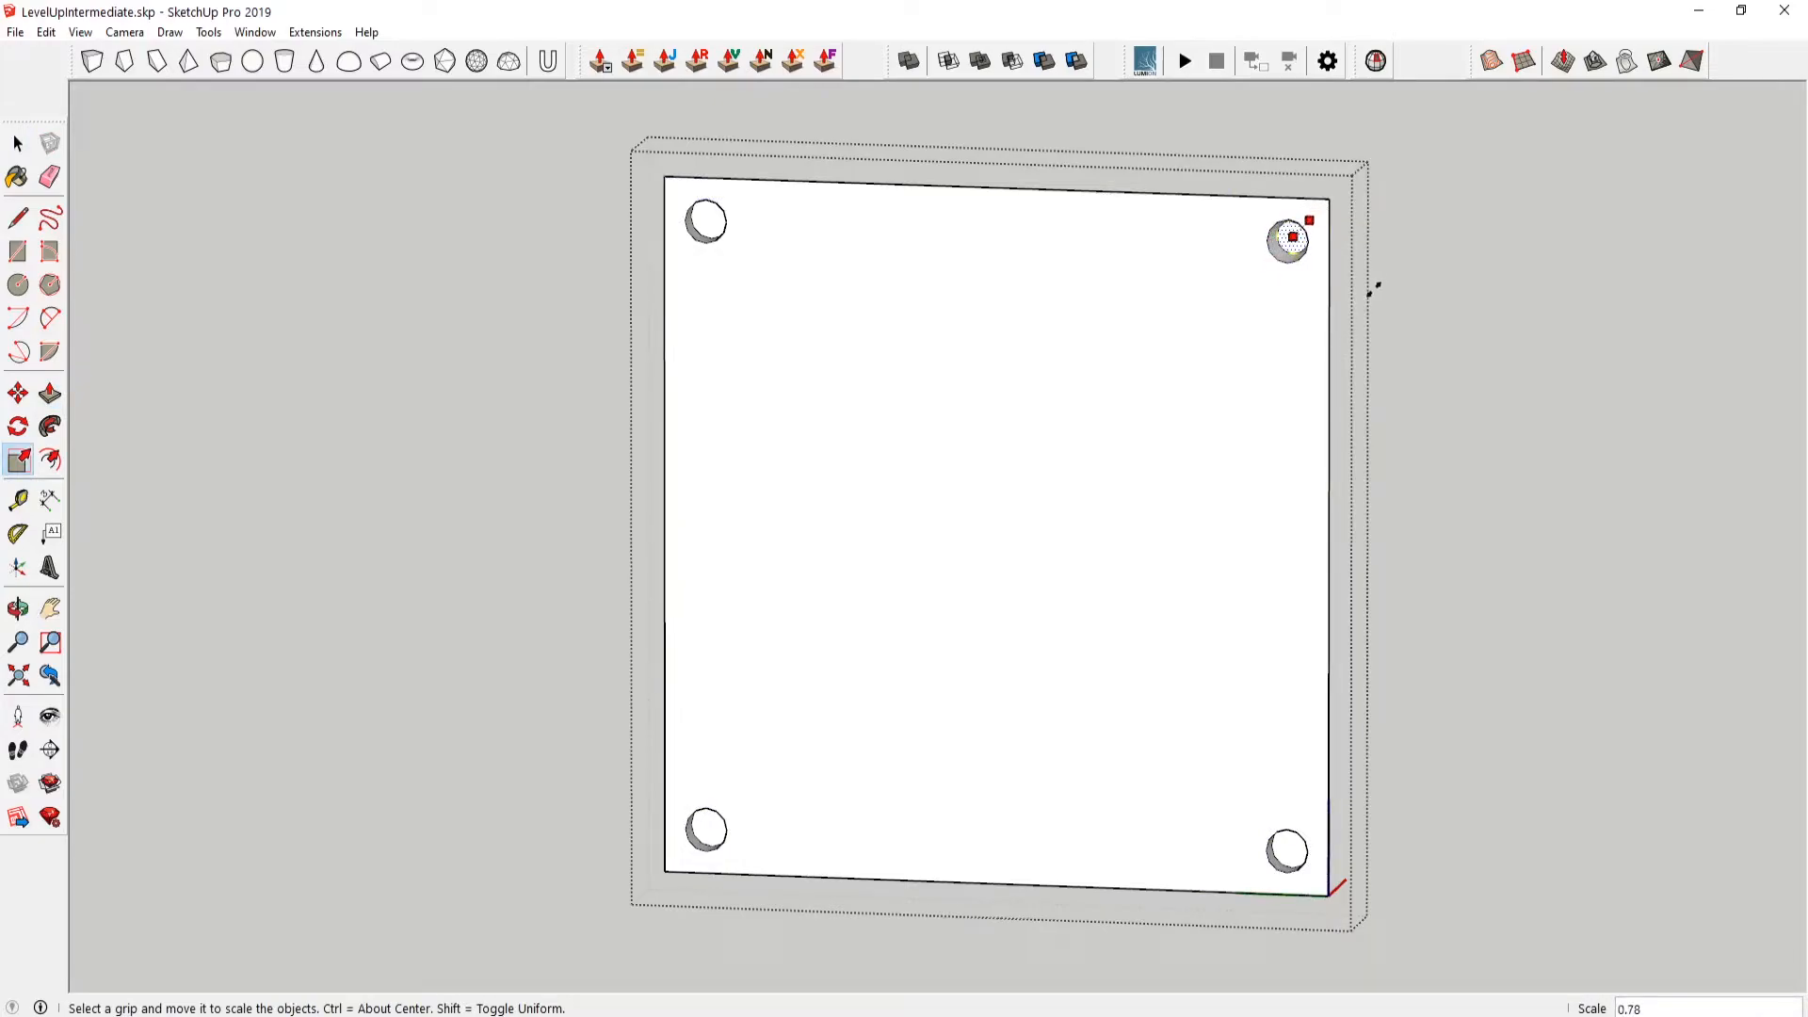
pyautogui.moveTo(1288, 239); pyautogui.dragTo(1288, 240)
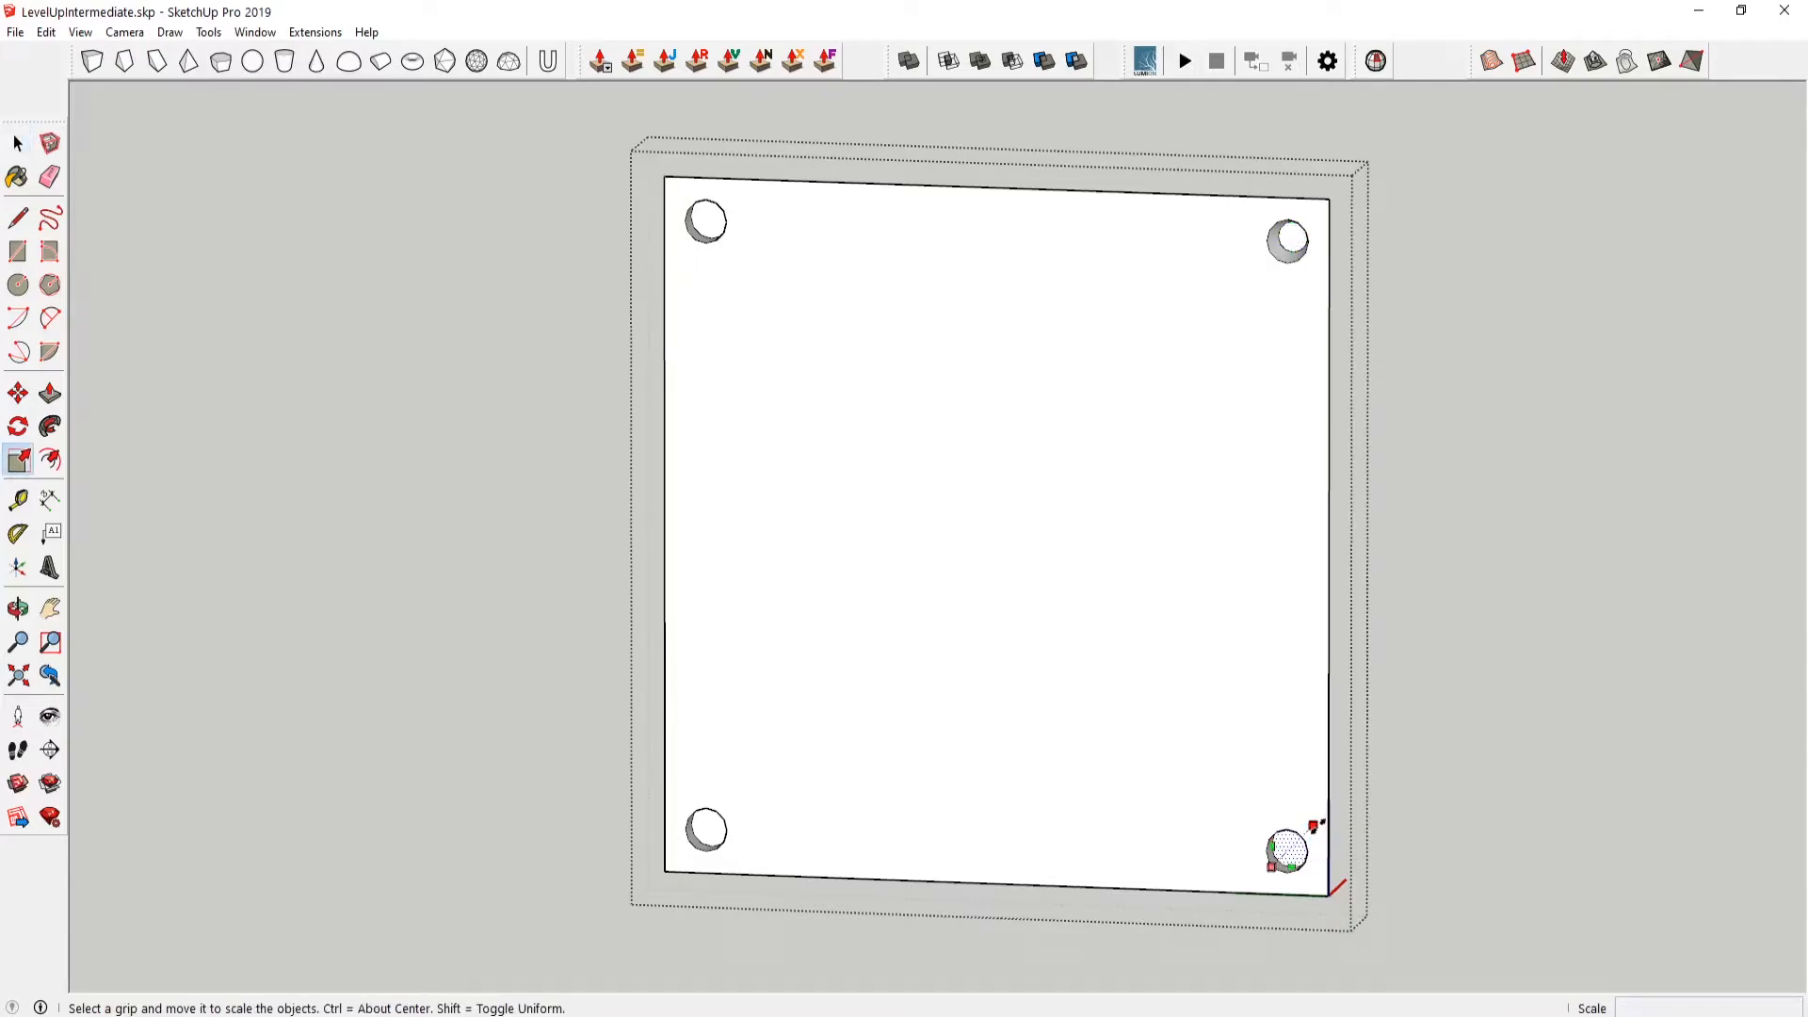
pyautogui.moveTo(1307, 842)
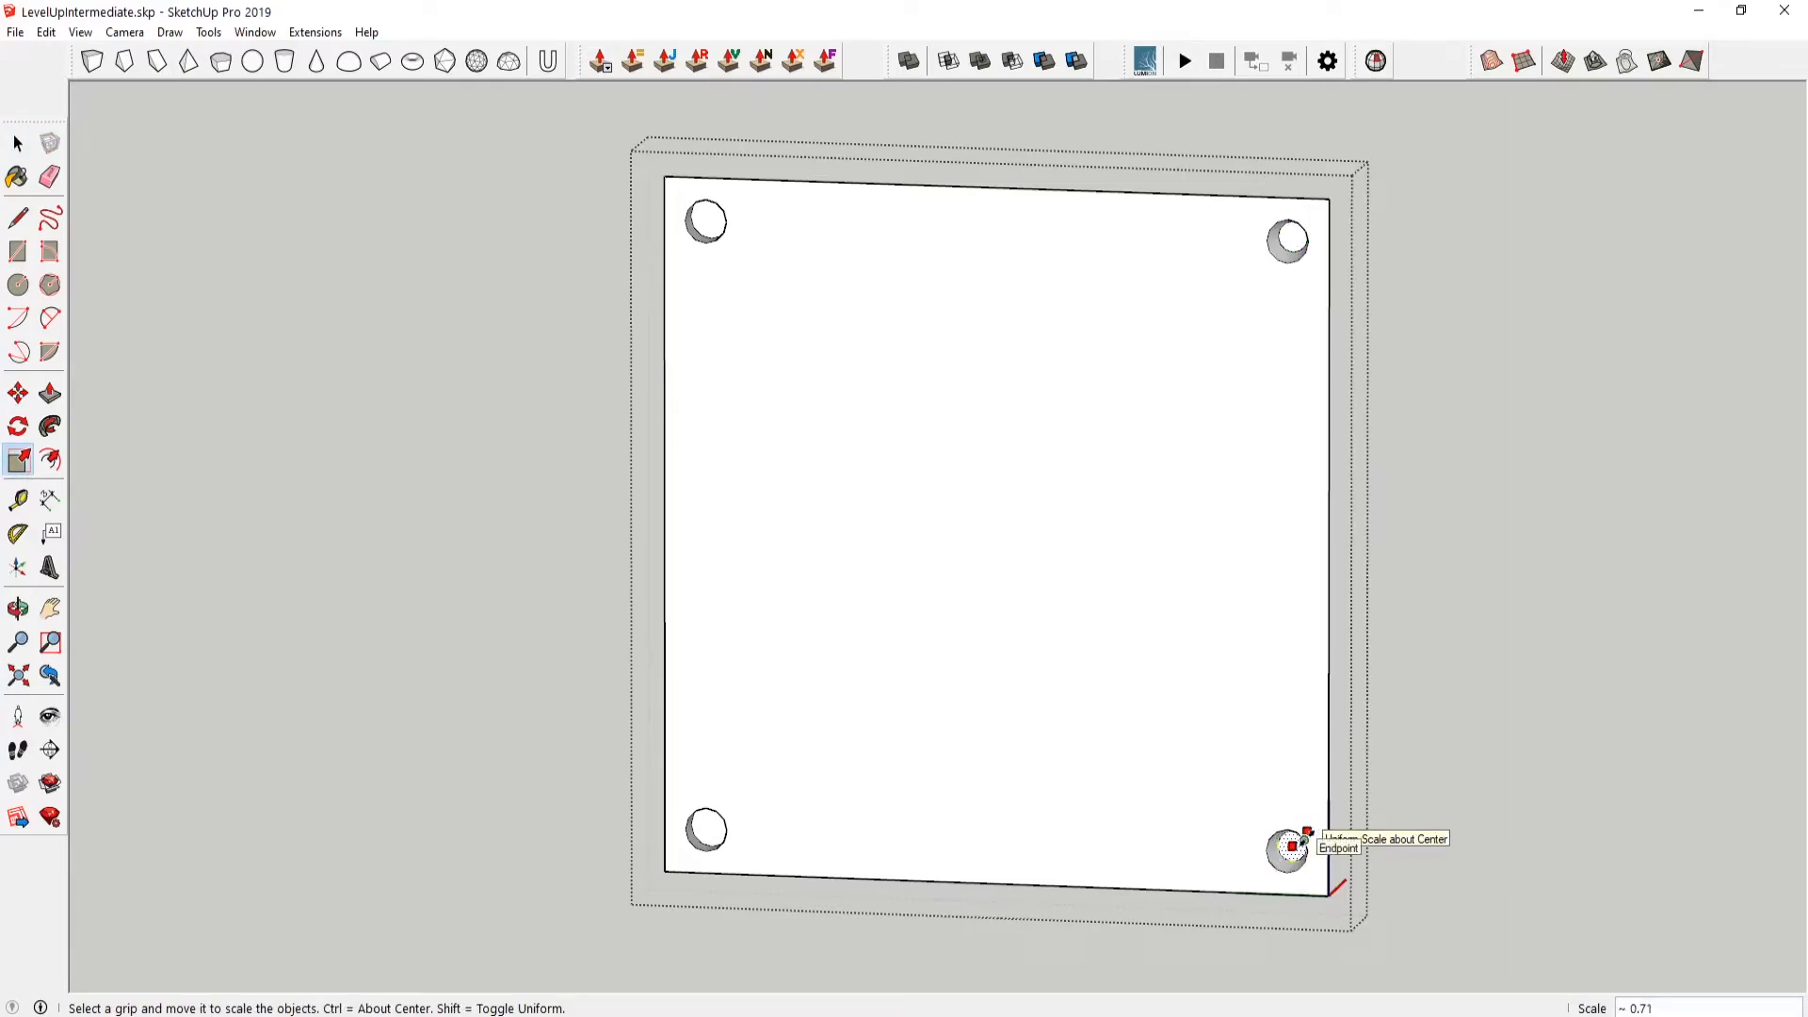
pyautogui.moveTo(730, 803)
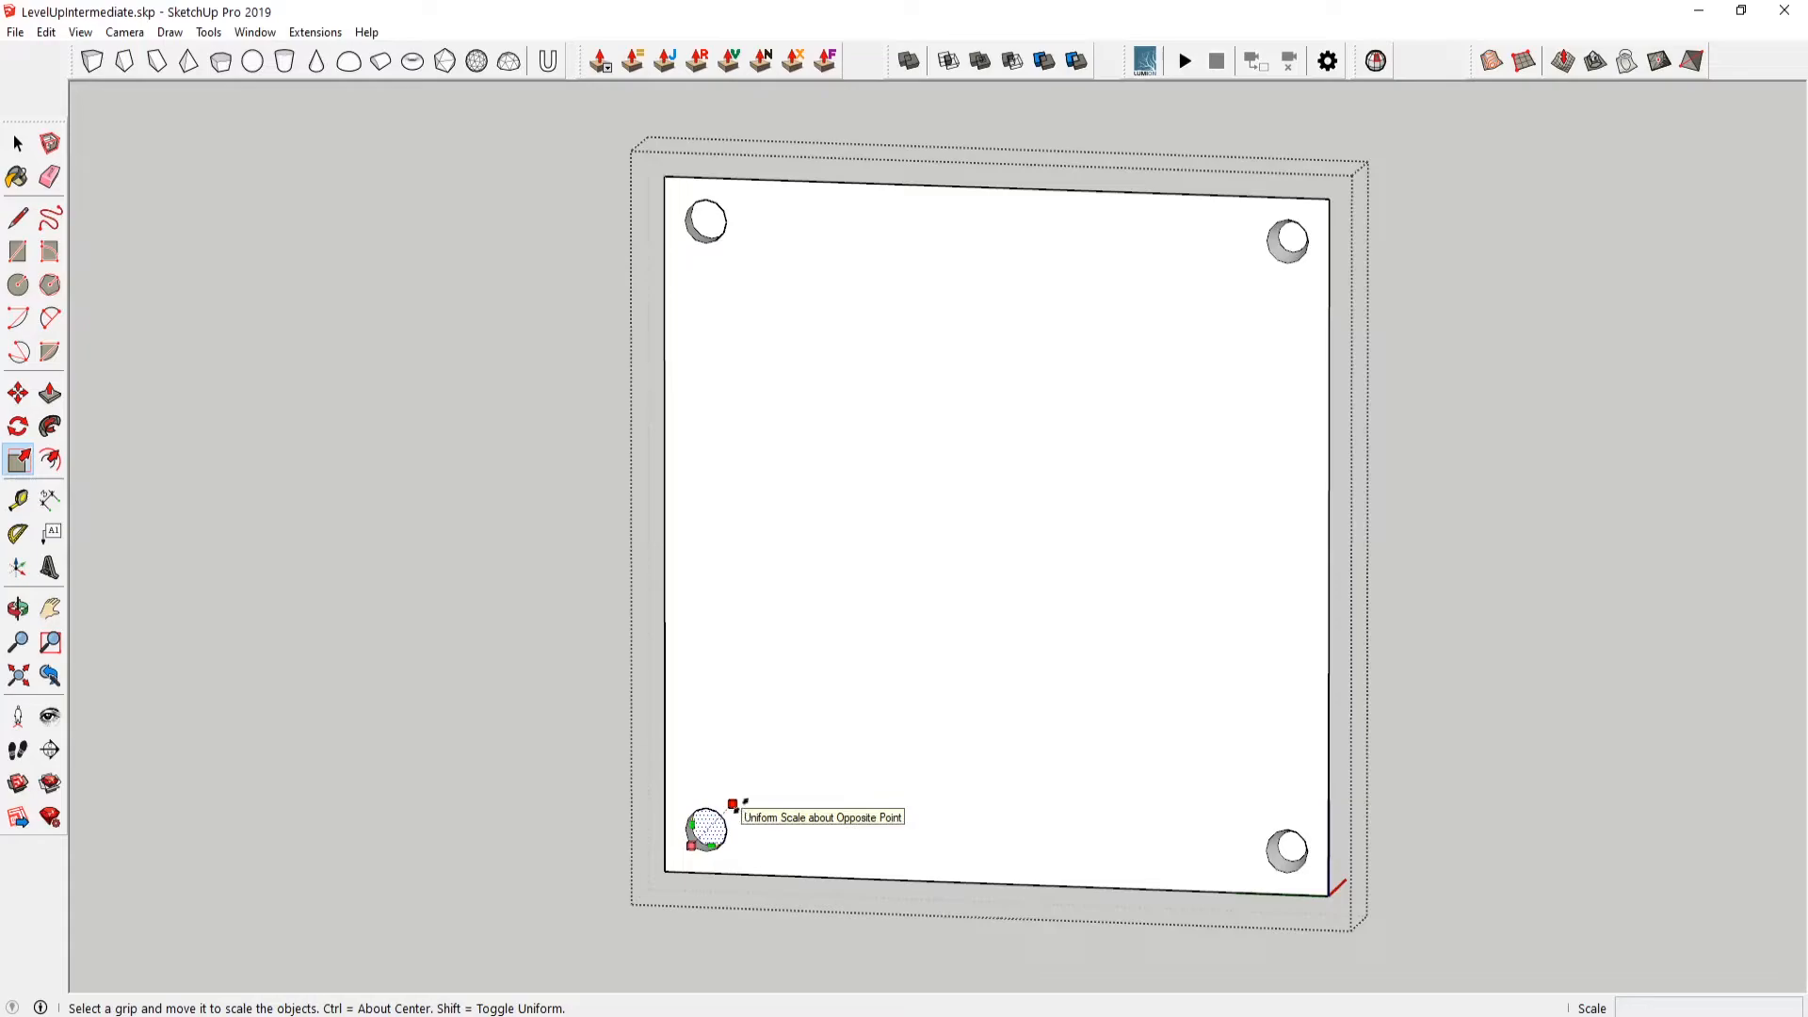
pyautogui.moveTo(733, 804); pyautogui.dragTo(700, 244)
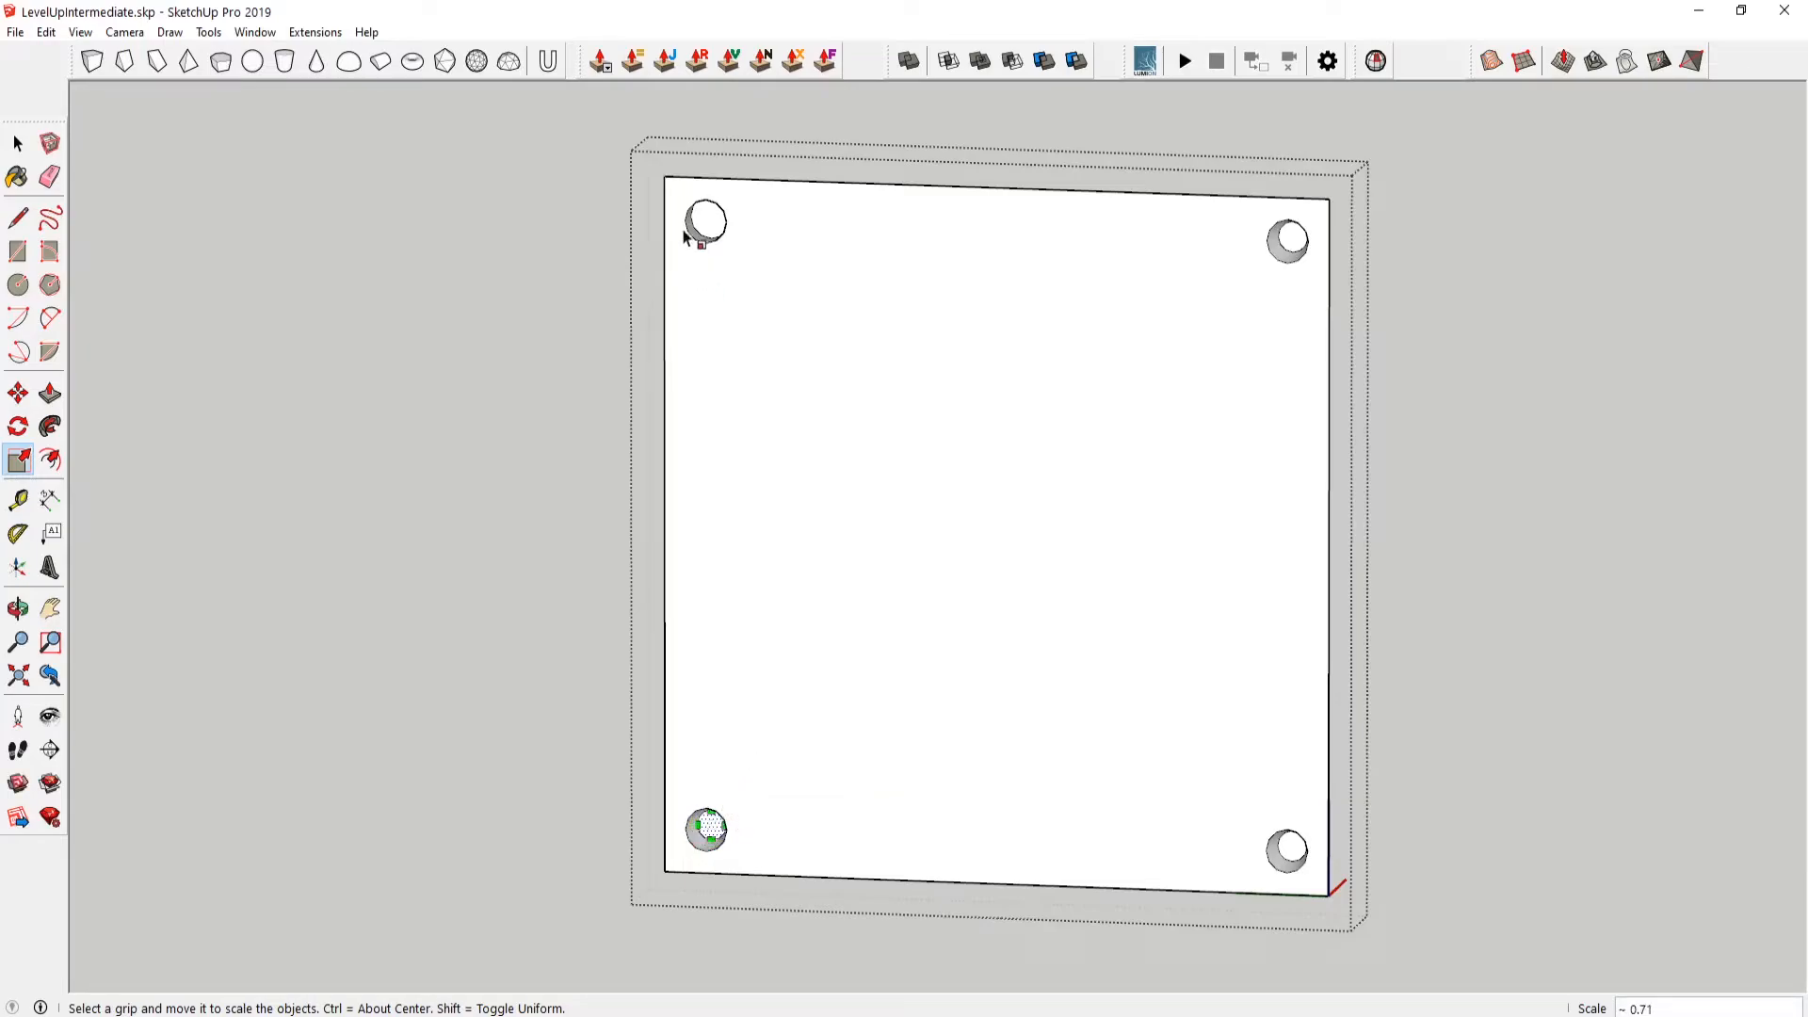
pyautogui.moveTo(705, 222)
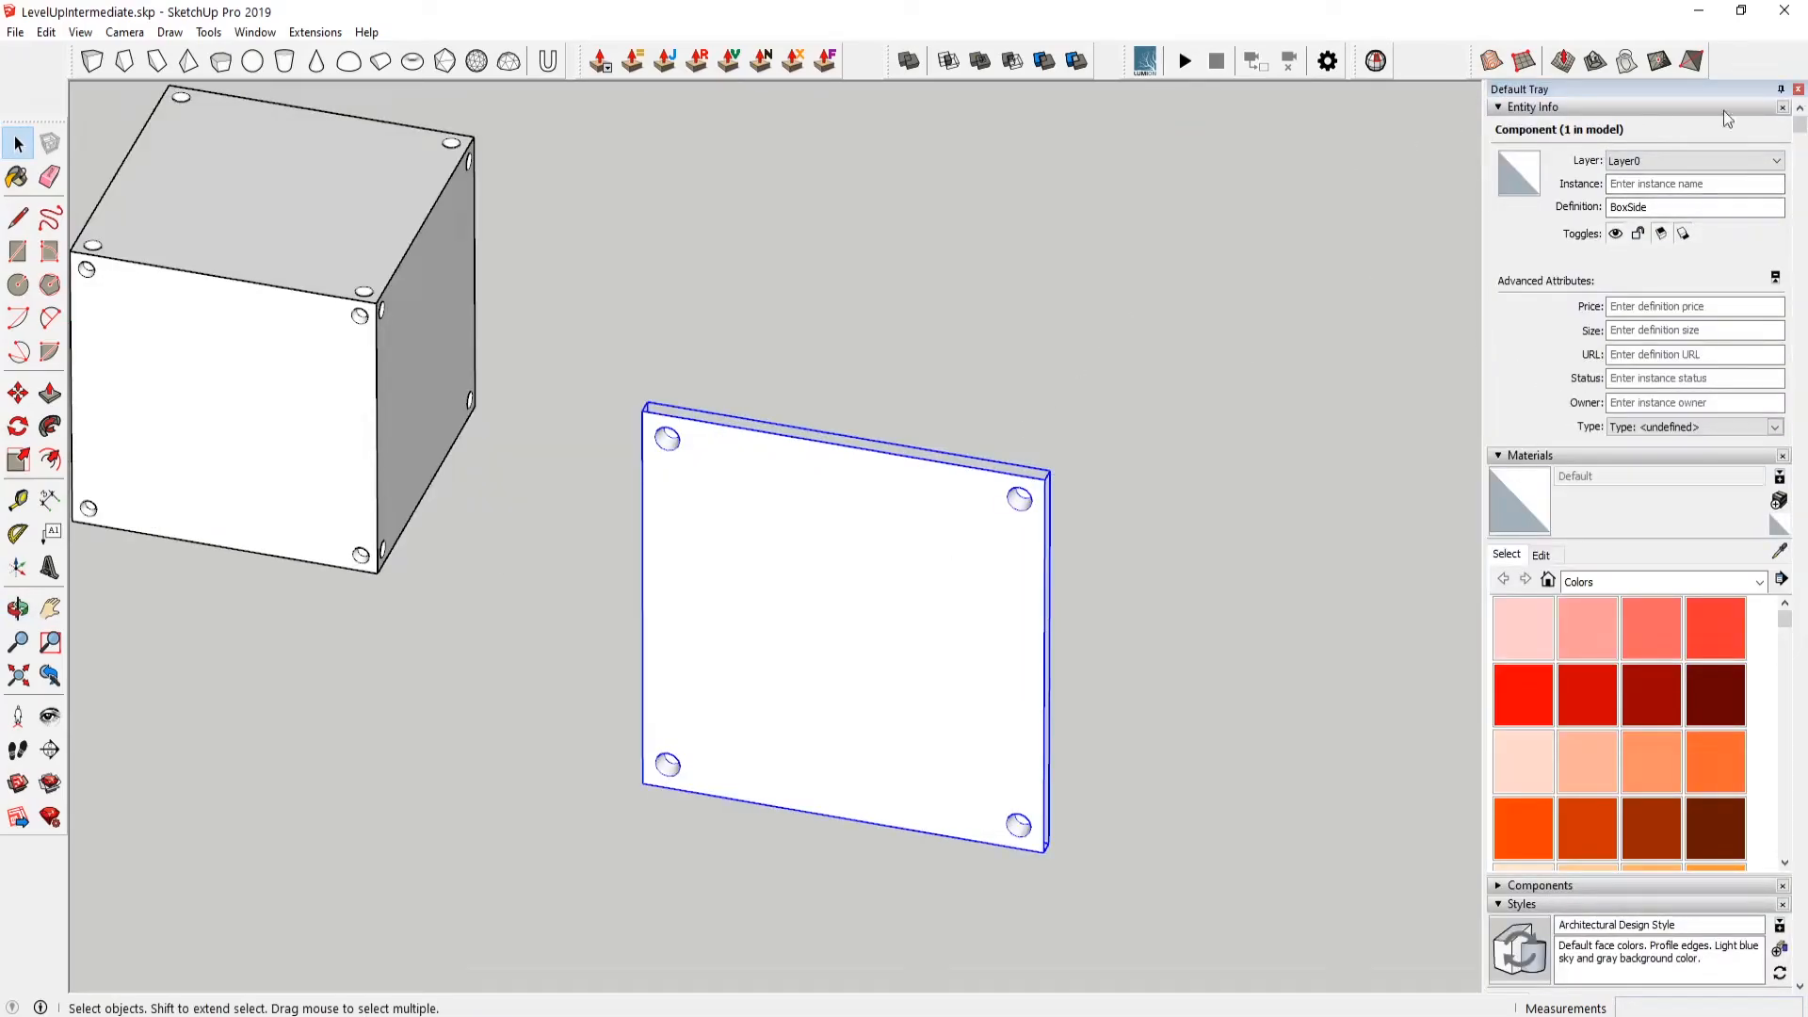
# - Copy the holed panel behind the original and to the box corner, then set the rotation origin there
pyautogui.click(1776, 90)
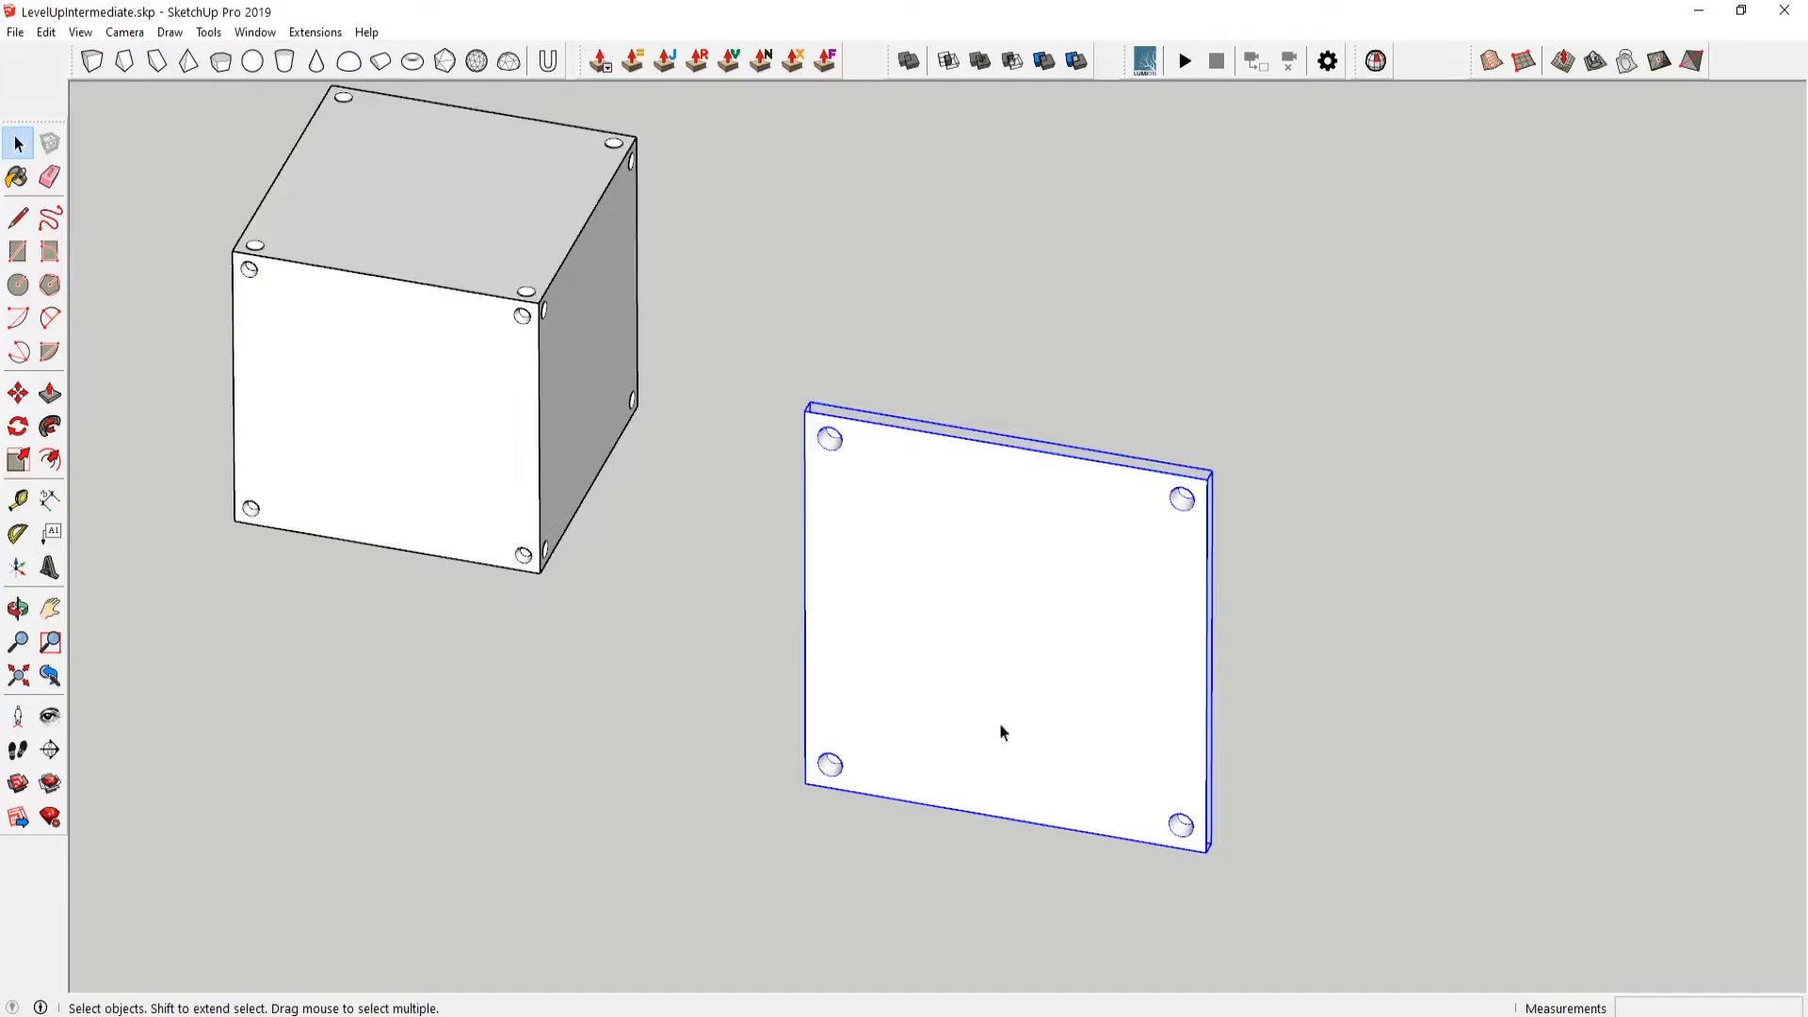
pyautogui.click(15, 394)
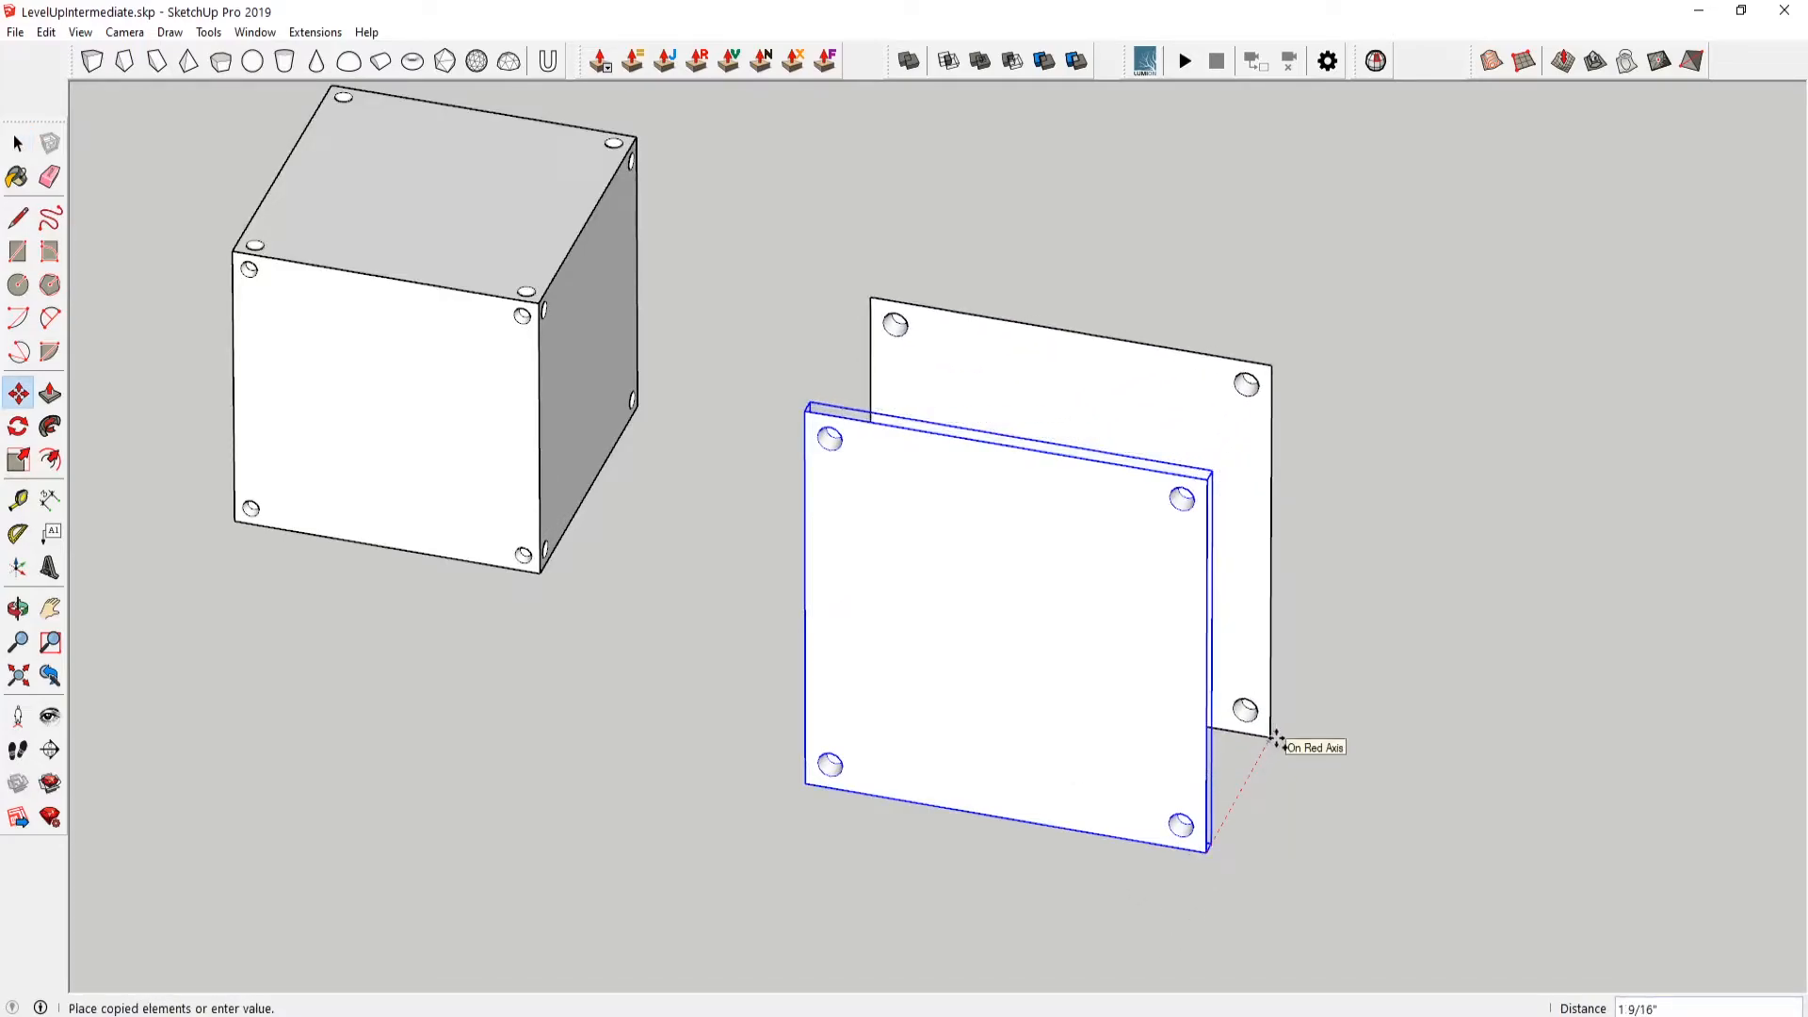
pyautogui.click(17, 424)
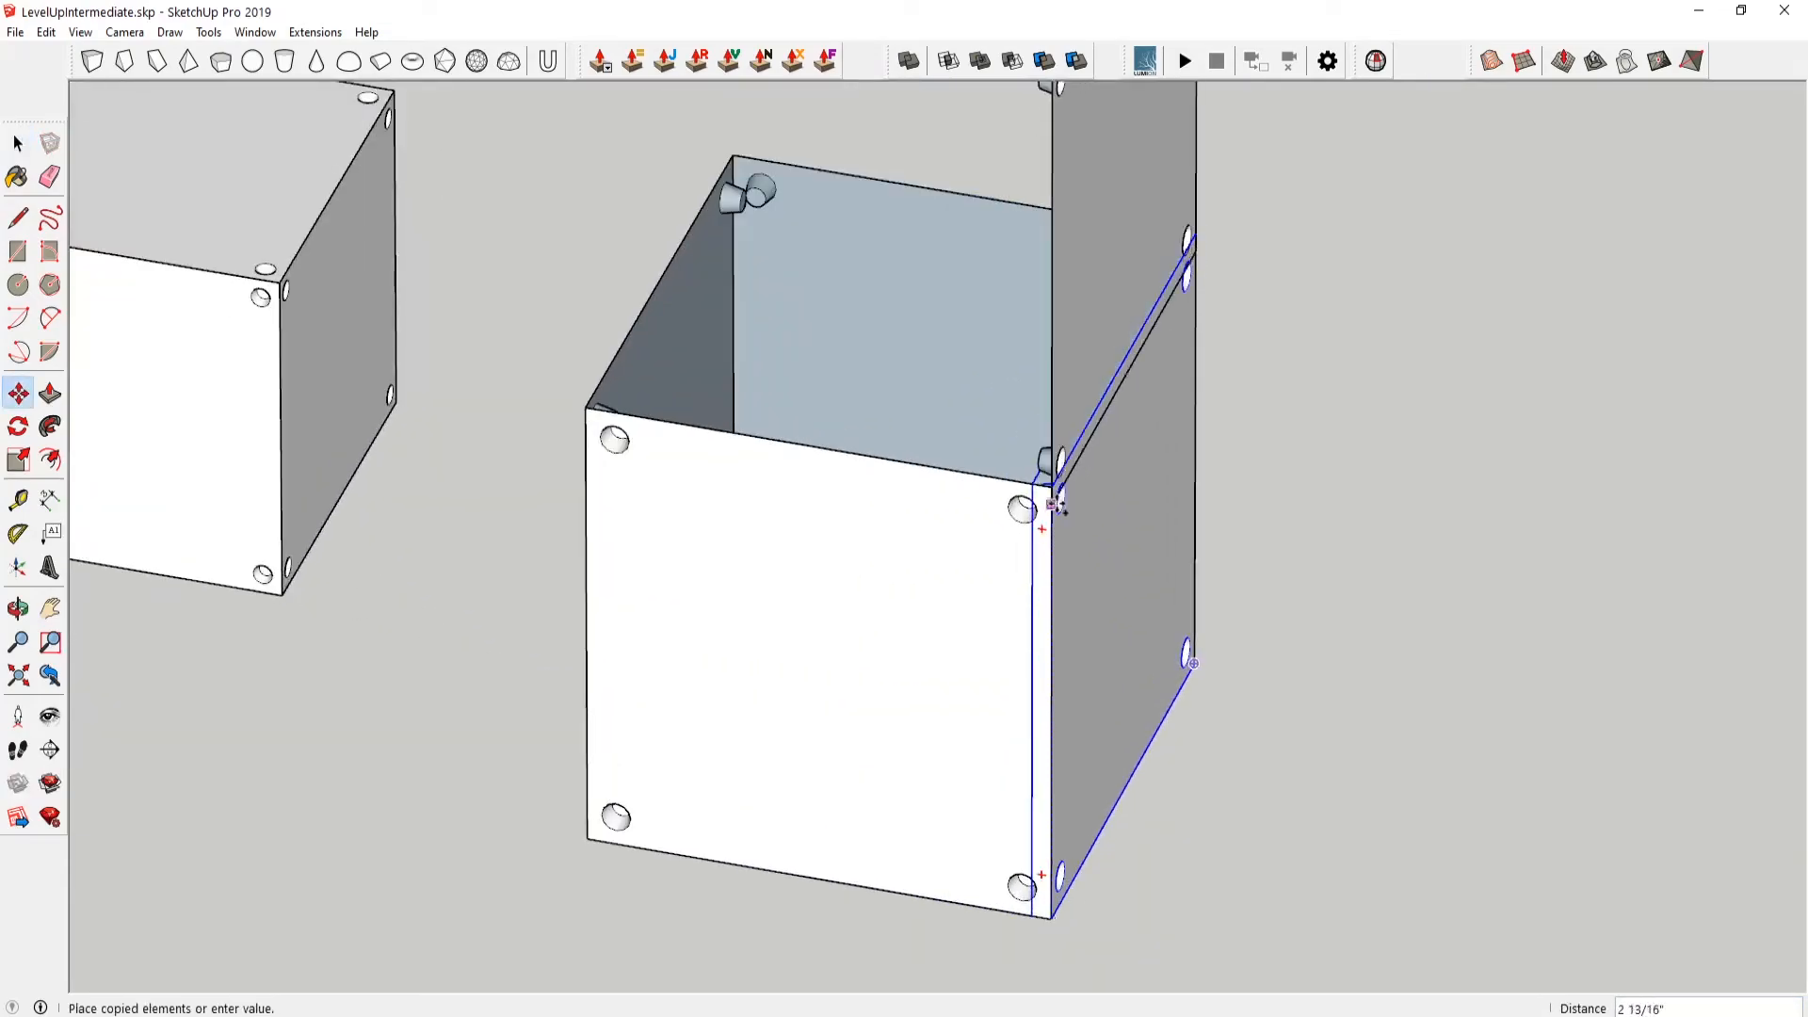
pyautogui.click(17, 422)
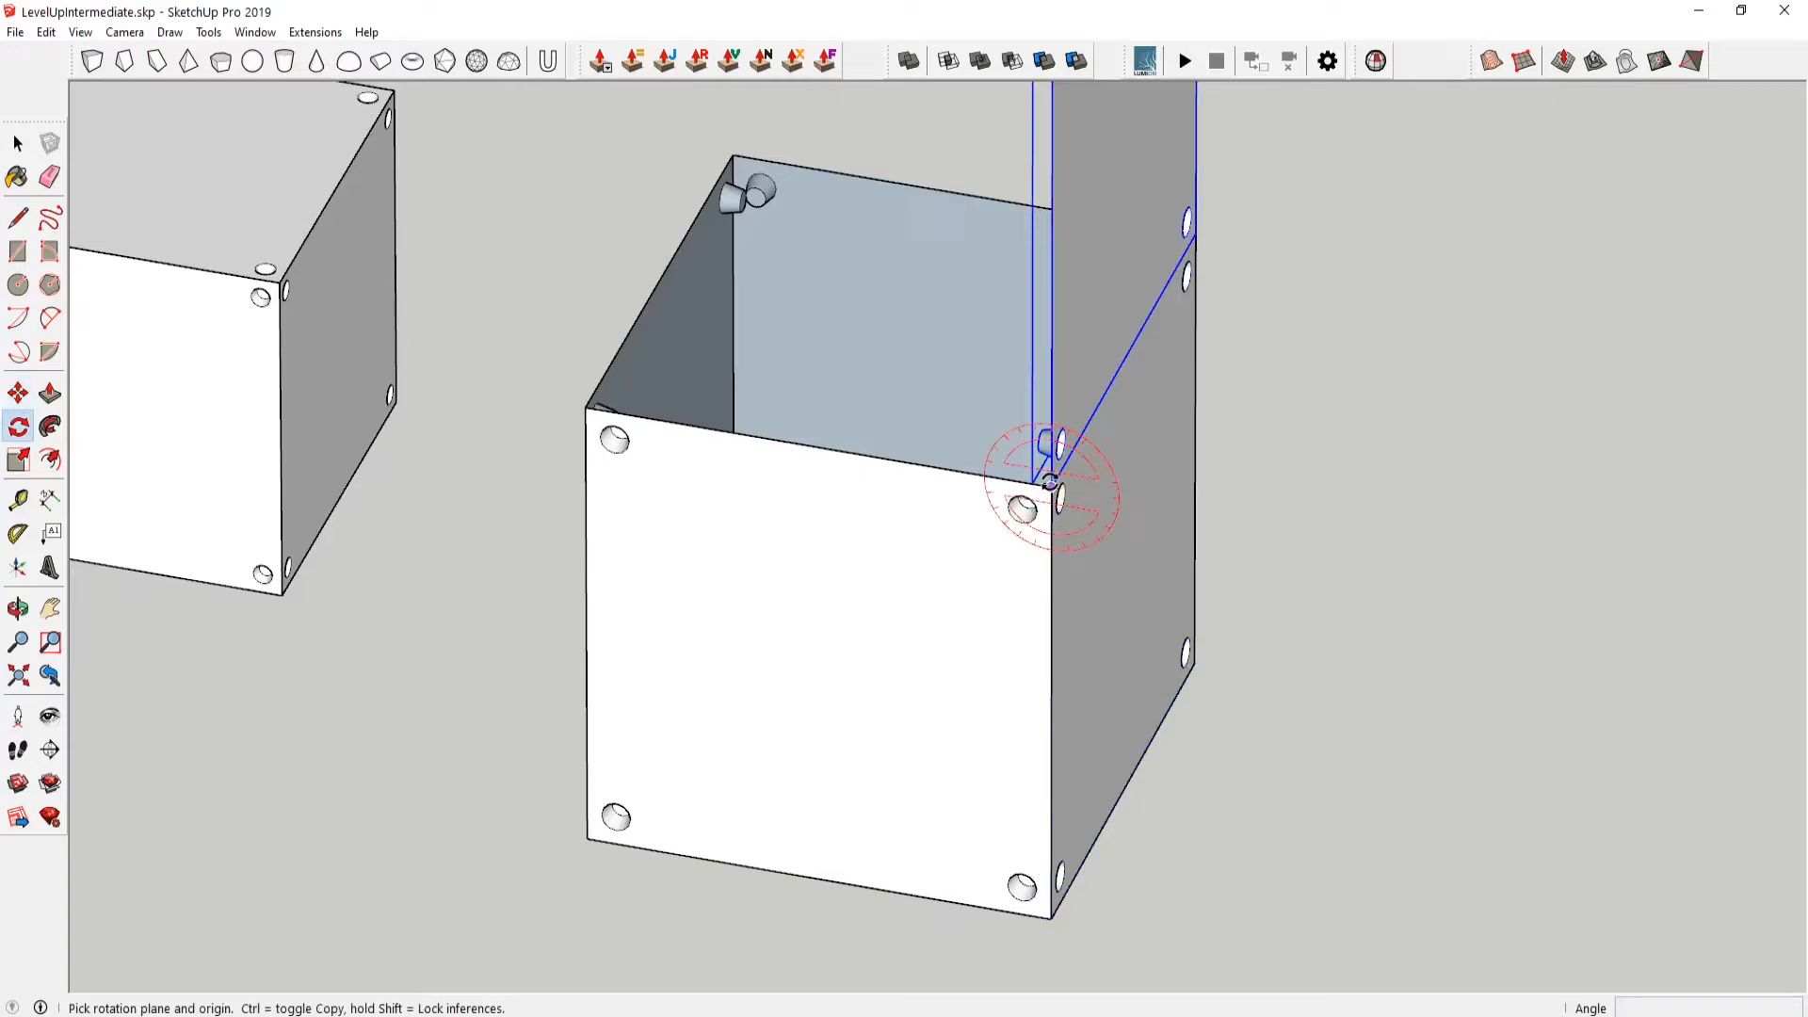
pyautogui.click(1049, 494)
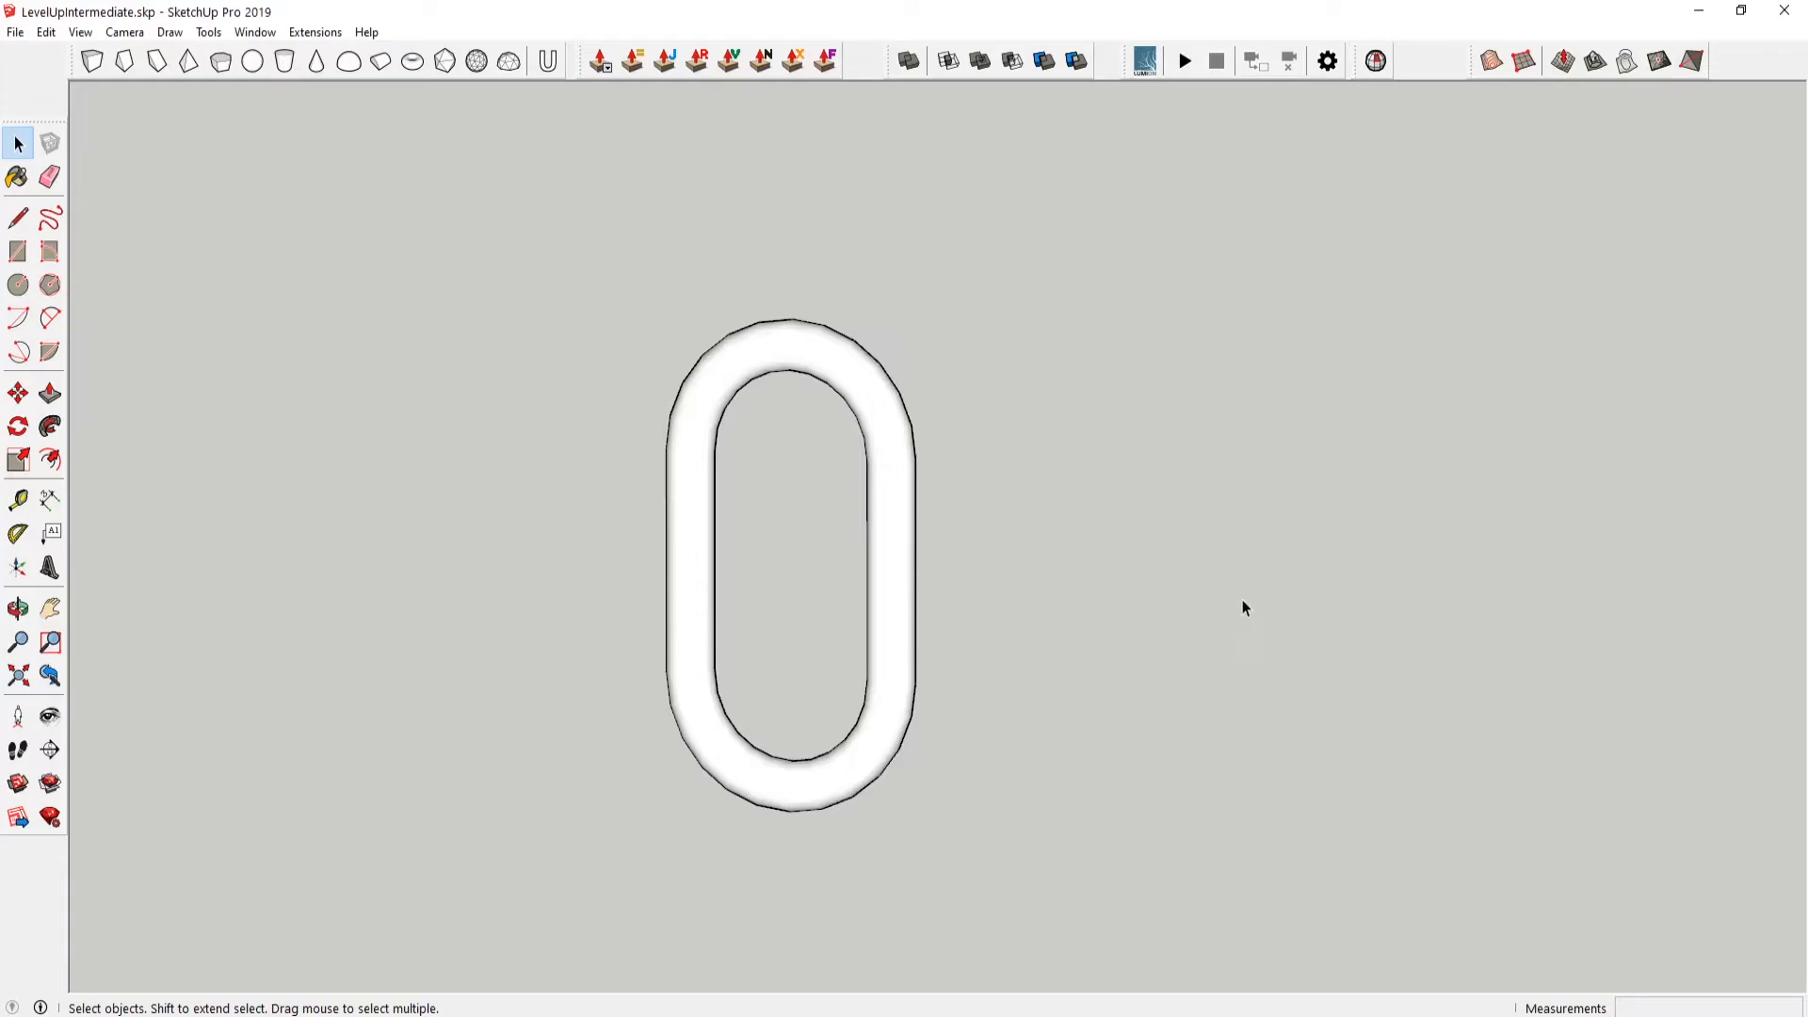
# - Draw a tall vertical rectangle standing to the right of the loop as the slot base
pyautogui.click(15, 604)
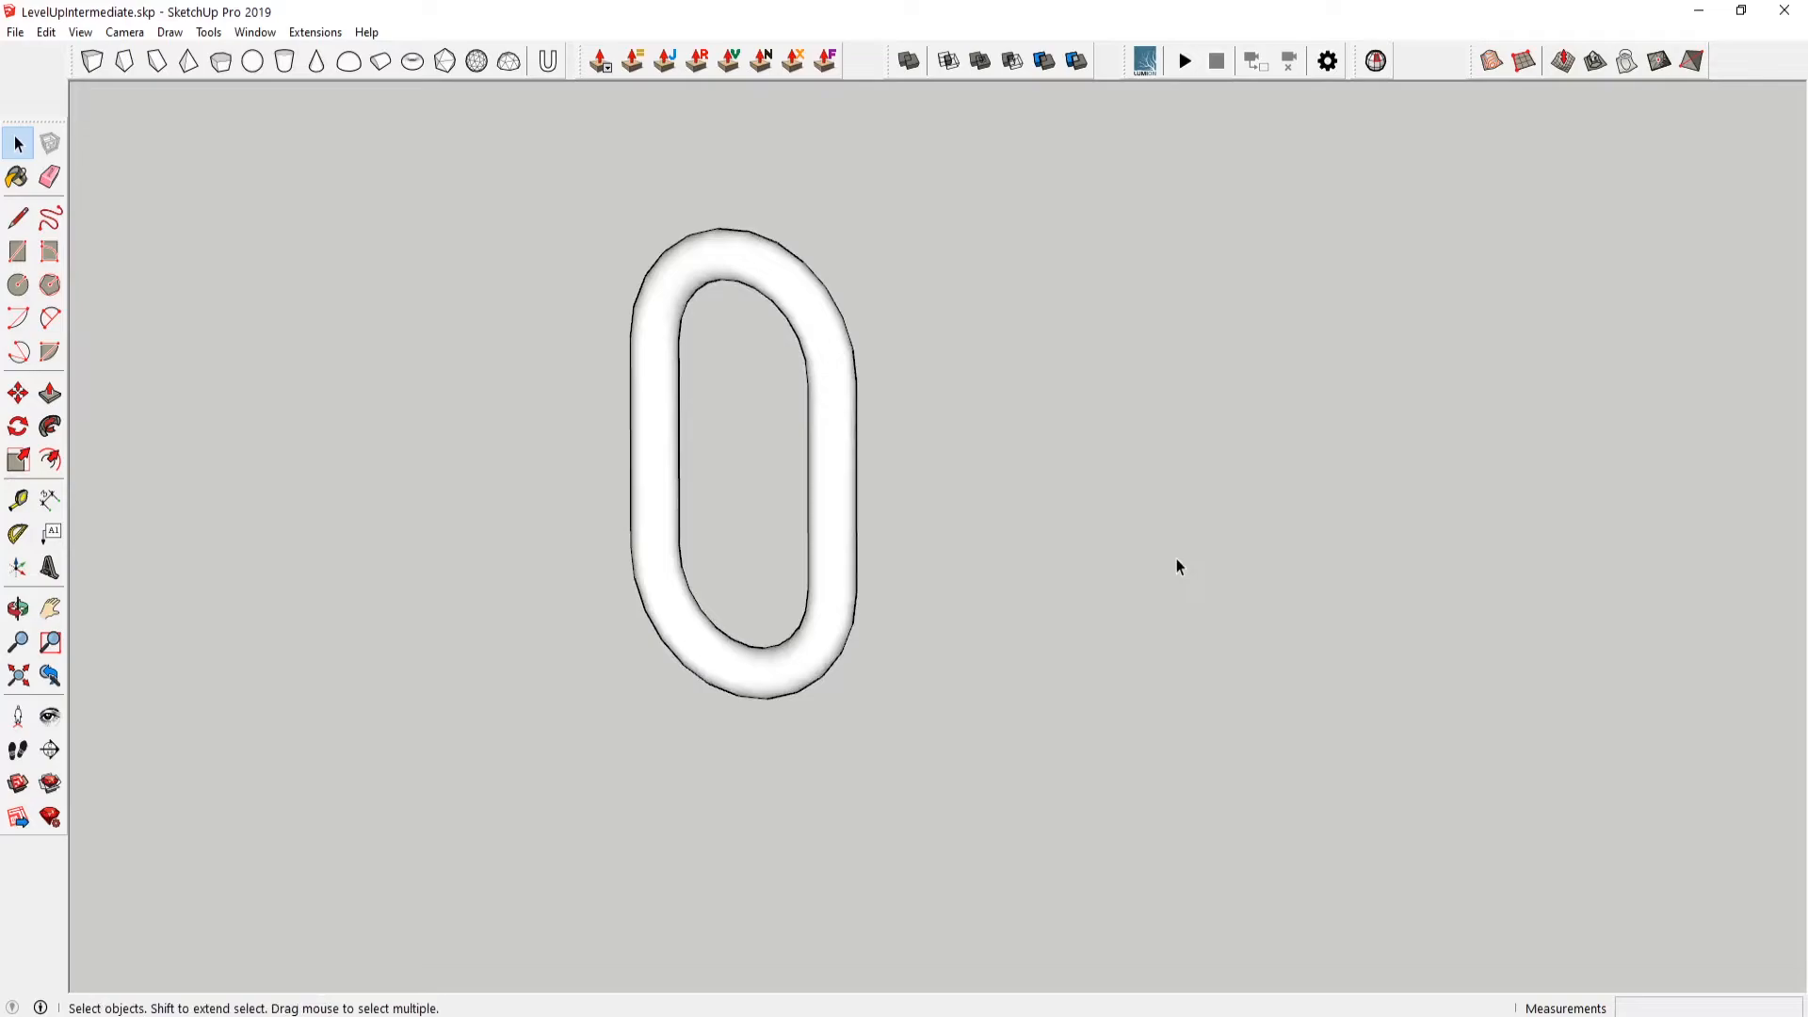
pyautogui.moveTo(1153, 632)
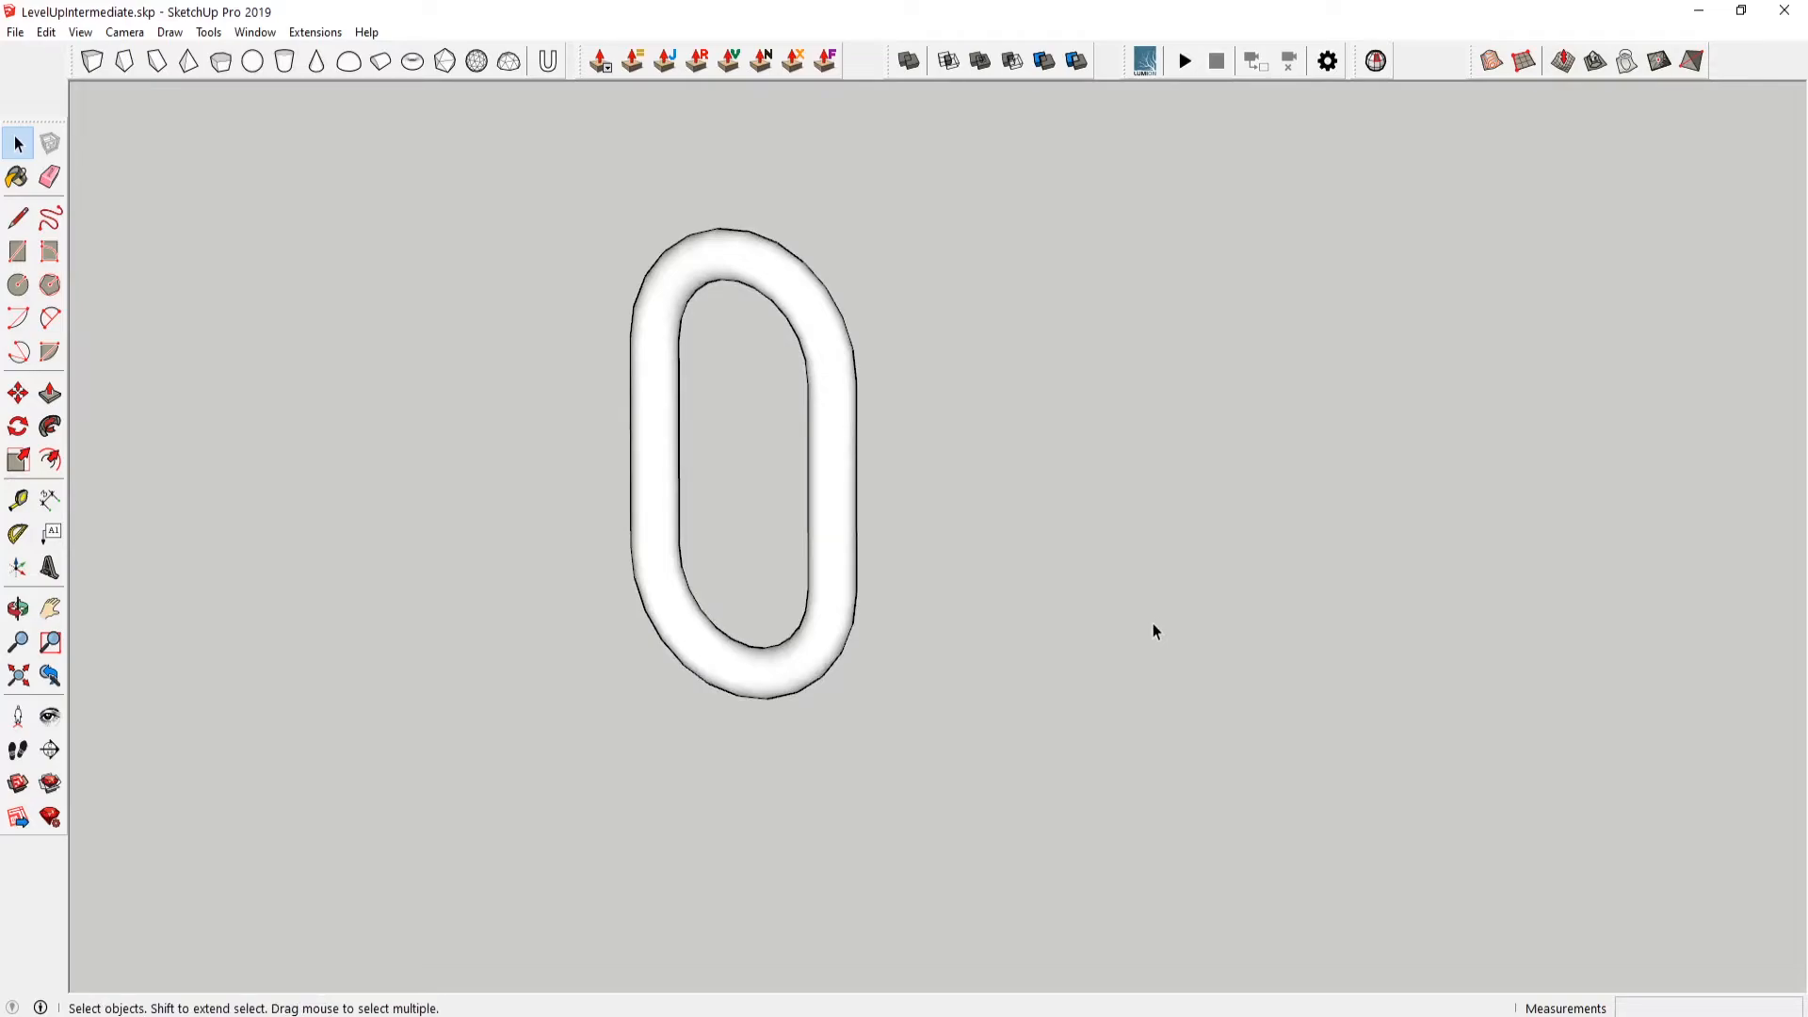
pyautogui.click(17, 254)
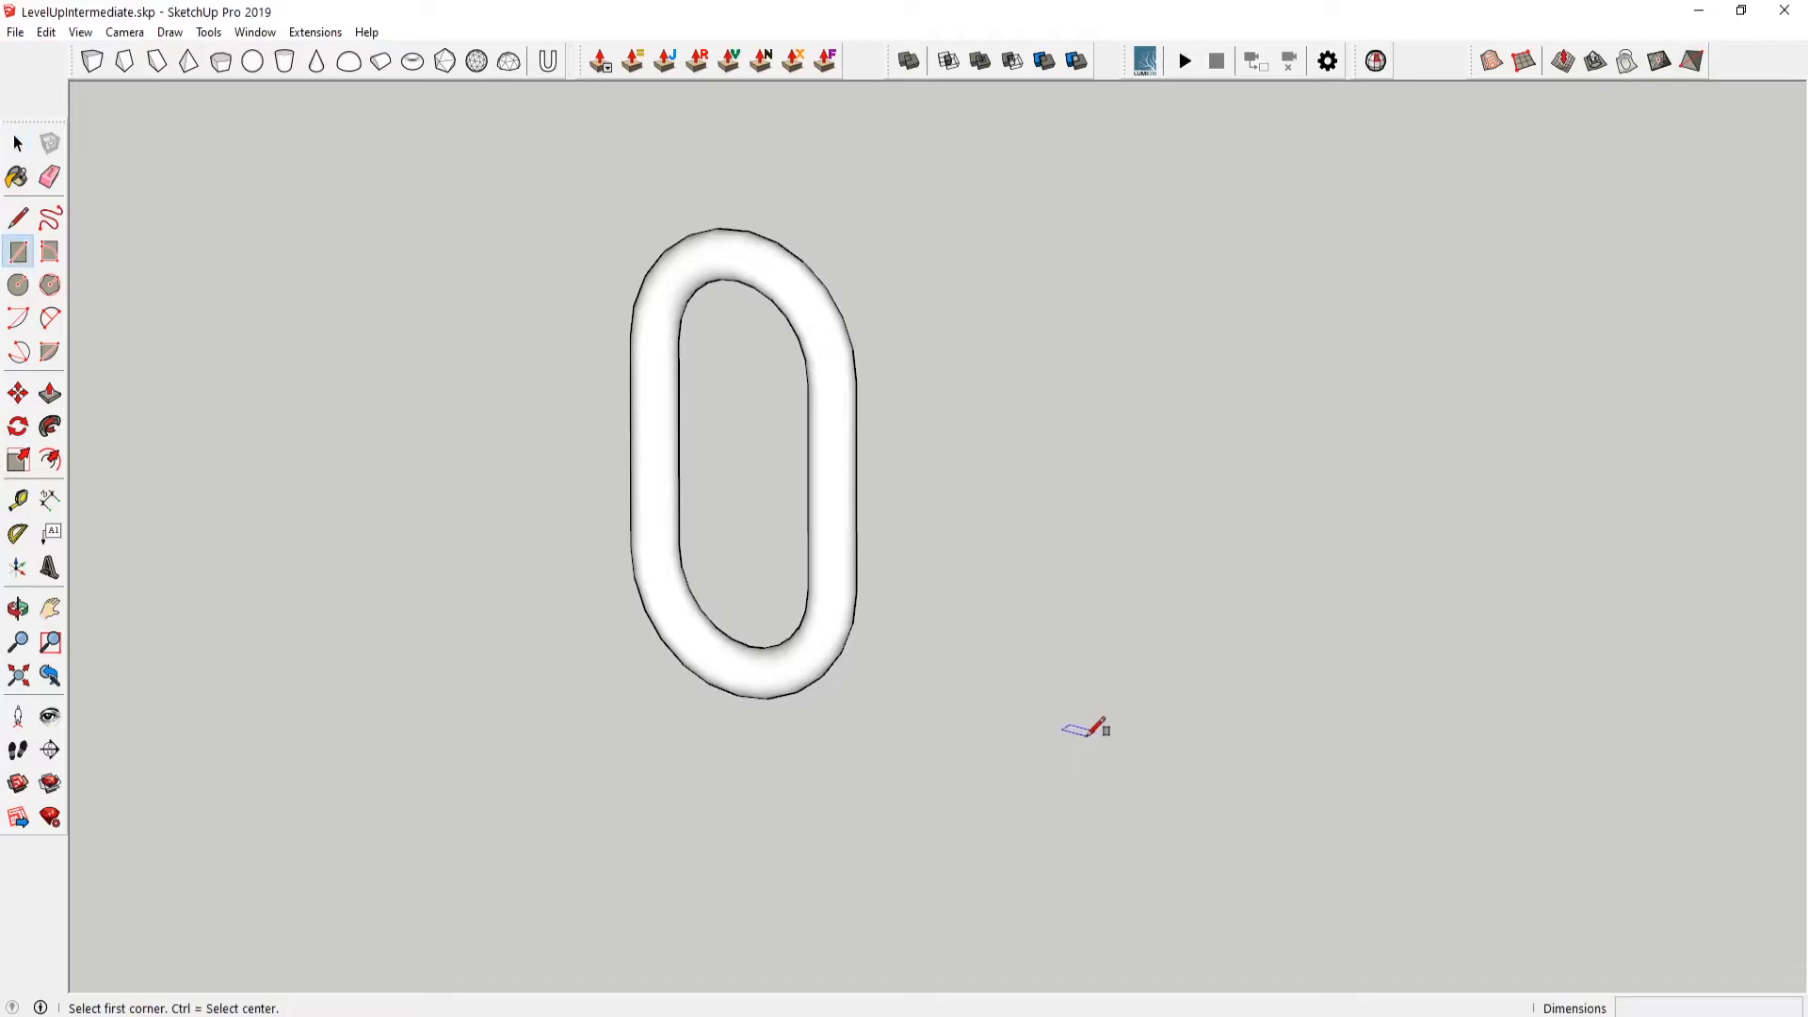
pyautogui.moveTo(1092, 726); pyautogui.dragTo(1242, 452)
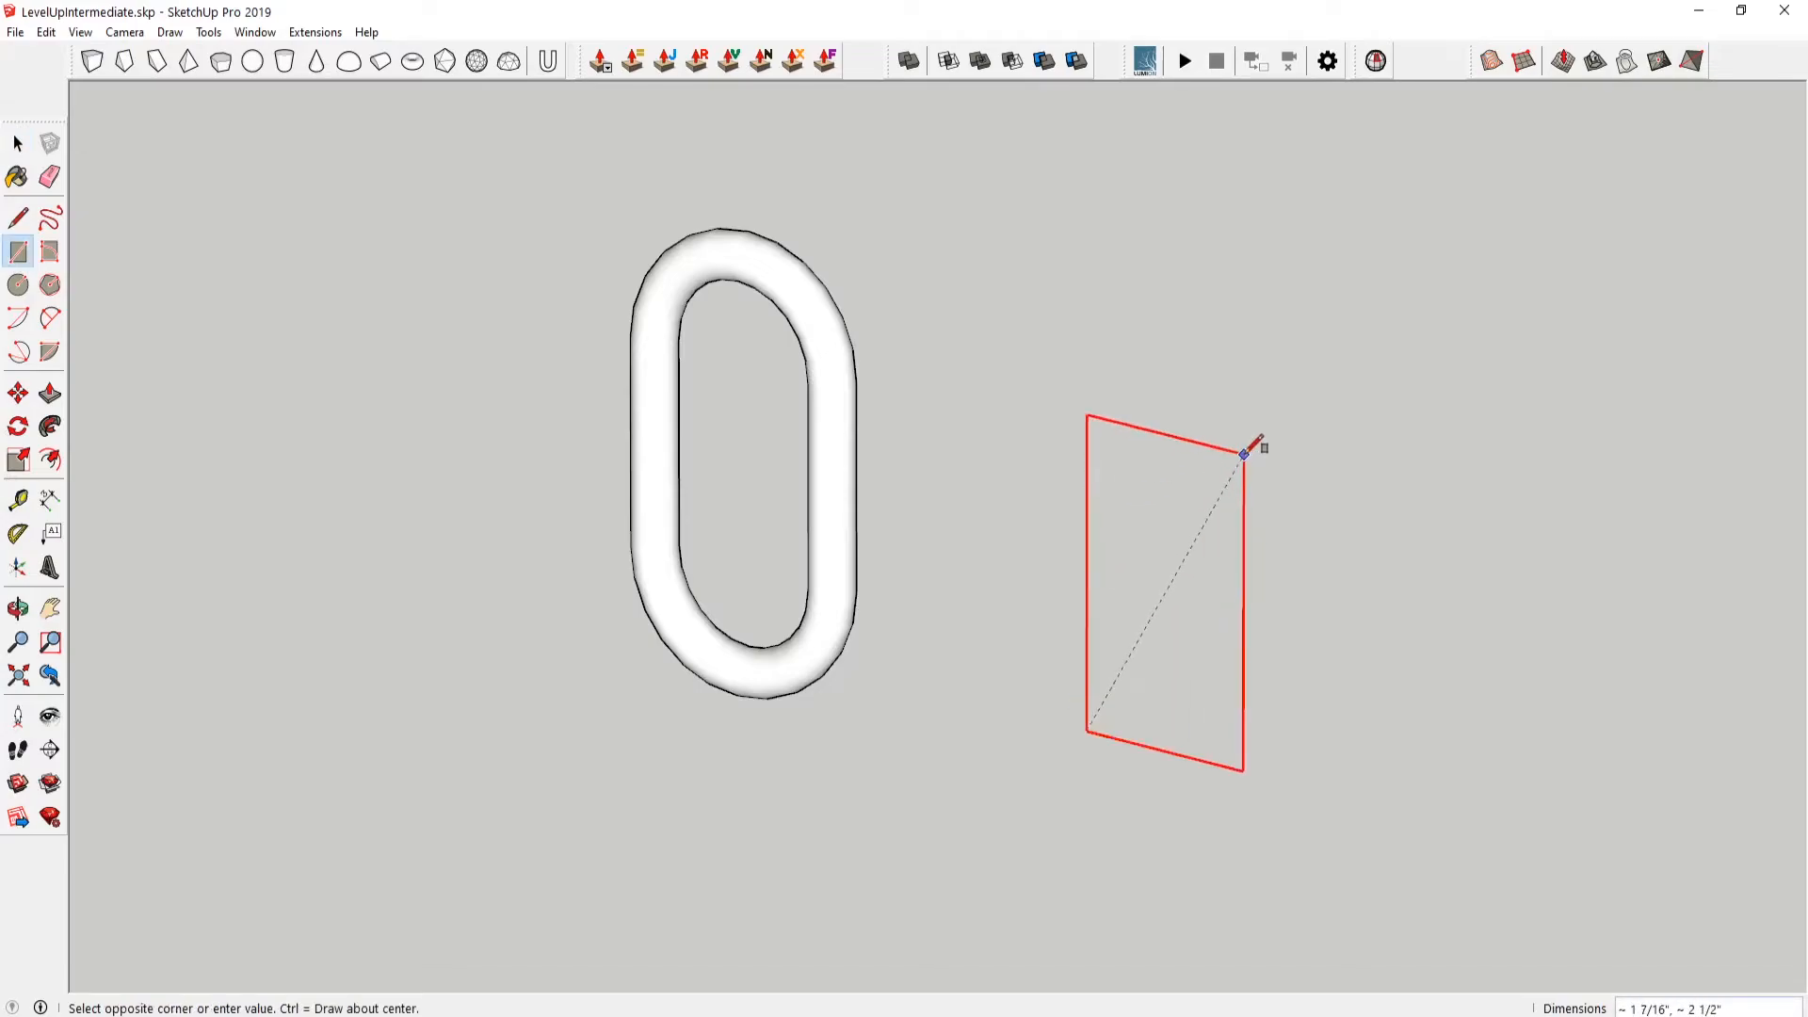
pyautogui.click(17, 279)
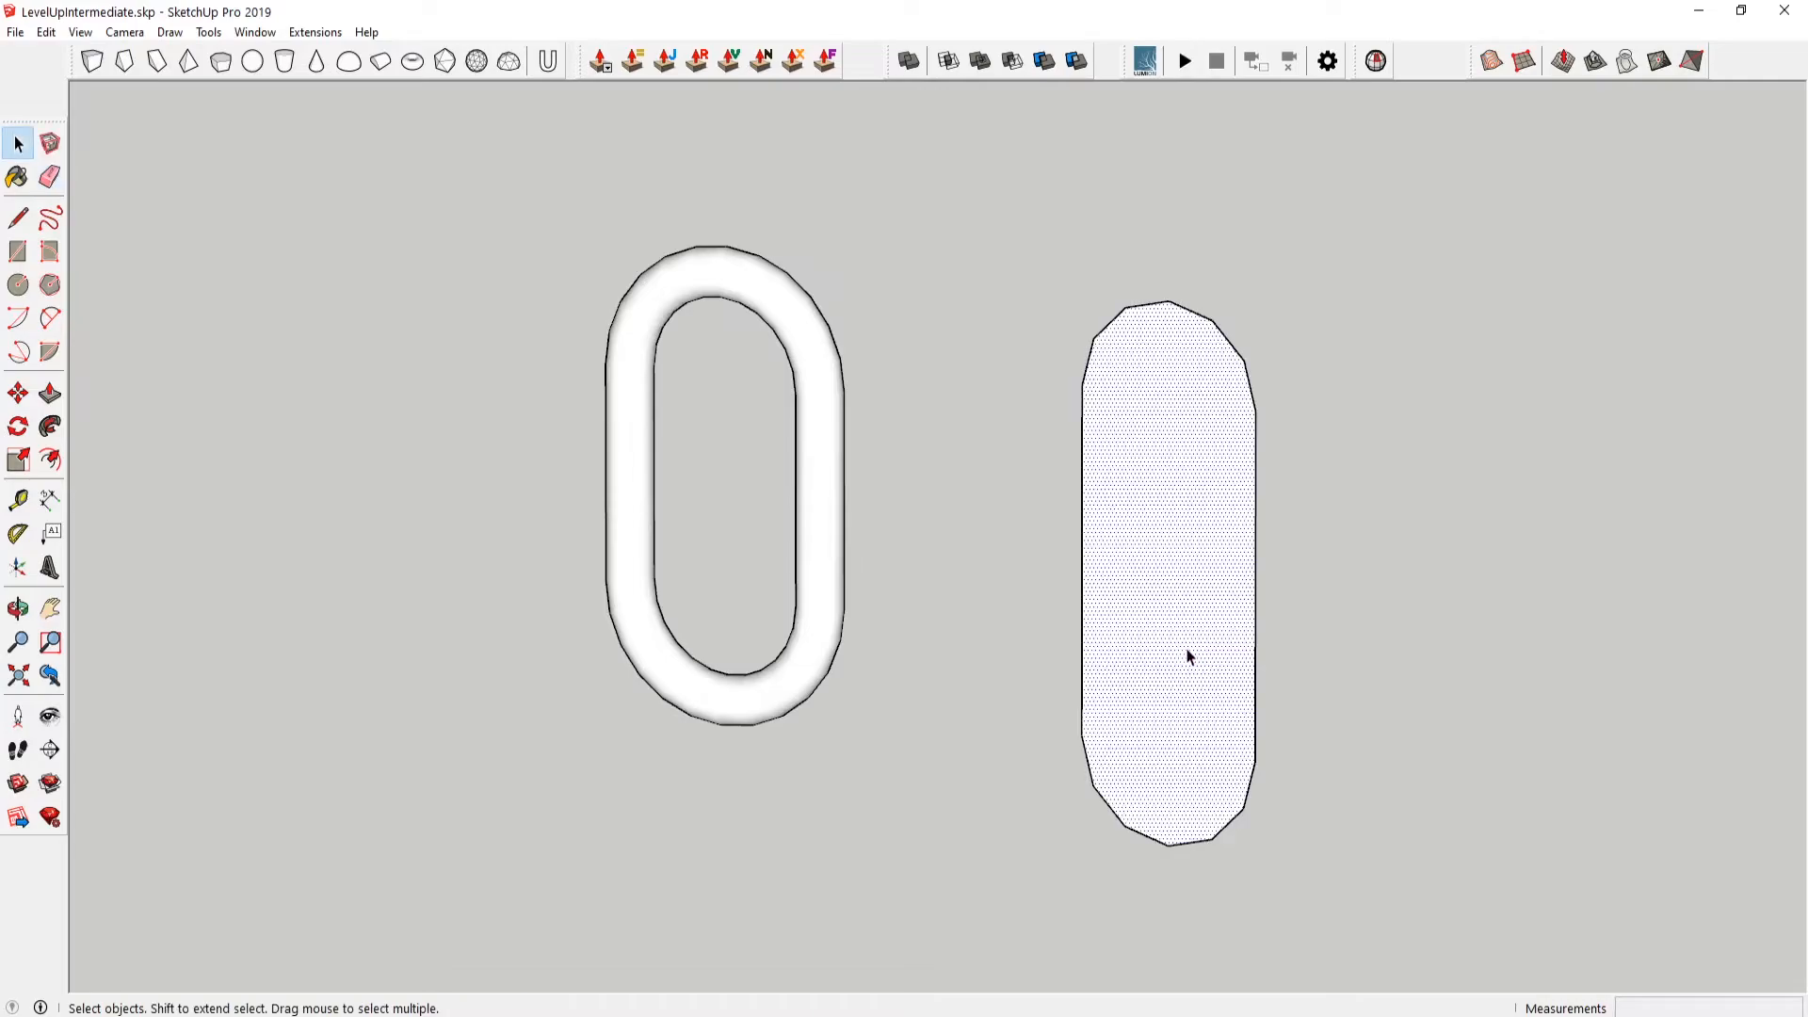
pyautogui.click(16, 280)
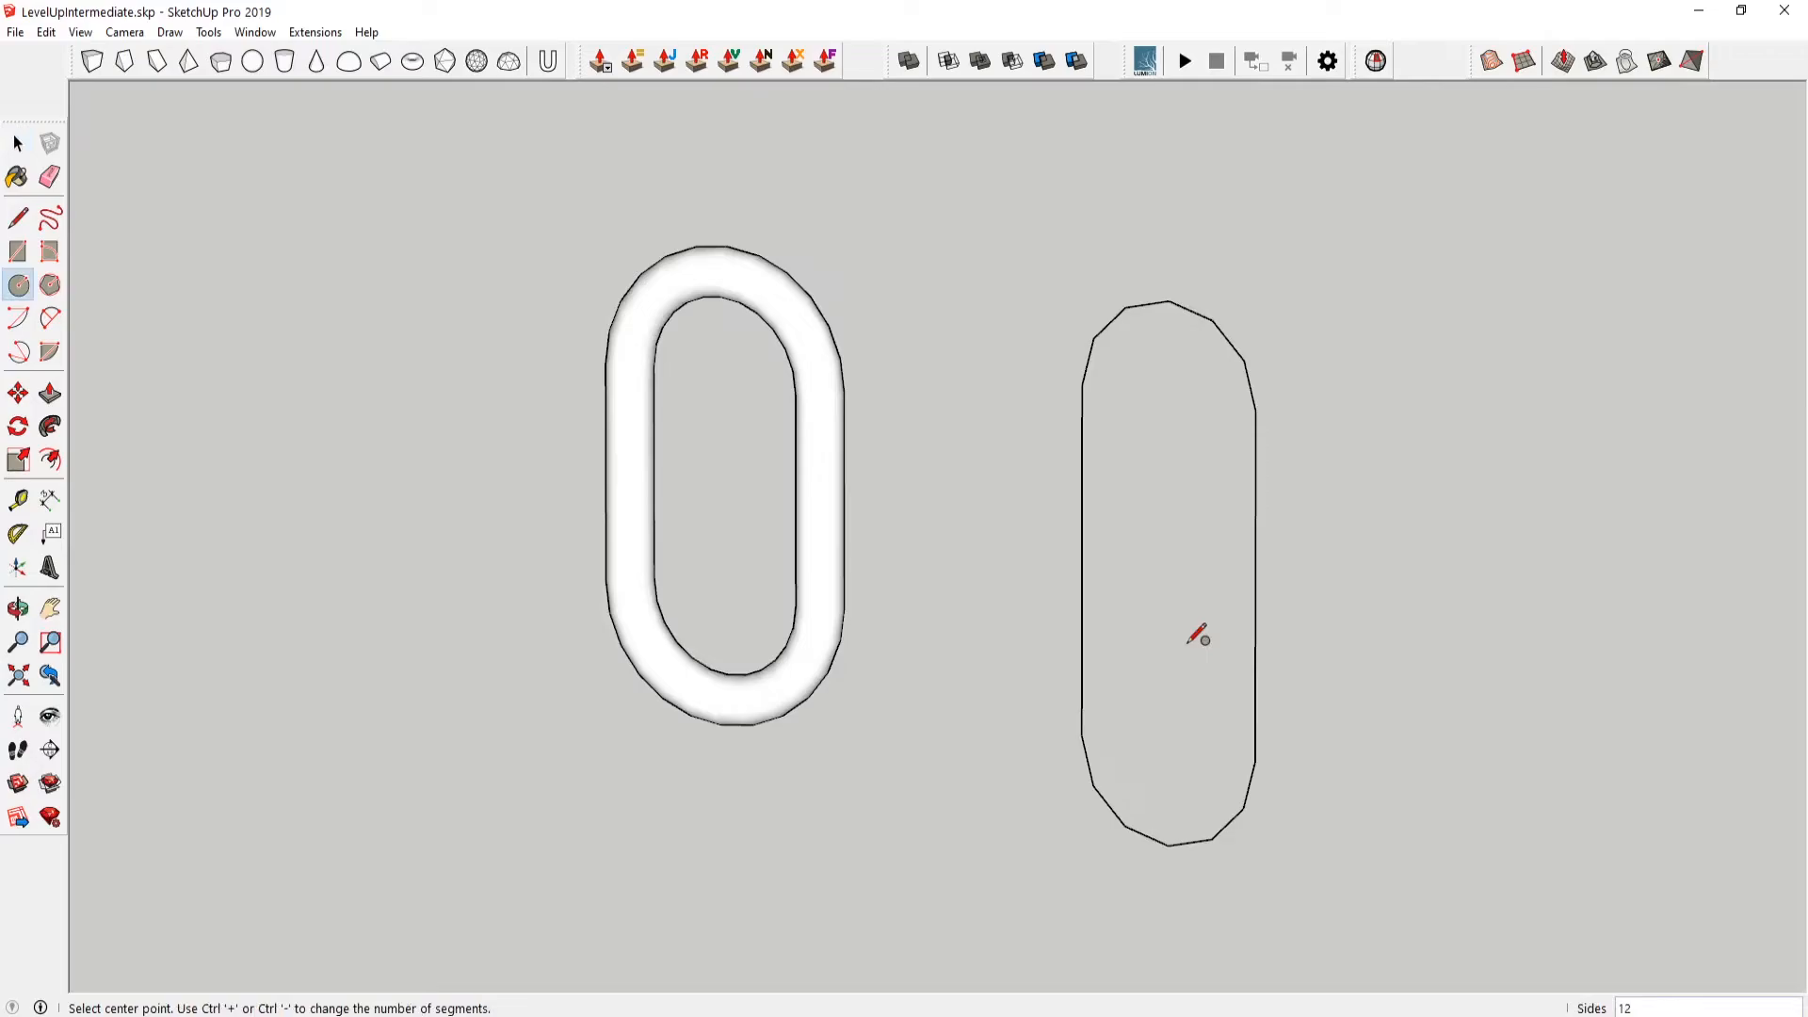
pyautogui.moveTo(1250, 591)
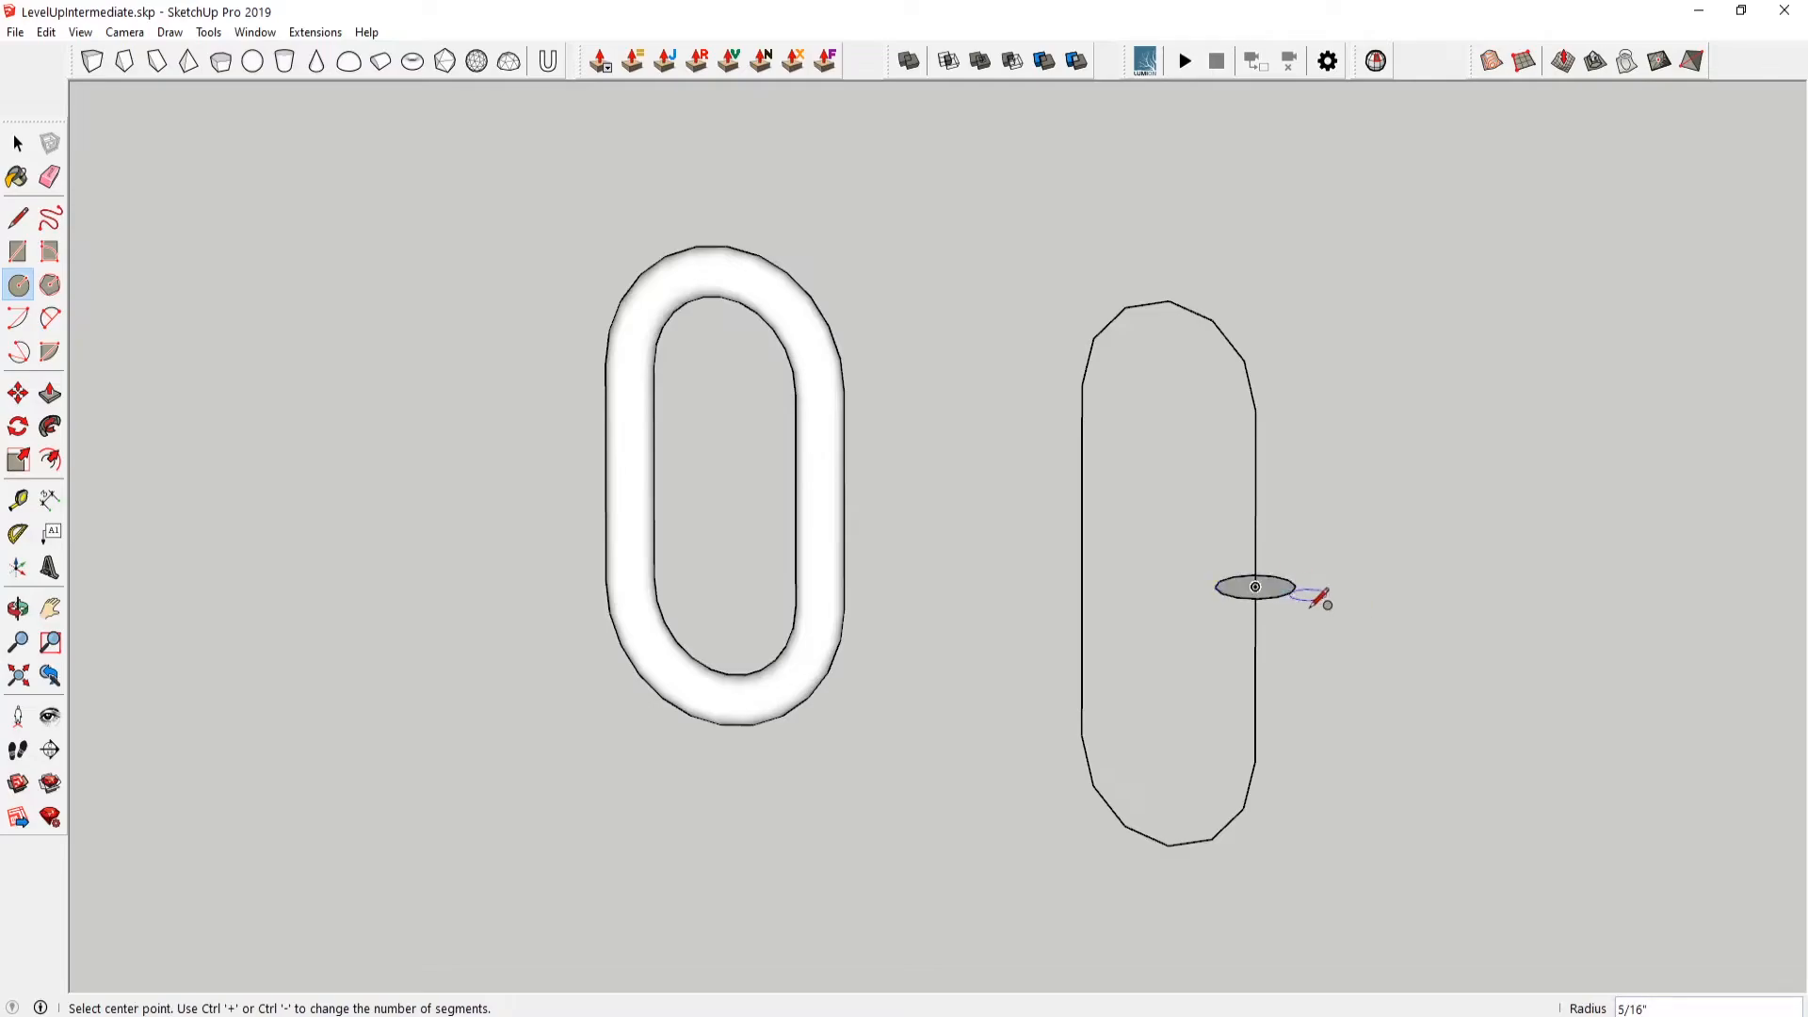
# - Place a small circle profile on the slot's right edge and sweep it along the rounded path
pyautogui.click(16, 141)
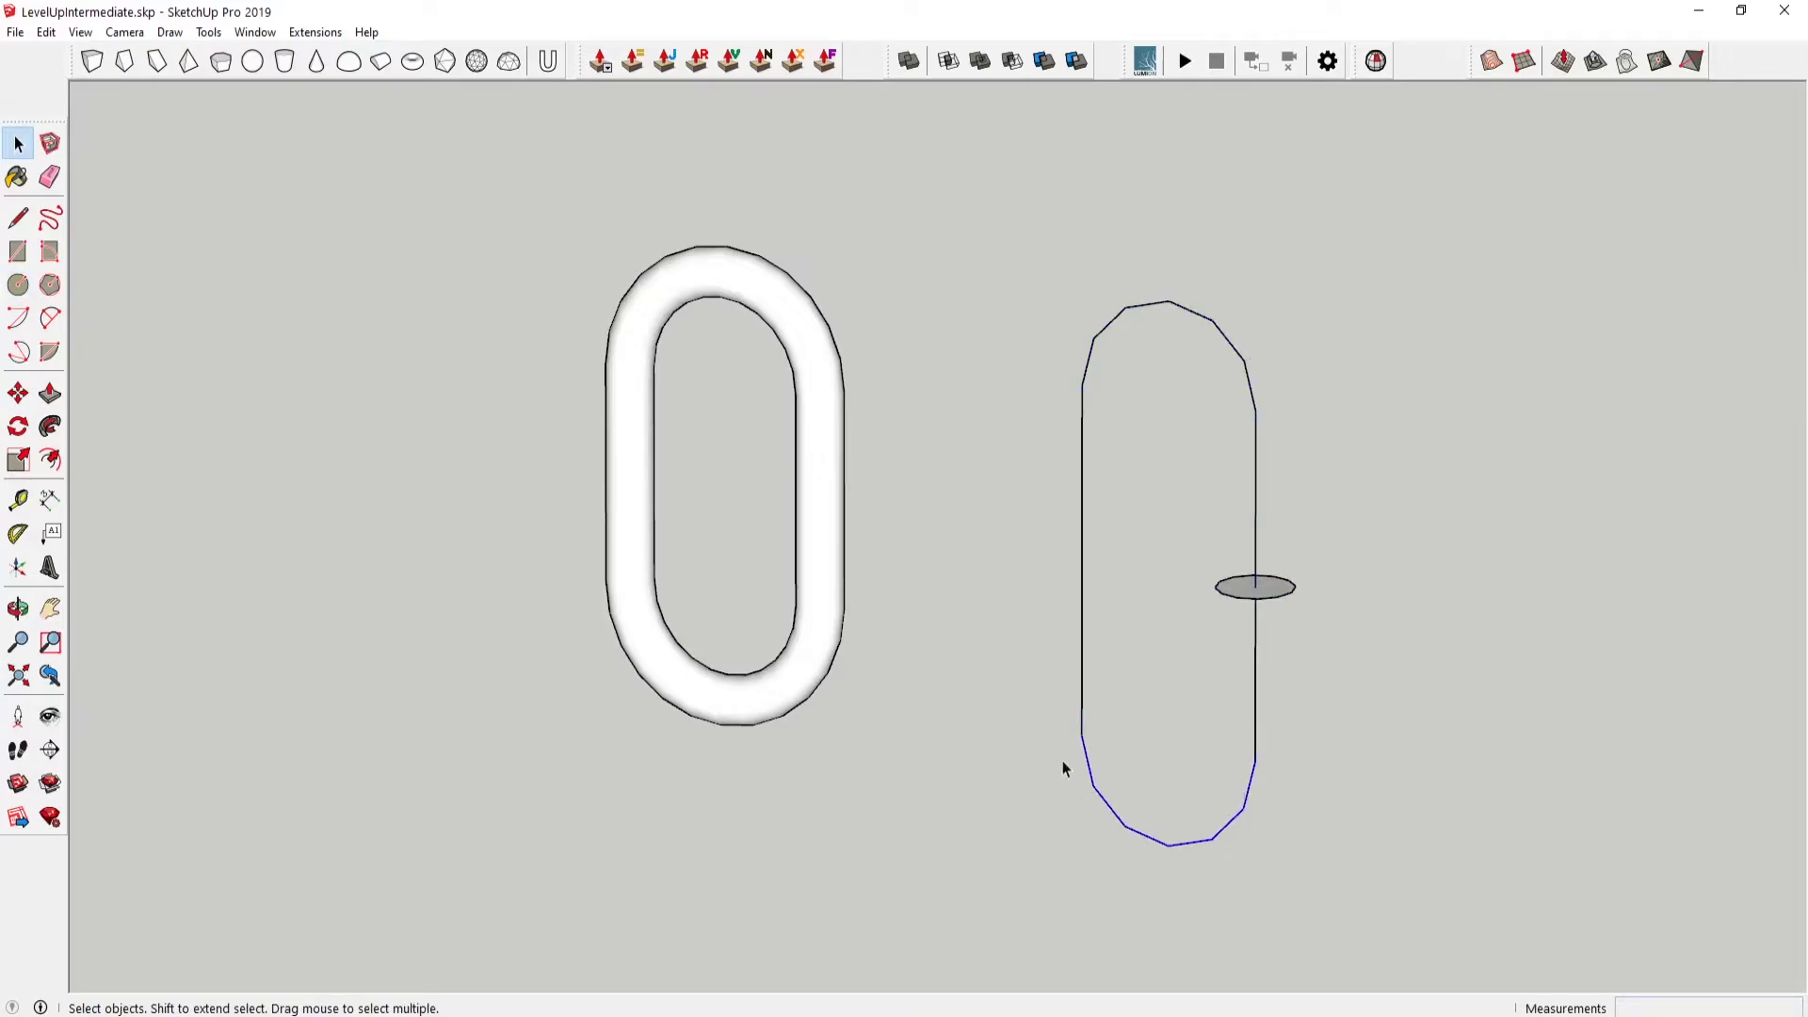
pyautogui.moveTo(1301, 847)
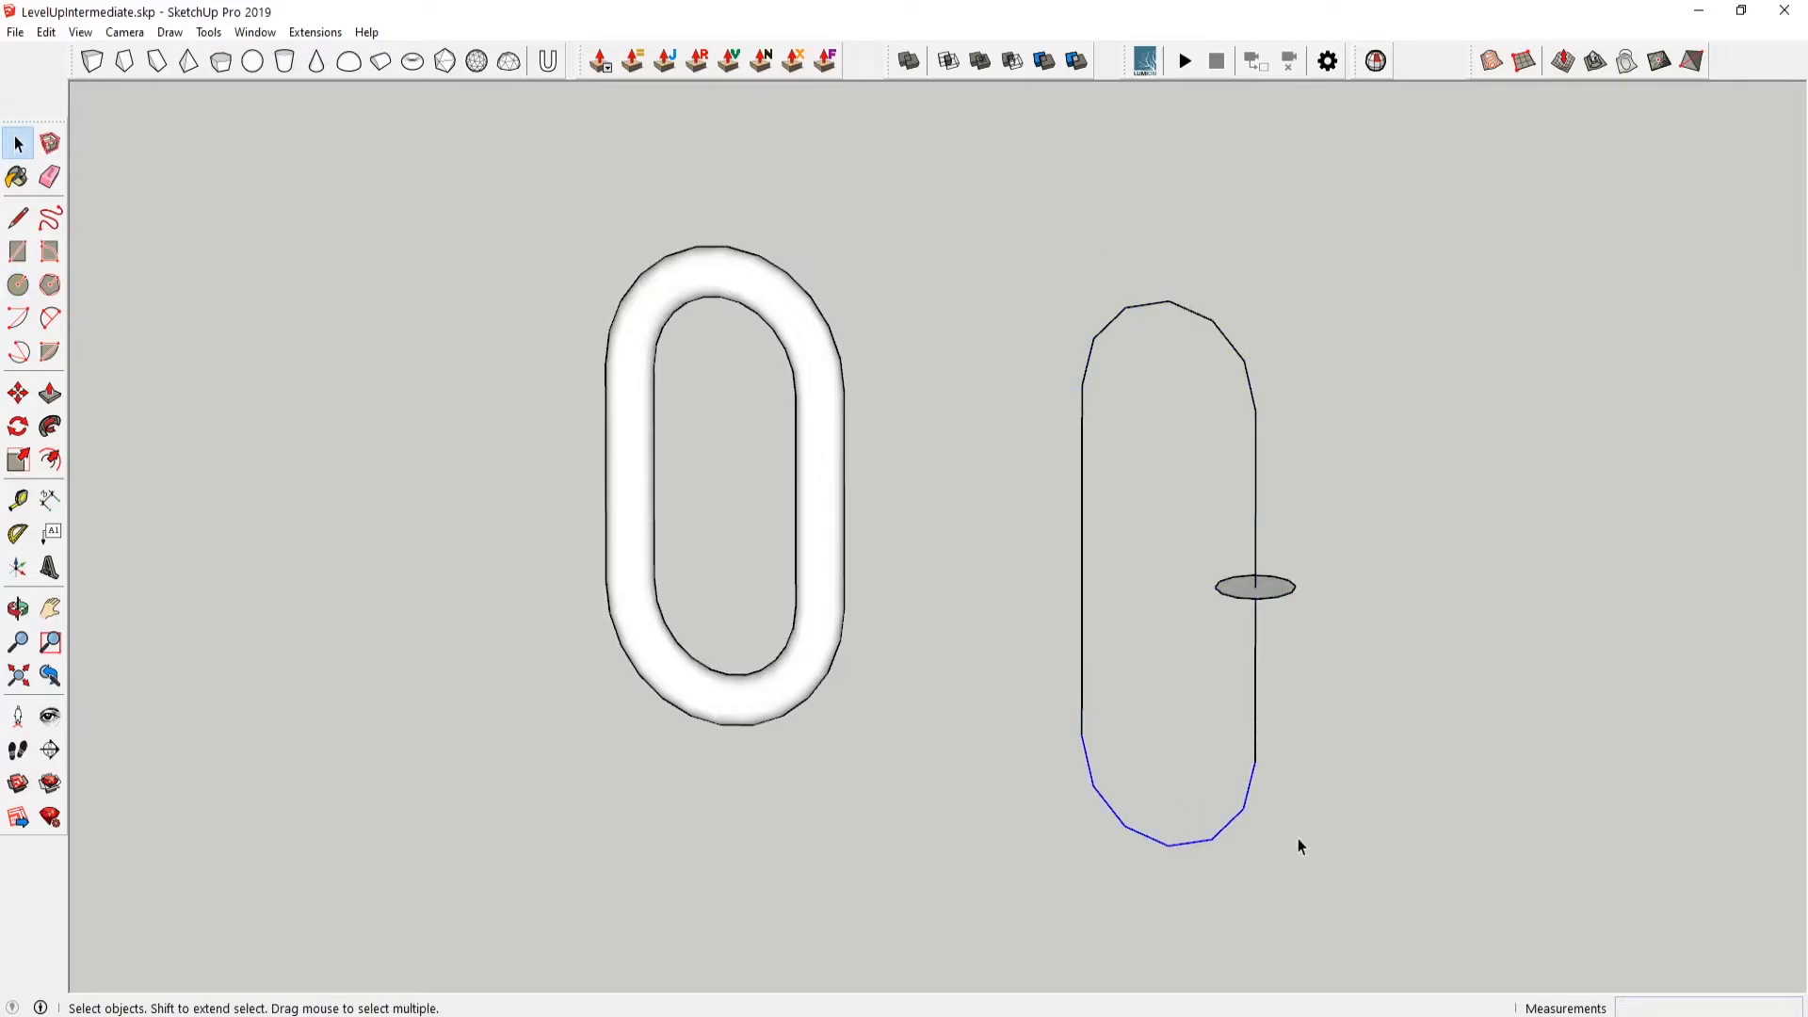
pyautogui.moveTo(1382, 802)
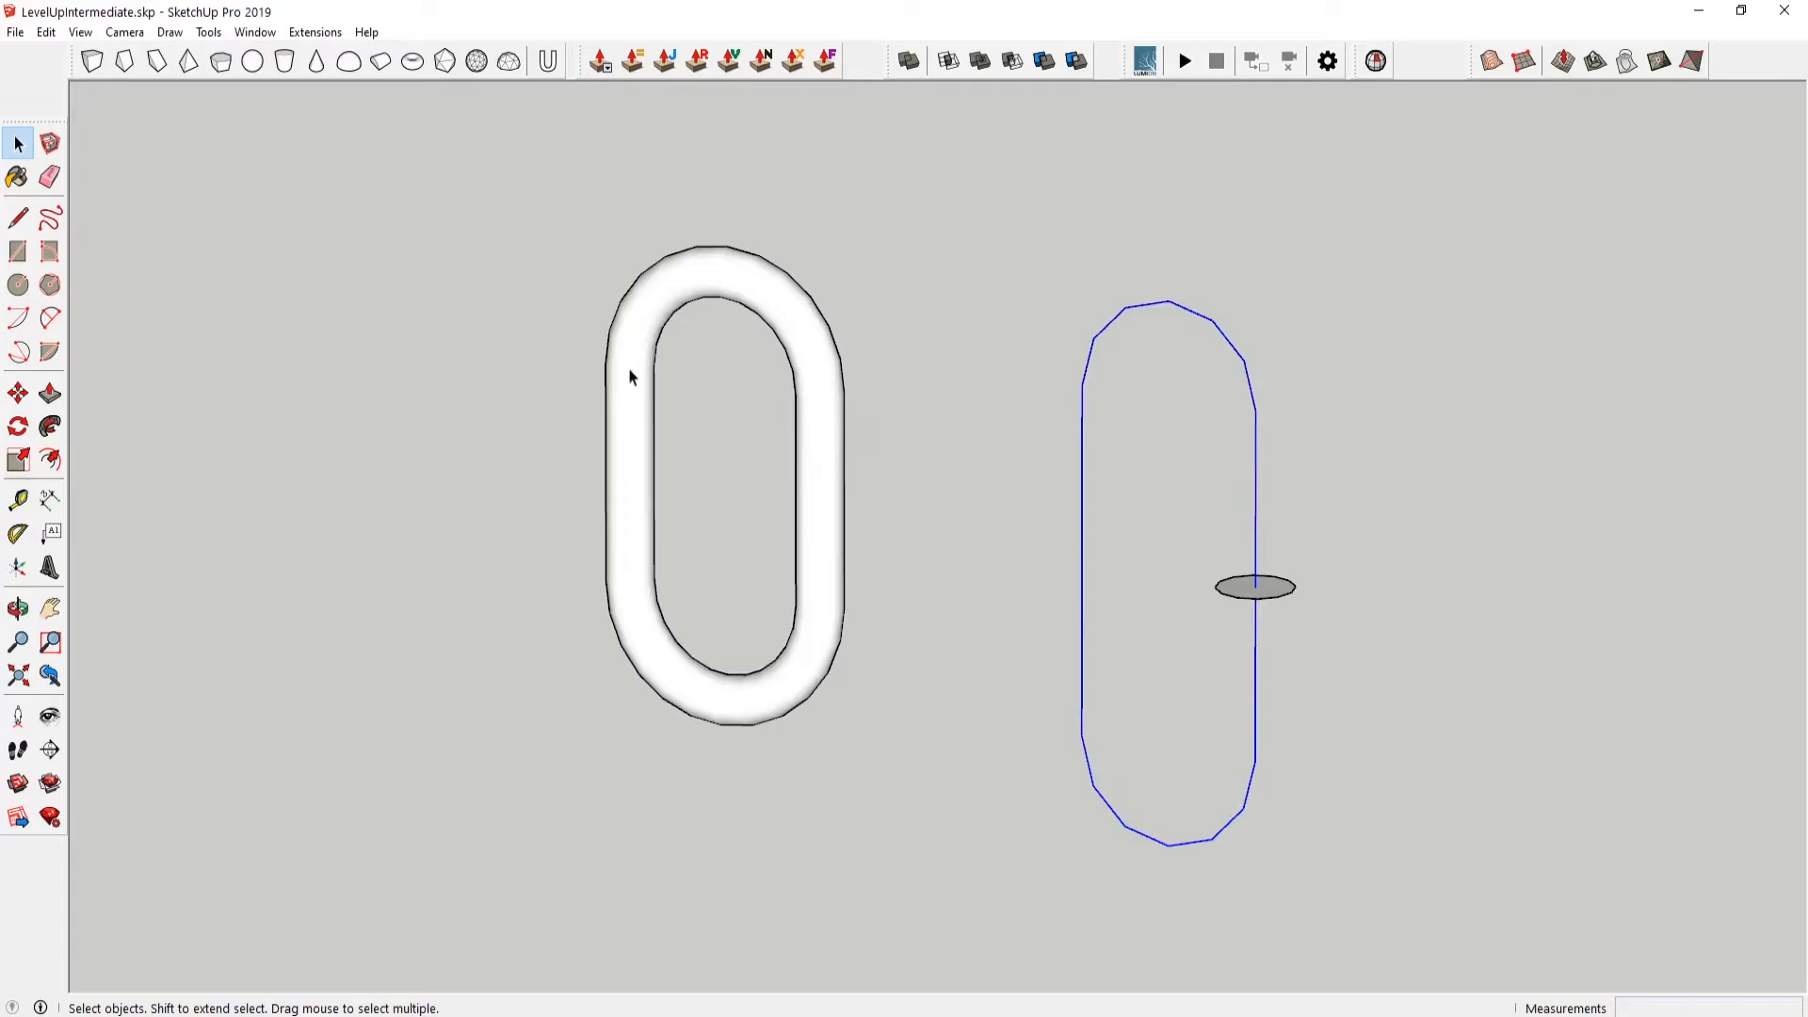
pyautogui.click(49, 424)
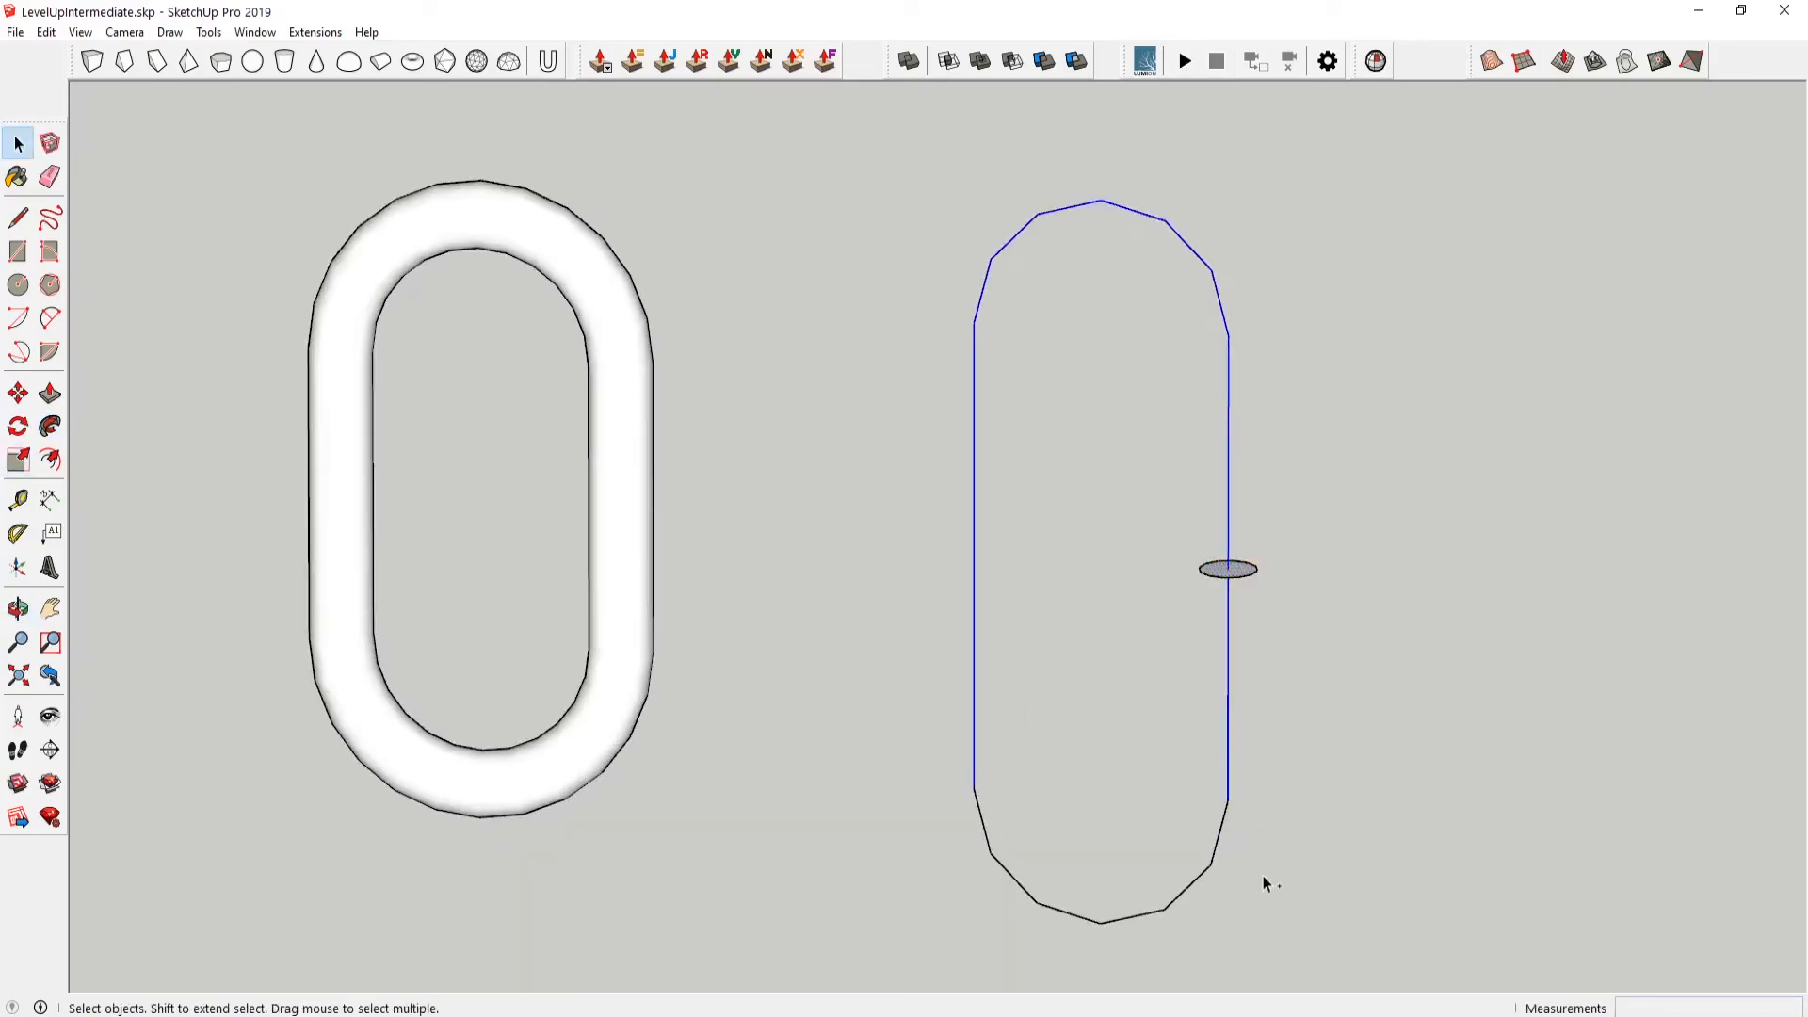
pyautogui.click(49, 422)
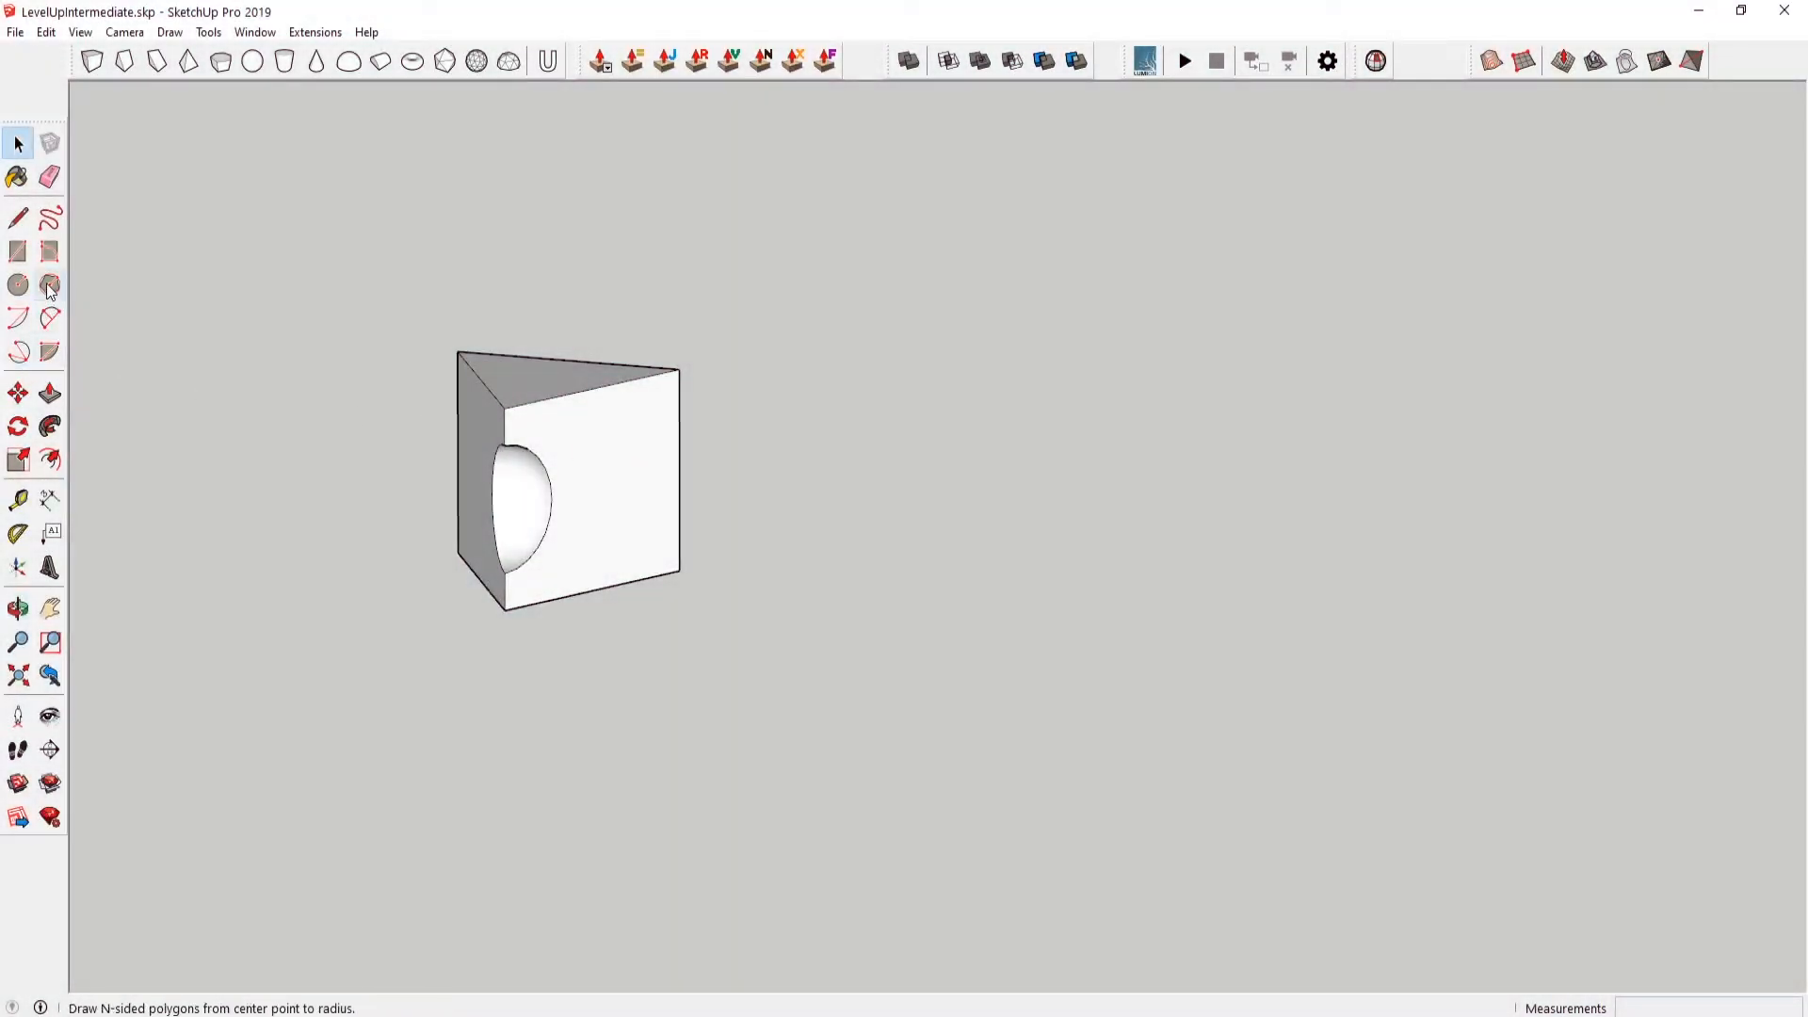
# - Draw a three-sided polygon base for the second prism, then ready a circle
pyautogui.click(48, 281)
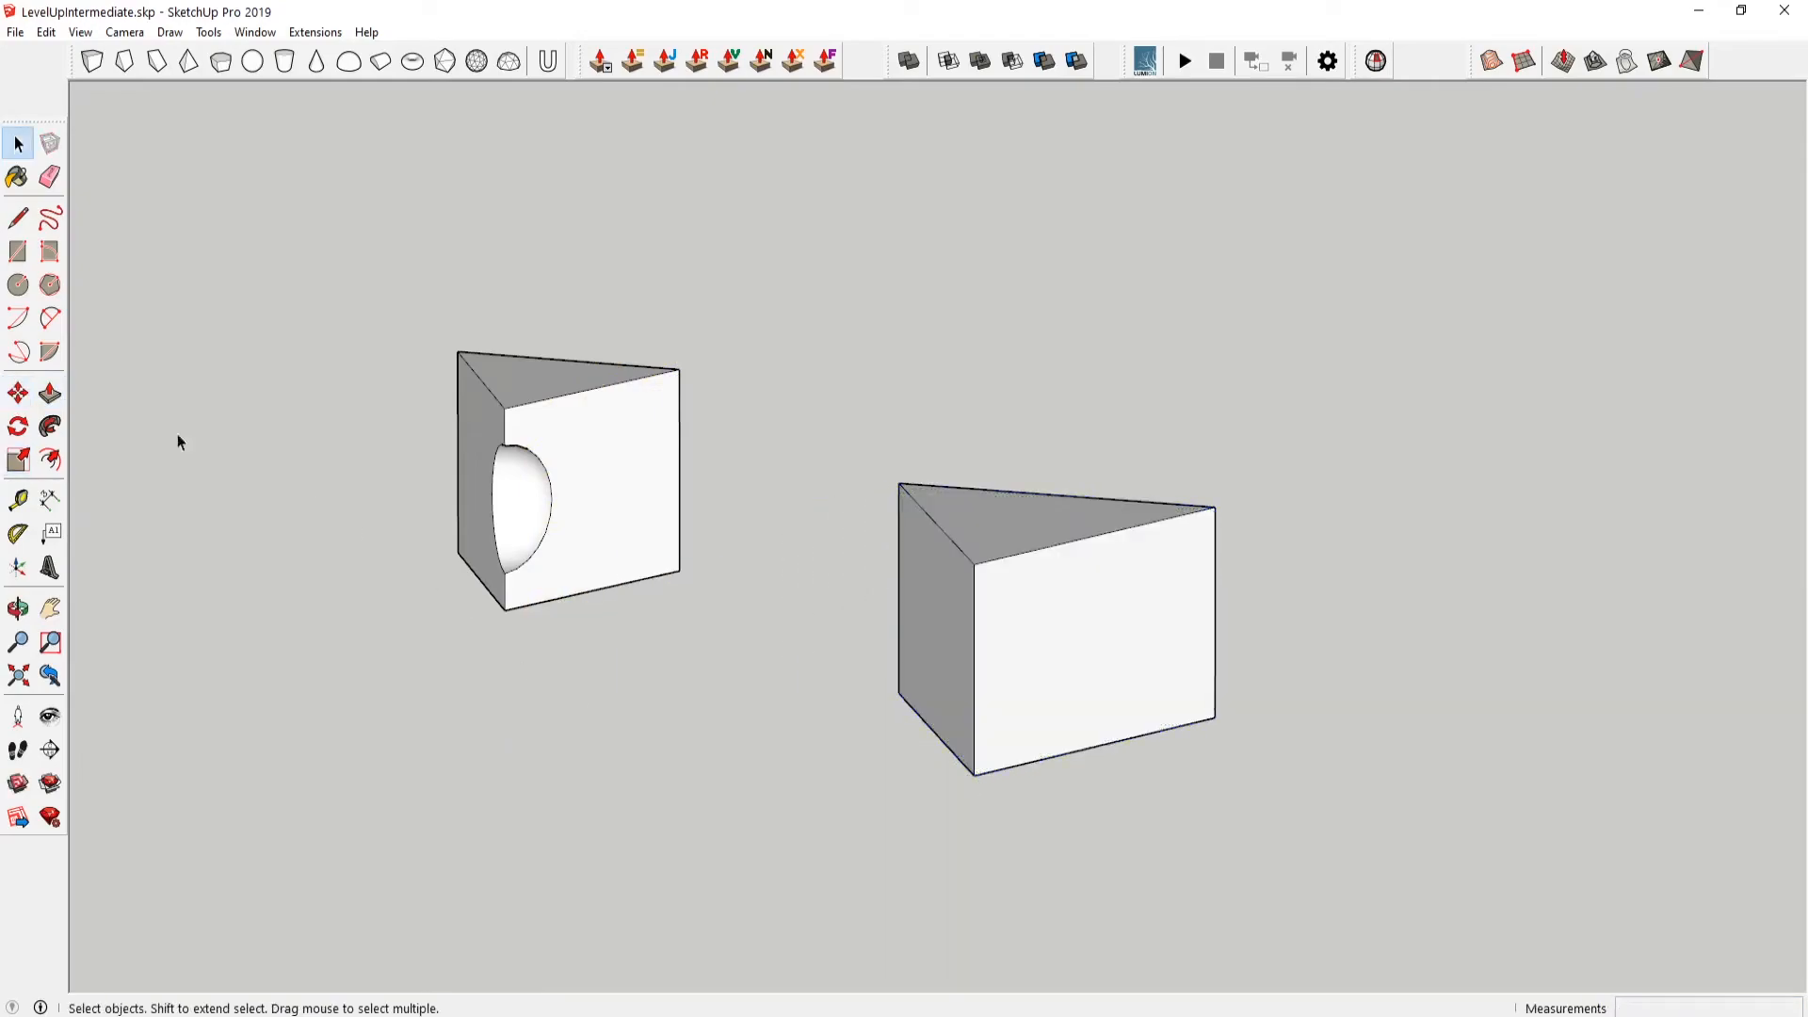
pyautogui.click(15, 279)
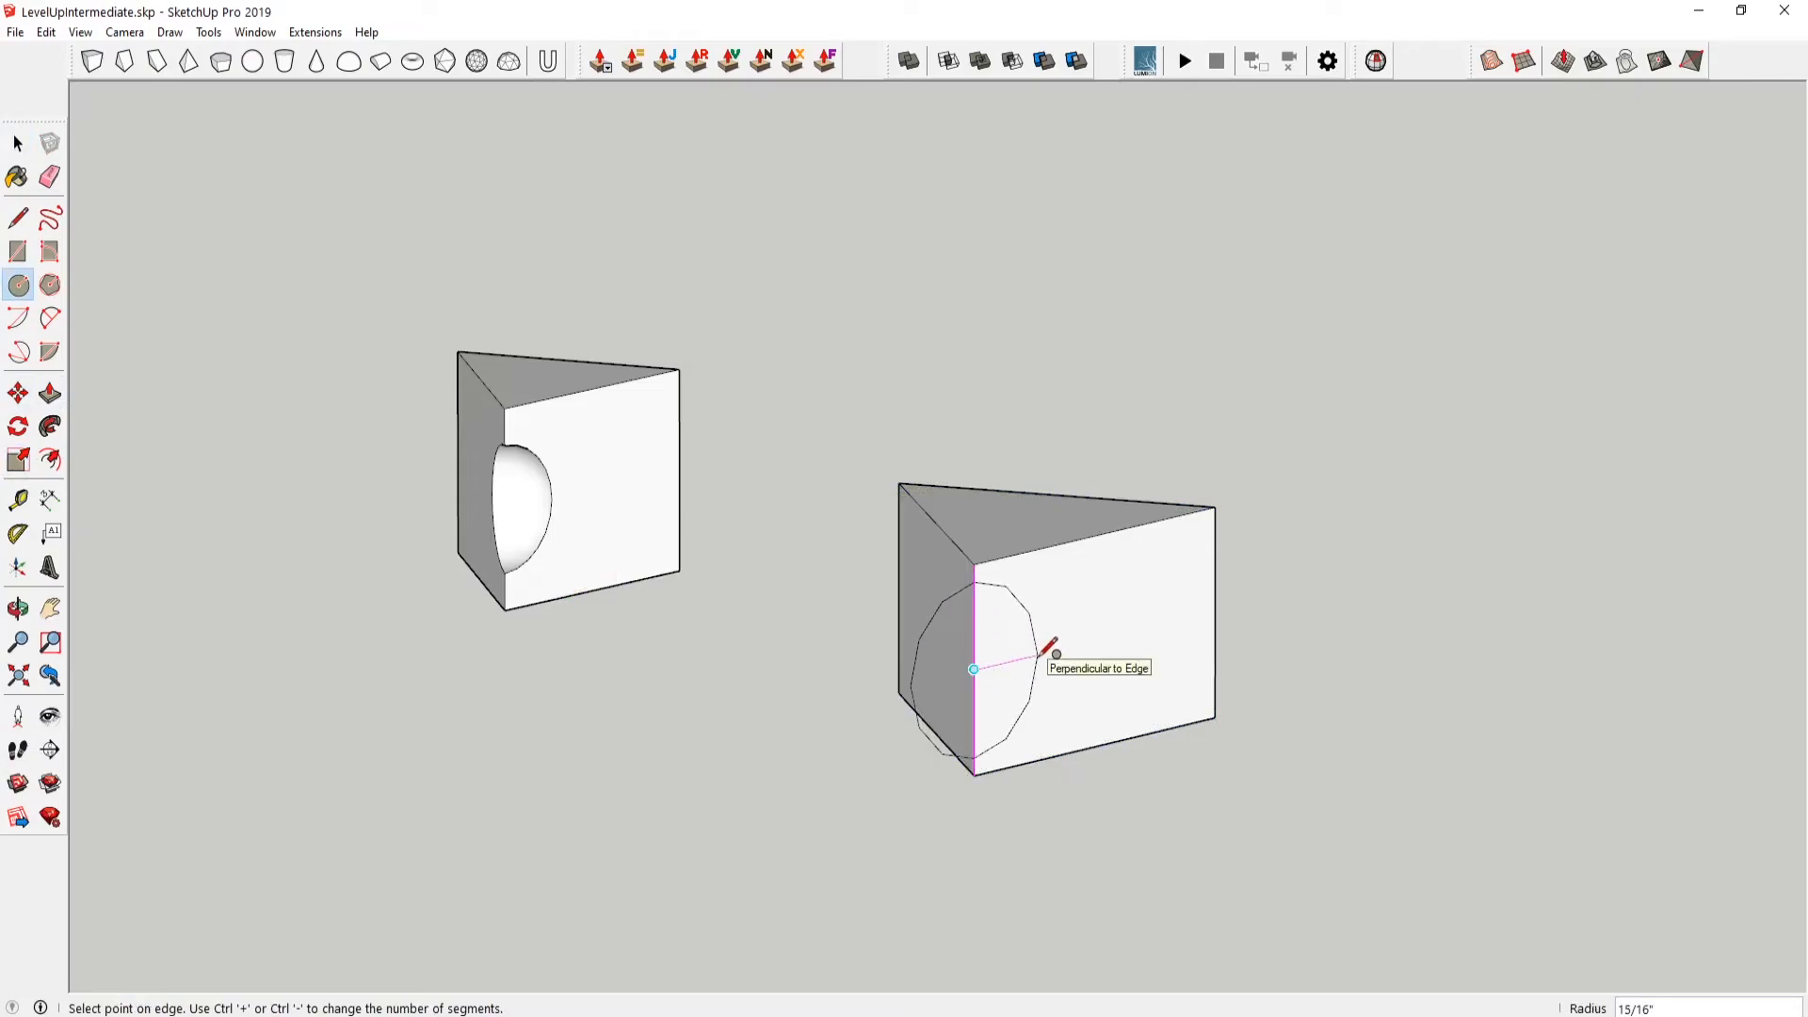
pyautogui.moveTo(1047, 670)
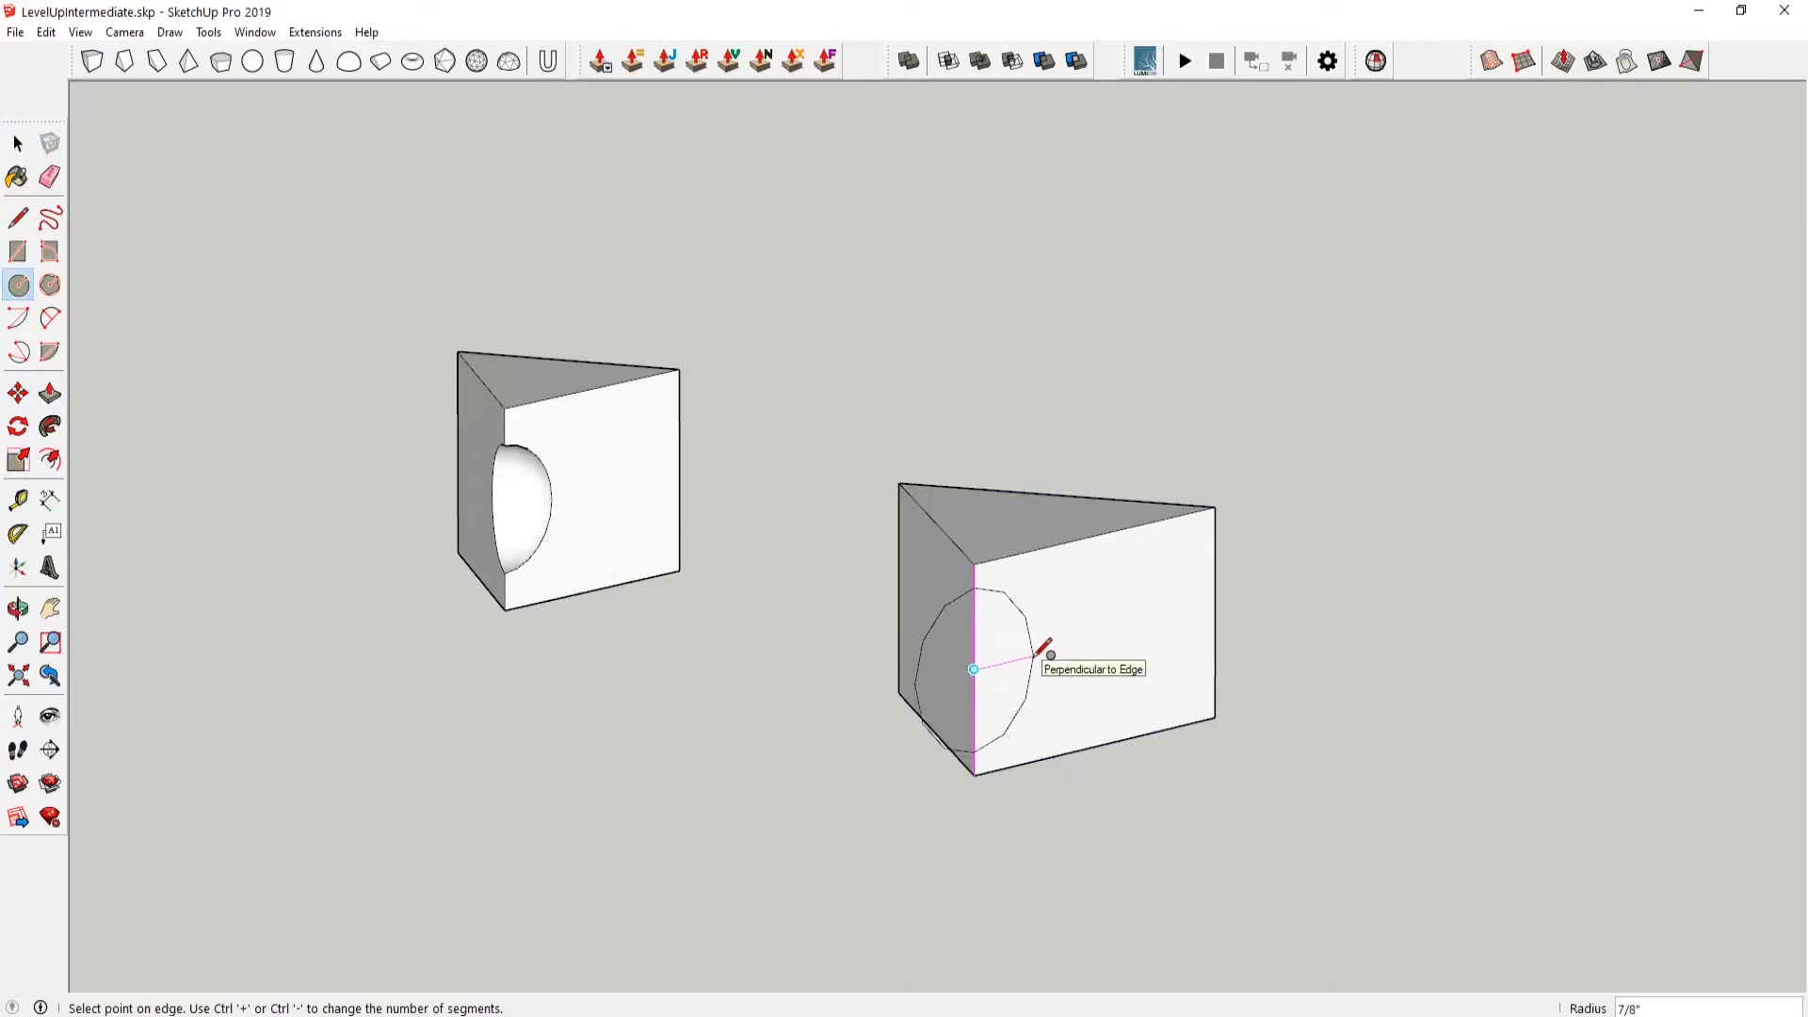
# - Finish the corner circle profile, add the small horizontal ring, and group both together
pyautogui.click(15, 141)
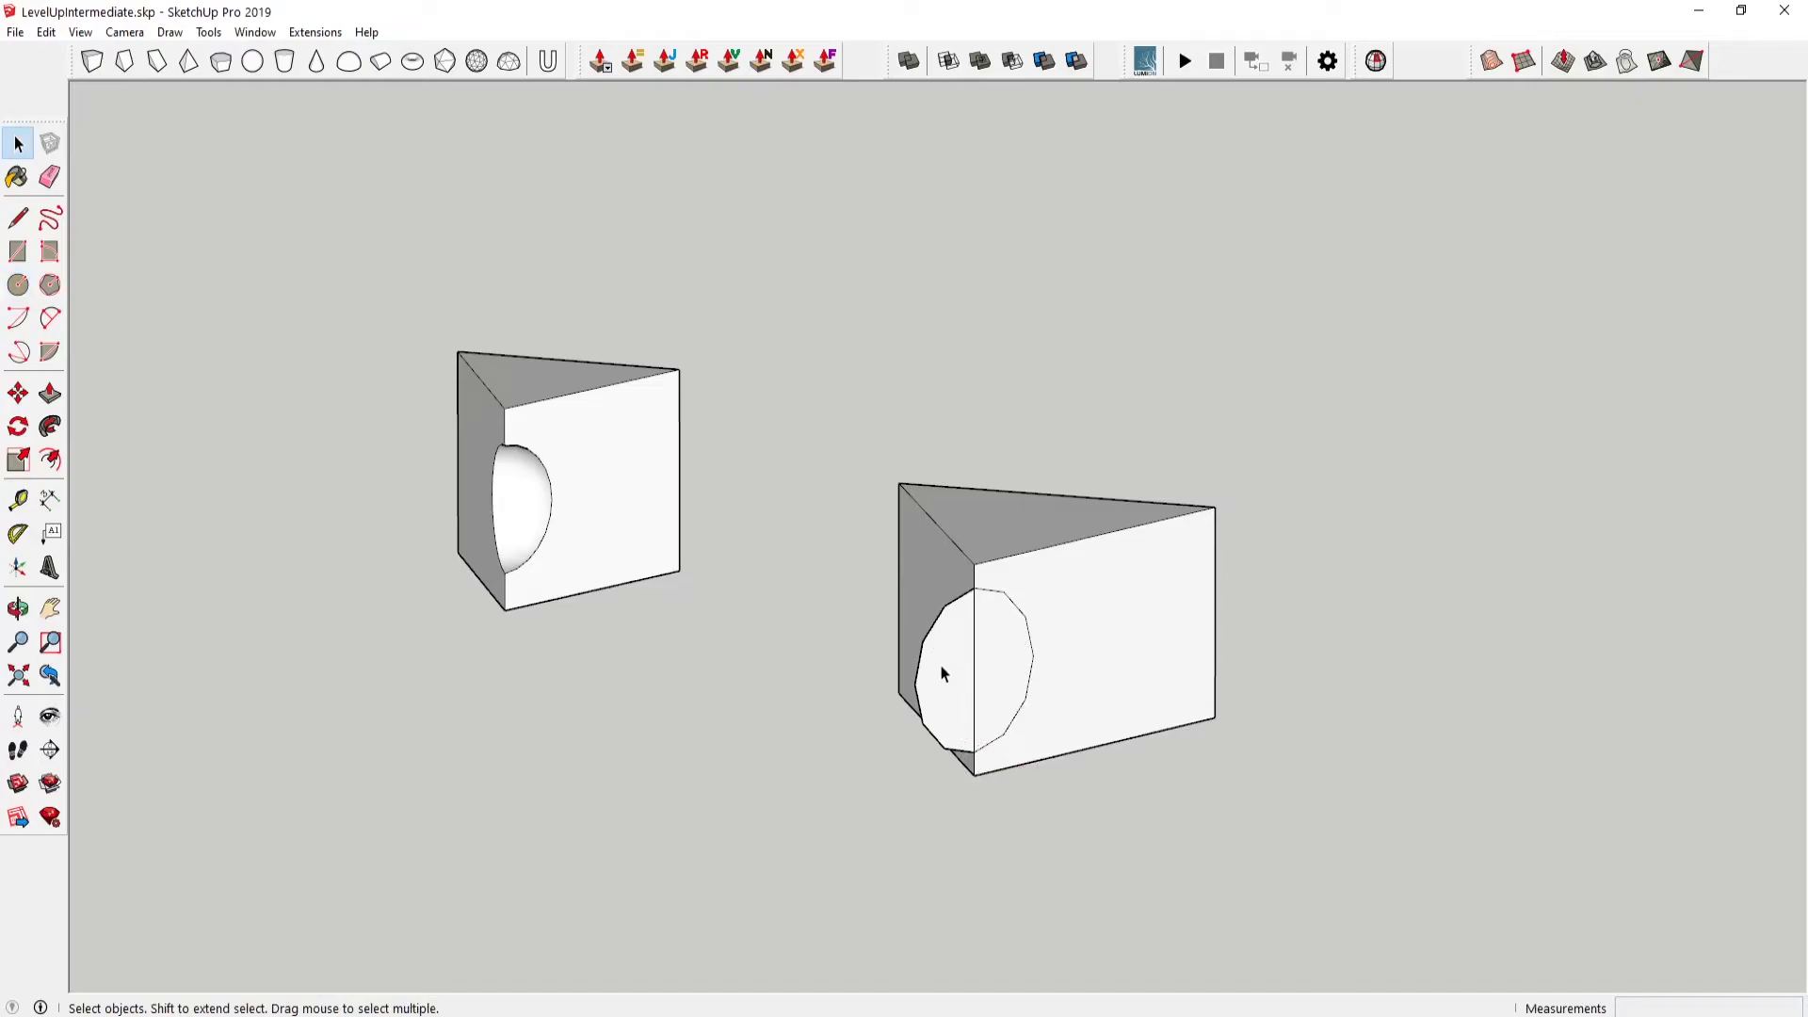
pyautogui.click(15, 278)
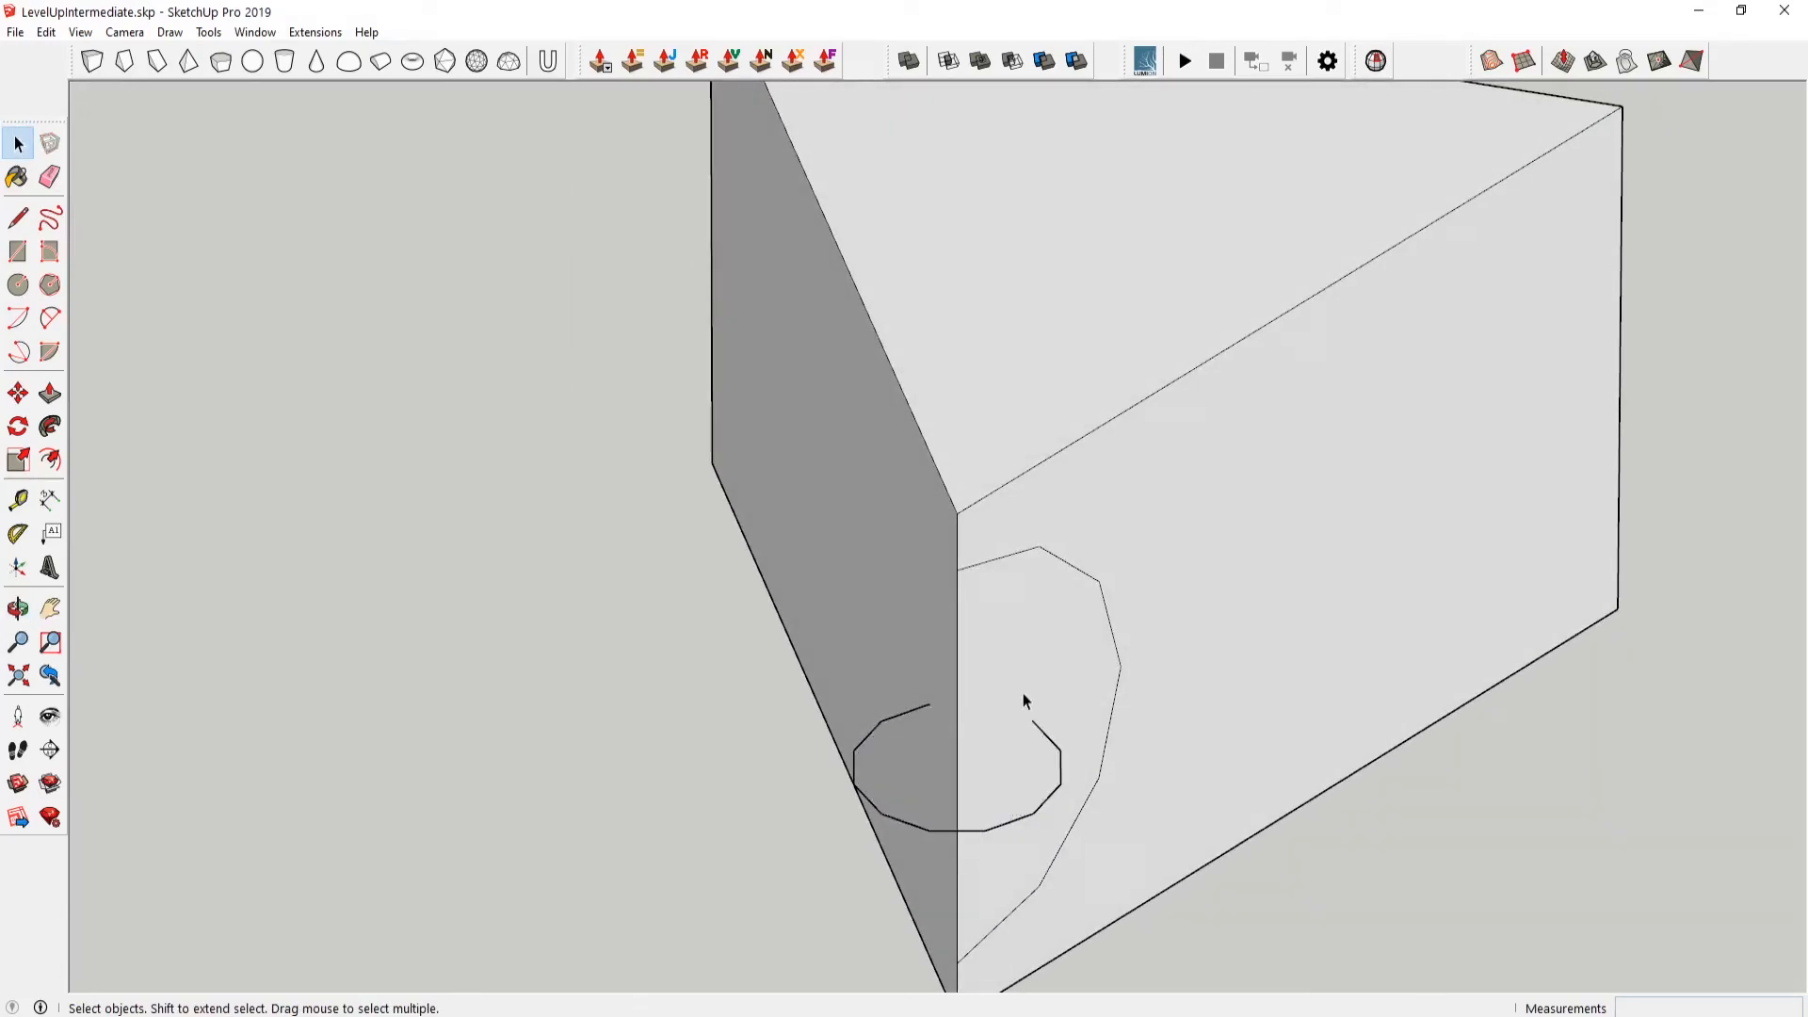
pyautogui.click(1049, 757)
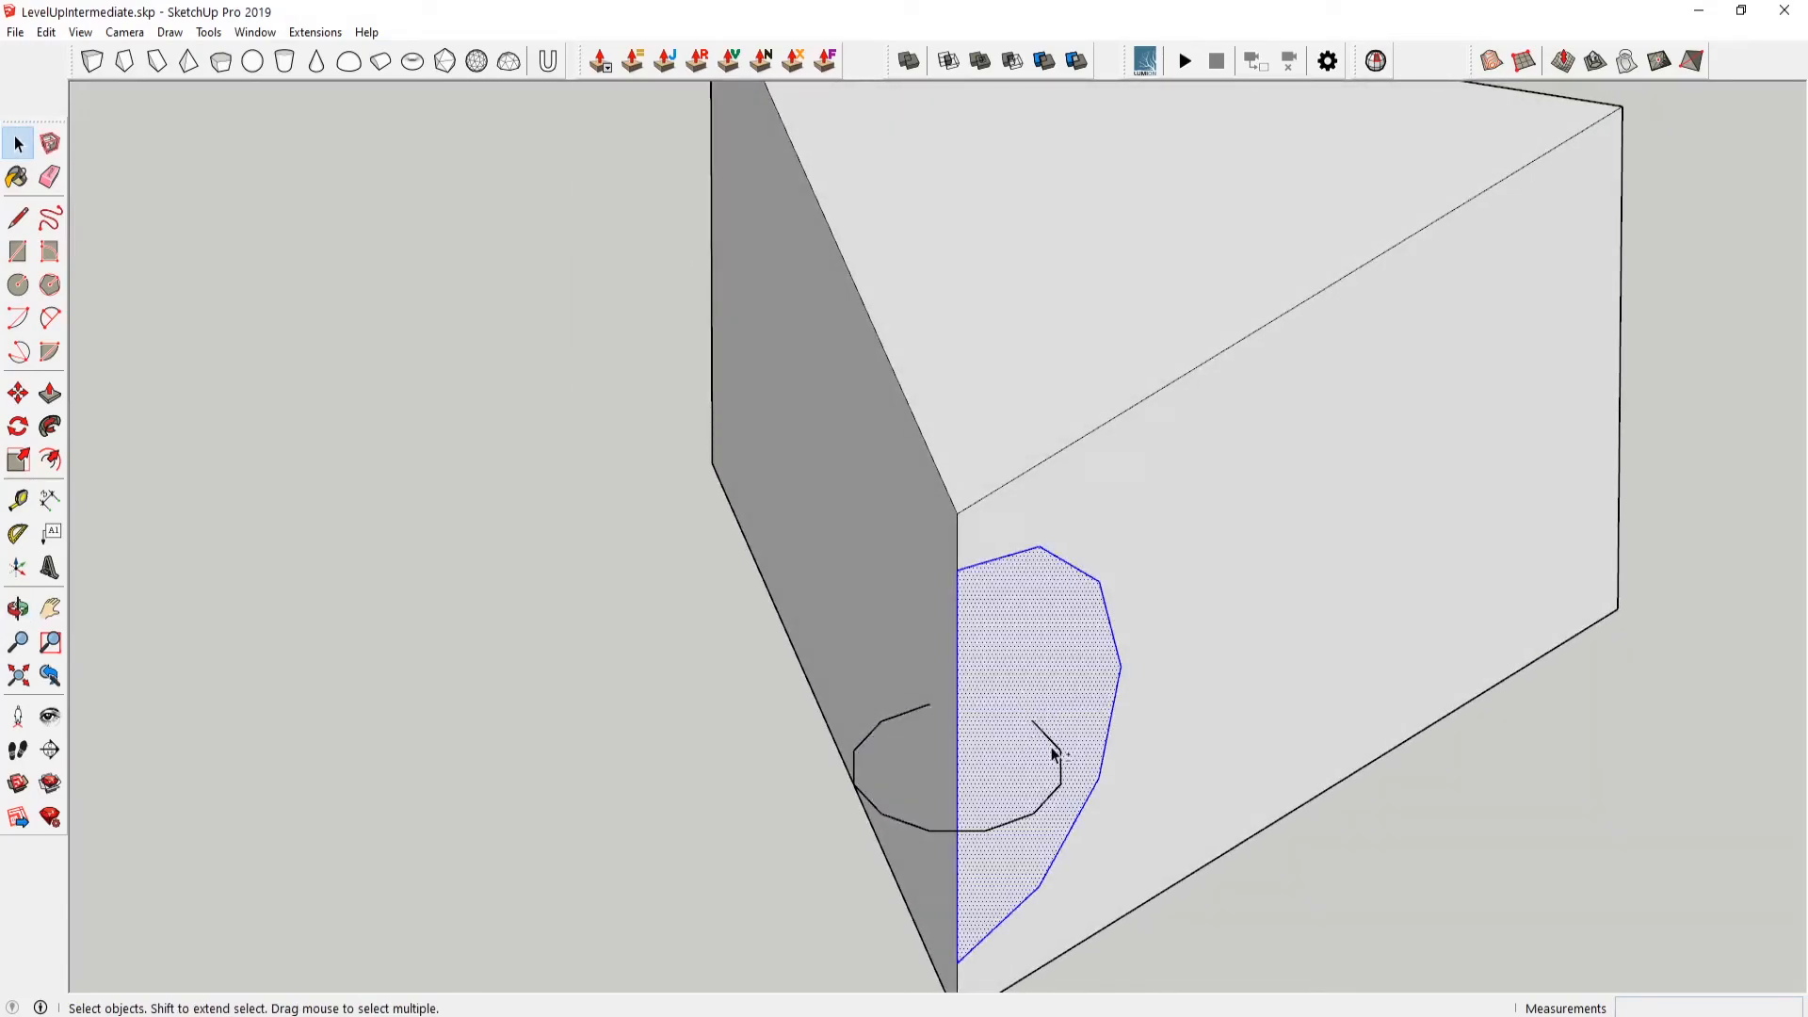
pyautogui.rightClick(1057, 755)
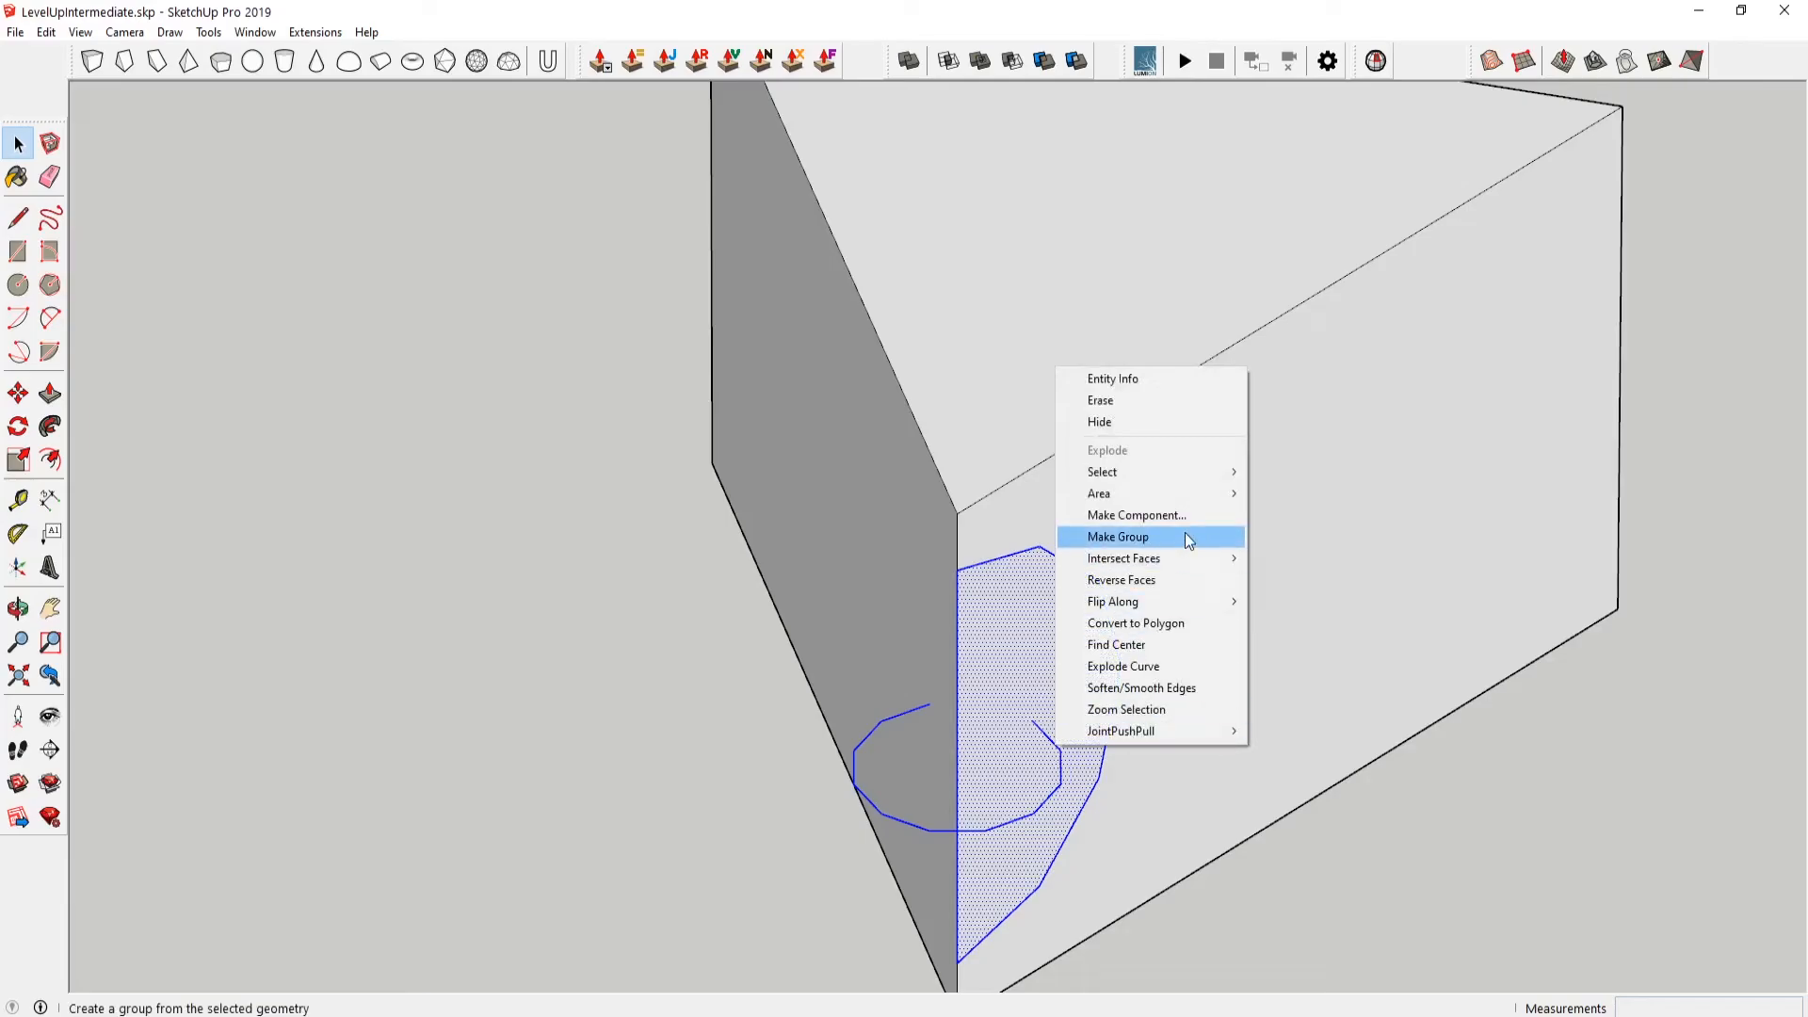
pyautogui.click(1118, 537)
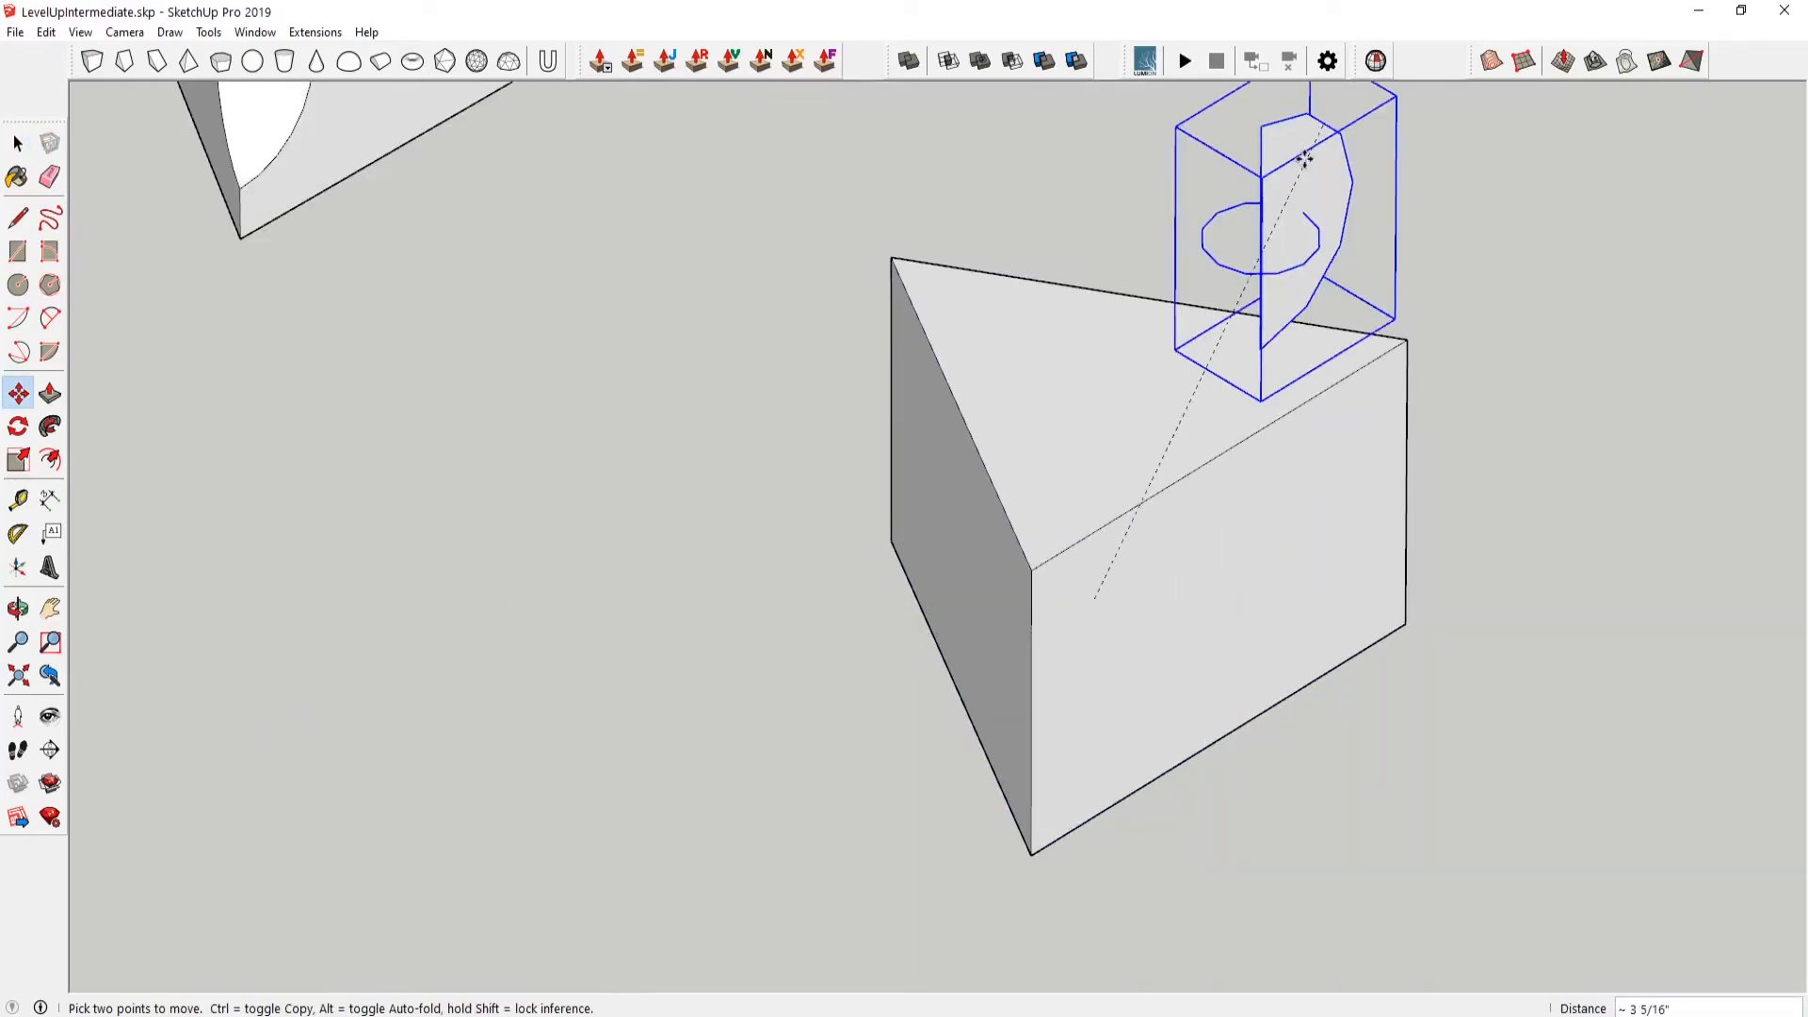
# - Sweep the half-circle face around the ring path with Follow Me to form the corner sphere
pyautogui.moveTo(1303, 162); pyautogui.dragTo(1283, 497)
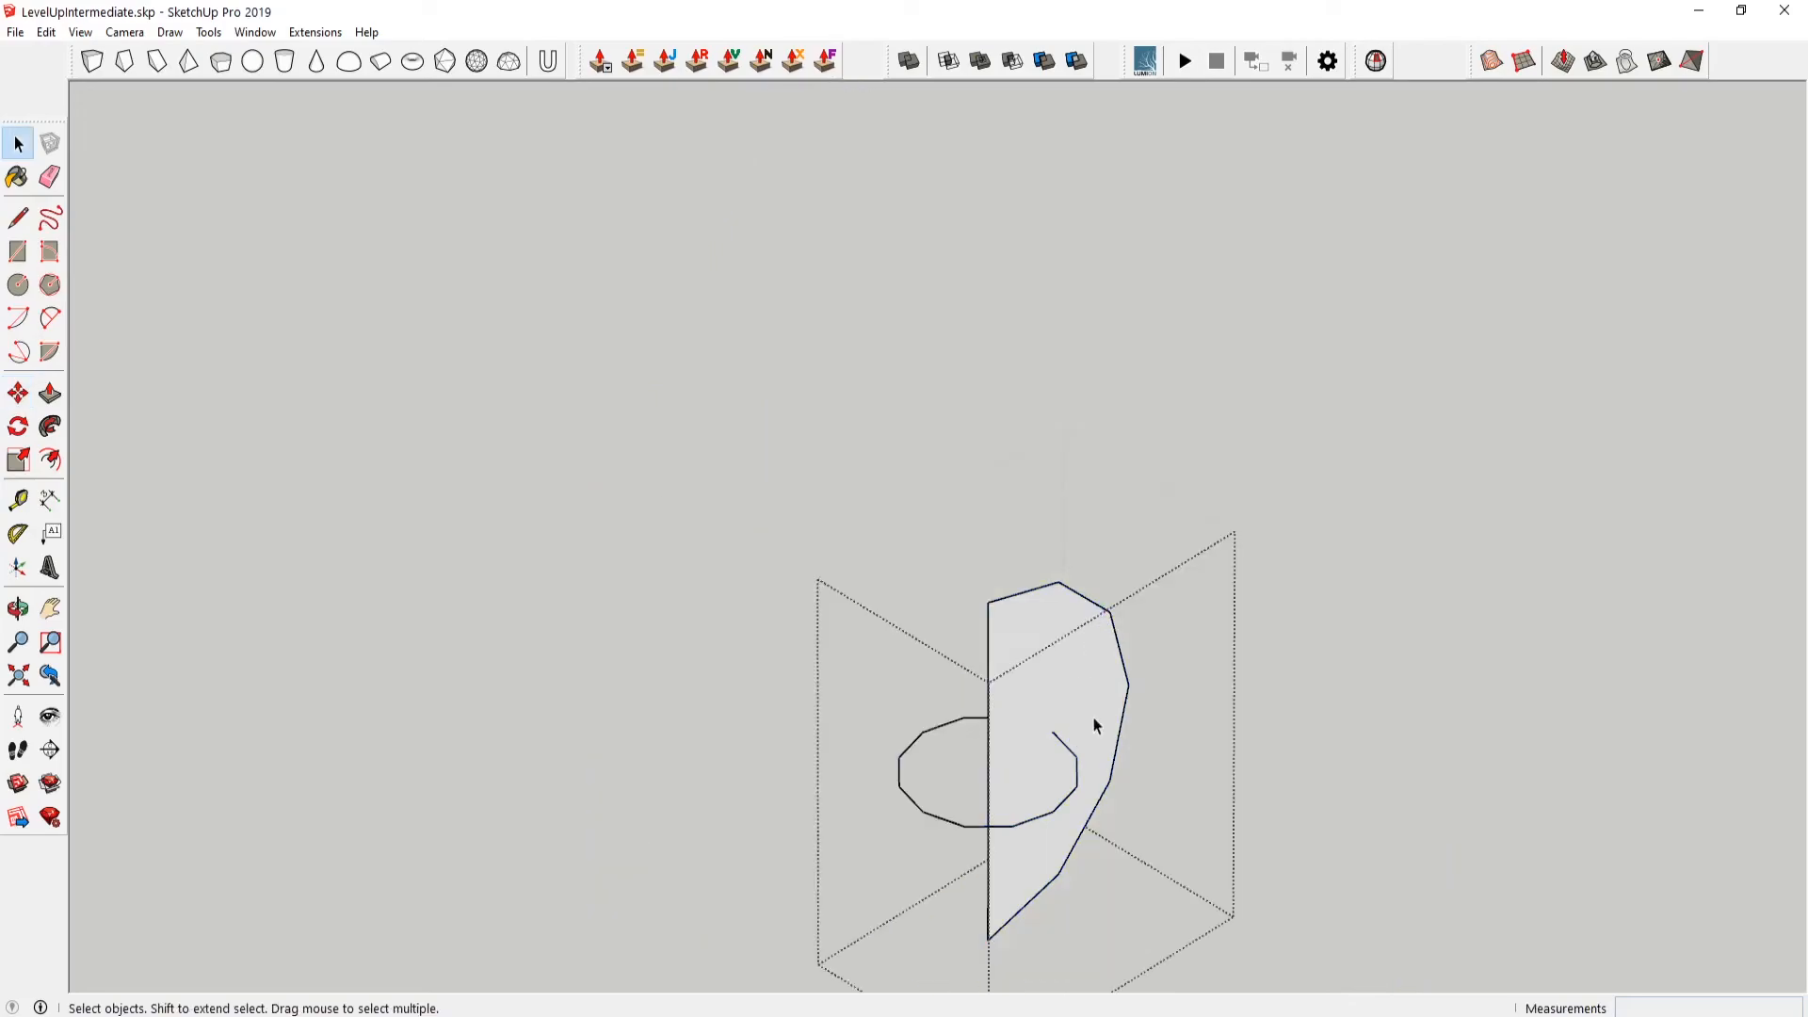
pyautogui.click(49, 424)
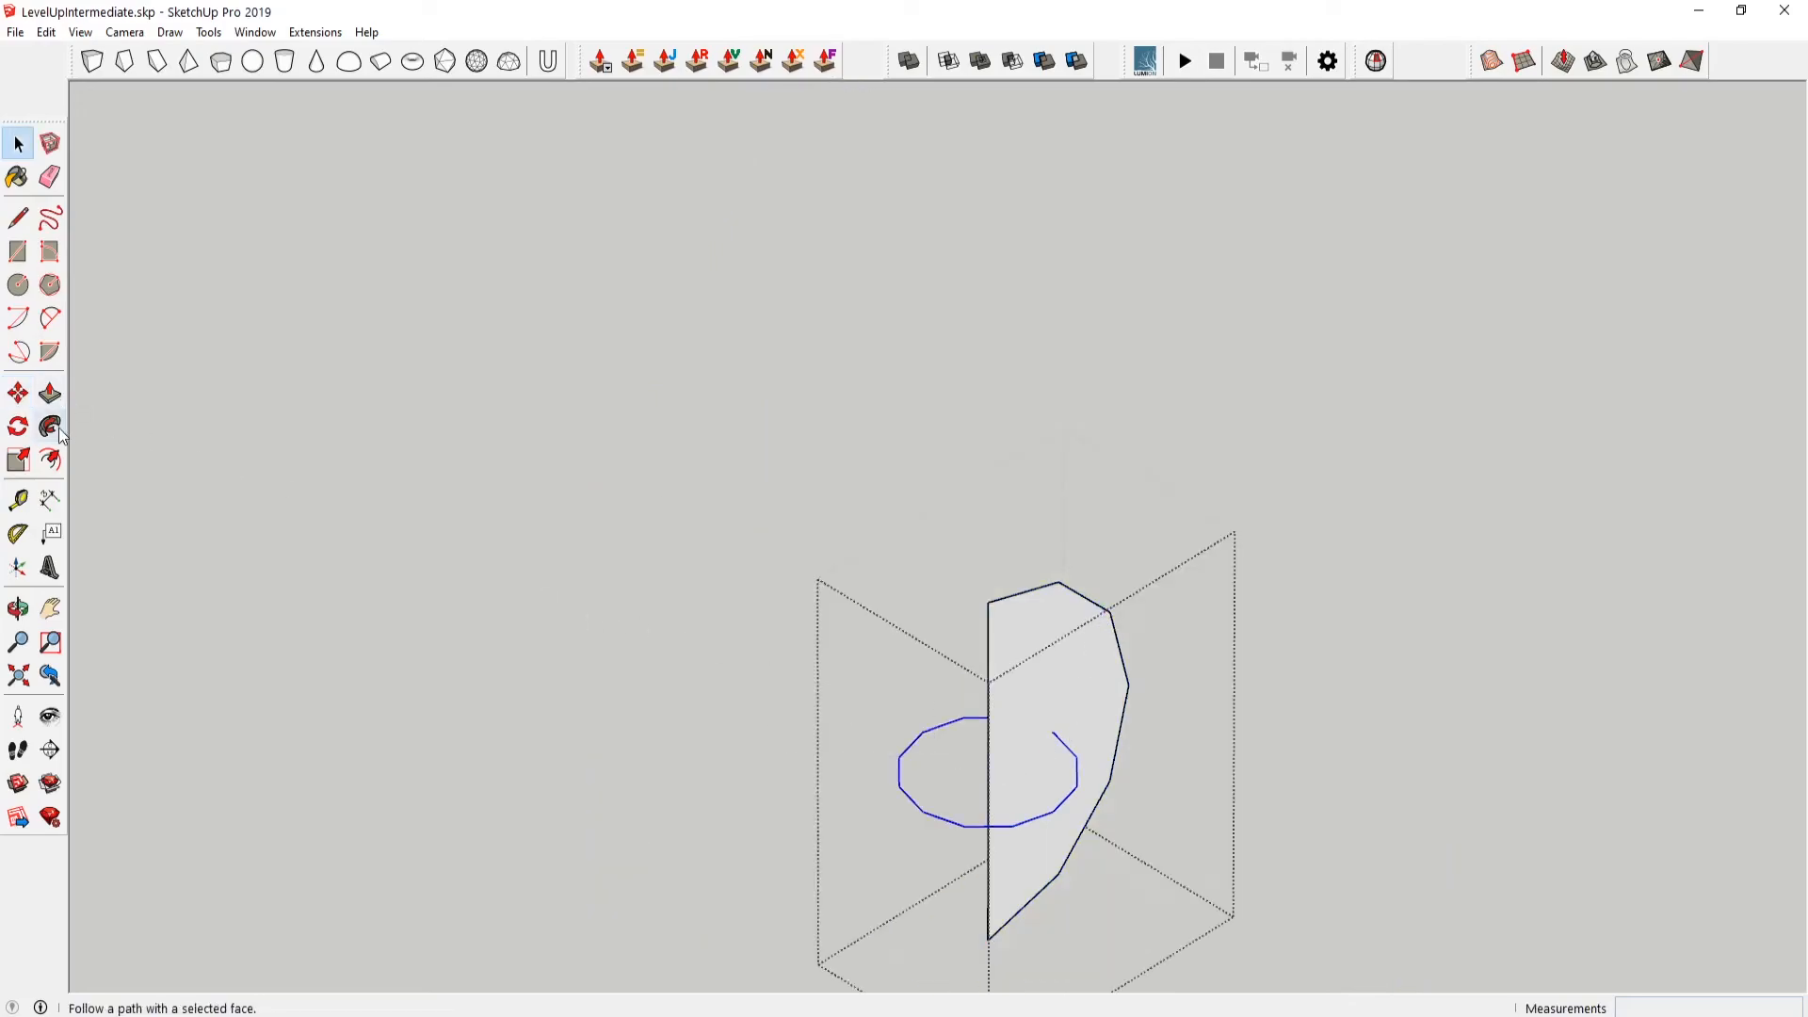
pyautogui.click(49, 426)
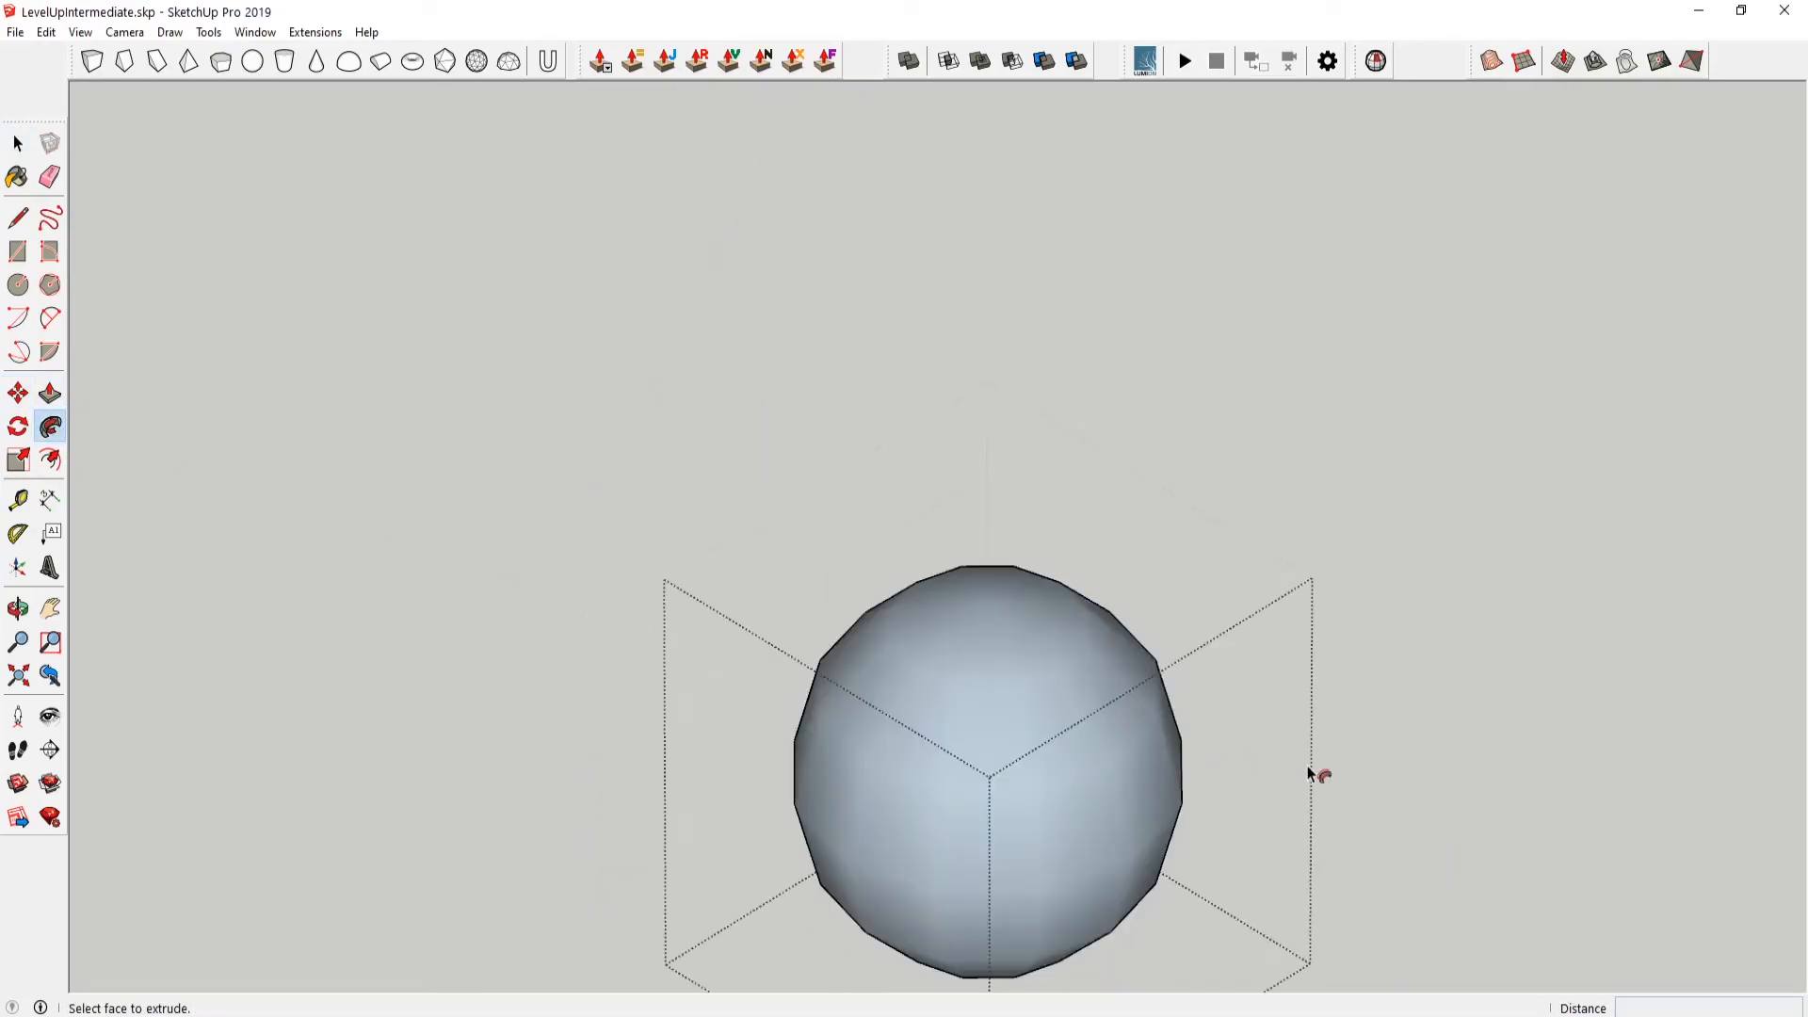
pyautogui.click(17, 143)
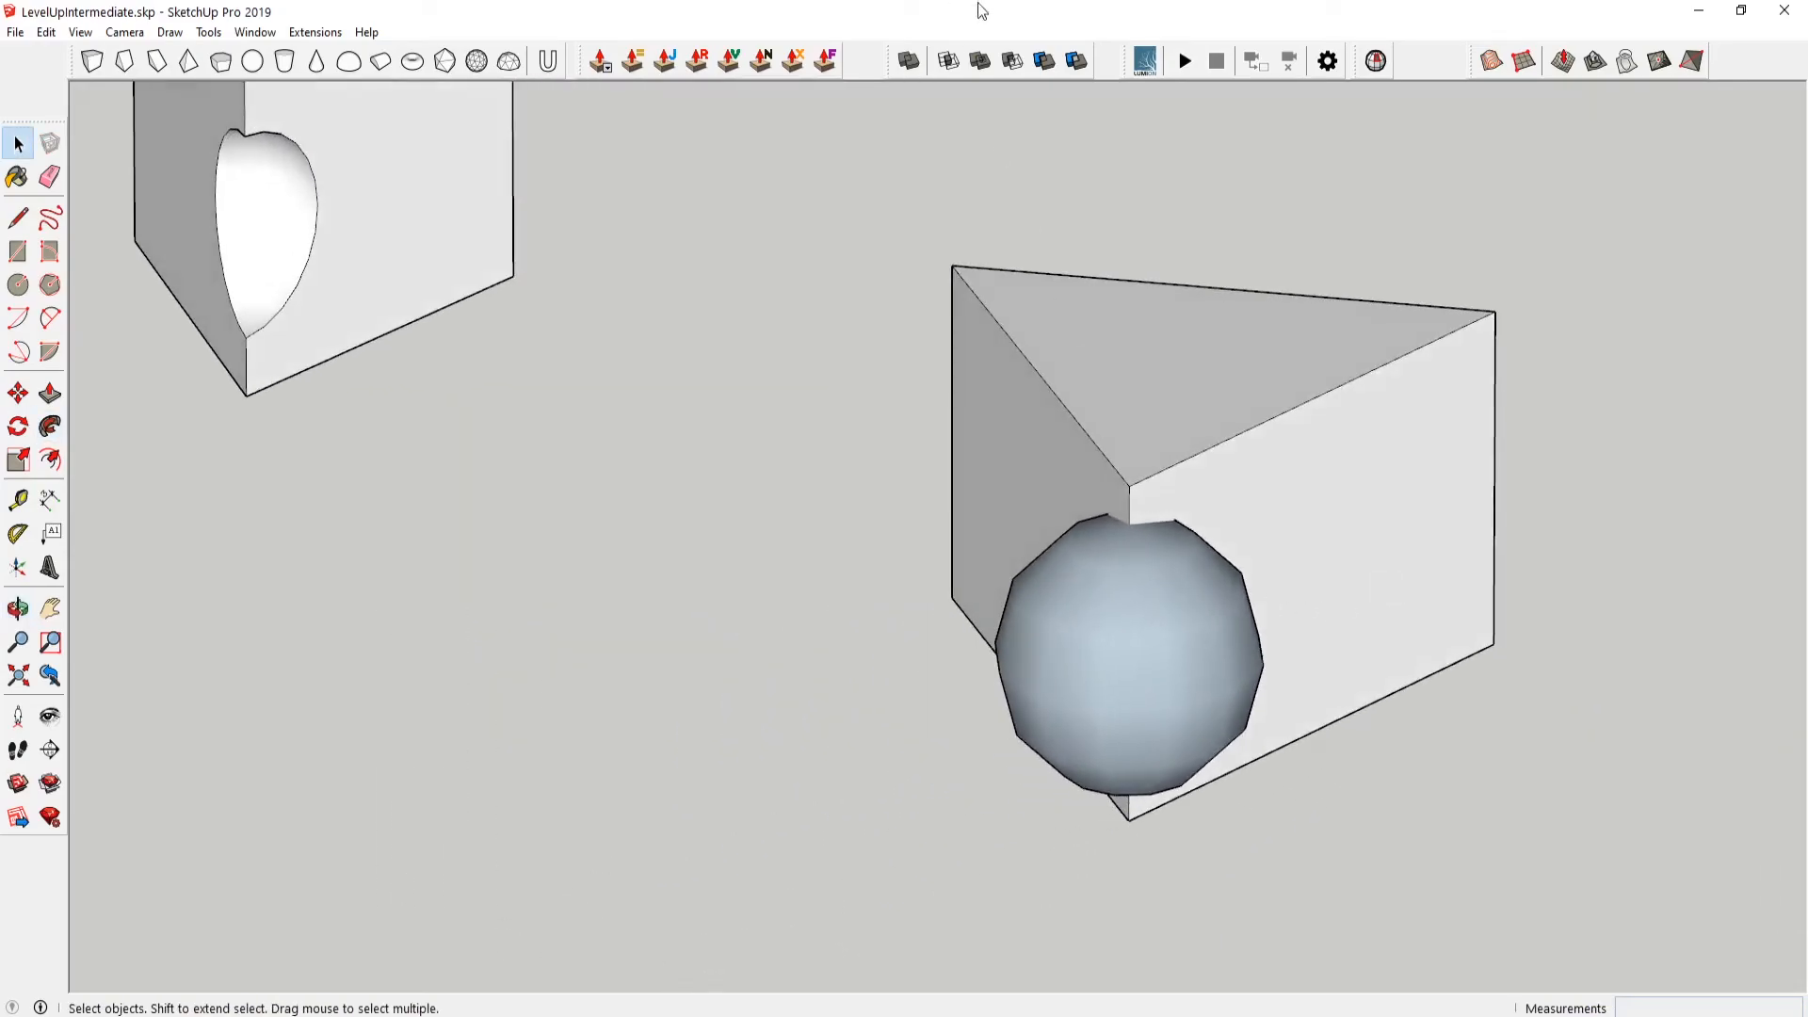
pyautogui.click(1102, 667)
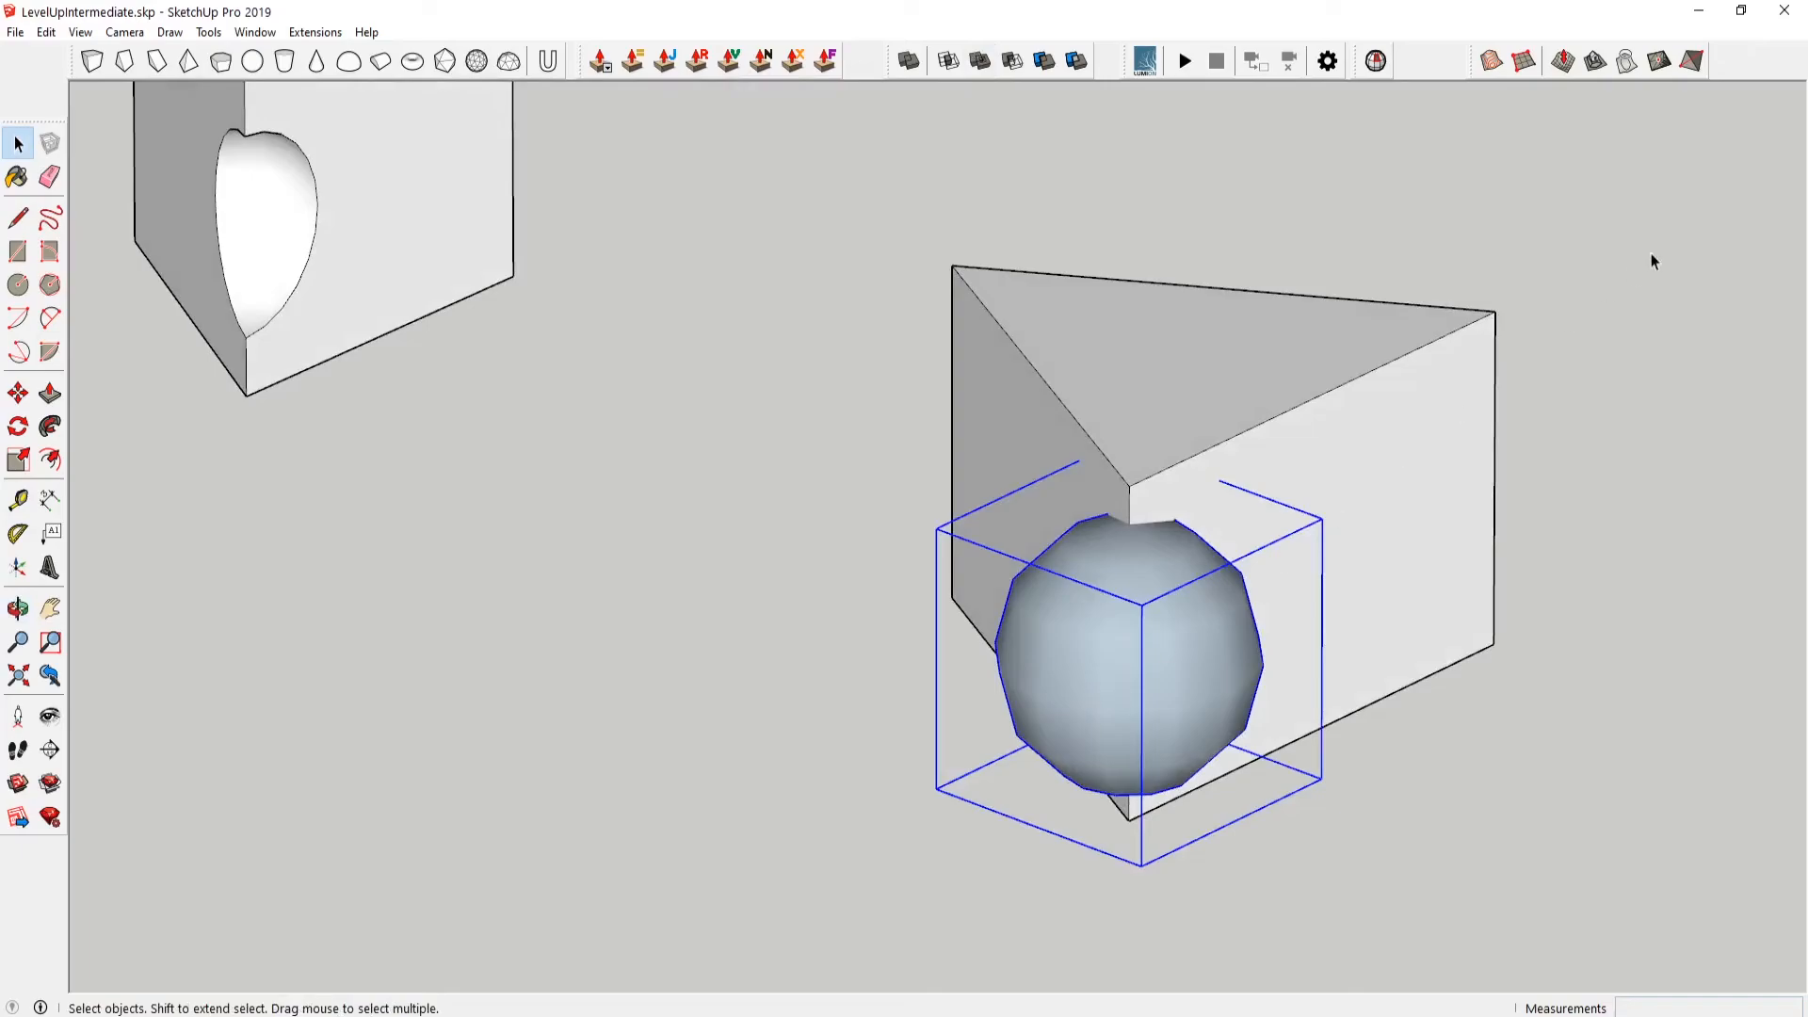
# - Show the default side tray from the Window menu
pyautogui.click(312, 30)
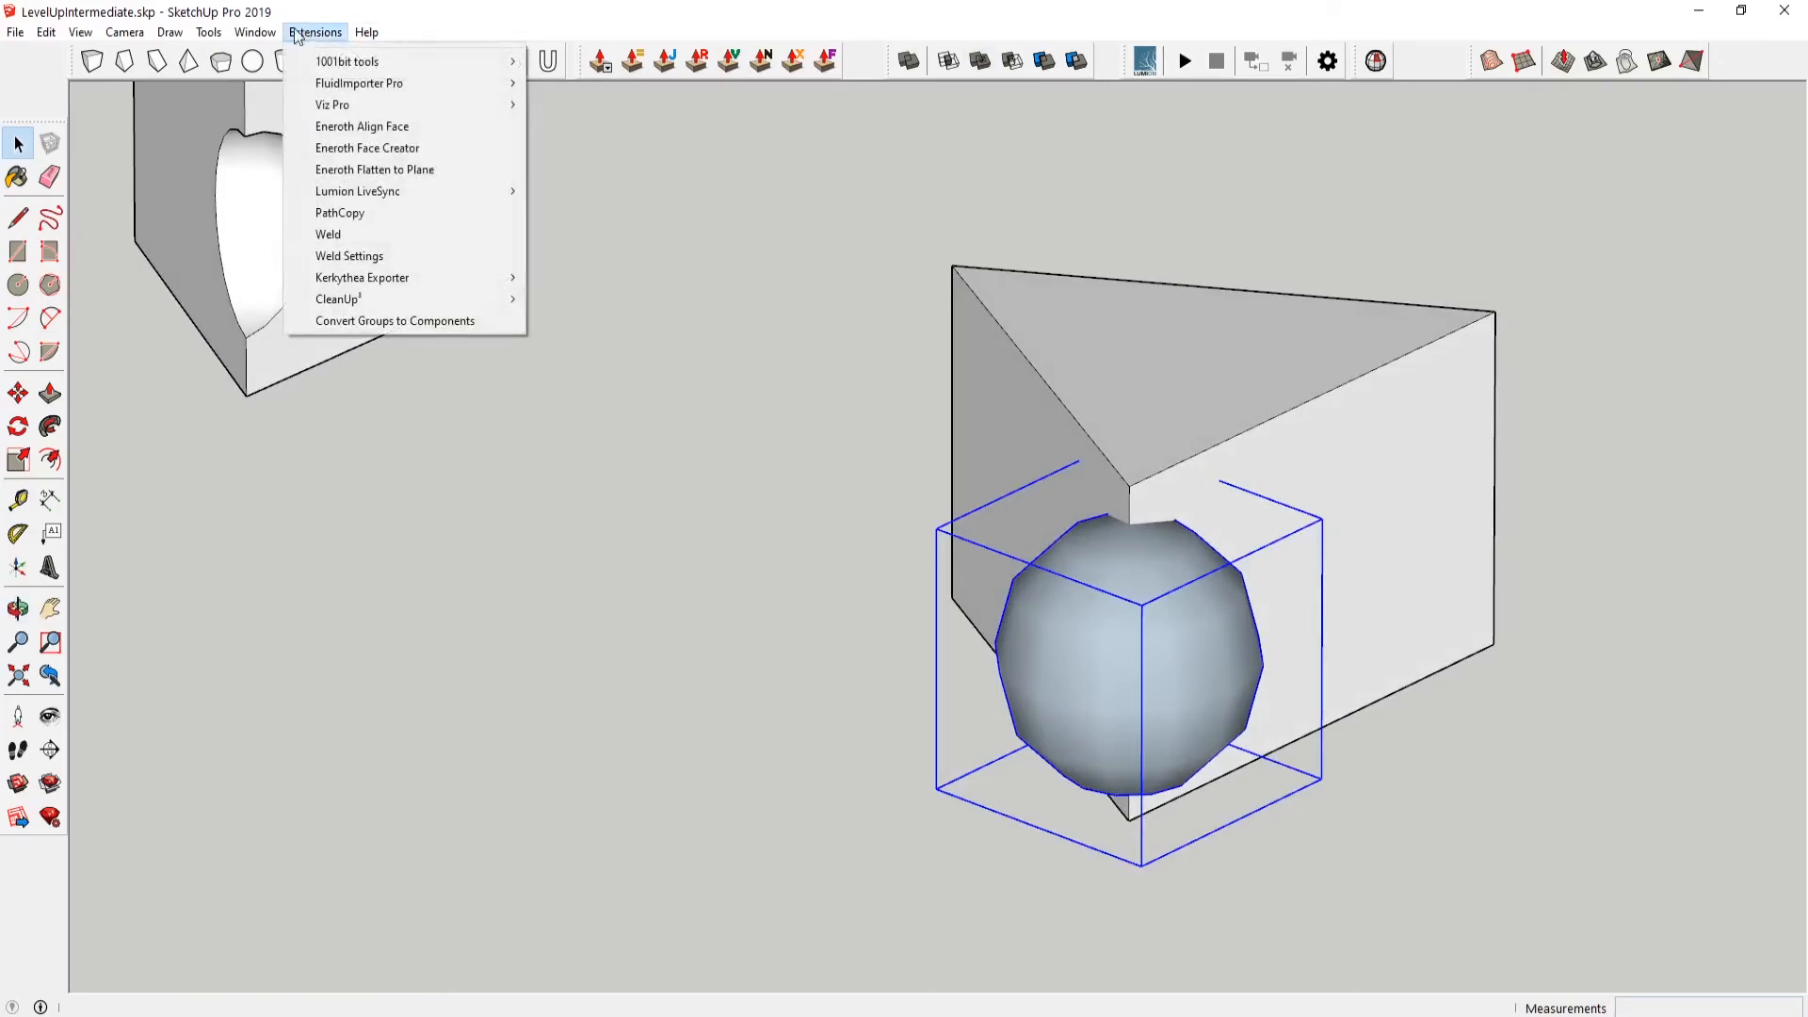
pyautogui.click(248, 30)
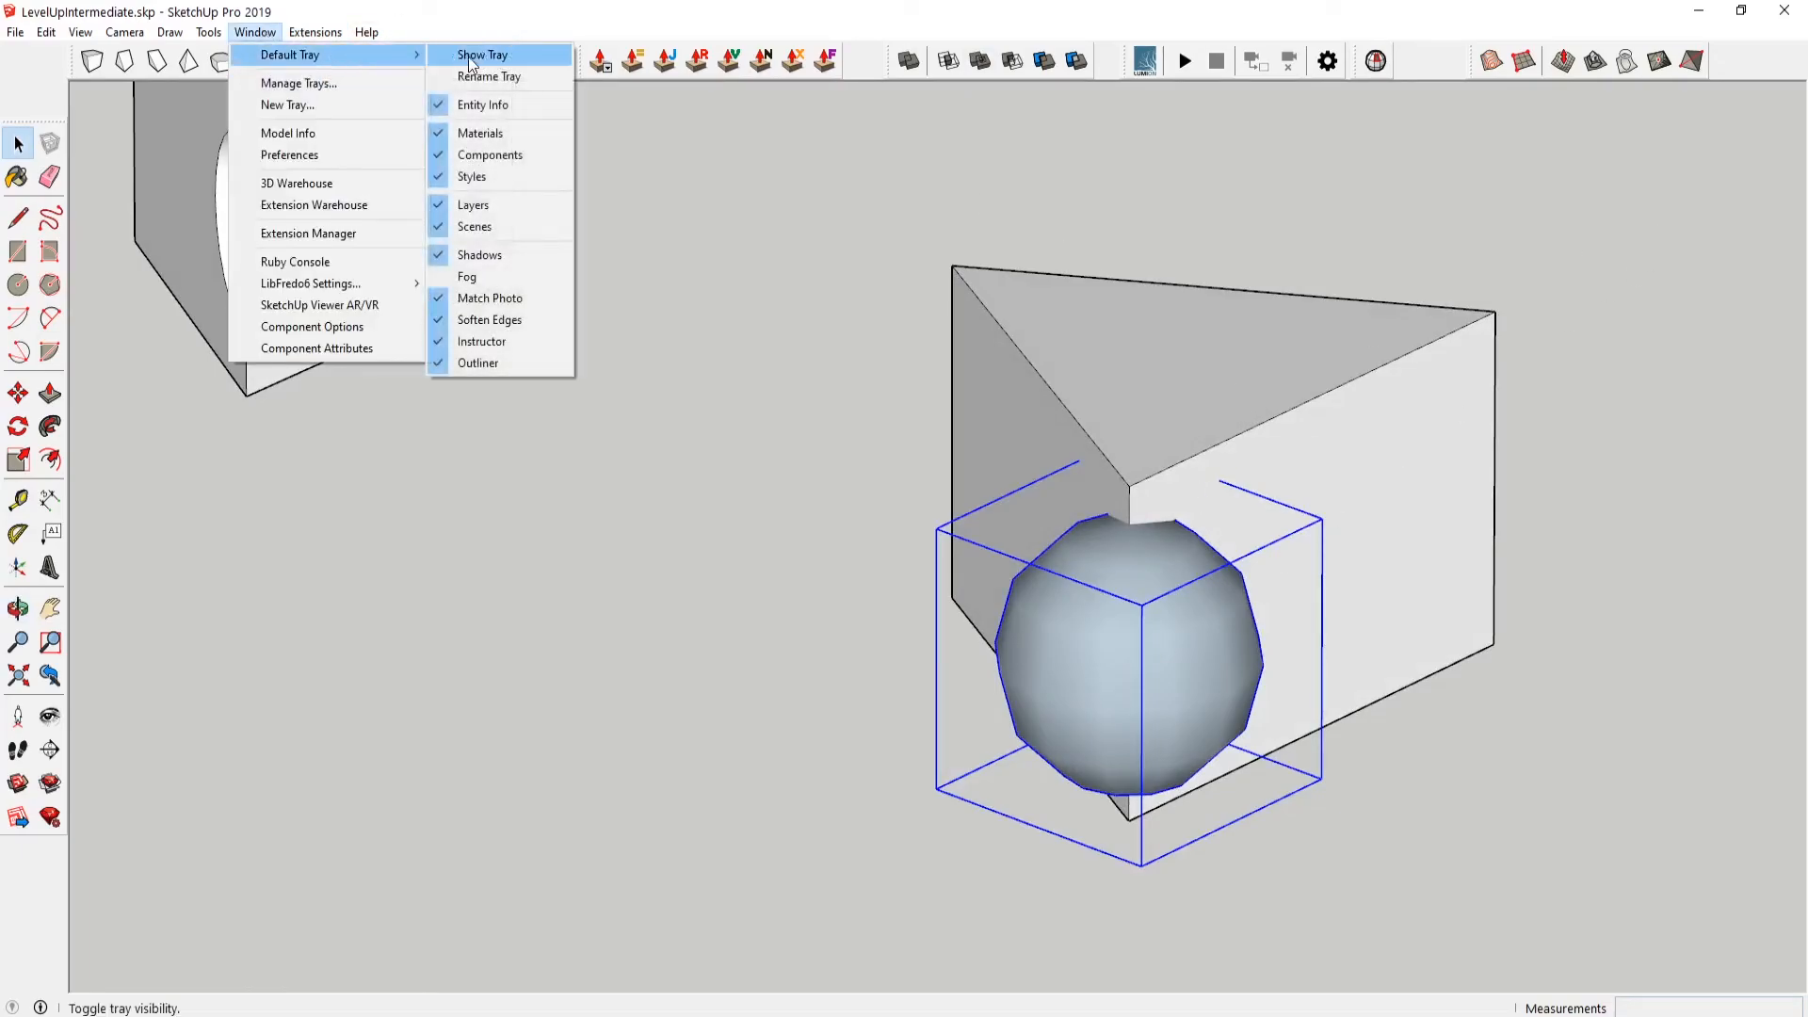
pyautogui.click(486, 53)
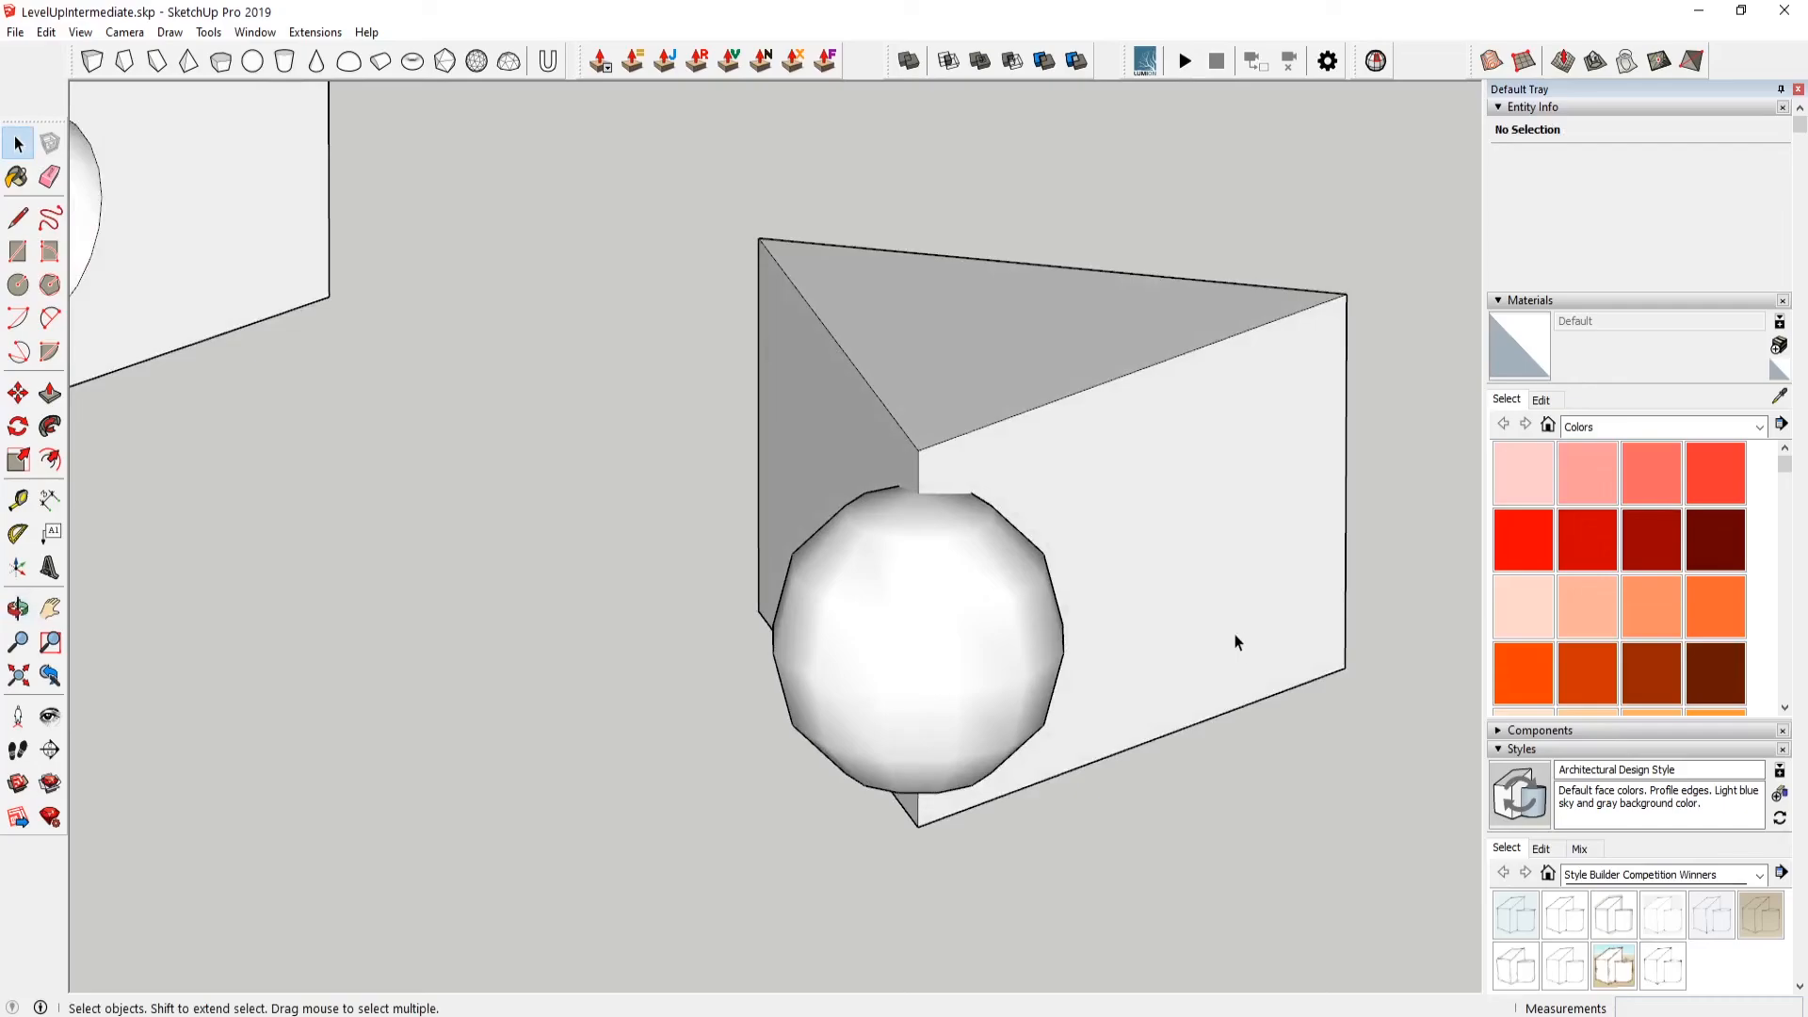
pyautogui.moveTo(995, 98)
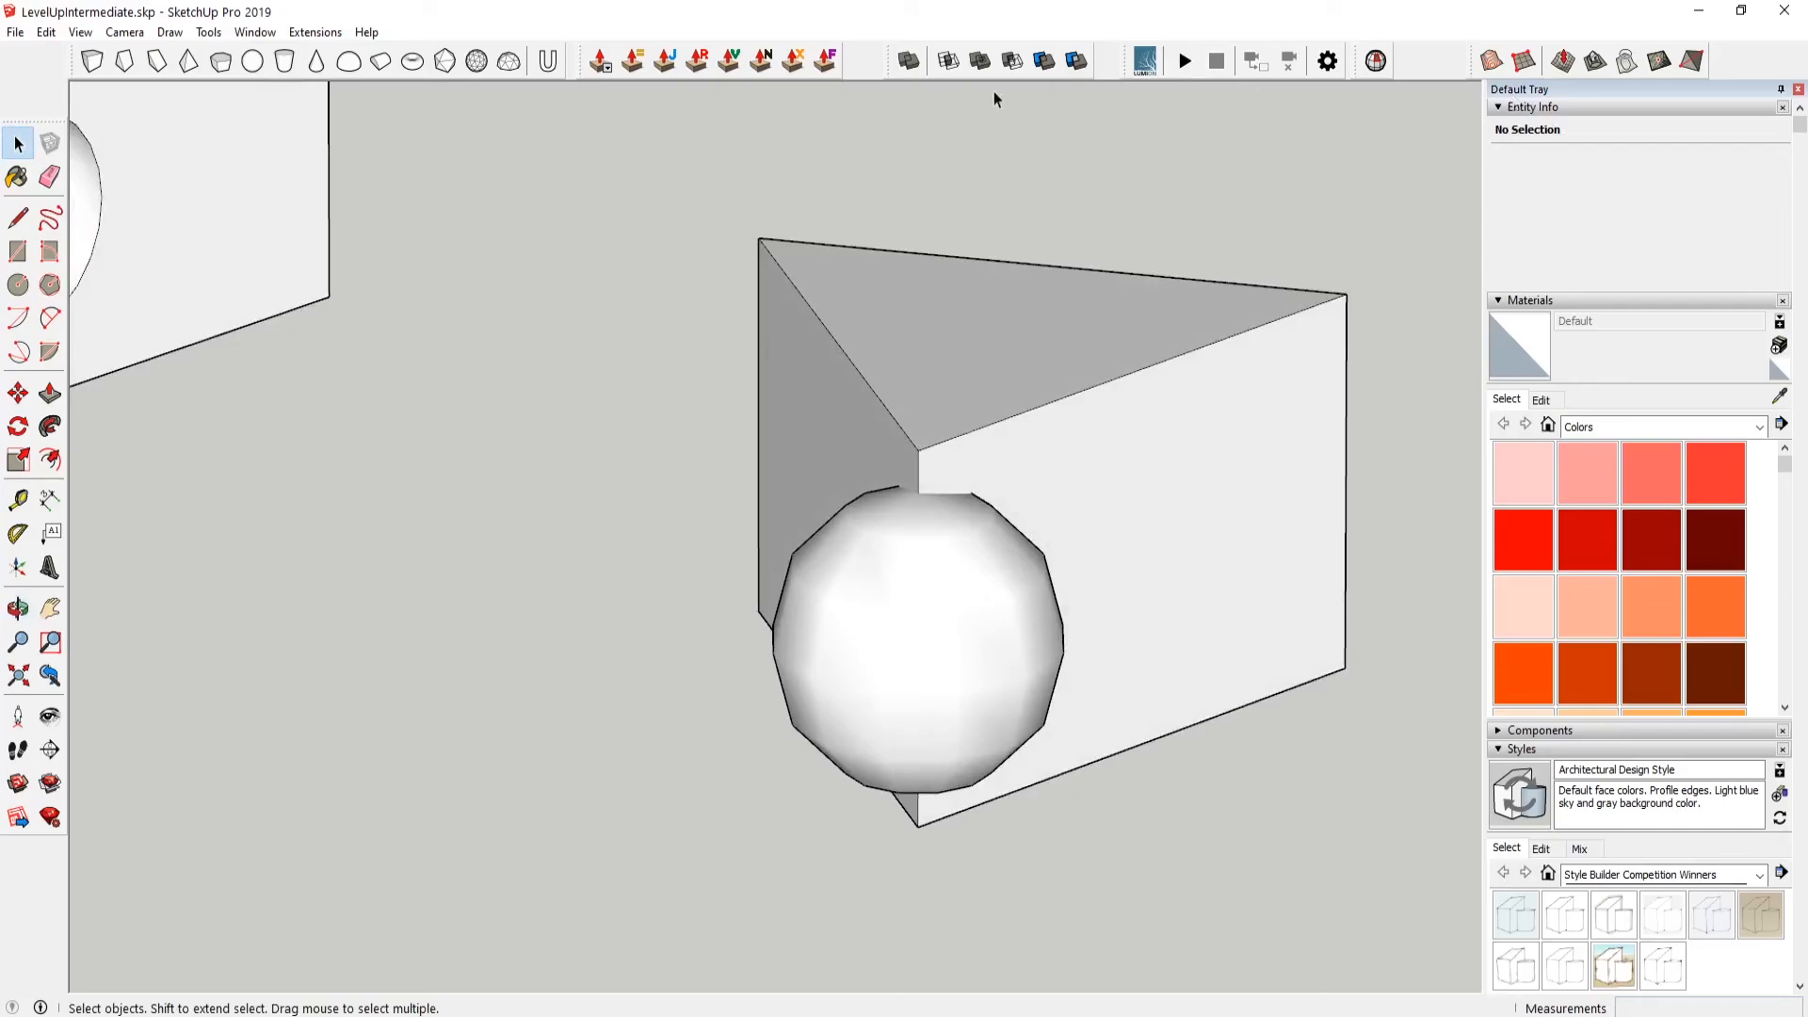
# - Select the prism to confirm it reads as a solid group, then clear the selection
pyautogui.click(900, 644)
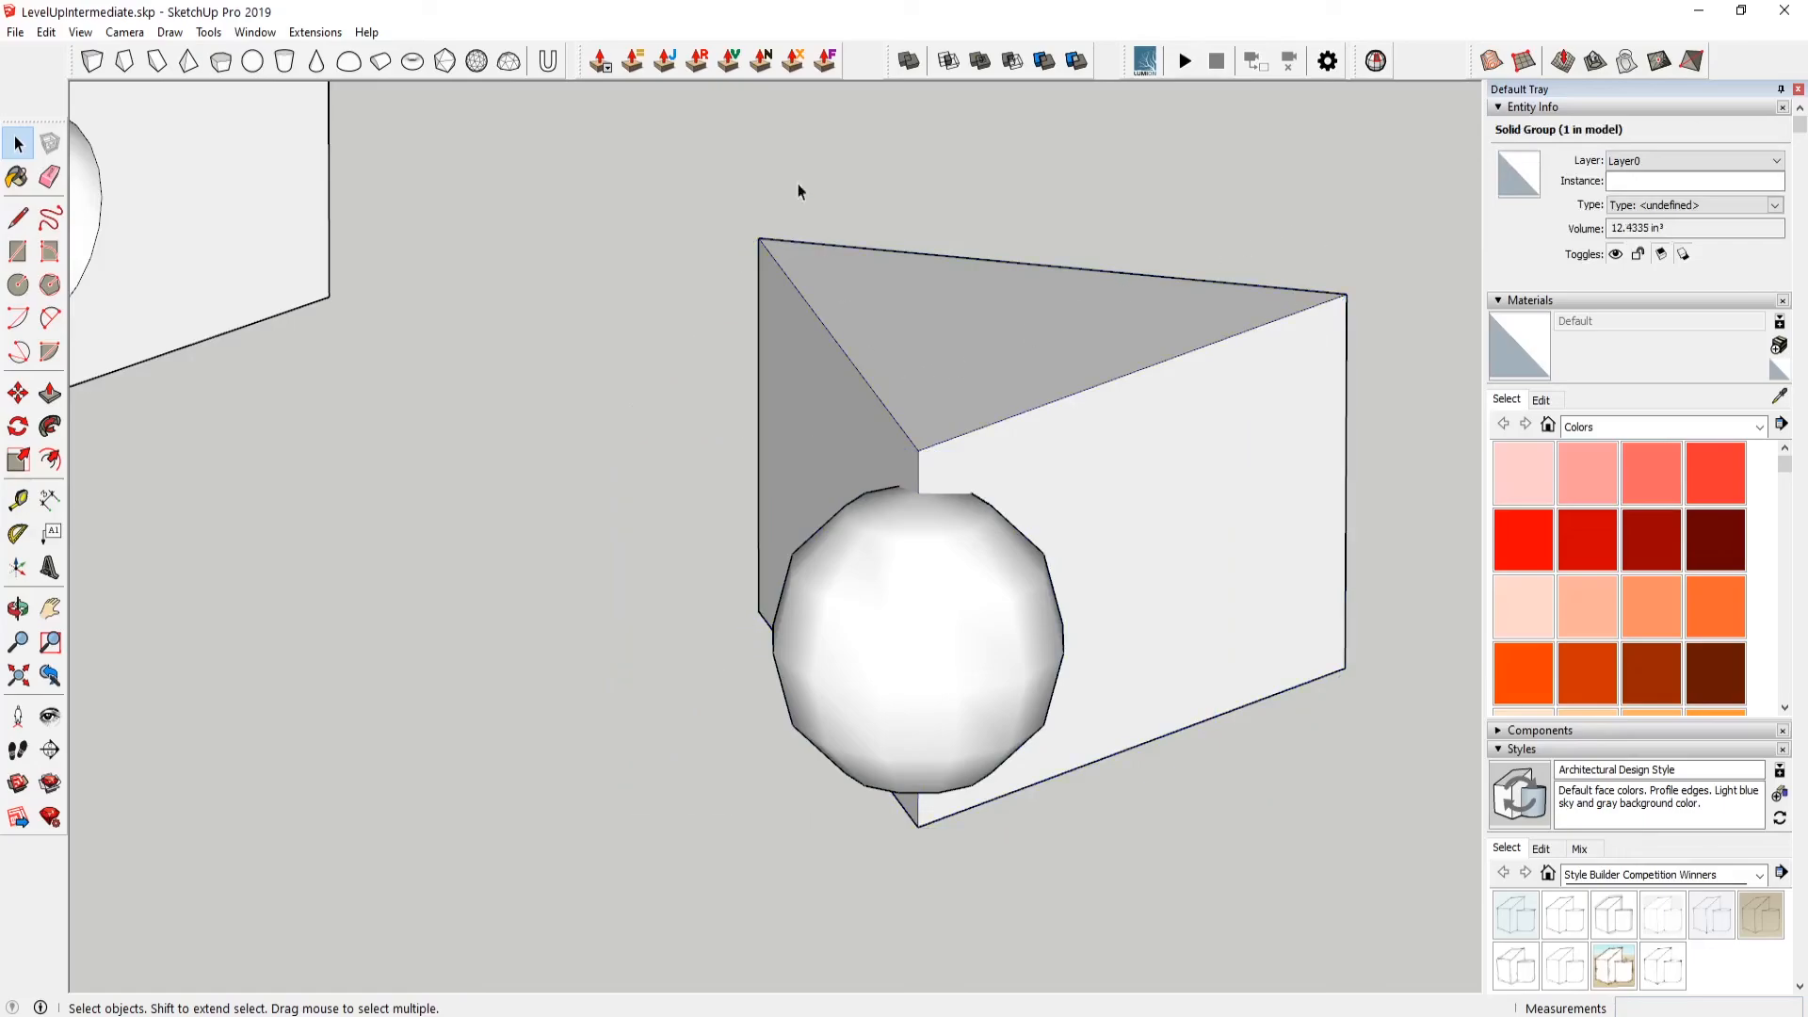
pyautogui.click(1009, 58)
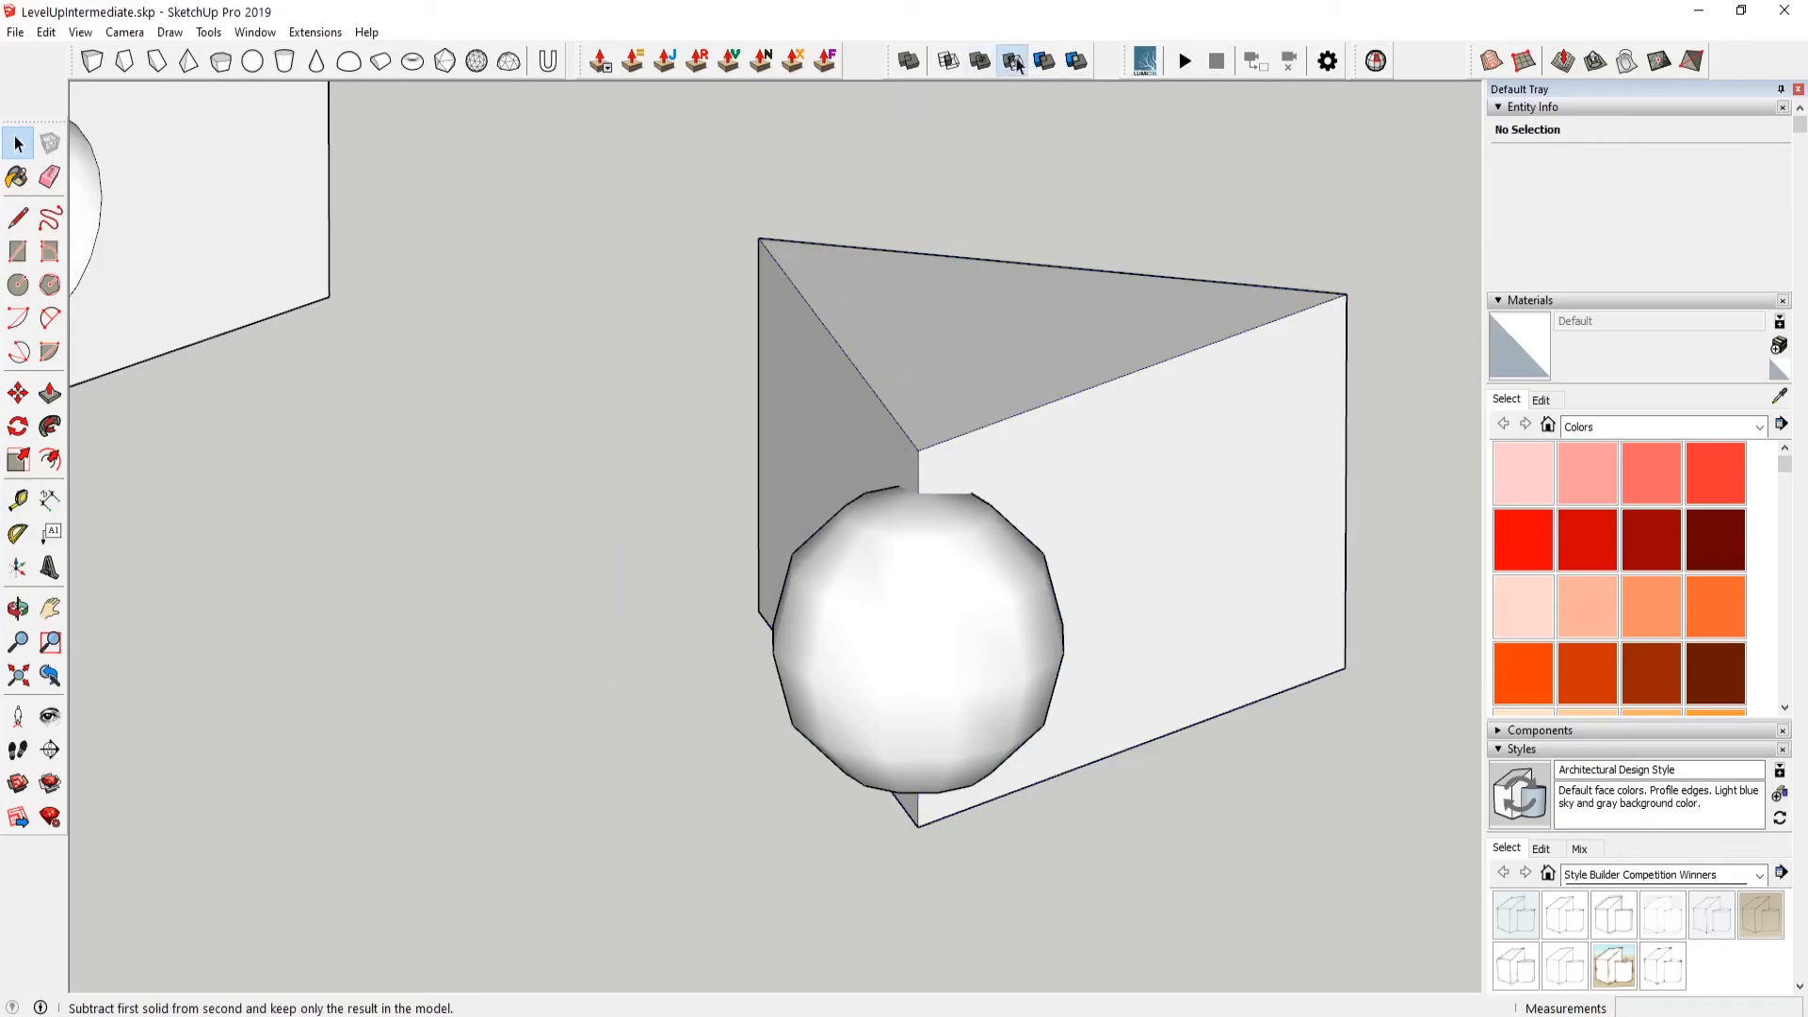
pyautogui.moveTo(1011, 59)
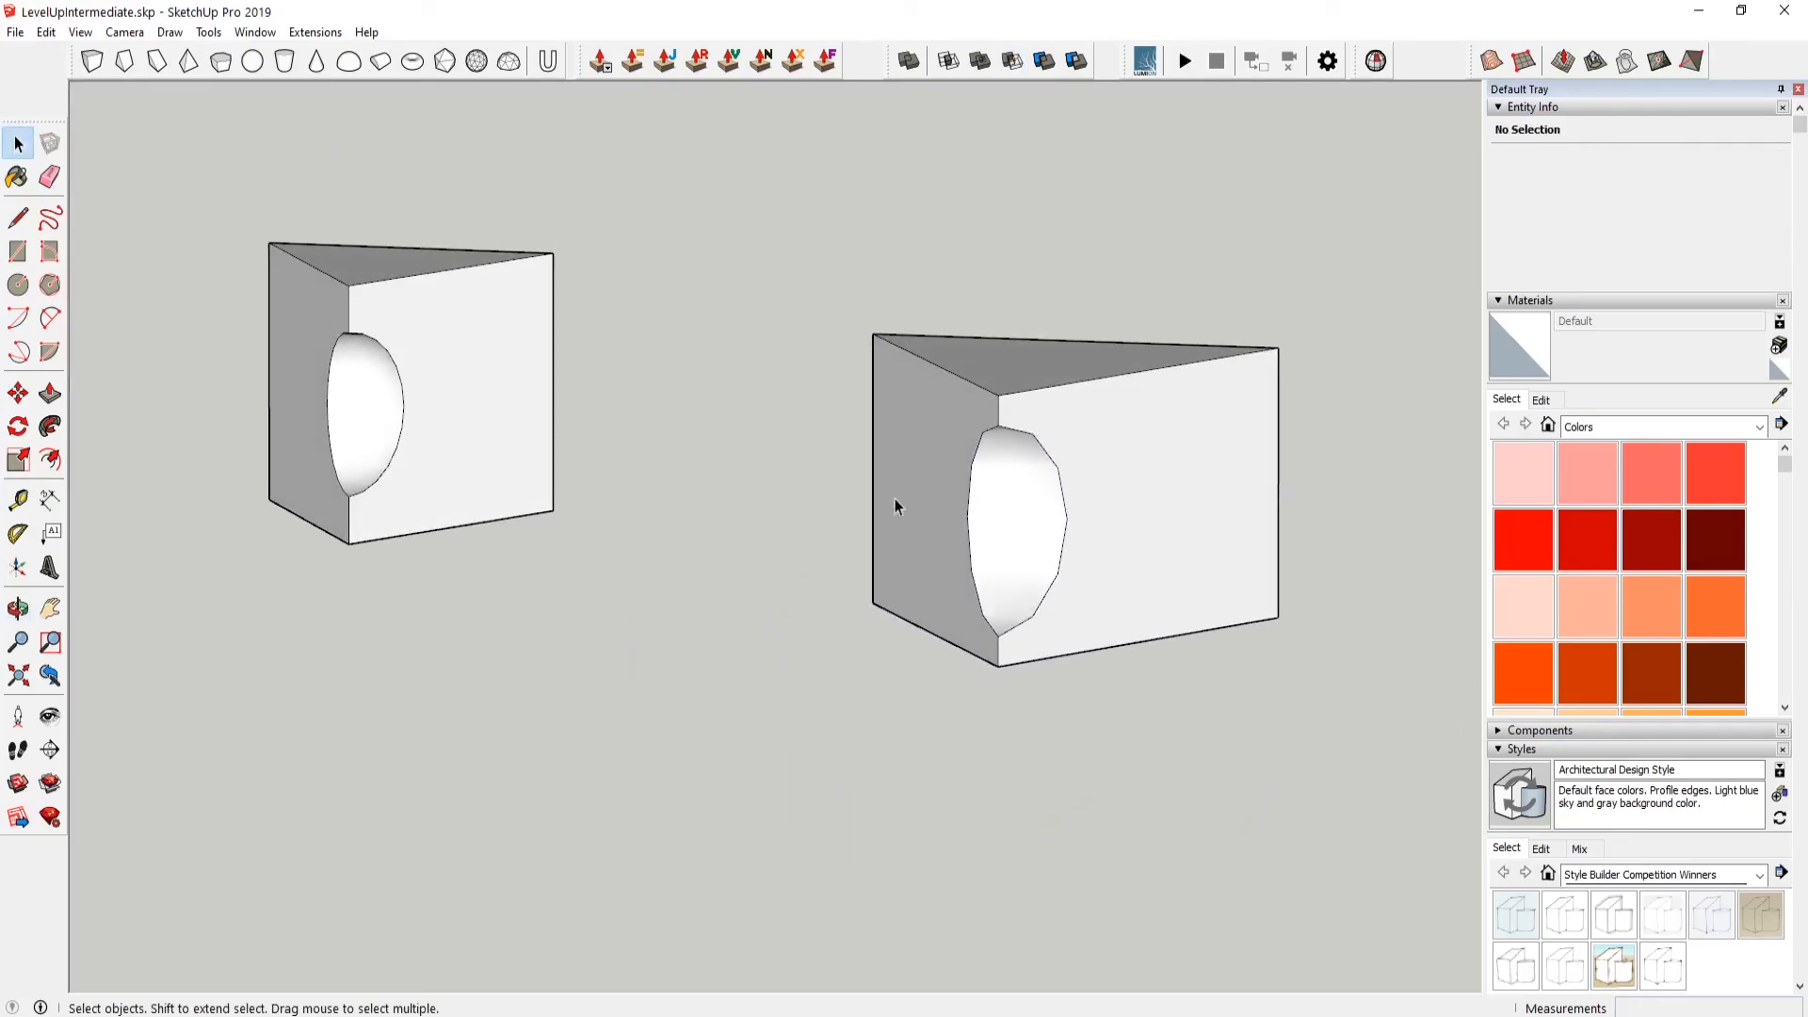
pyautogui.moveTo(774, 469)
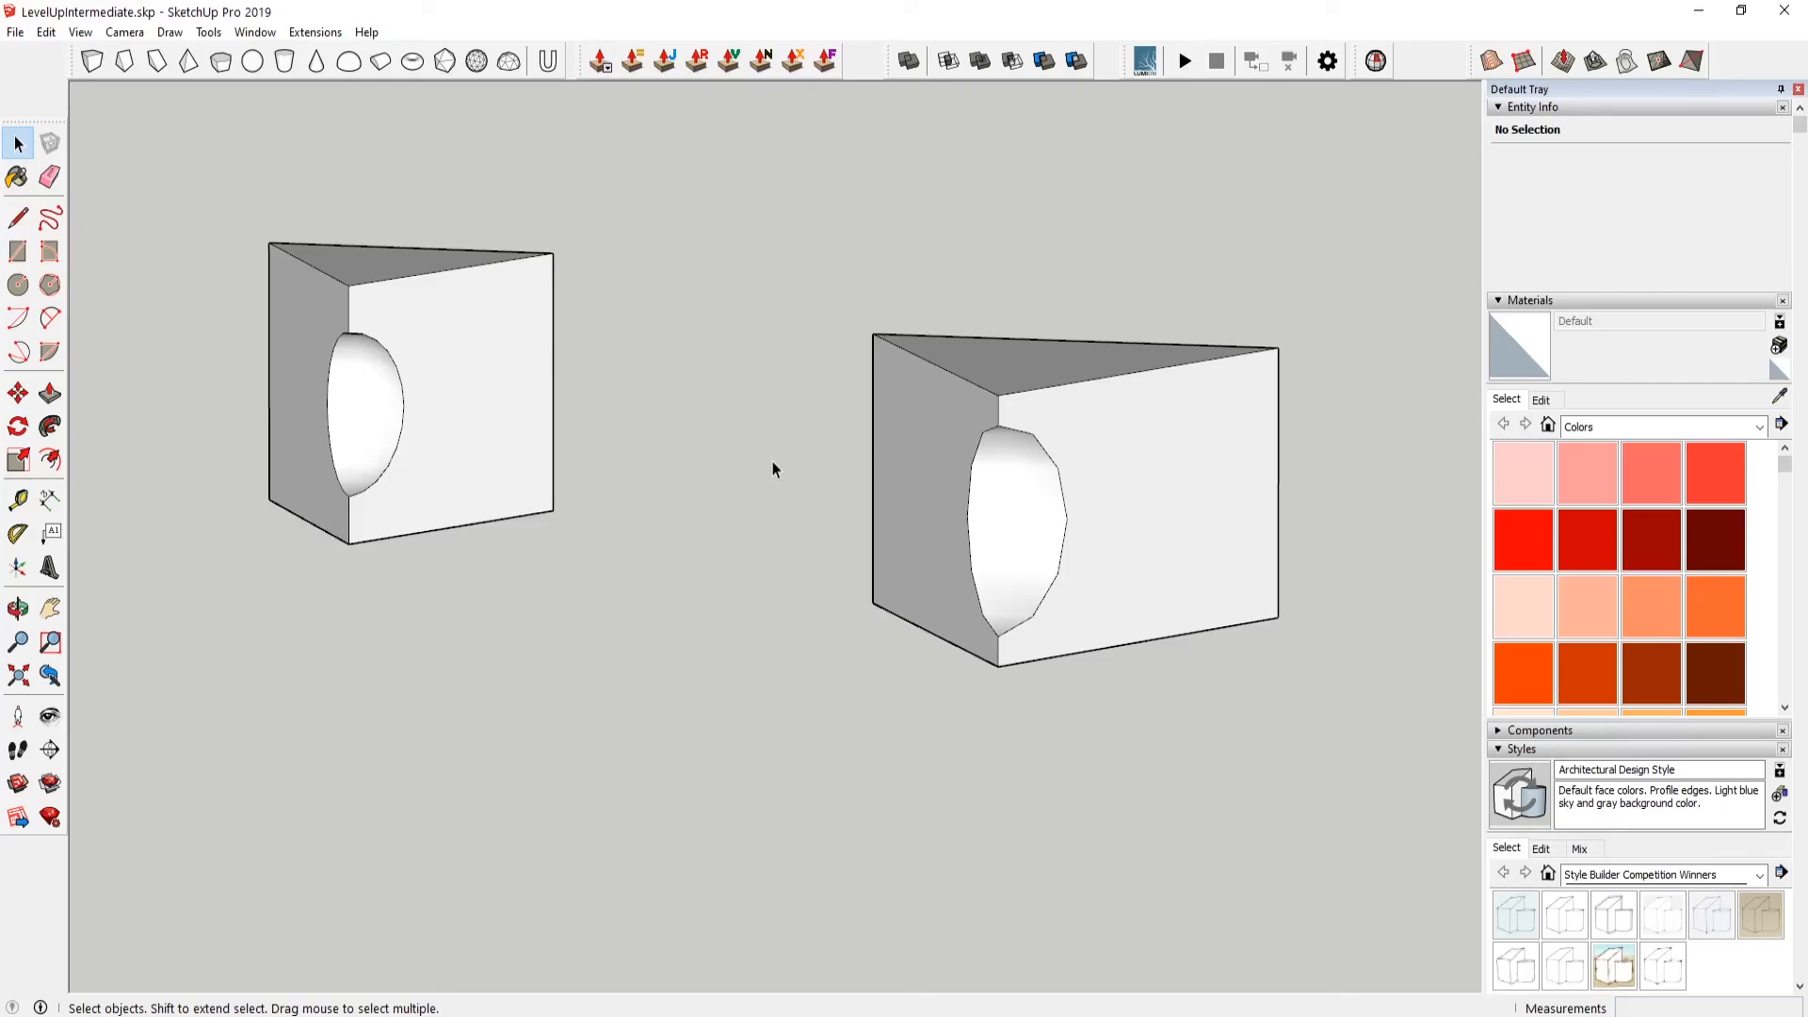
pyautogui.moveTo(701, 430)
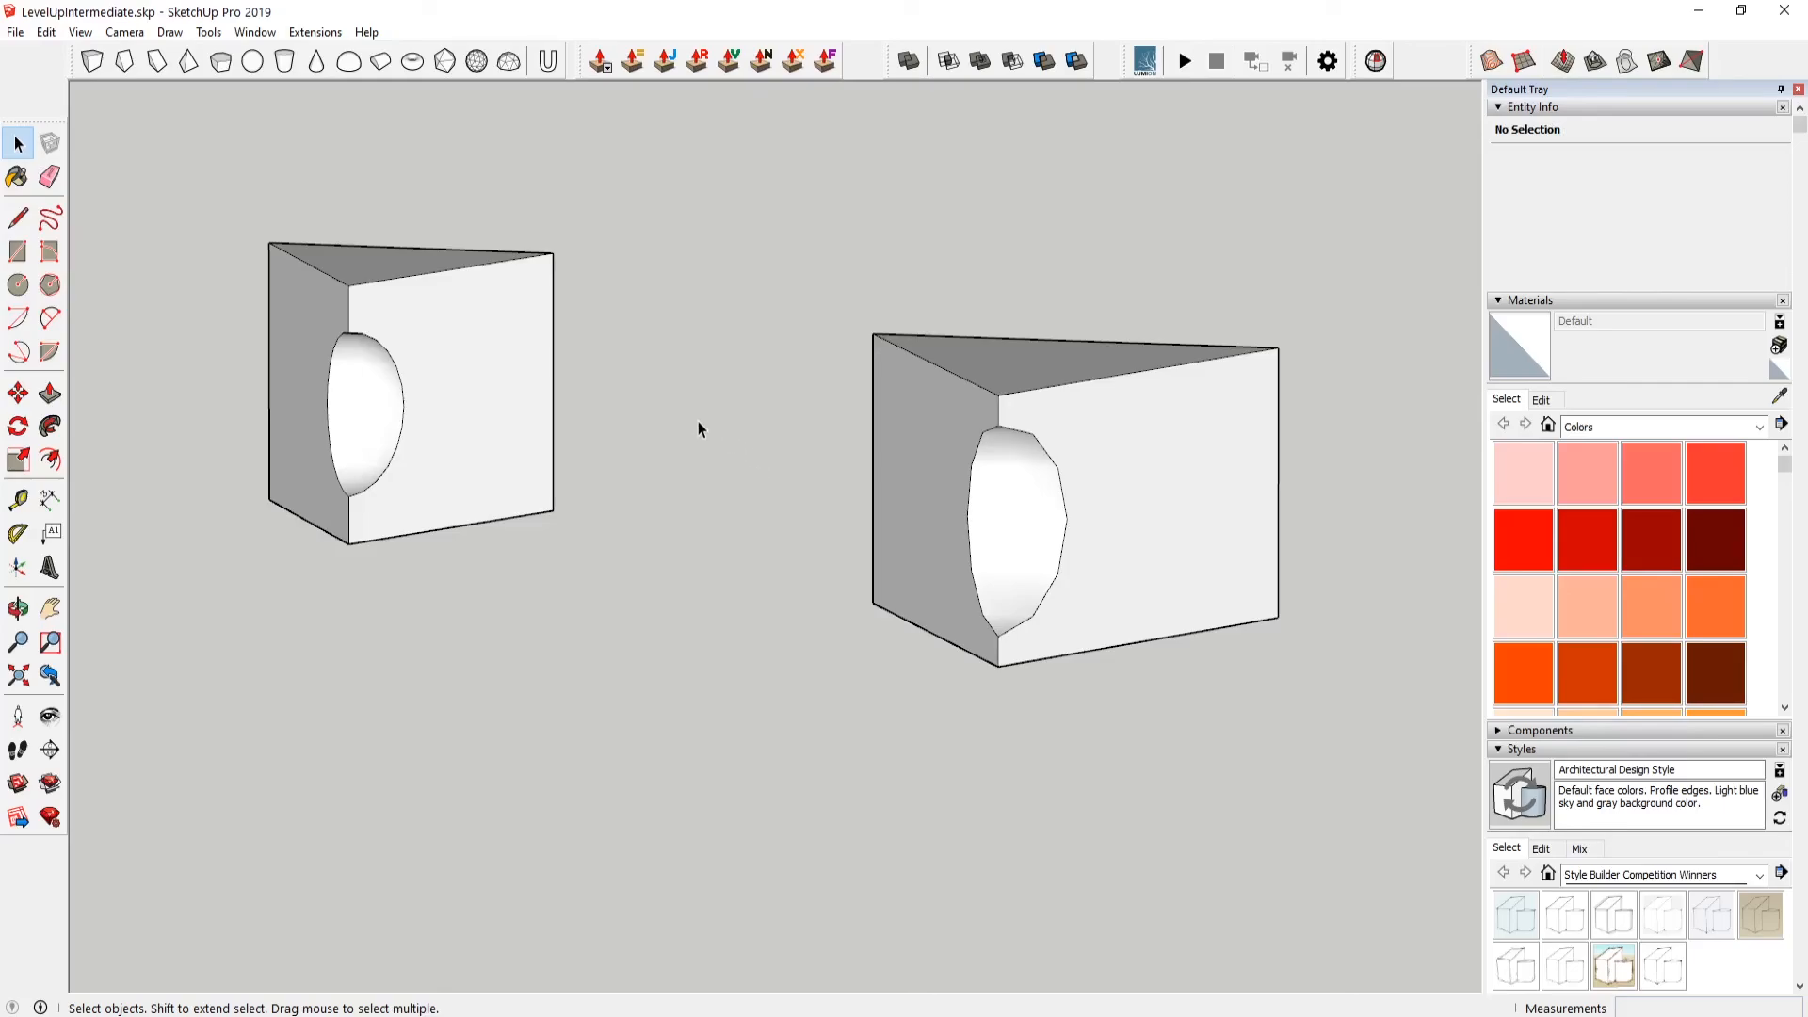